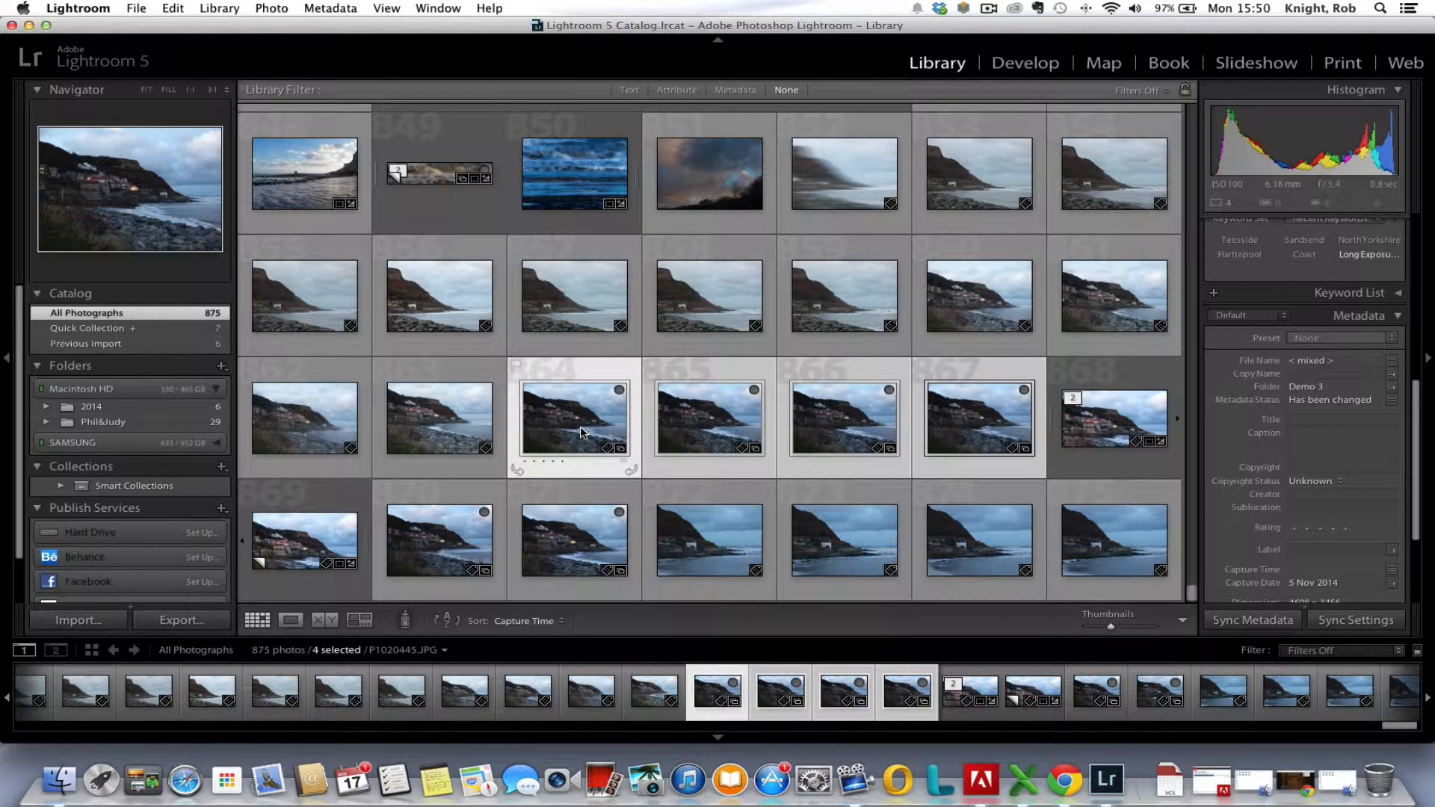
# Send the four selected seascape thumbnails to Photoshop via Edit In > Open as Layers
pyautogui.rightClick(575, 422)
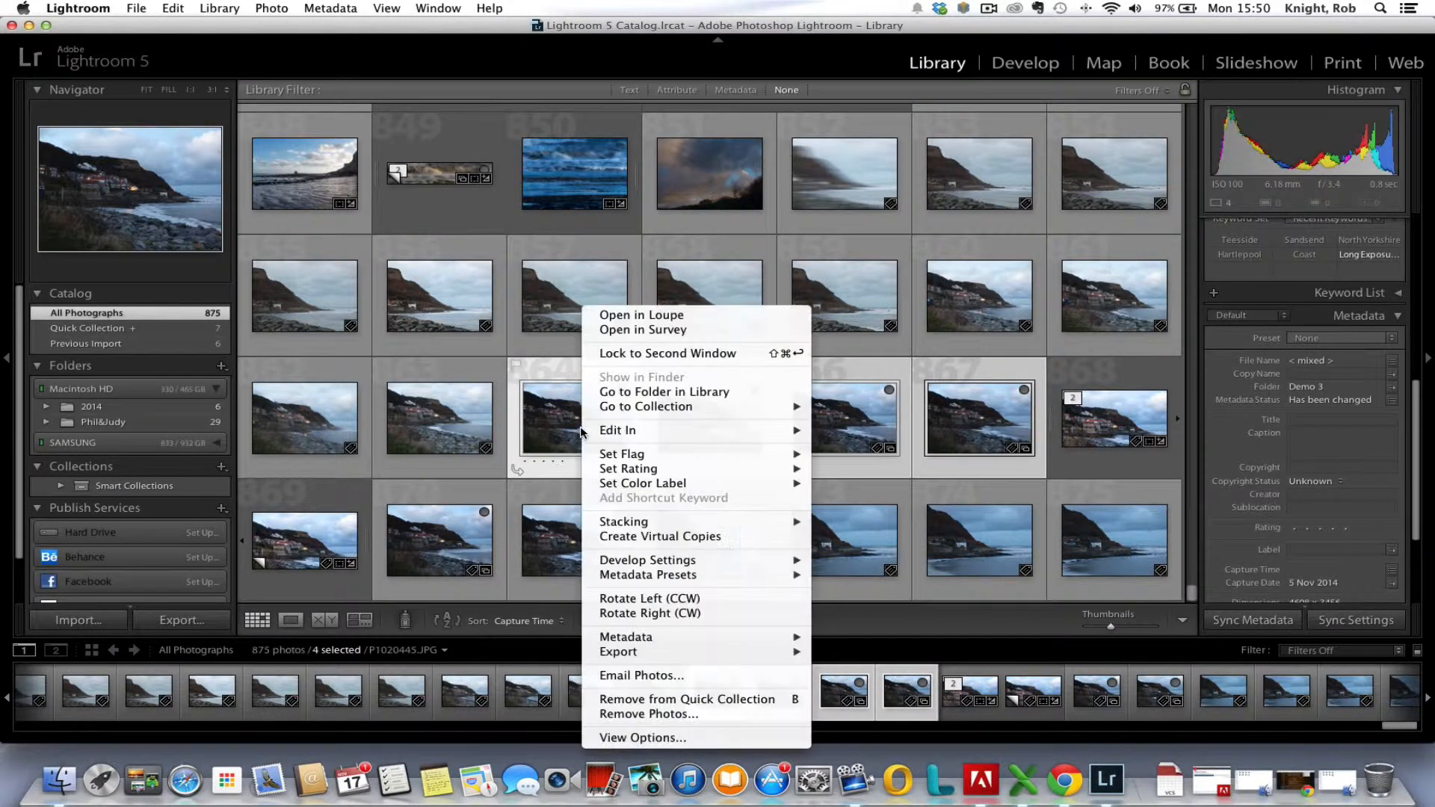
pyautogui.moveTo(618, 431)
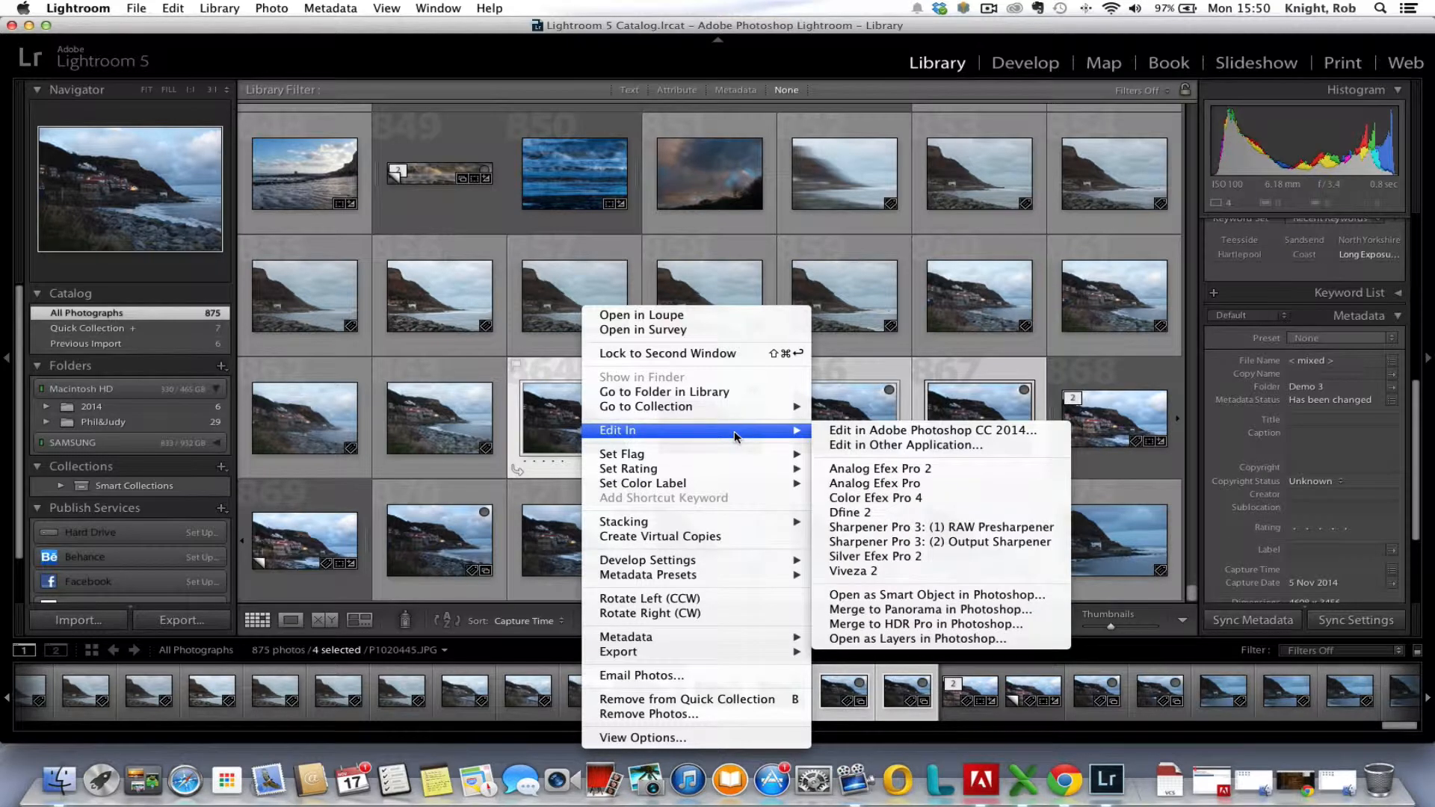
pyautogui.moveTo(943, 431)
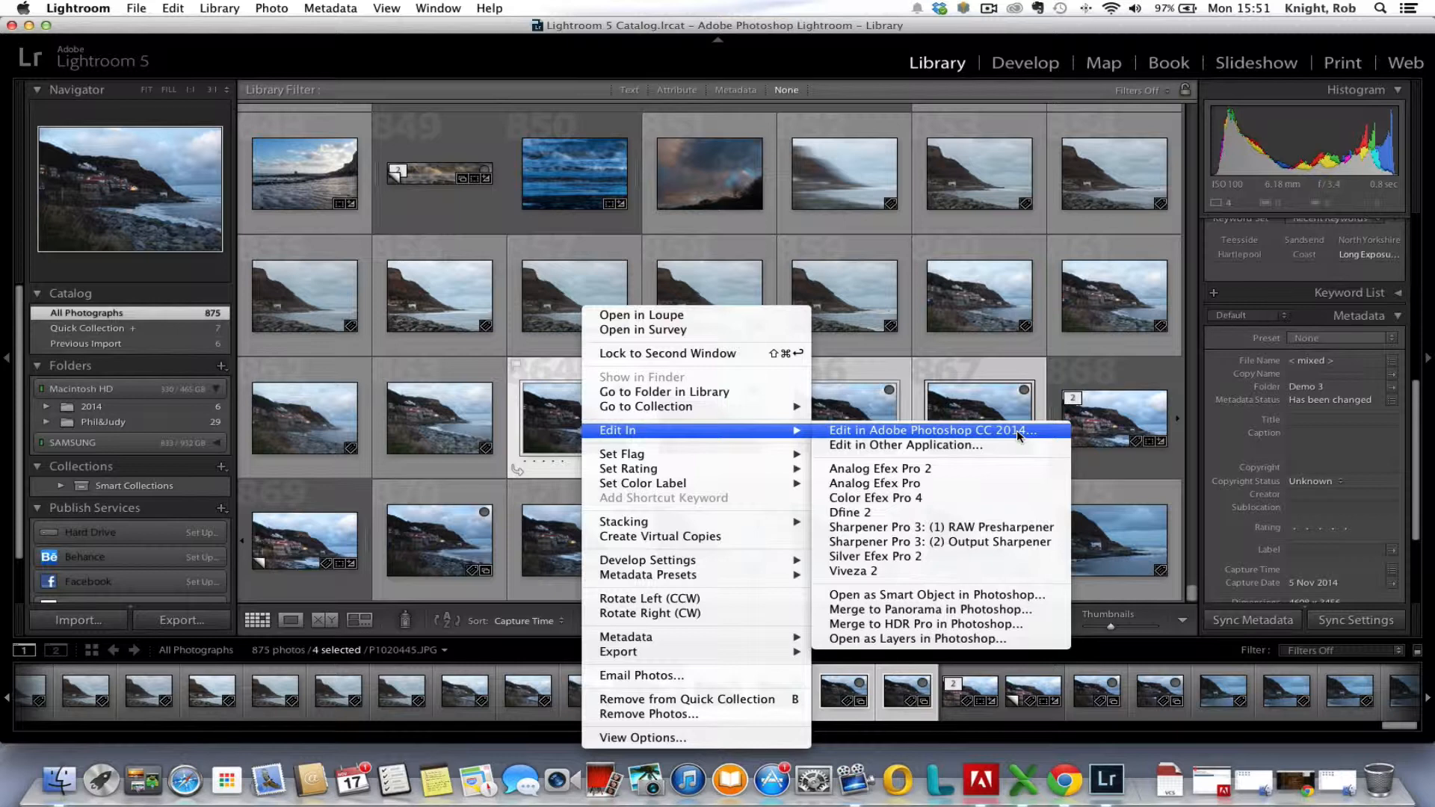
pyautogui.moveTo(880, 639)
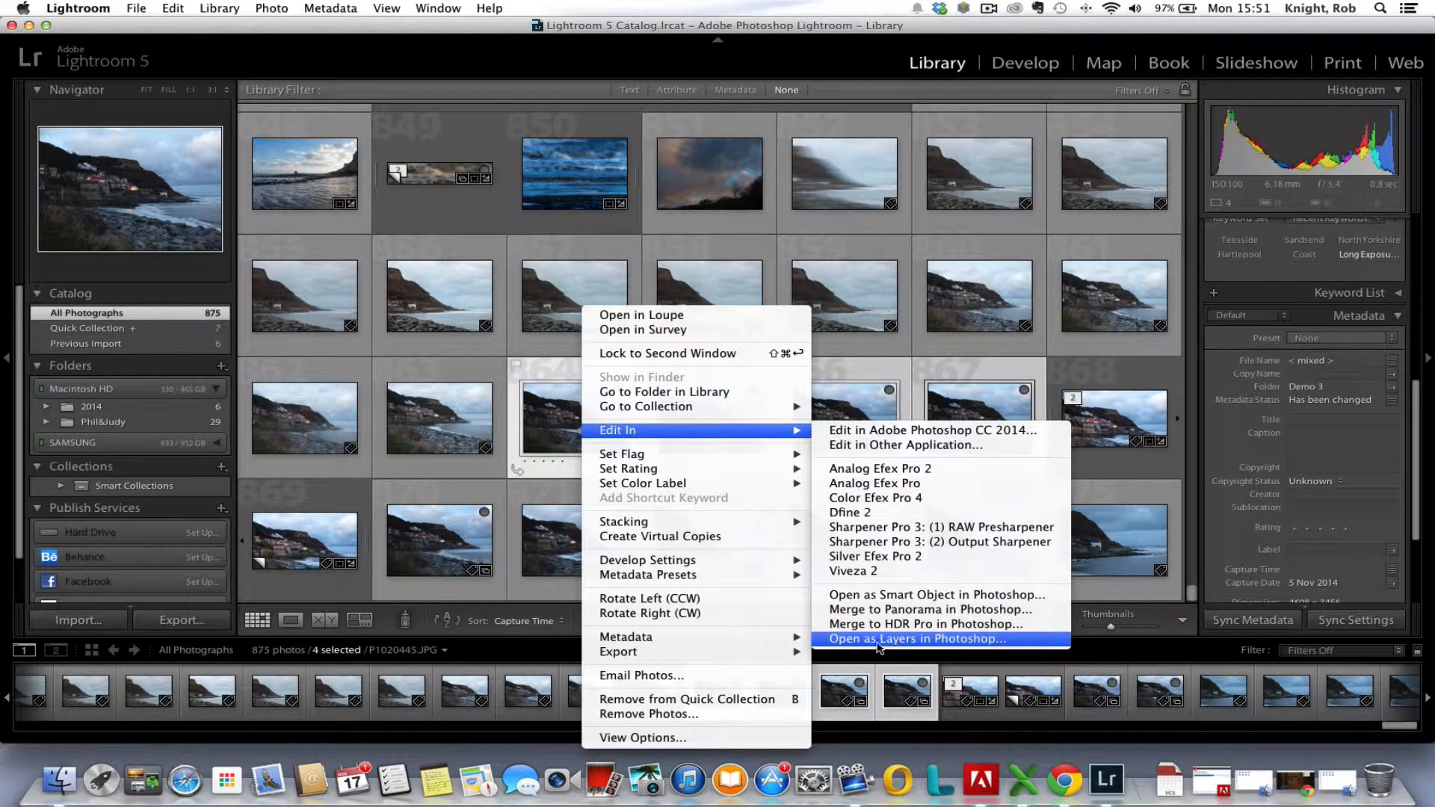
pyautogui.moveTo(933, 646)
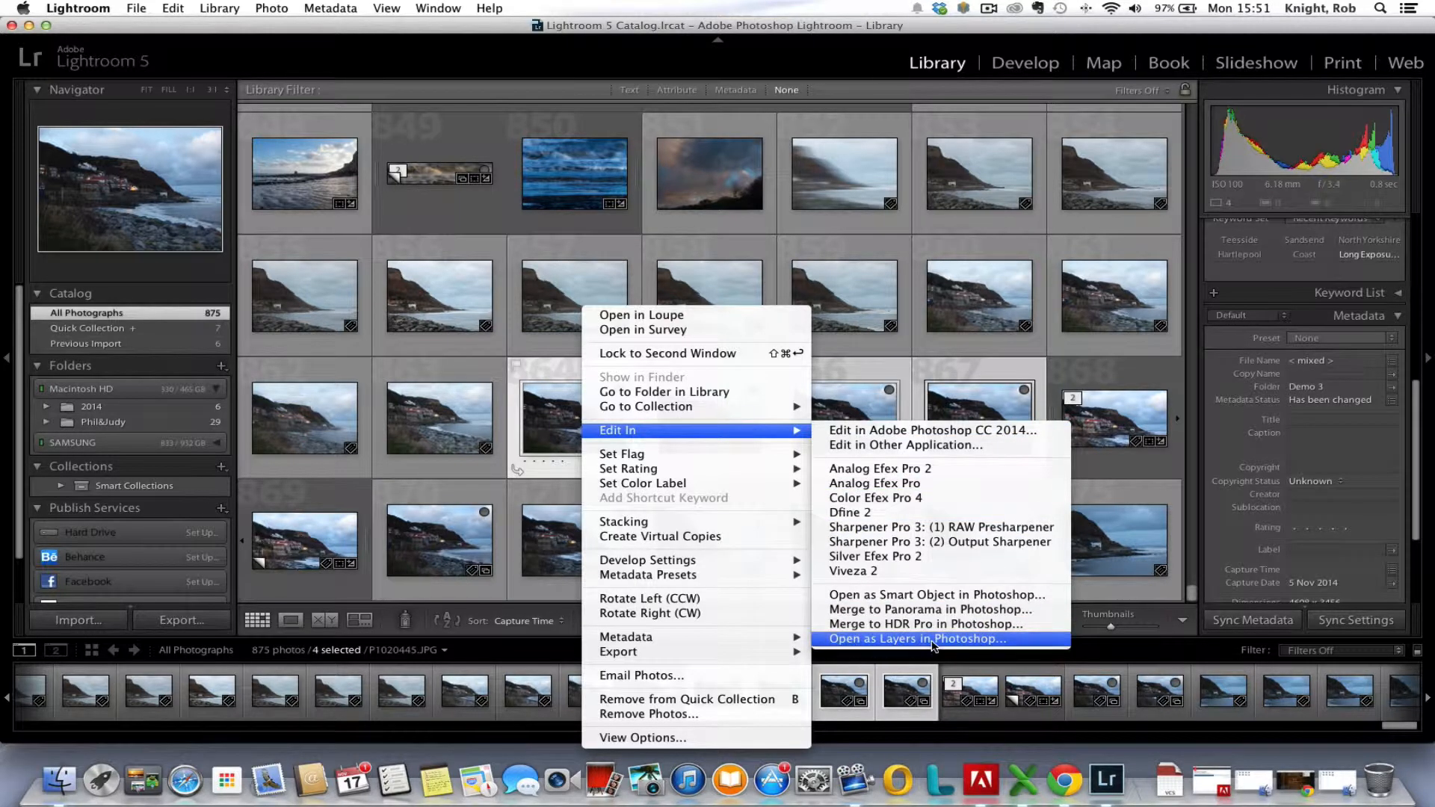
pyautogui.click(917, 638)
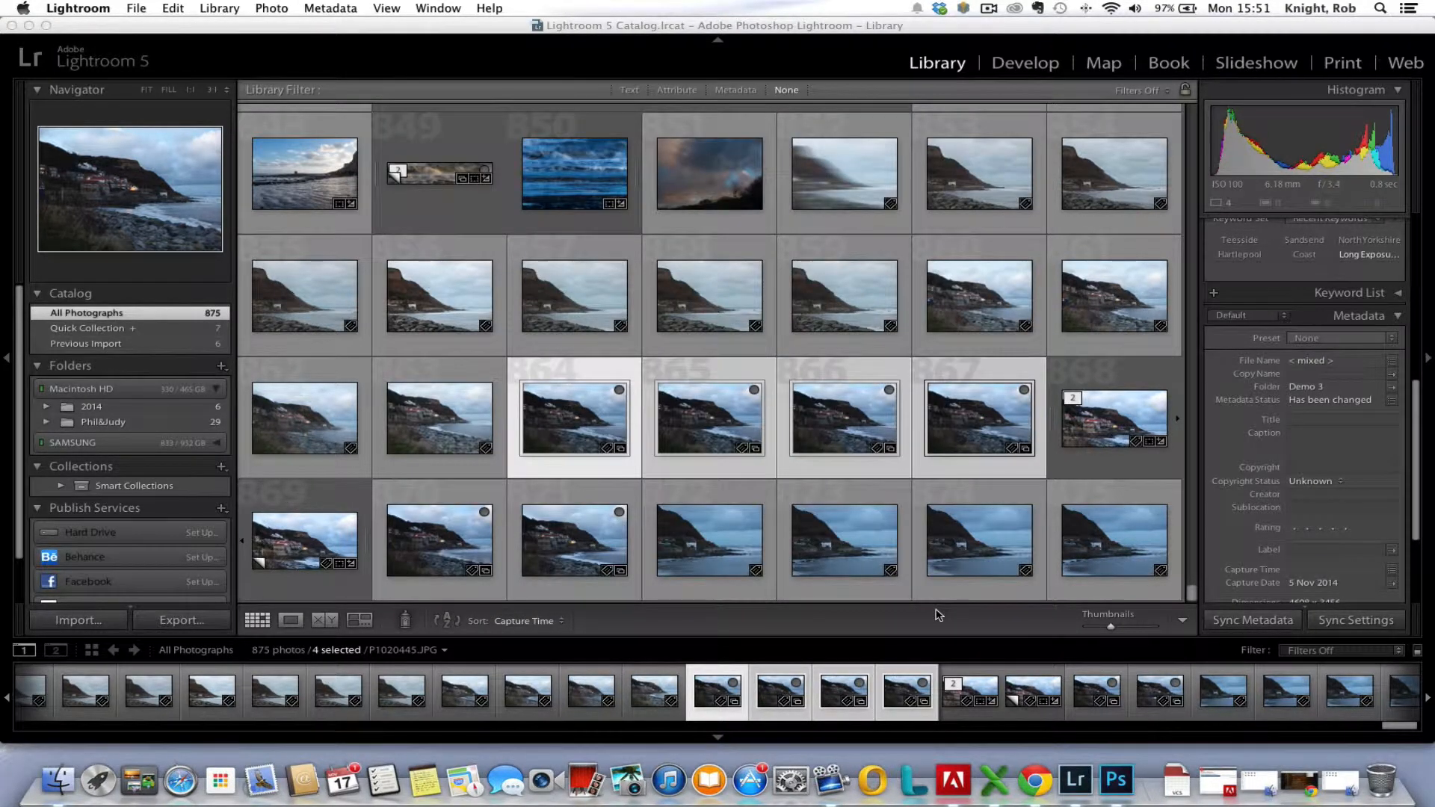
# Bring the Photoshop document forward and select the top layer P1020445.JPG
pyautogui.click(1116, 781)
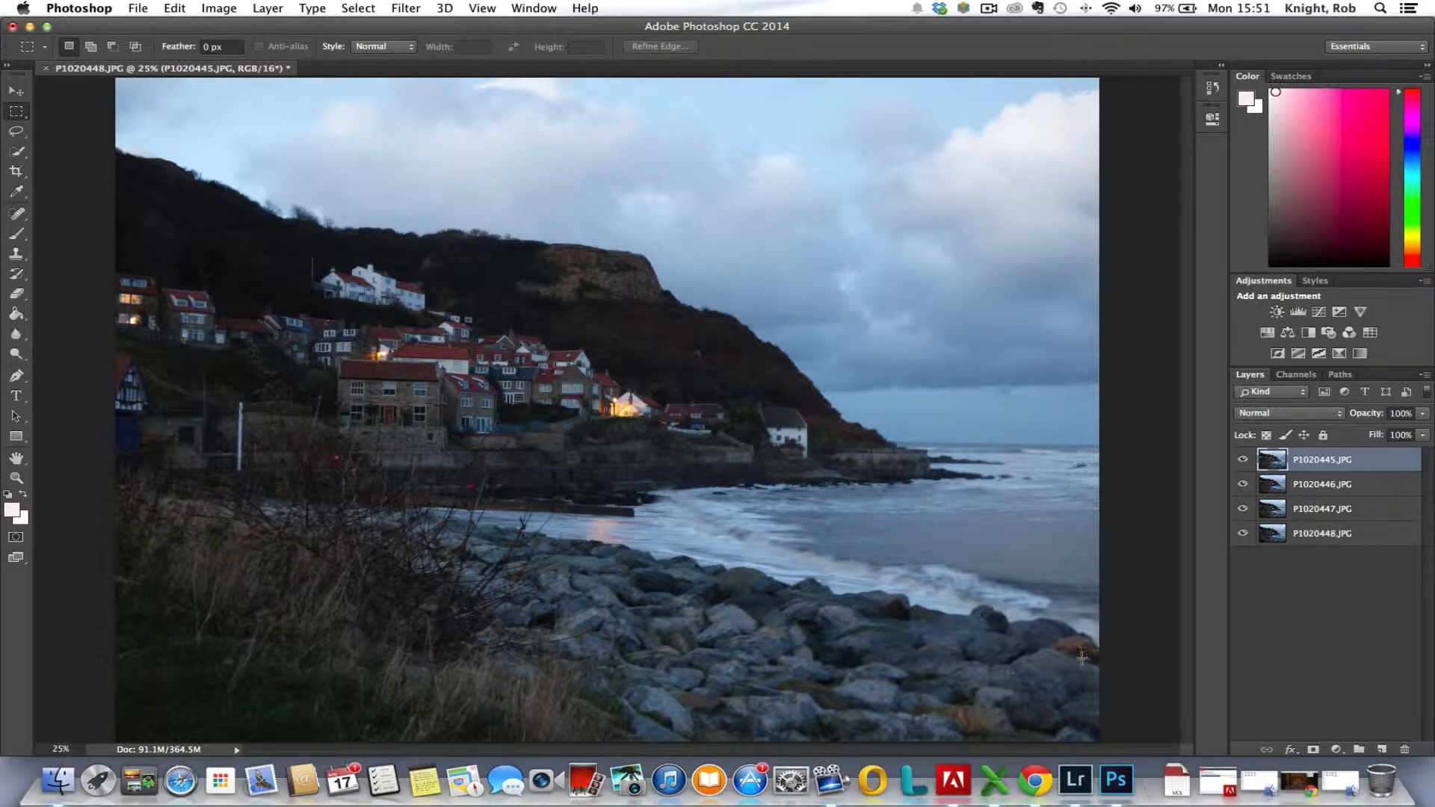
pyautogui.moveTo(824, 616)
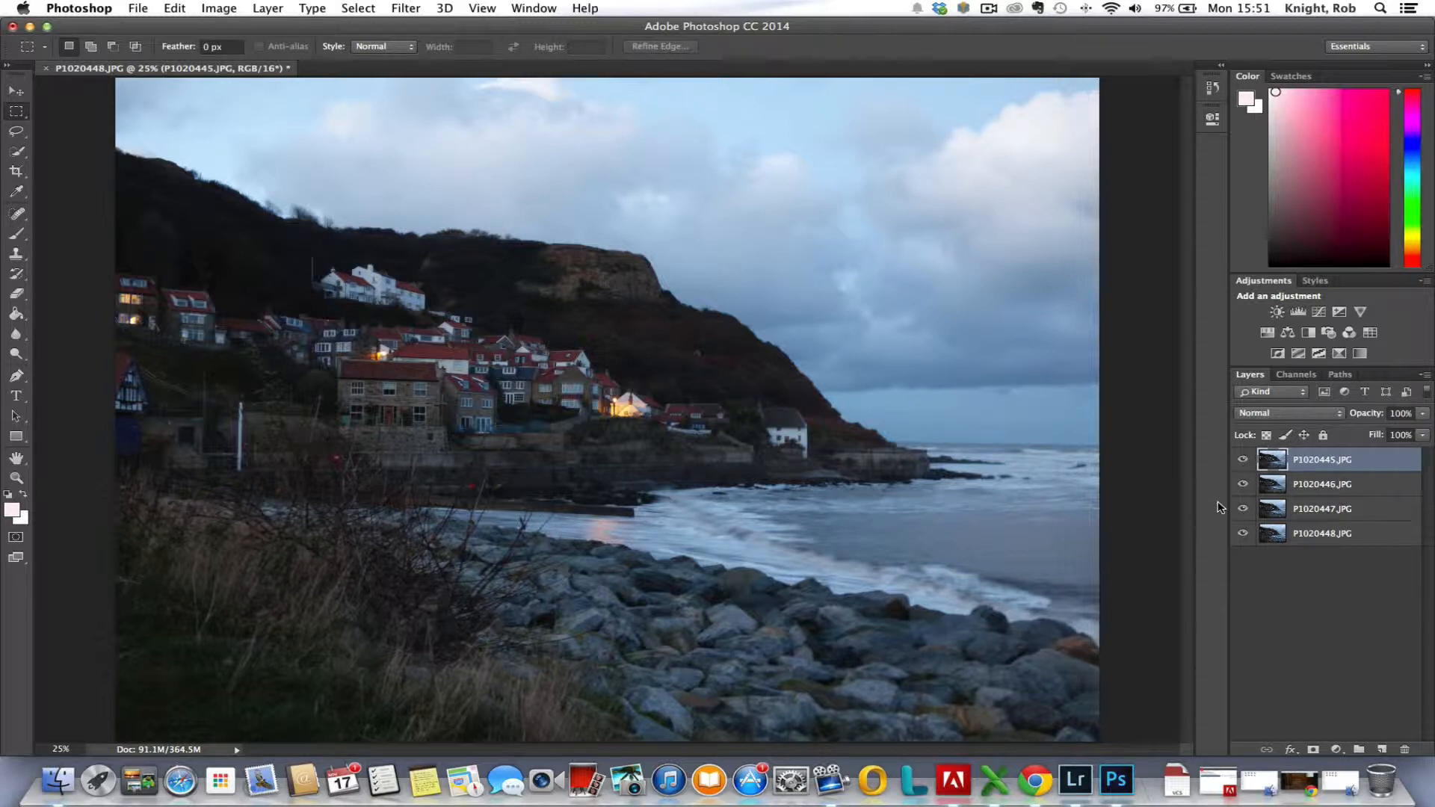
pyautogui.click(1243, 459)
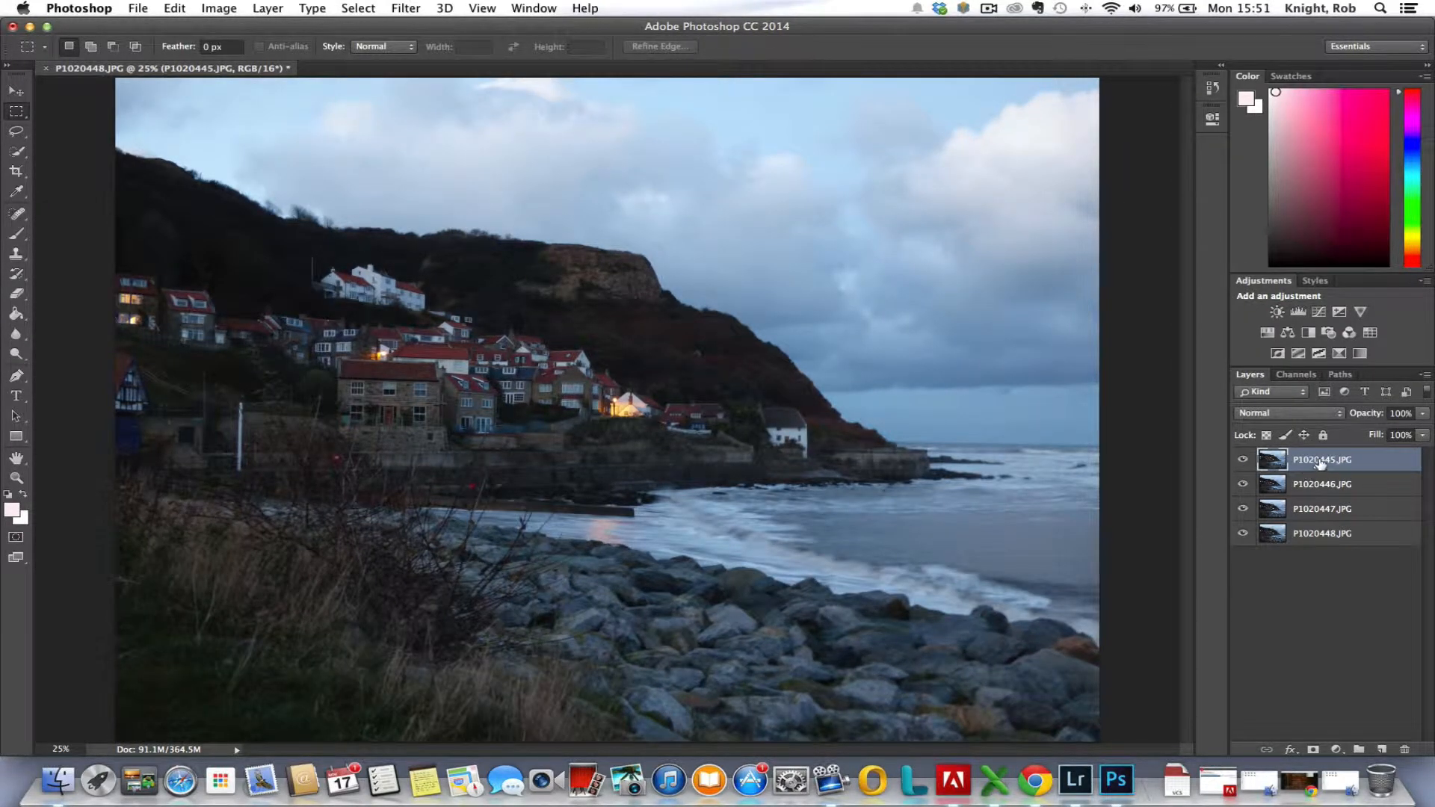
# Delete the top P1020445.JPG layer and confirm its removal
pyautogui.rightClick(1321, 459)
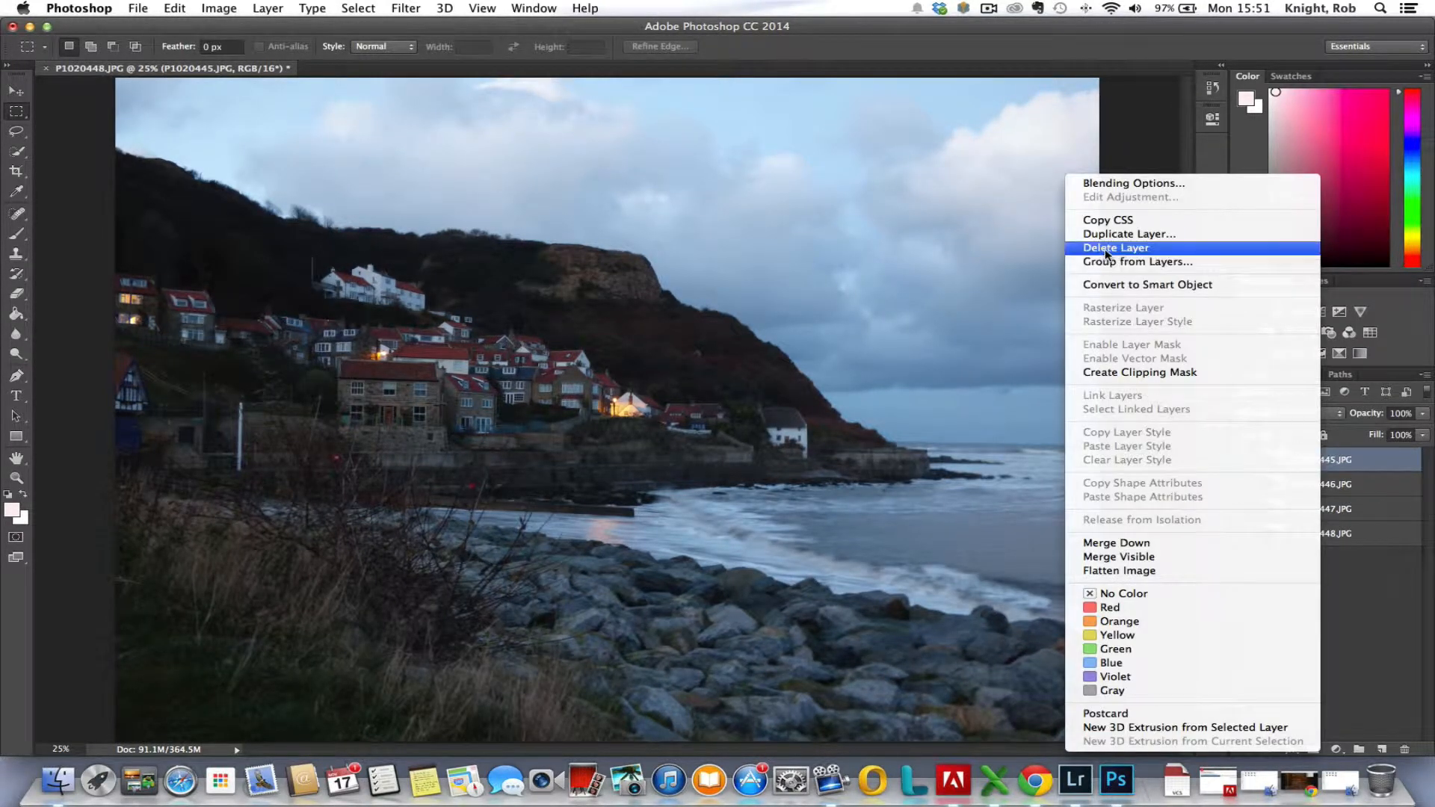
pyautogui.click(1116, 246)
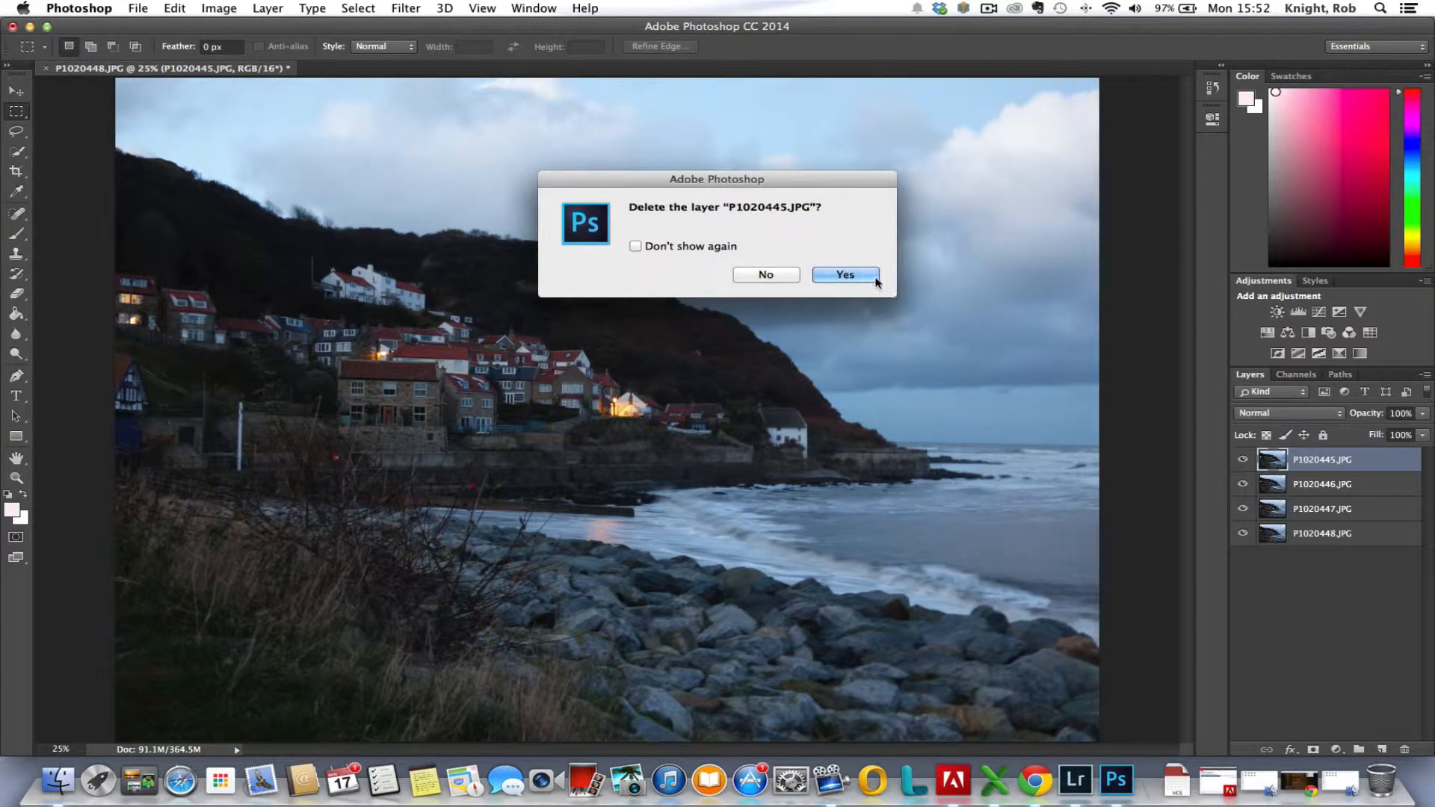
pyautogui.click(843, 275)
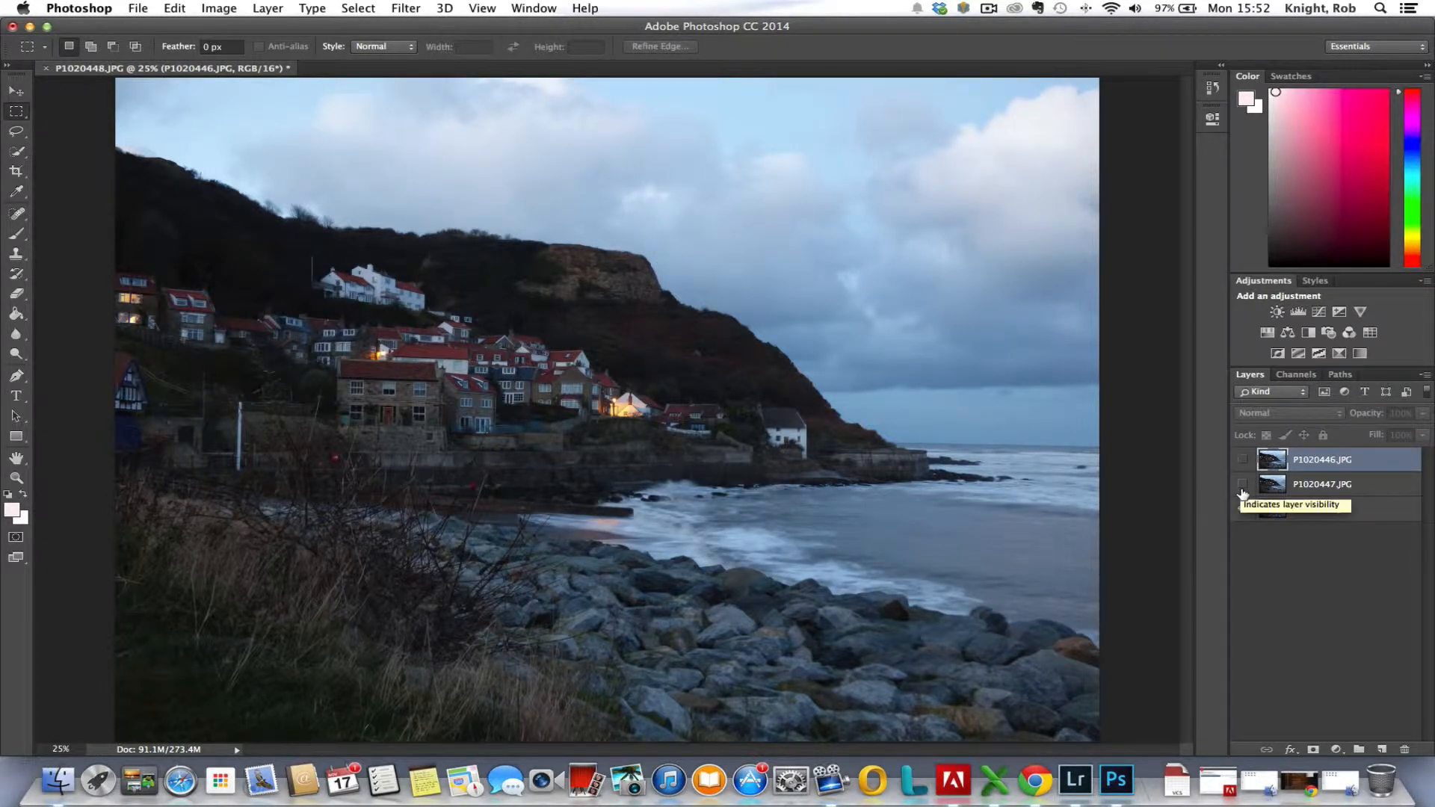
# Toggle layer visibility to compare frames, then select the bottom layer P1020448.JPG
pyautogui.click(1242, 484)
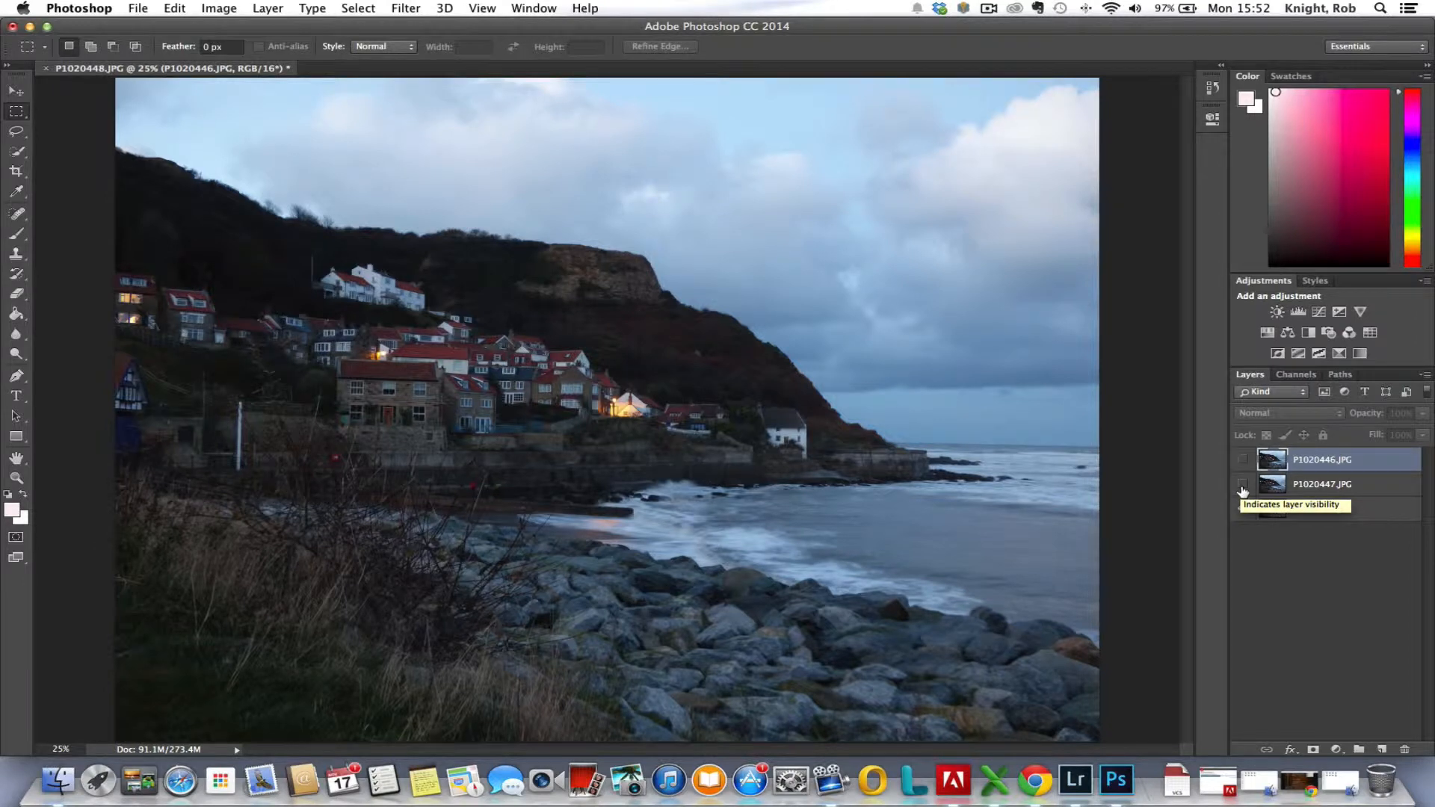
pyautogui.click(1242, 485)
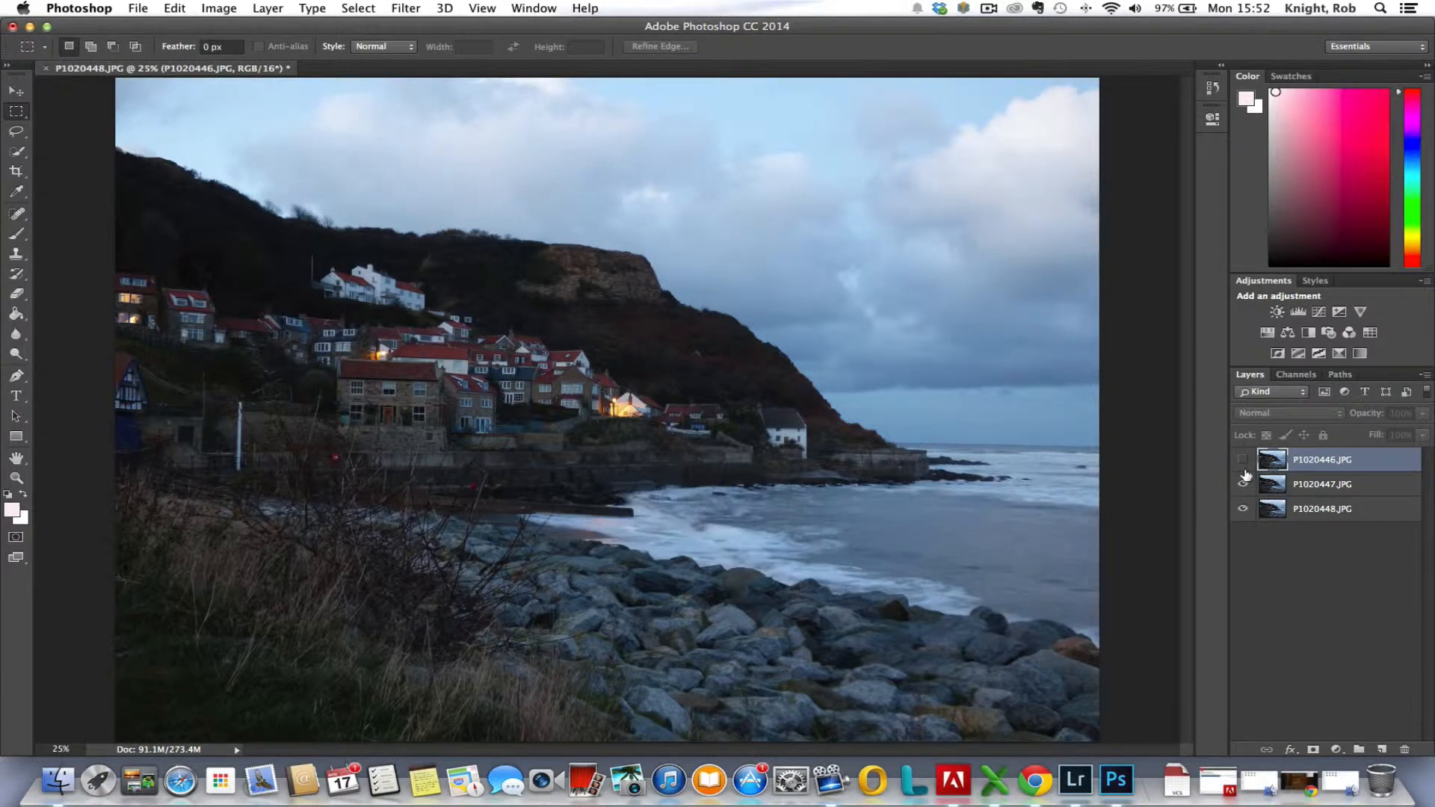
pyautogui.click(1242, 459)
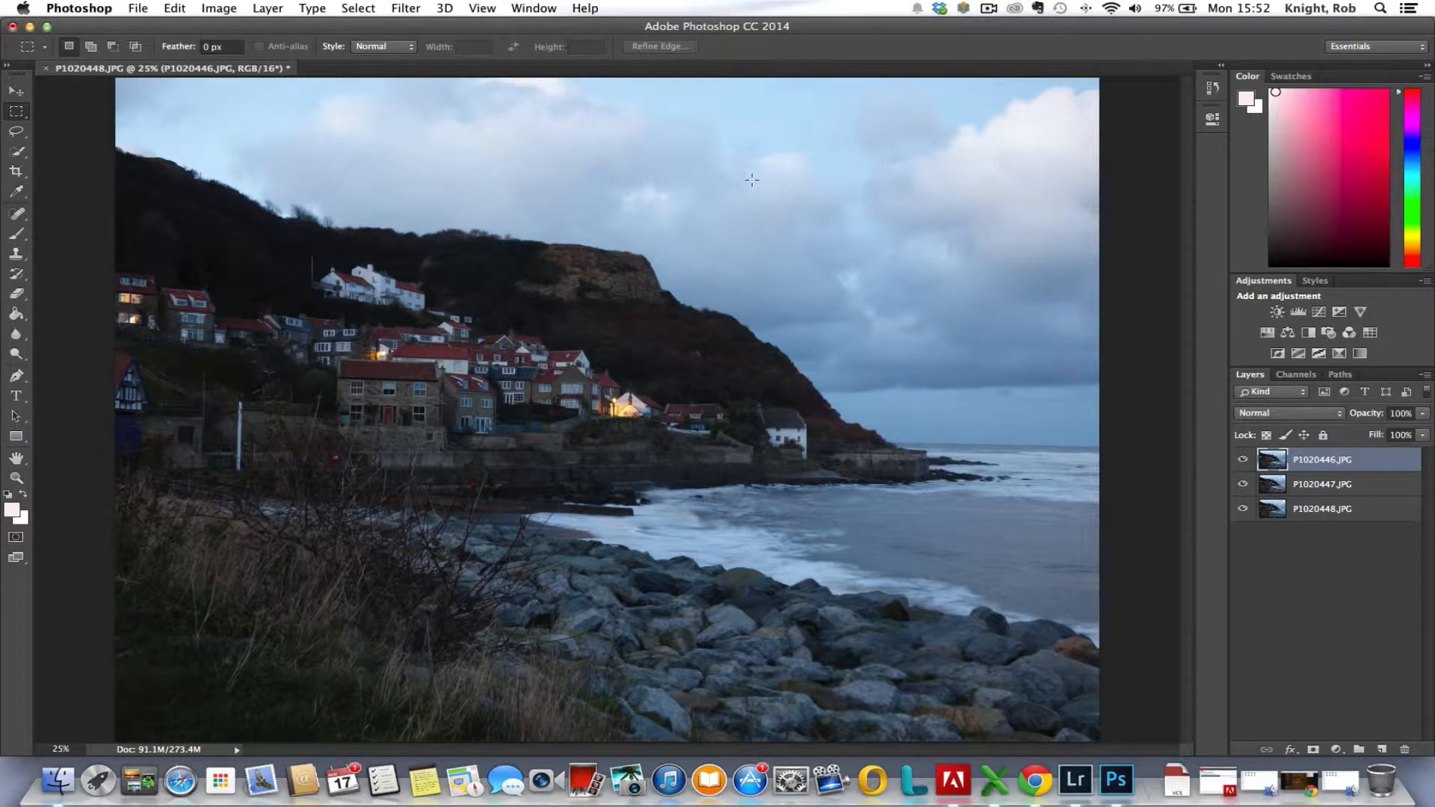
pyautogui.moveTo(755, 239)
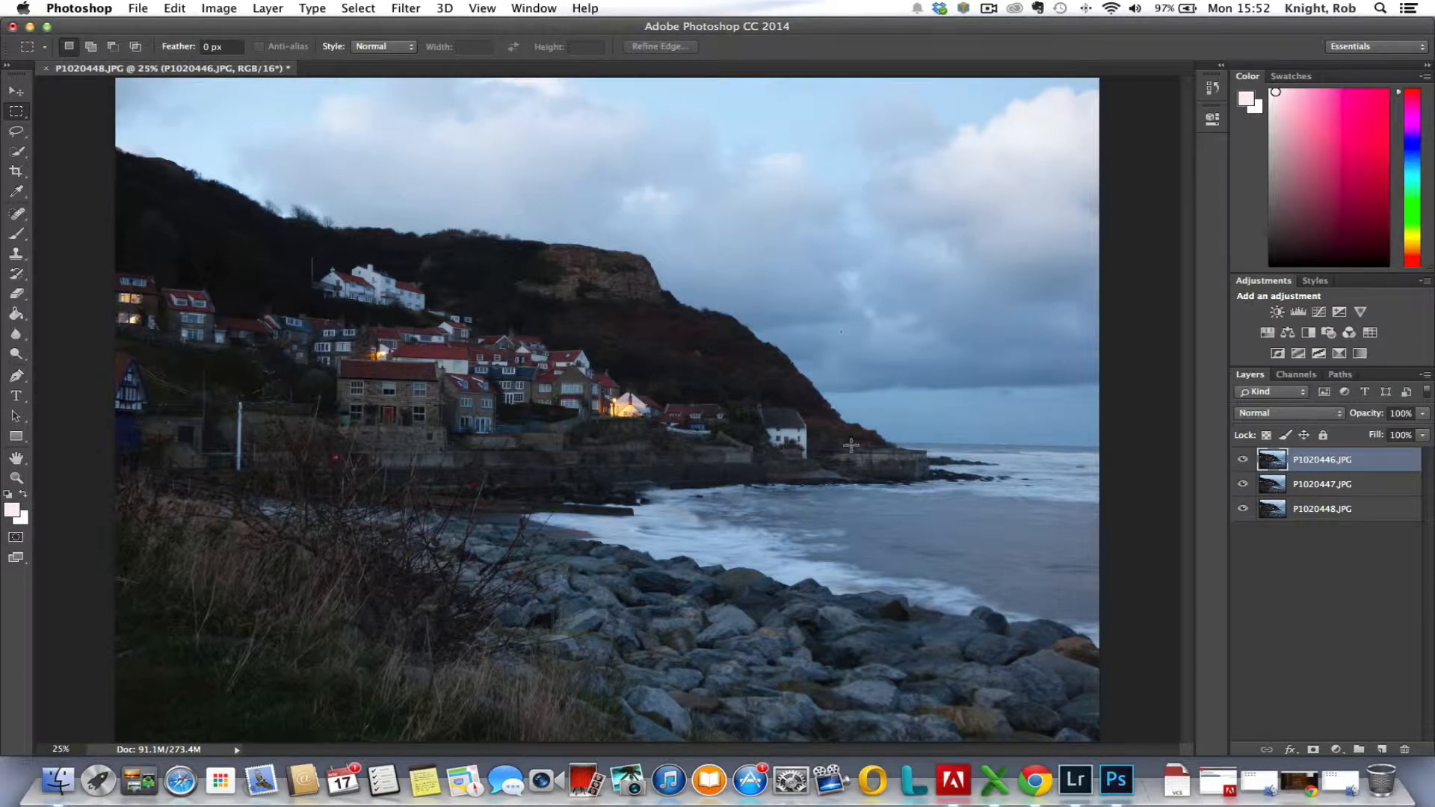
pyautogui.moveTo(728, 531)
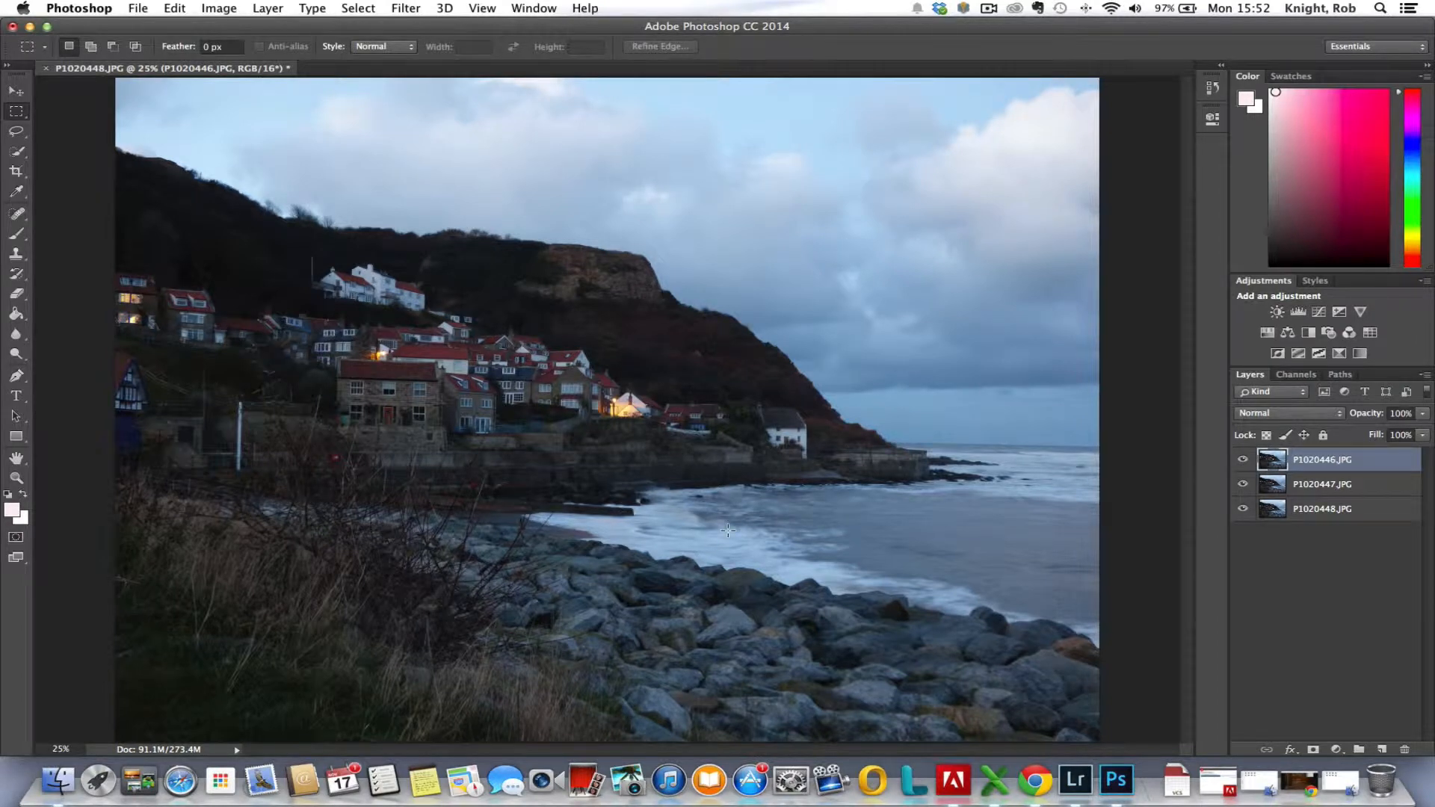
pyautogui.moveTo(731, 525)
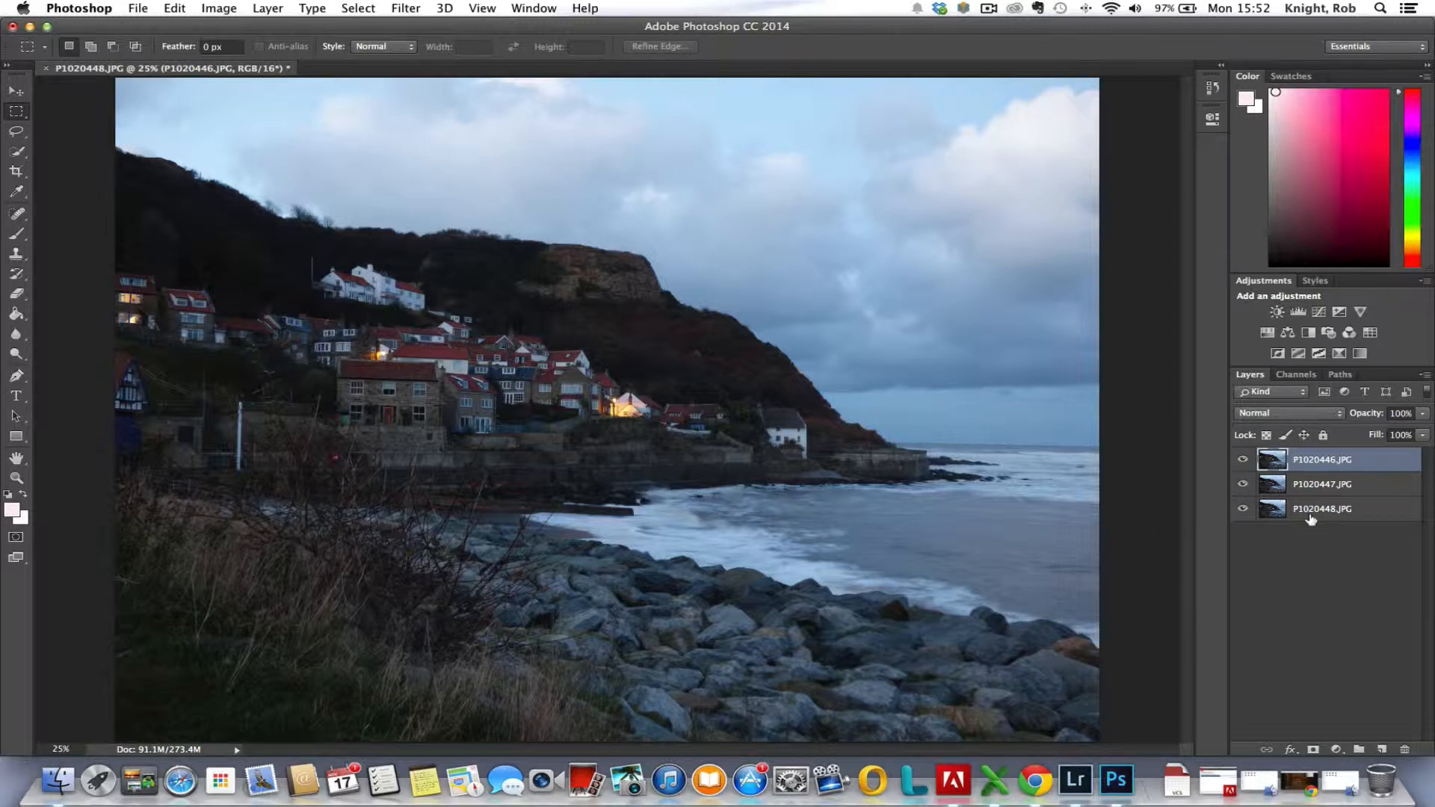
pyautogui.click(1321, 508)
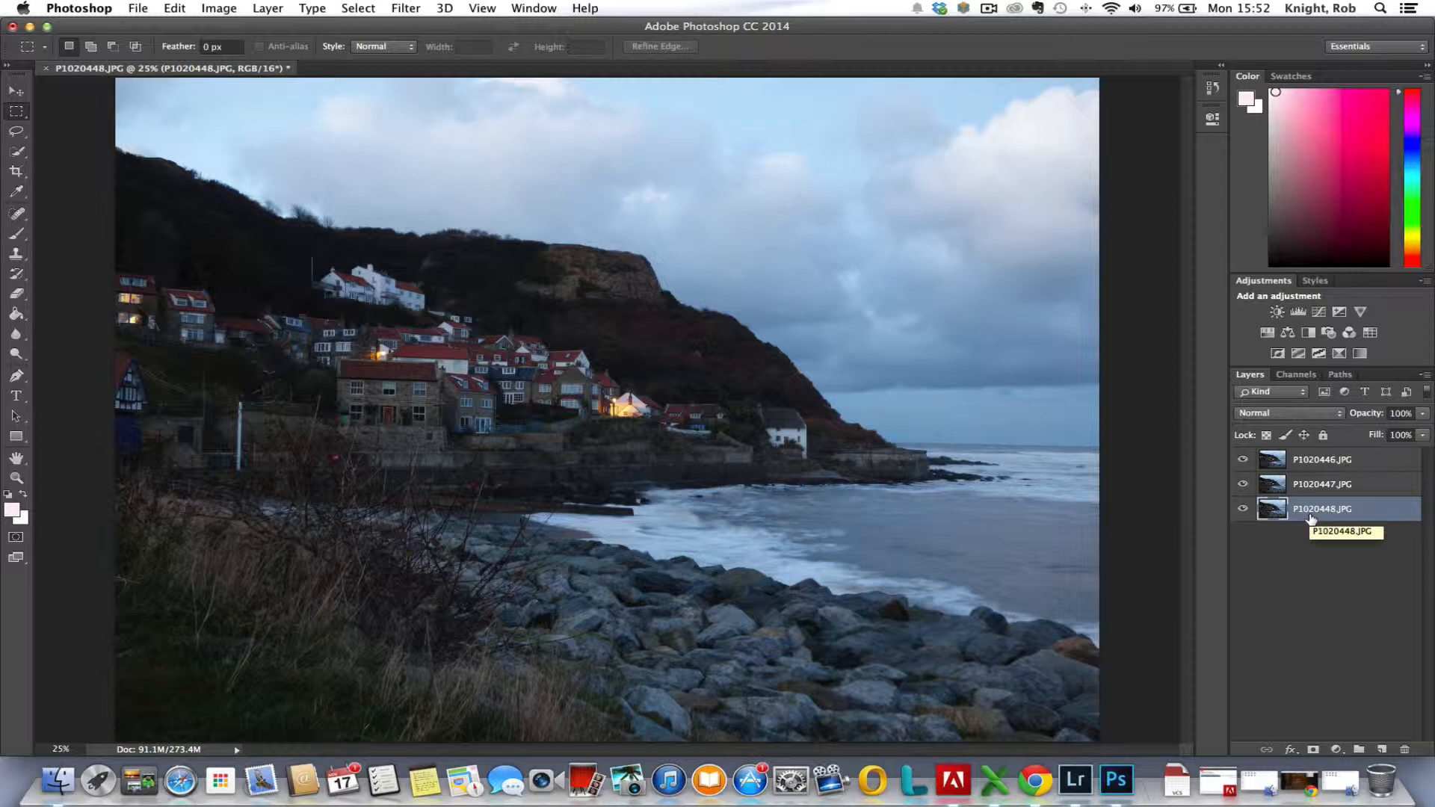
pyautogui.moveTo(621, 511)
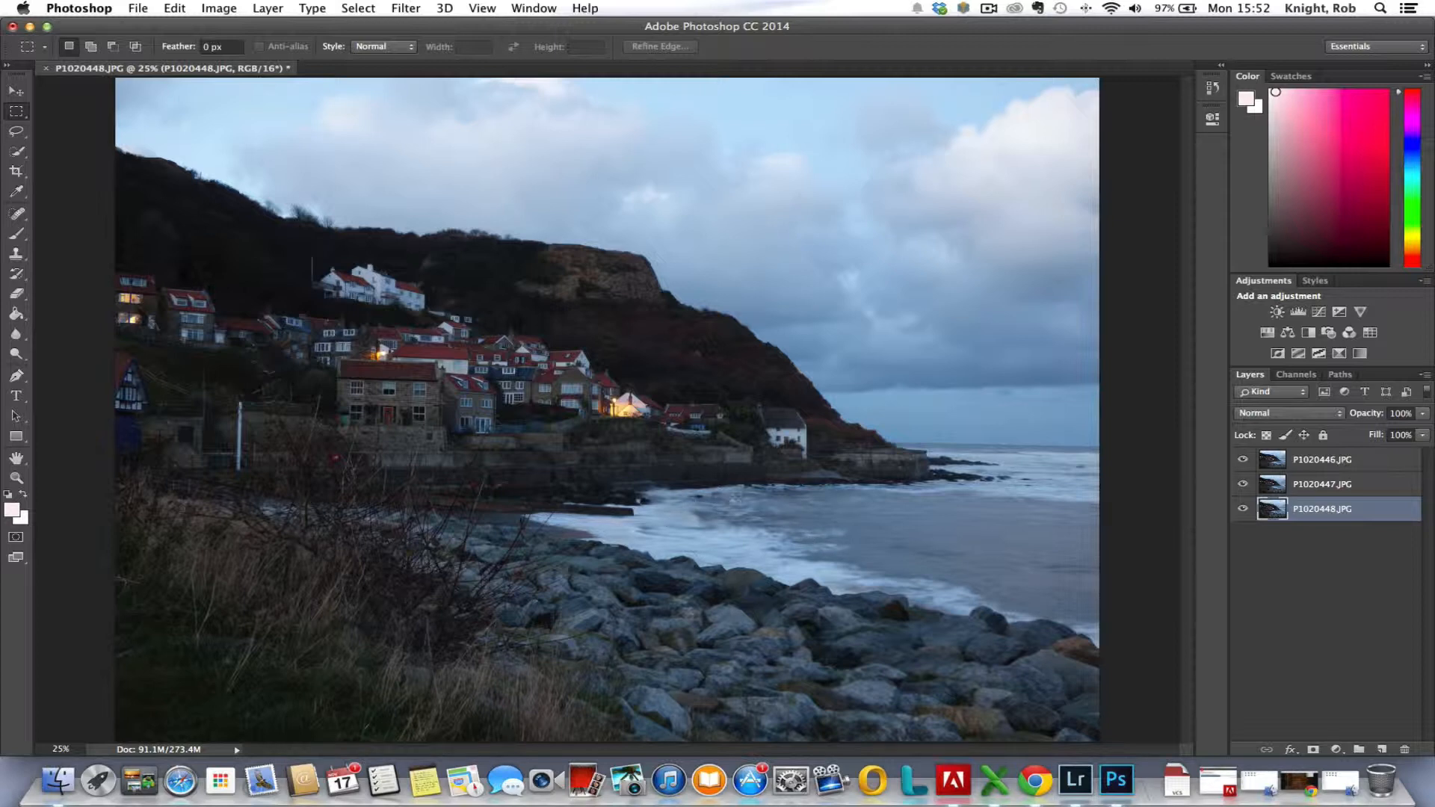
pyautogui.moveTo(1324, 527)
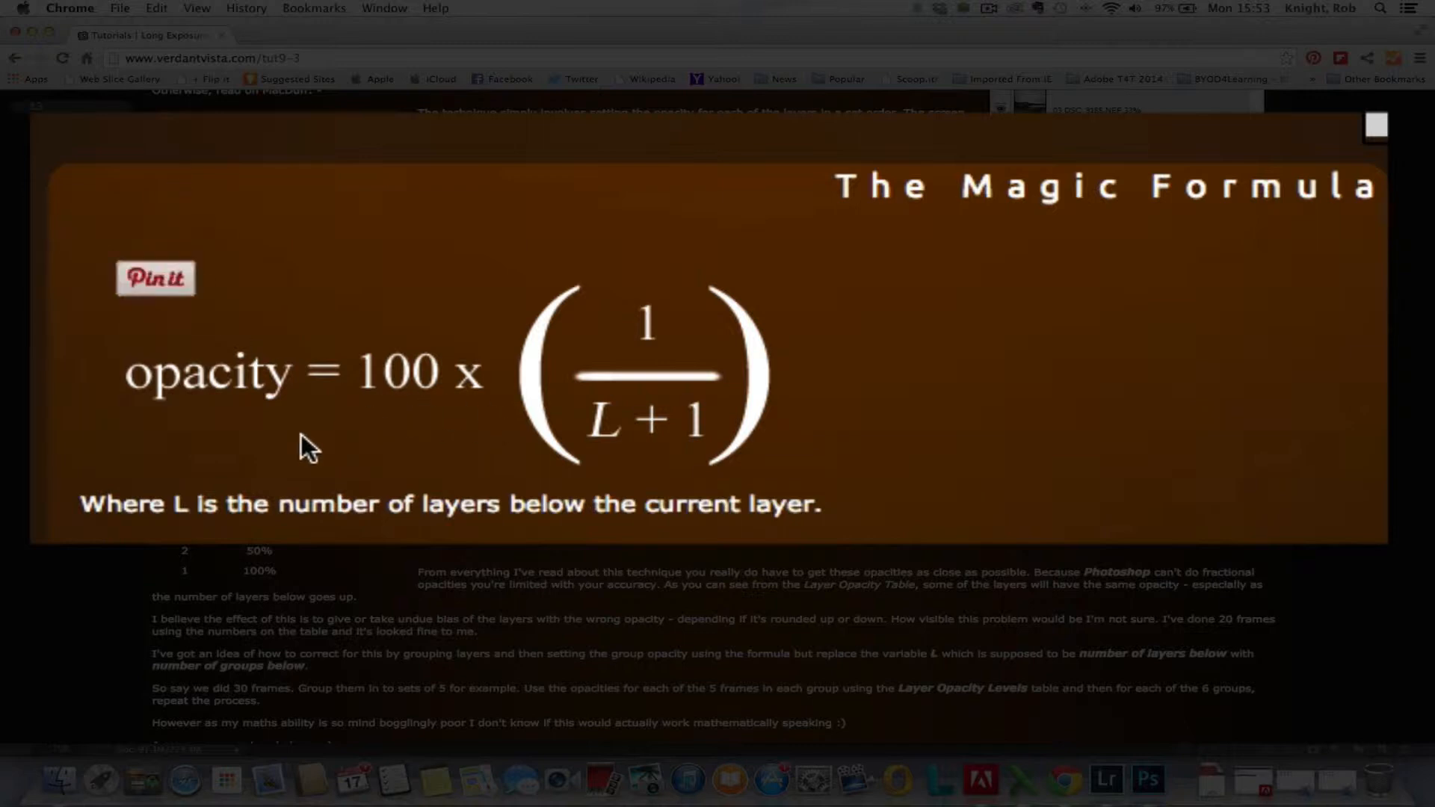
pyautogui.moveTo(418, 456)
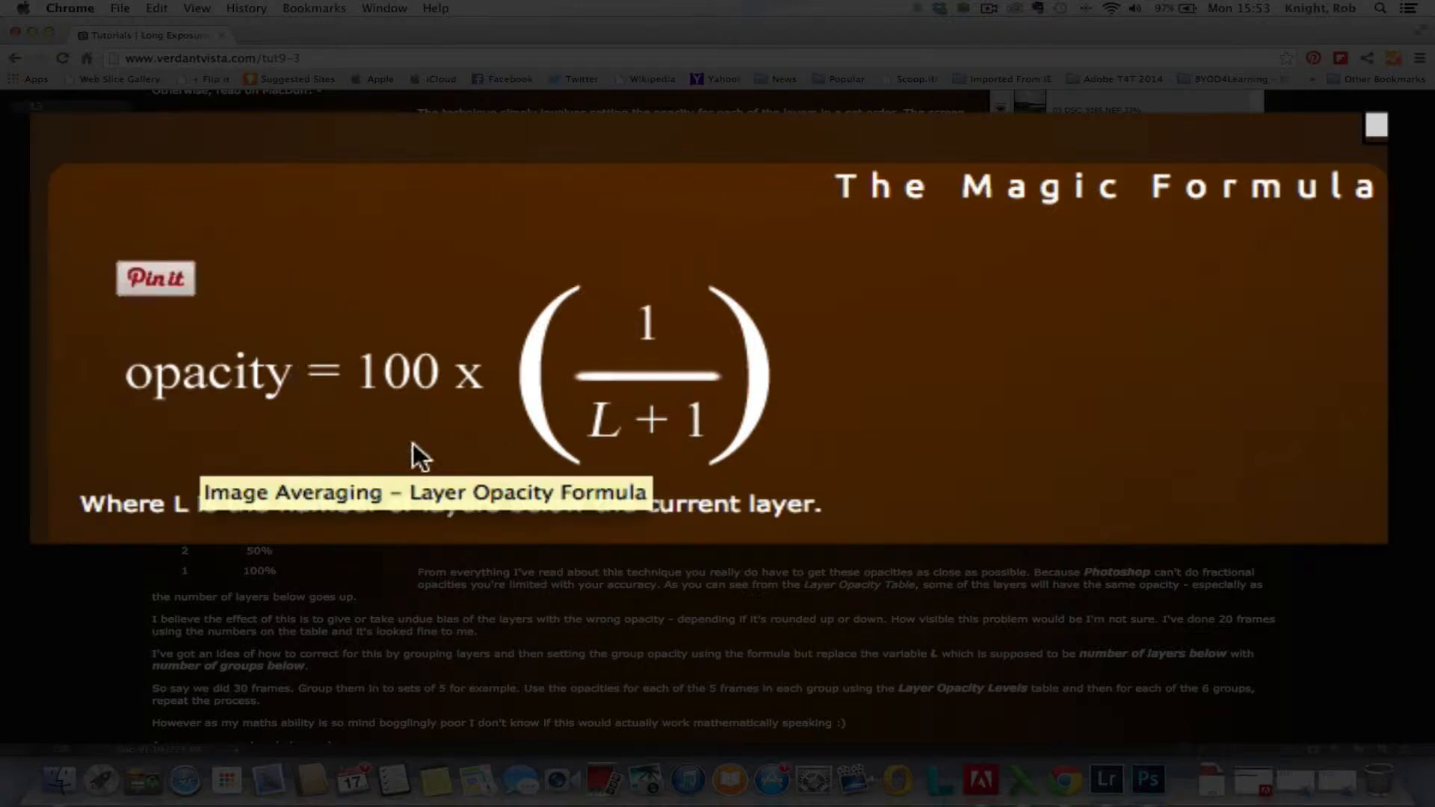
pyautogui.moveTo(508, 414)
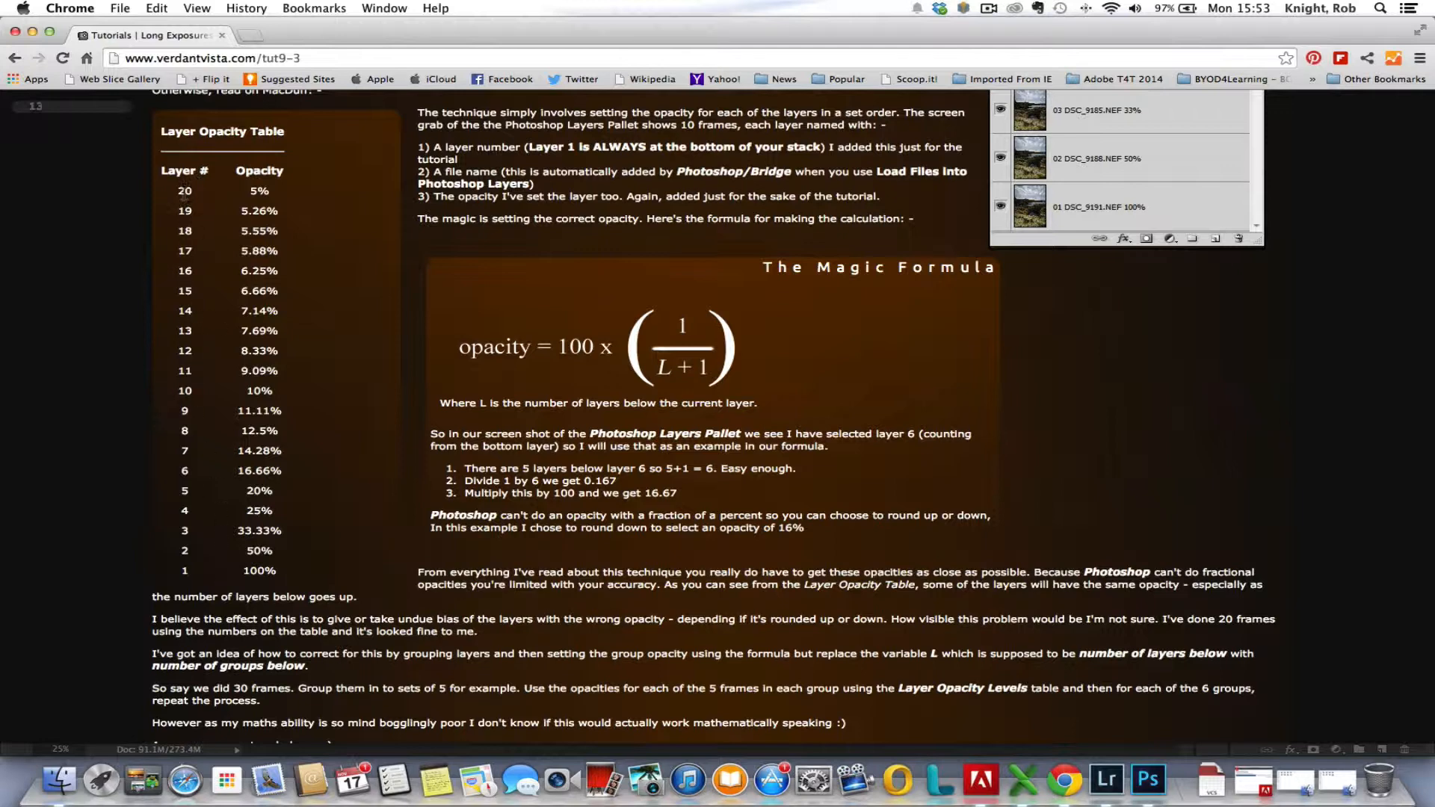
pyautogui.moveTo(195, 221)
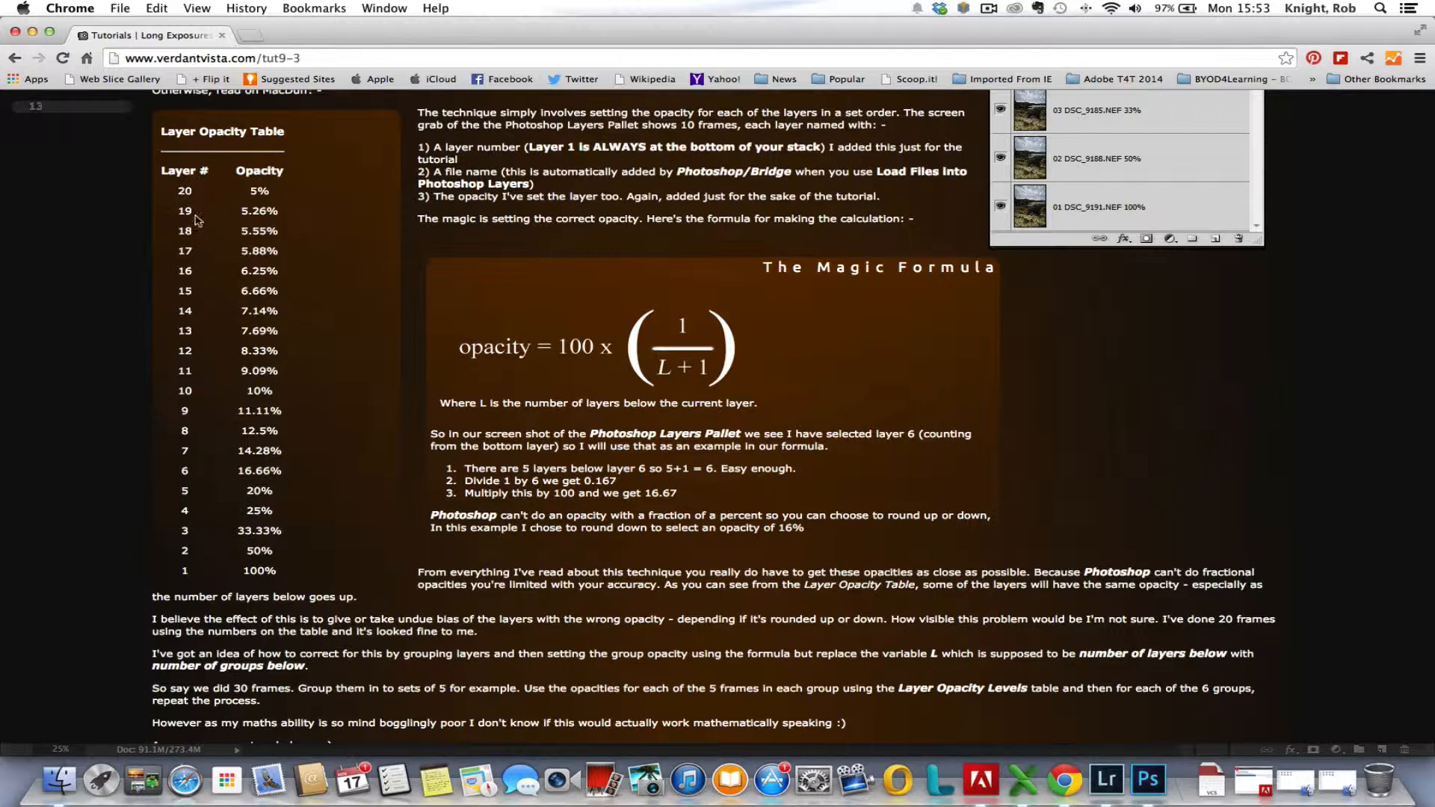
pyautogui.moveTo(254, 574)
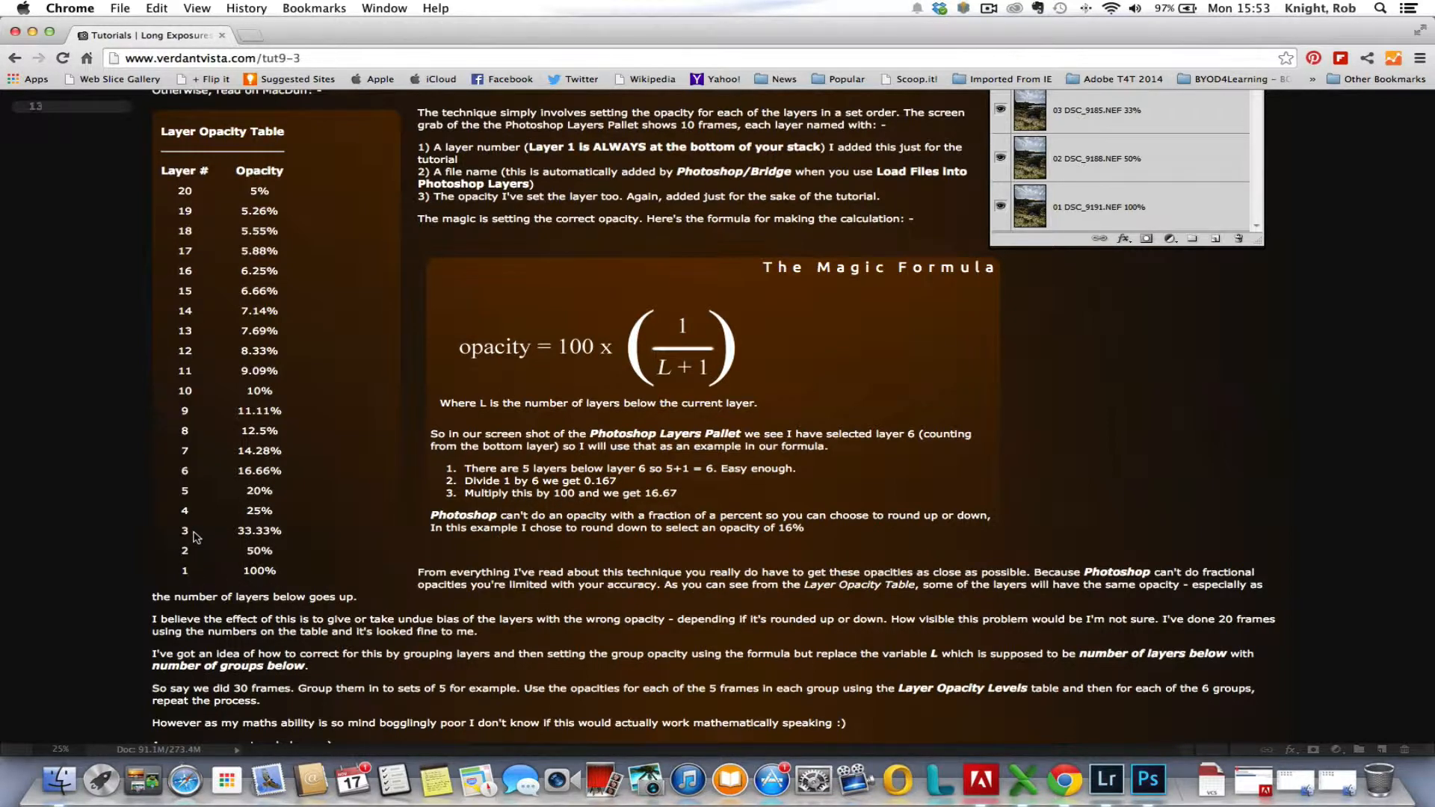
pyautogui.moveTo(252, 582)
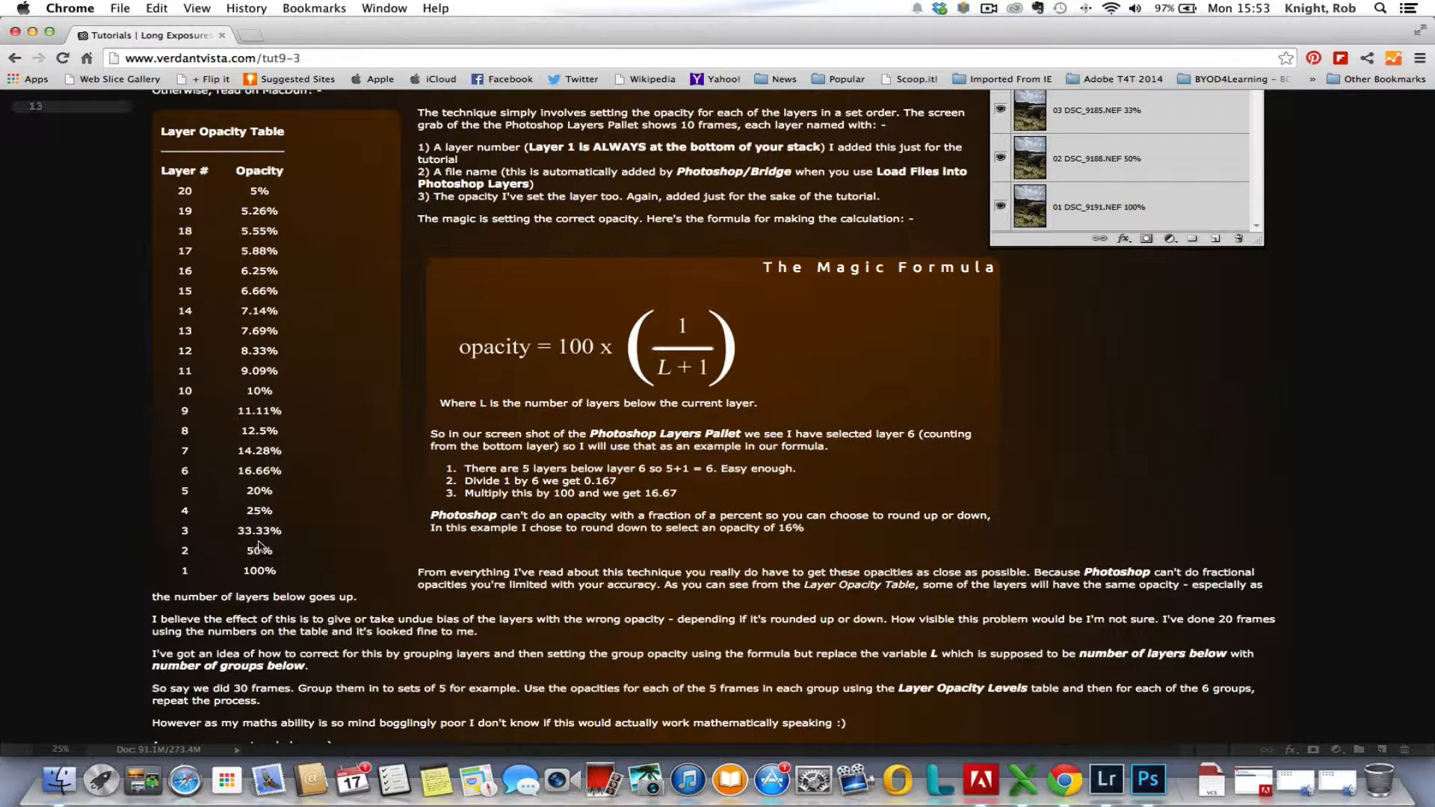
pyautogui.moveTo(287, 541)
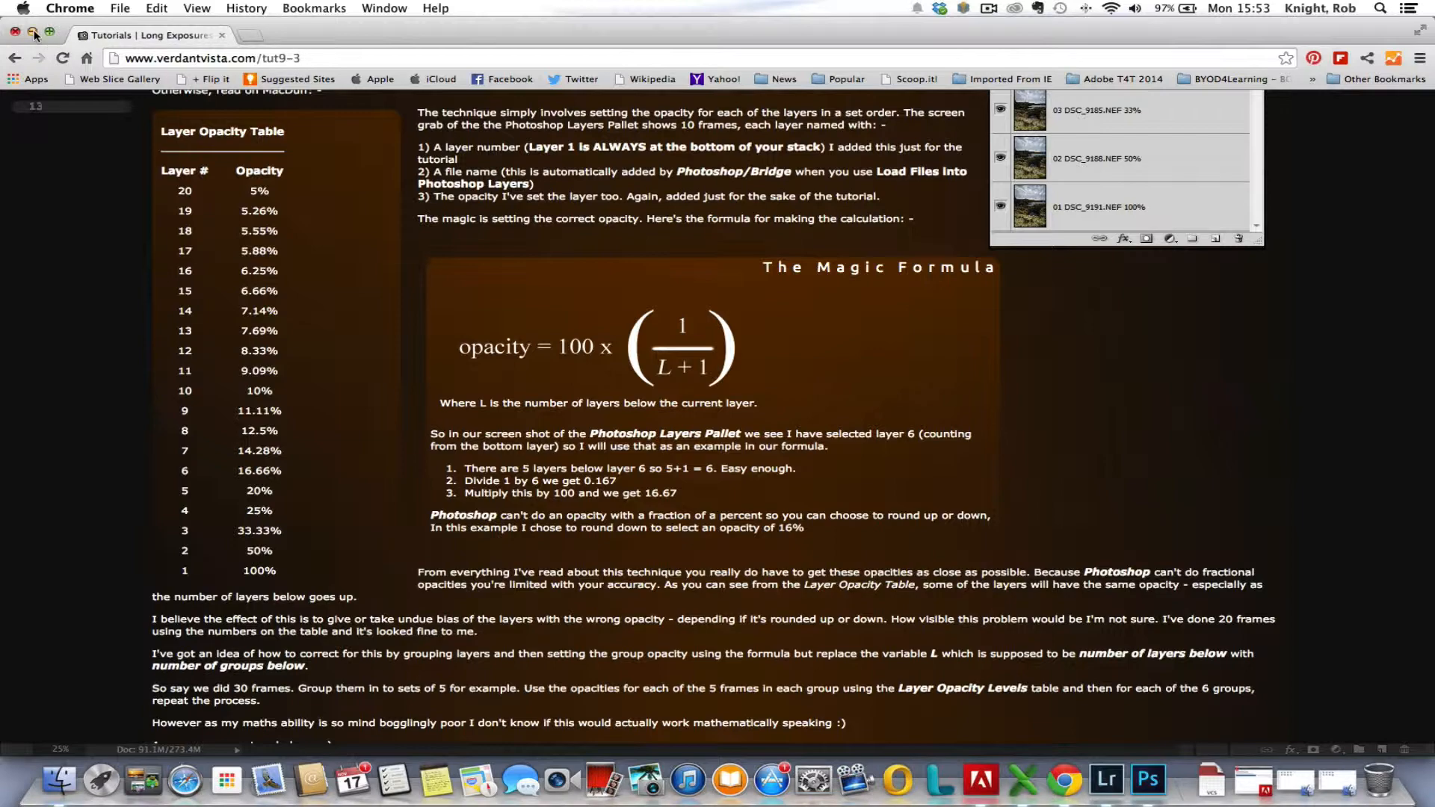
pyautogui.click(1115, 781)
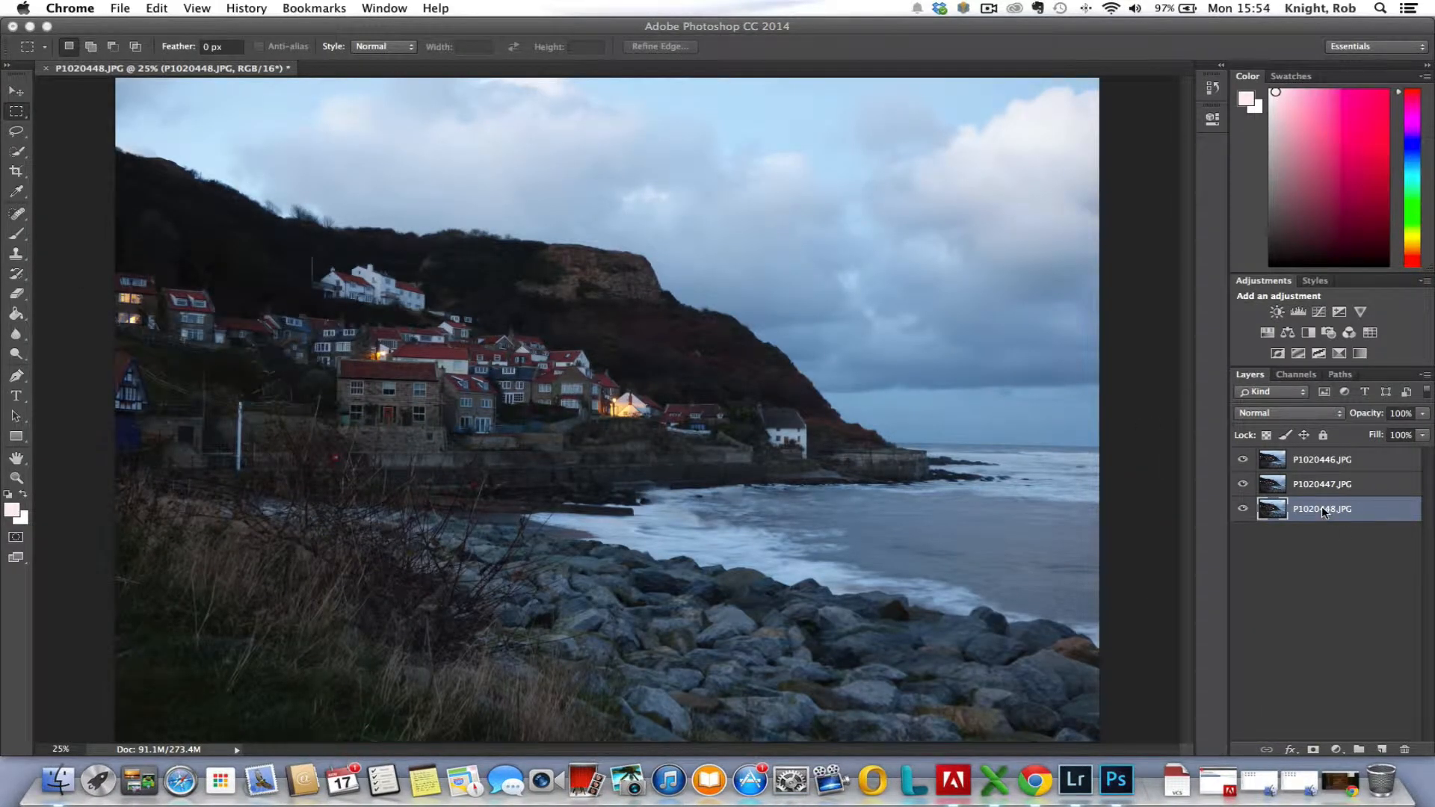
pyautogui.rightClick(1324, 509)
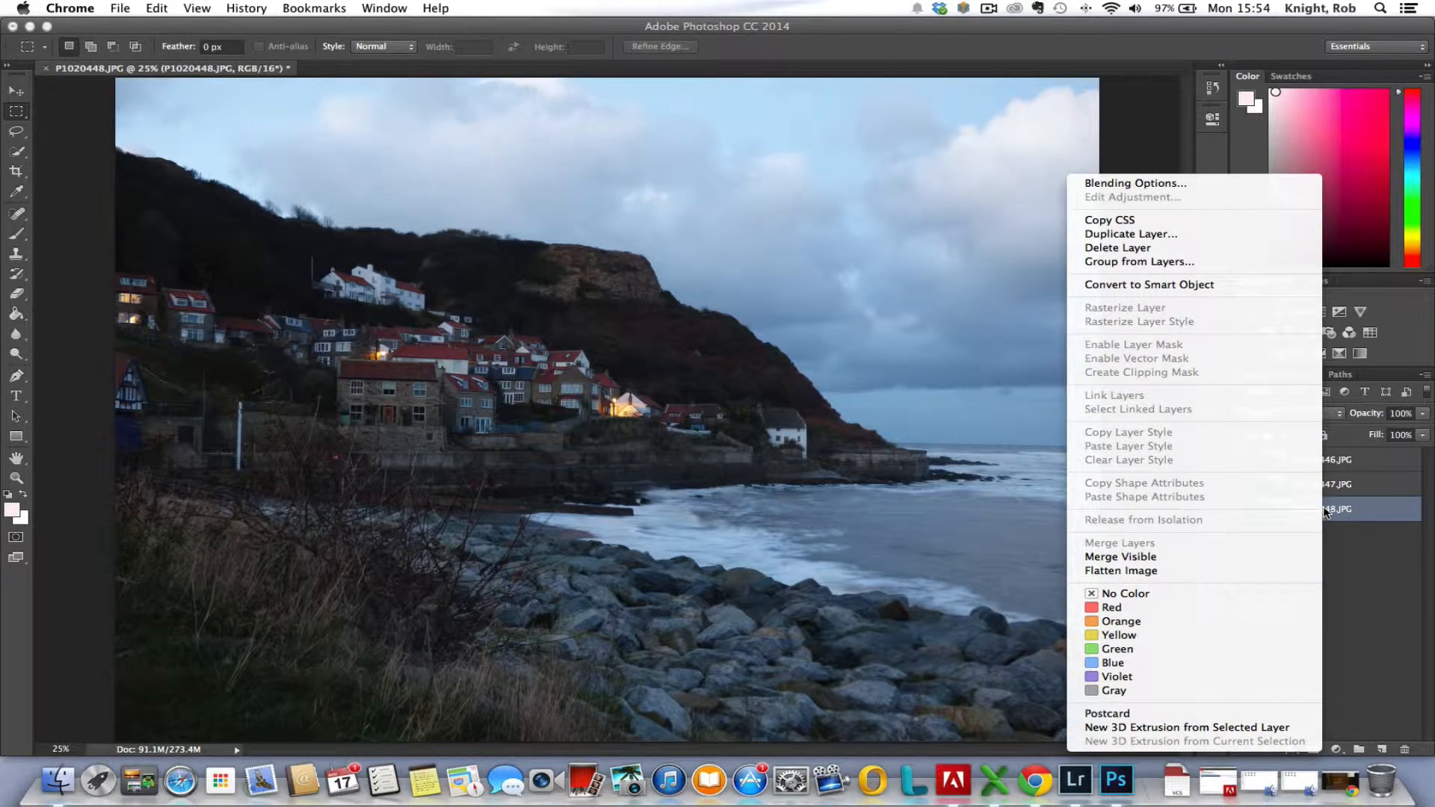
pyautogui.click(1134, 182)
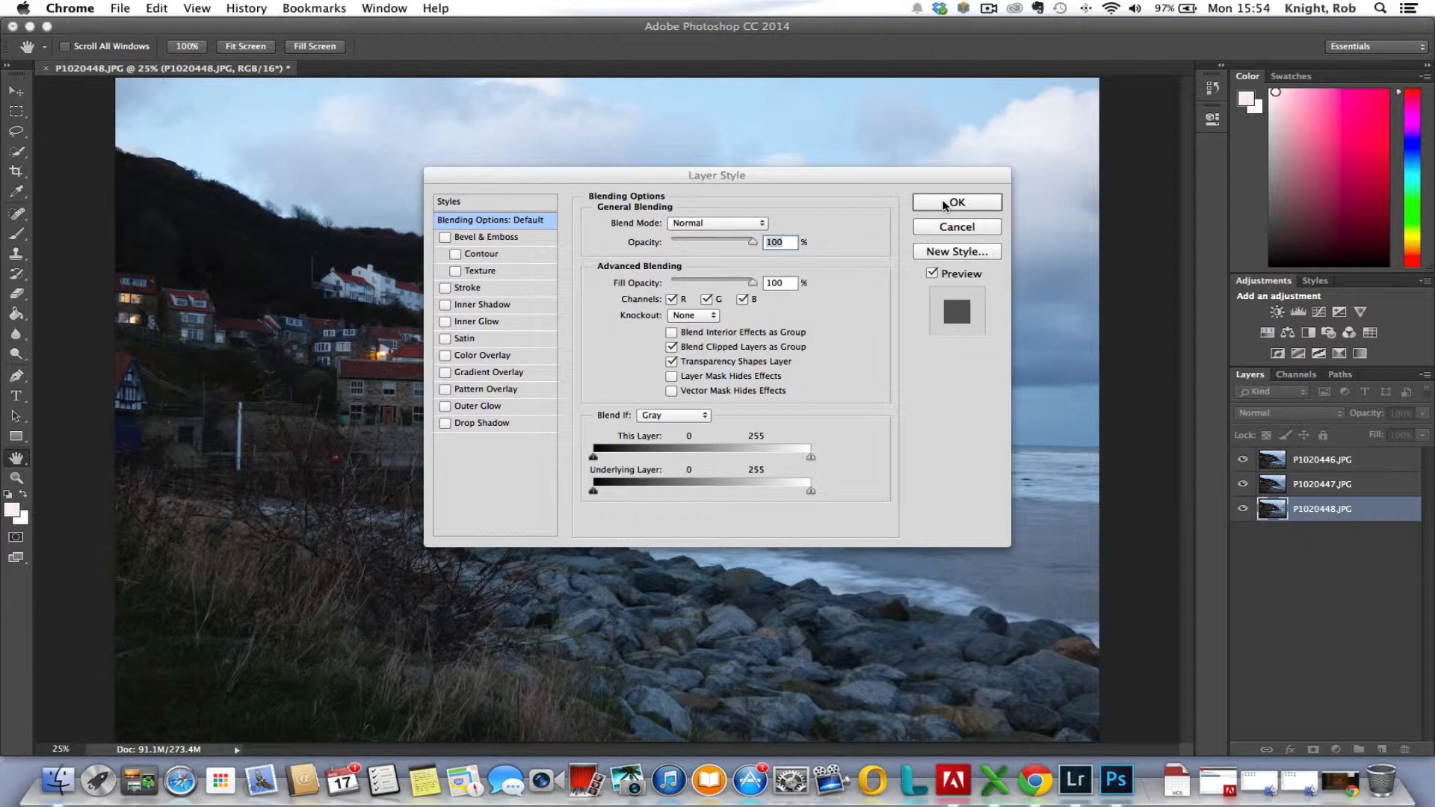
pyautogui.click(956, 202)
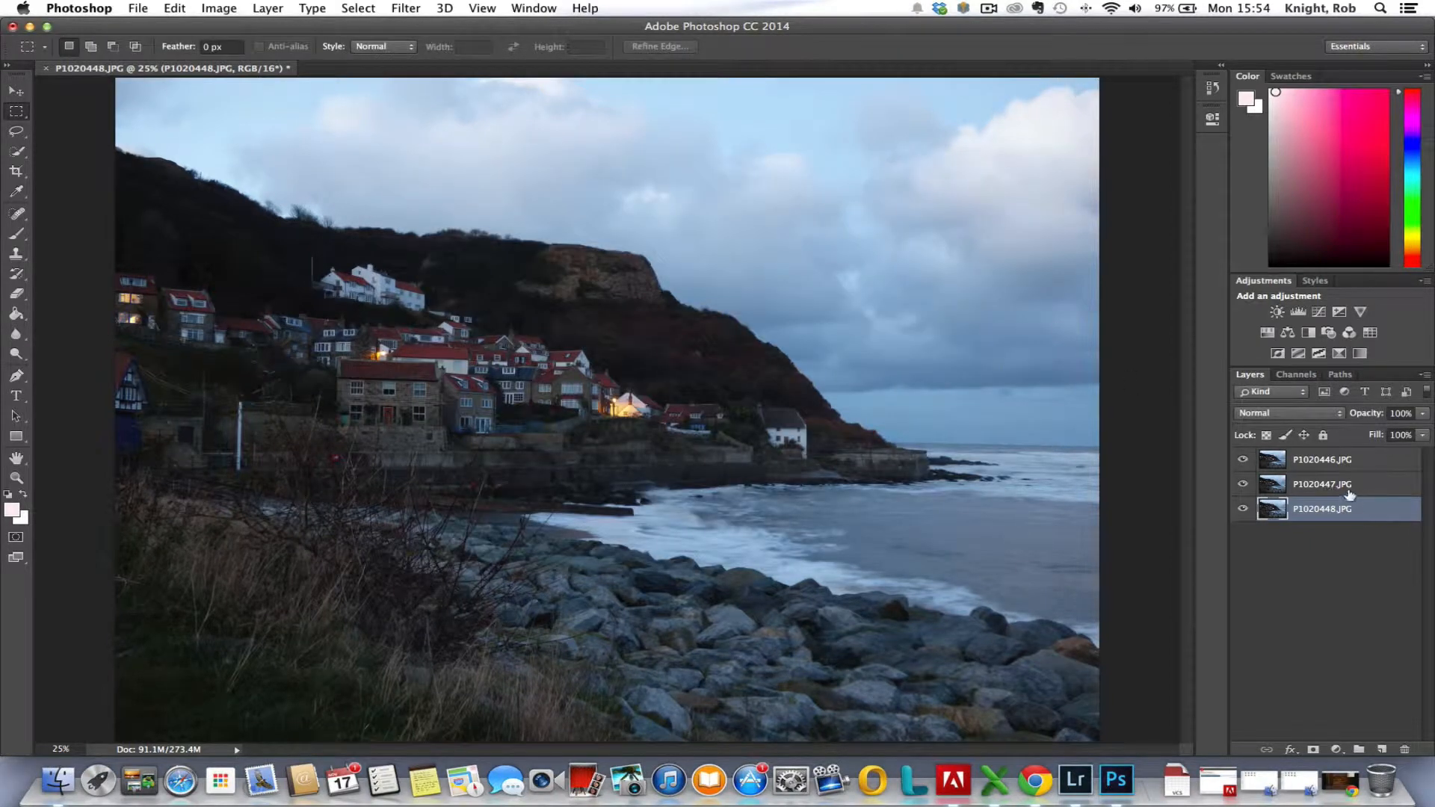
# Set layer P1020447 to 50% opacity via Blending Options, then select P1020446
pyautogui.rightClick(1323, 483)
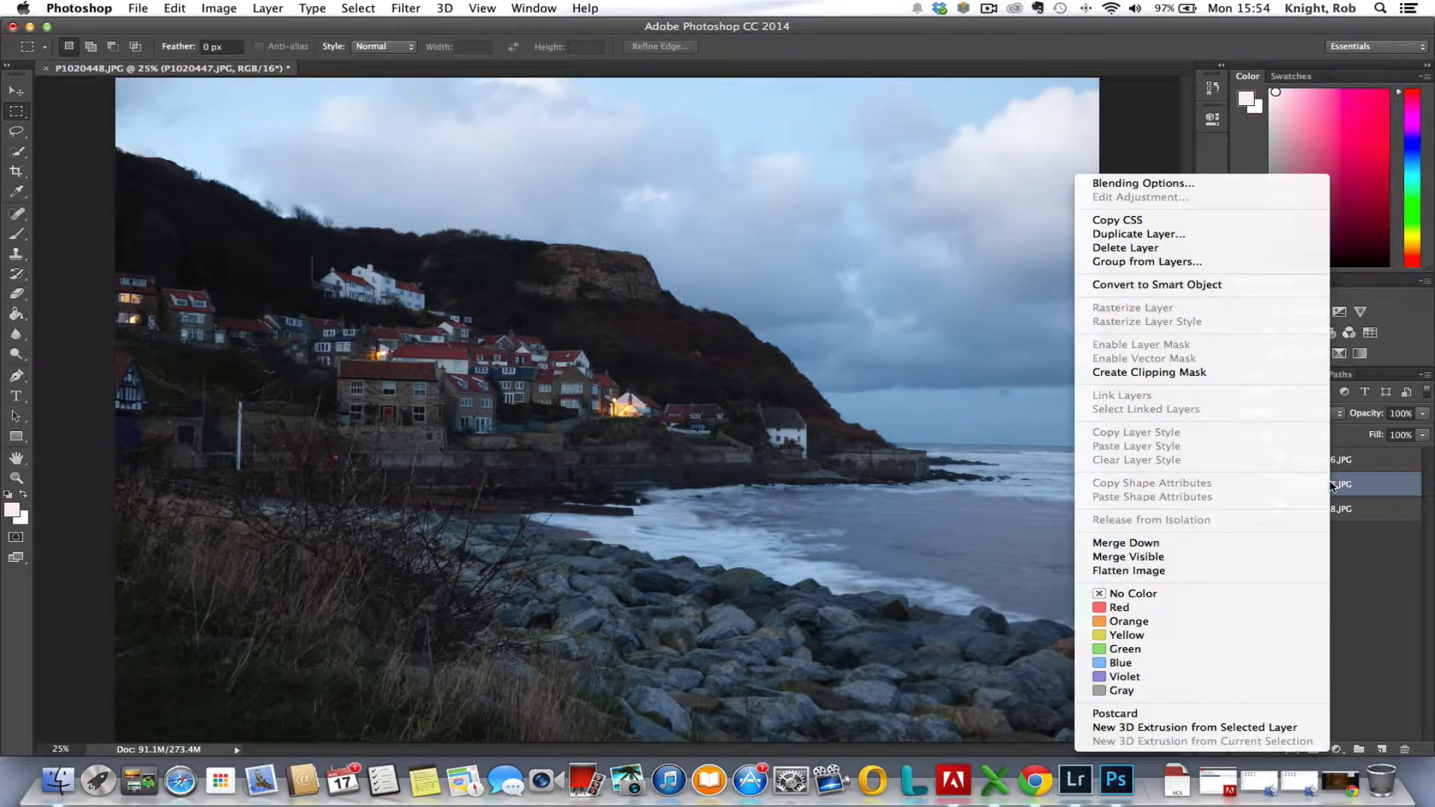
pyautogui.moveTo(1141, 183)
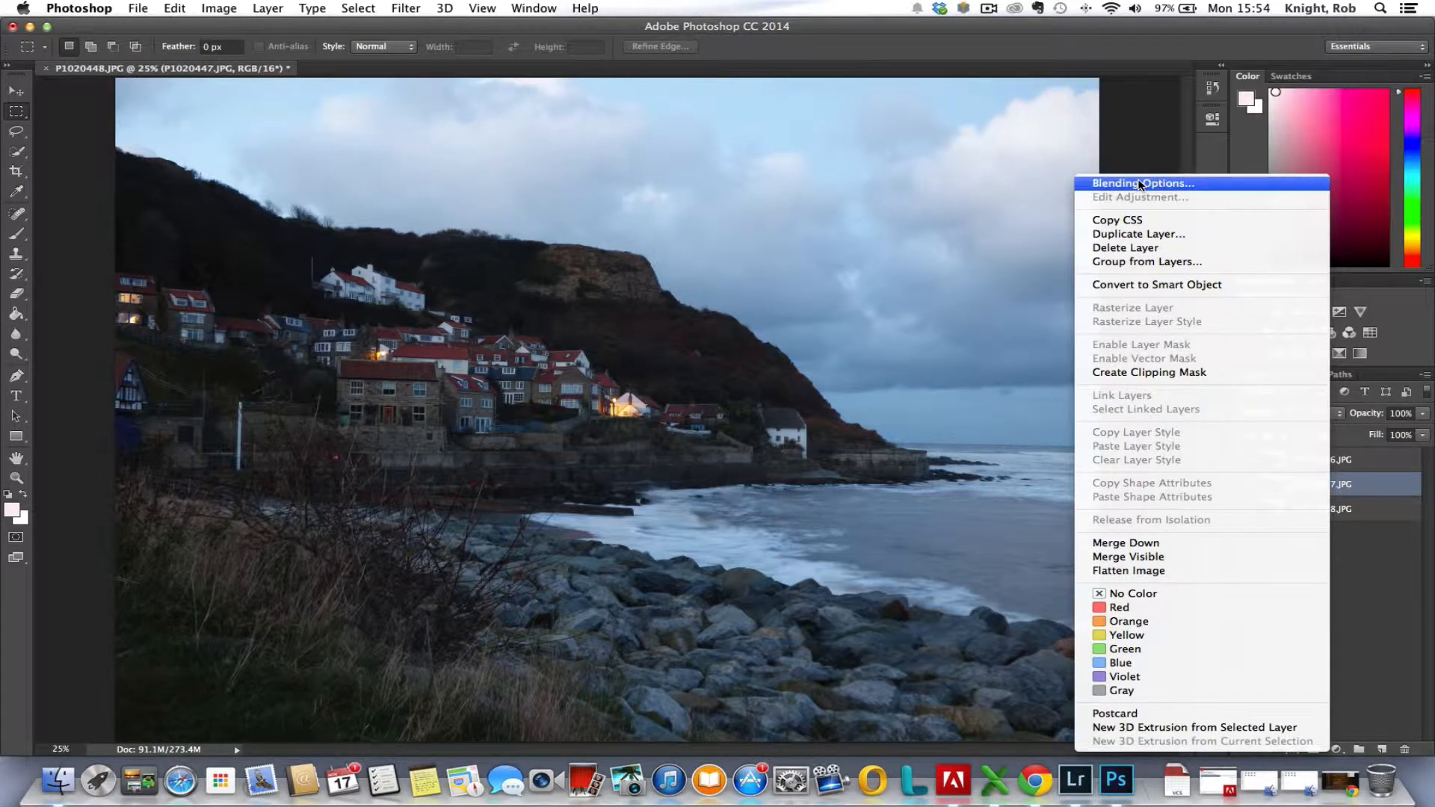
pyautogui.click(1141, 183)
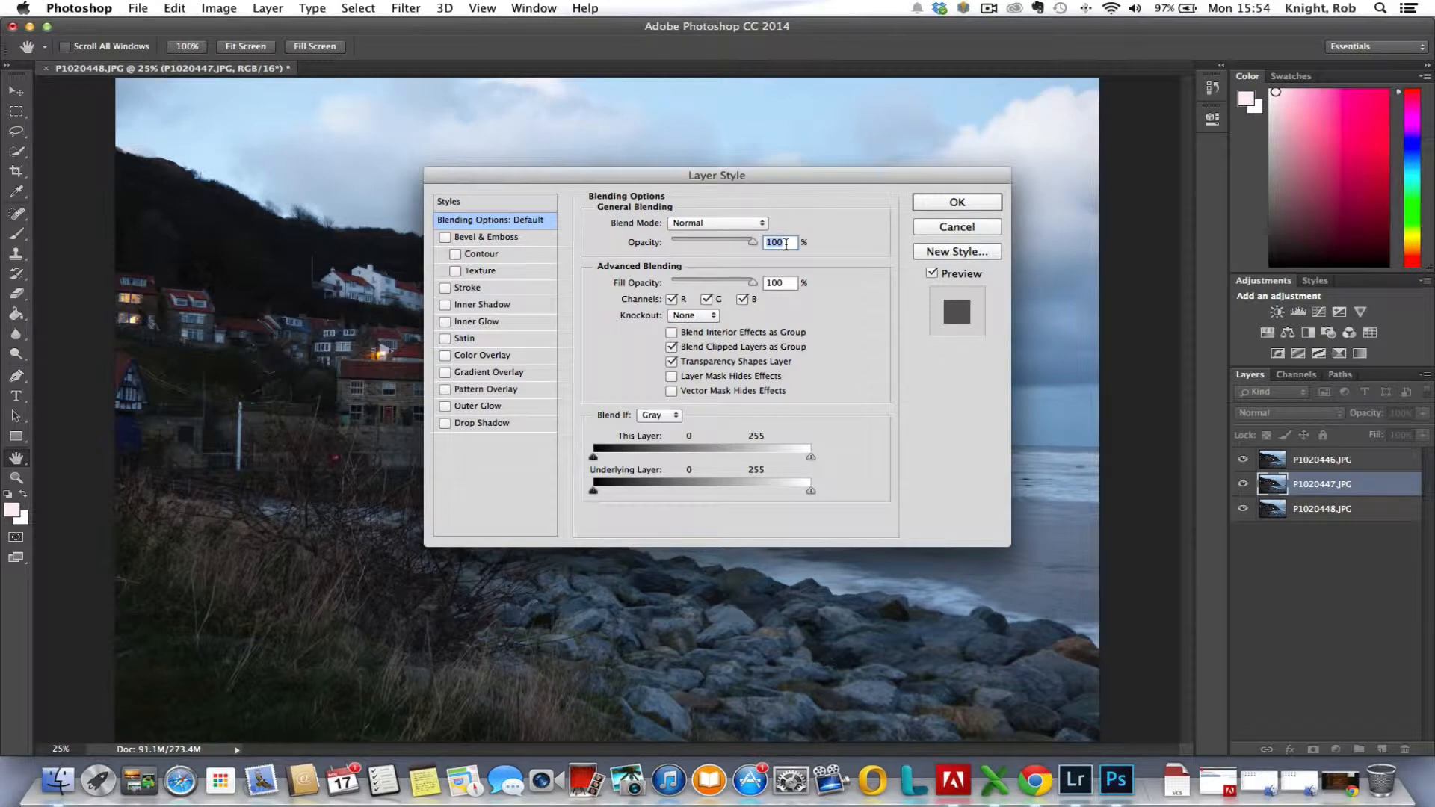
pyautogui.click(956, 202)
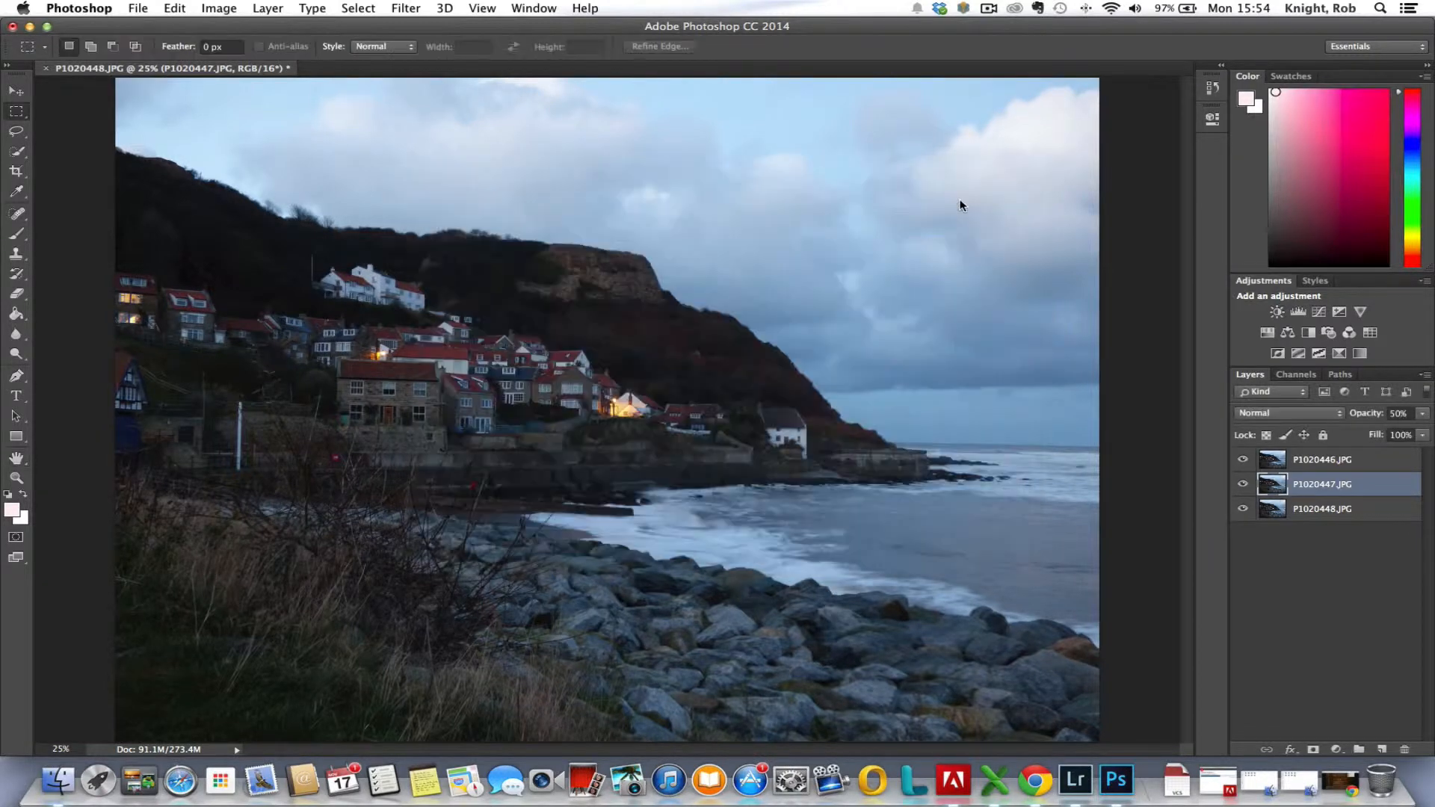
pyautogui.click(1322, 459)
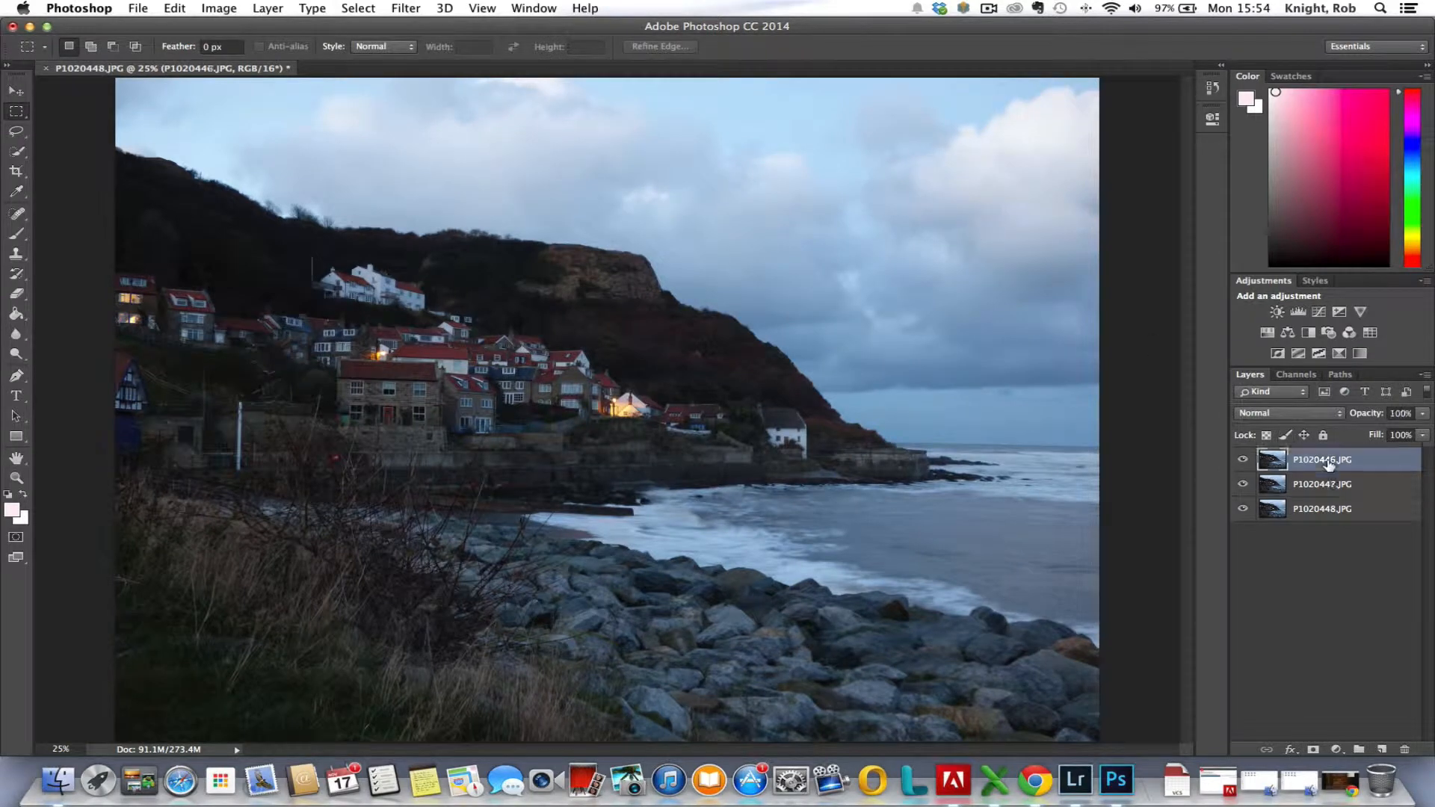
pyautogui.moveTo(1320, 459)
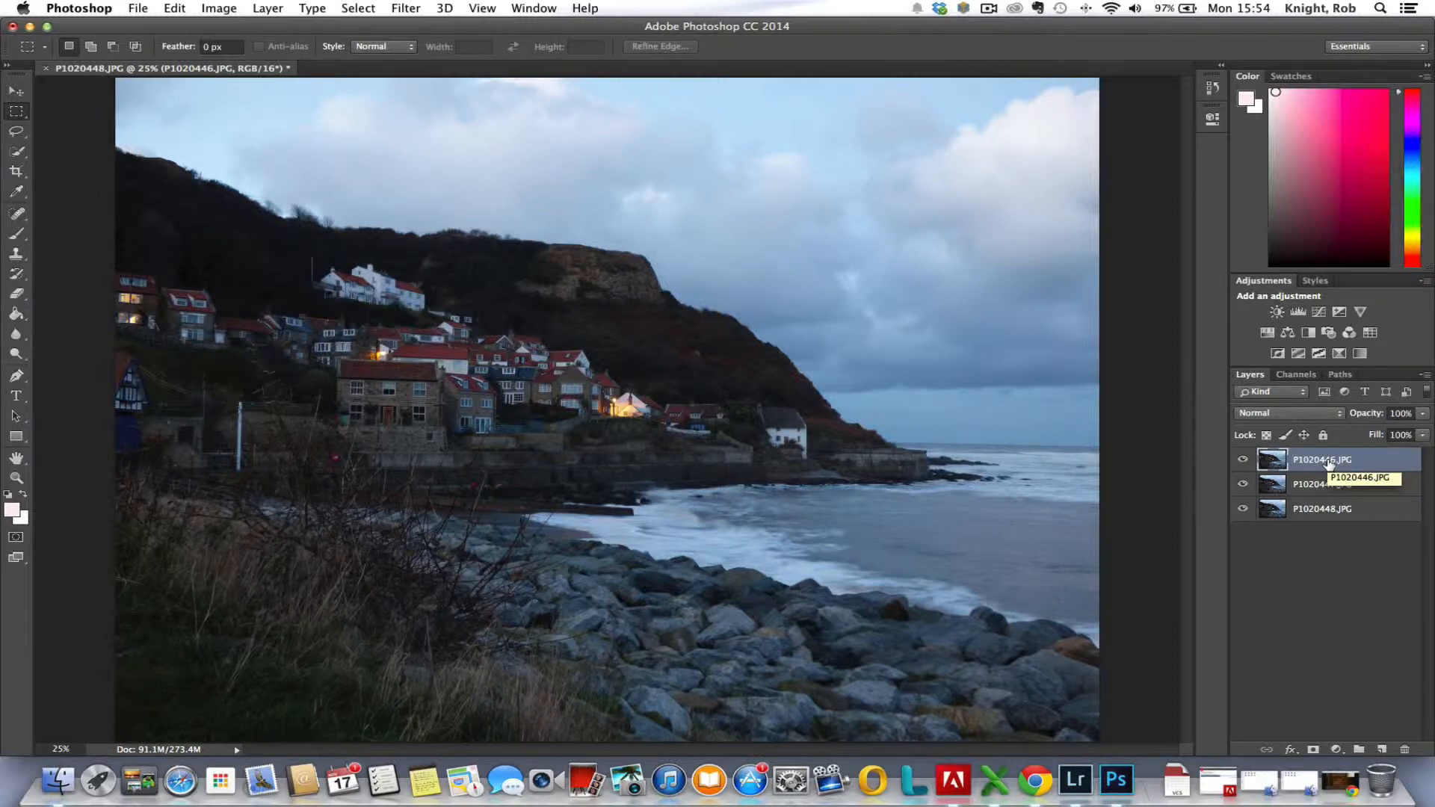
# Set layer P1020446 to 33% opacity via Blending Options
pyautogui.rightClick(1322, 459)
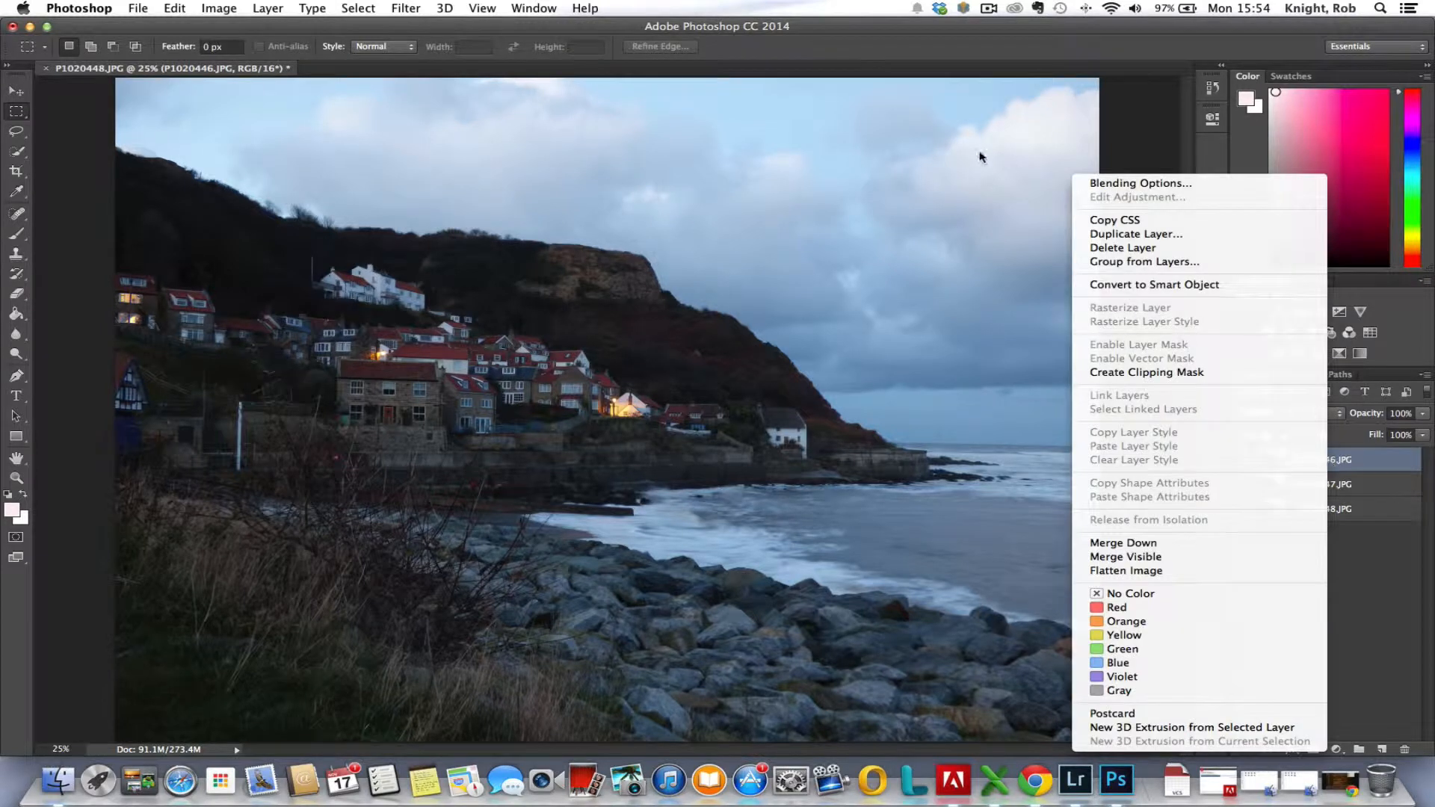
pyautogui.click(1139, 182)
pyautogui.write('33')
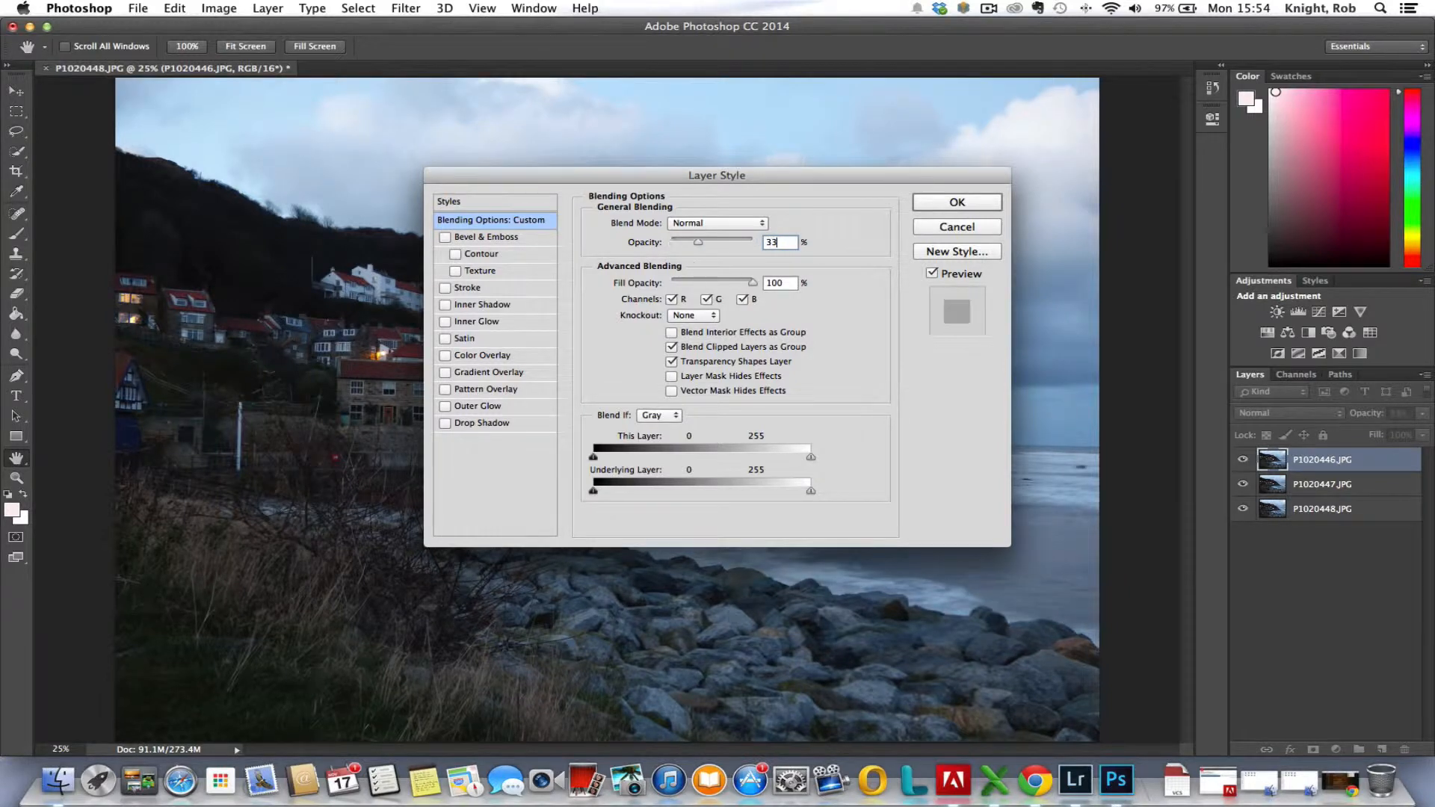
pyautogui.click(955, 202)
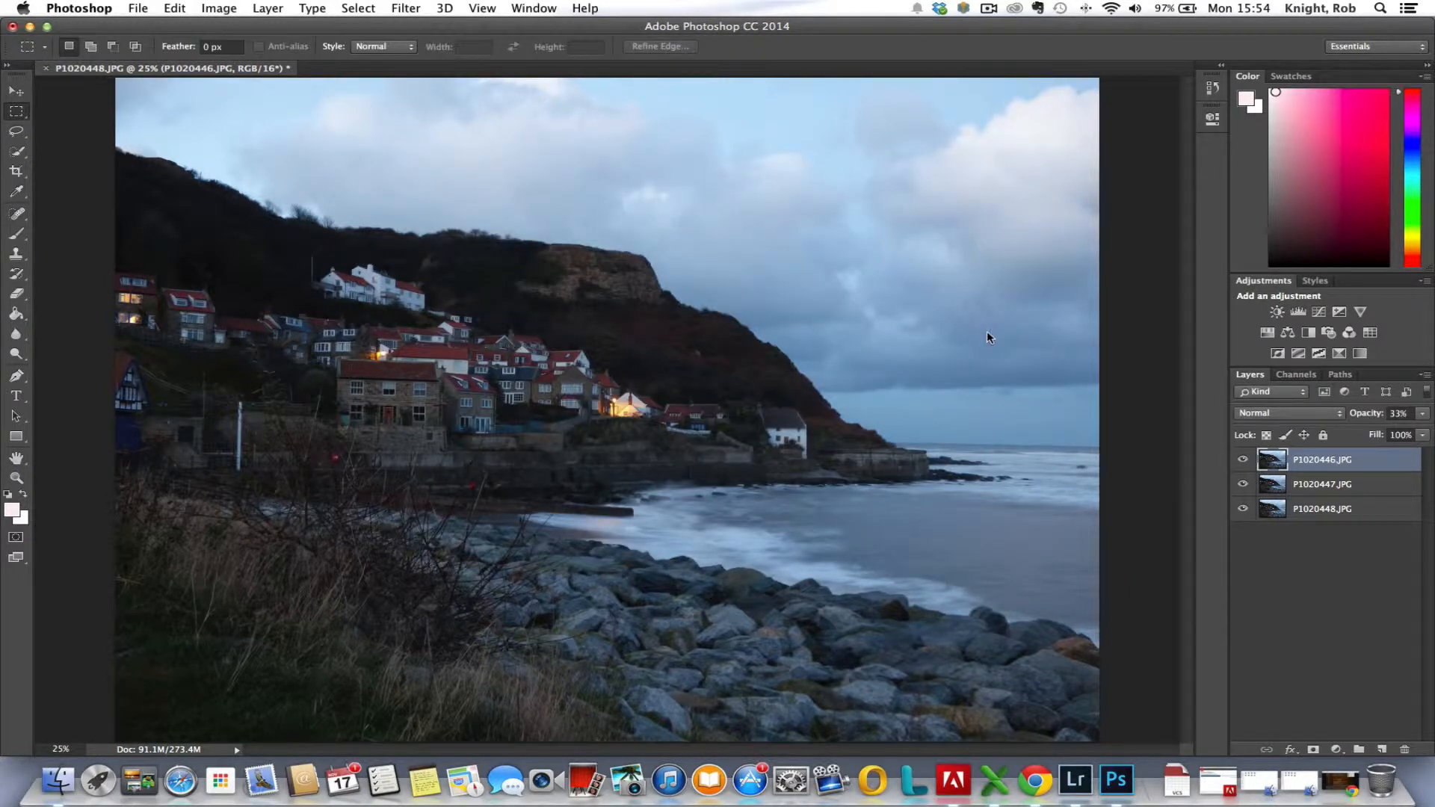
pyautogui.moveTo(1304, 495)
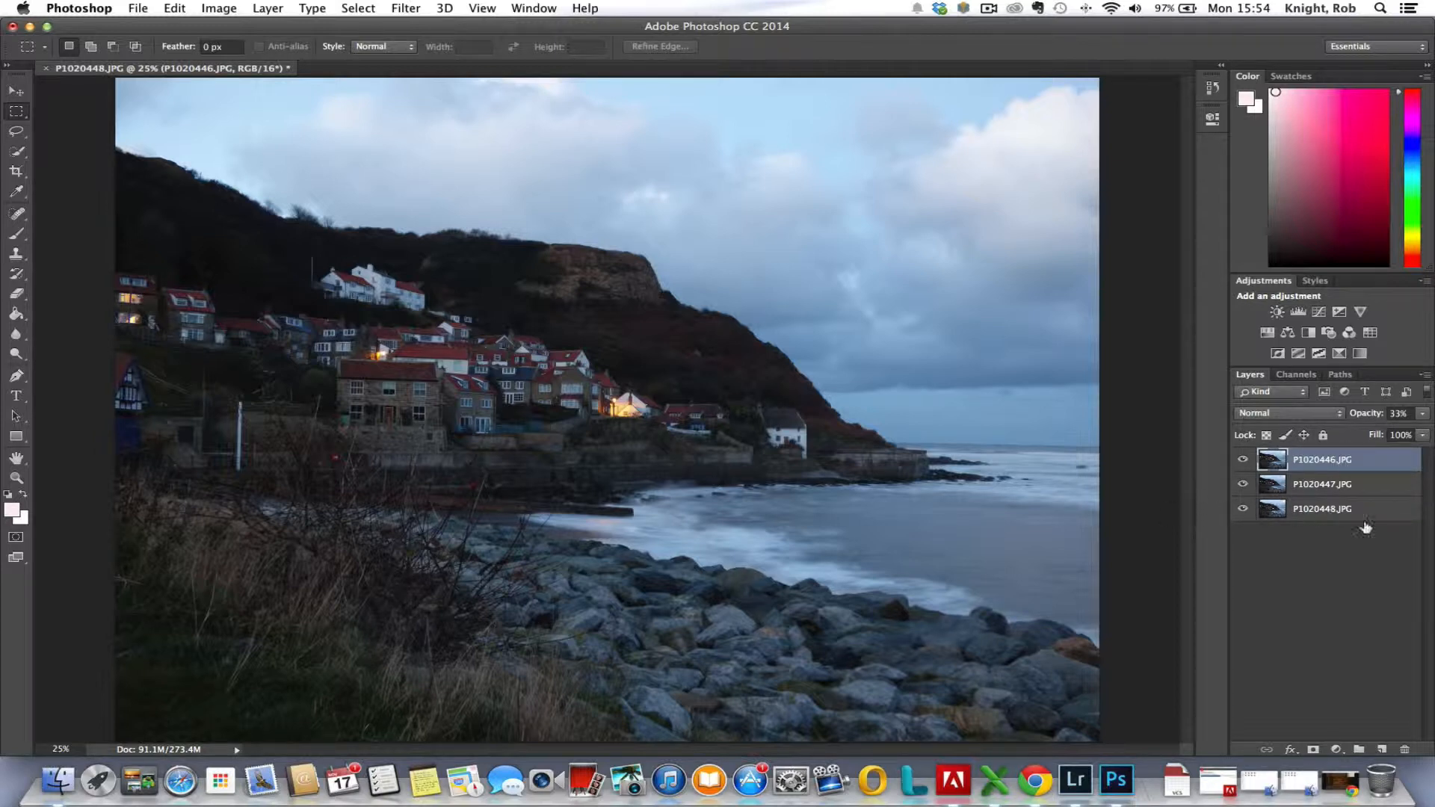
pyautogui.click(1320, 459)
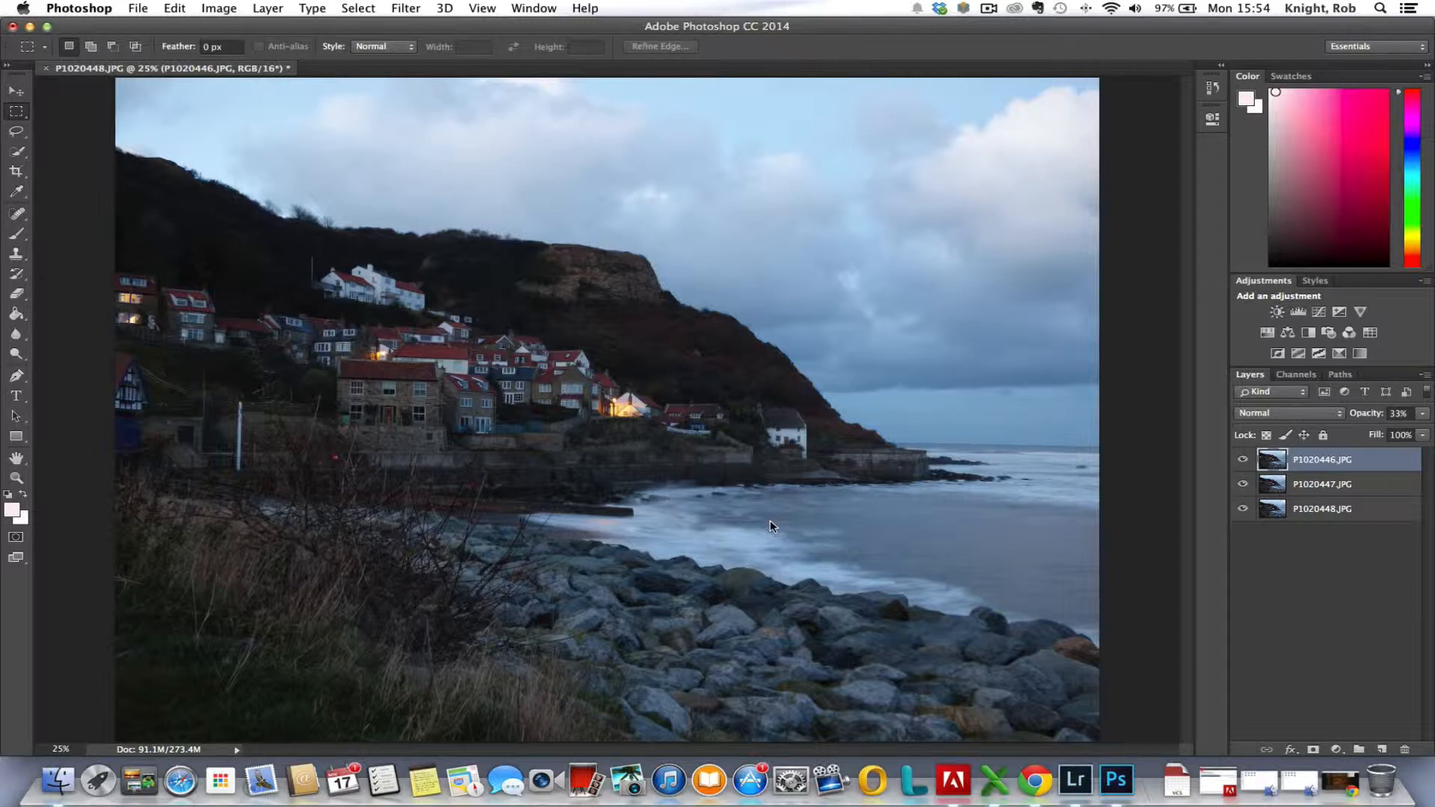
pyautogui.moveTo(488, 544)
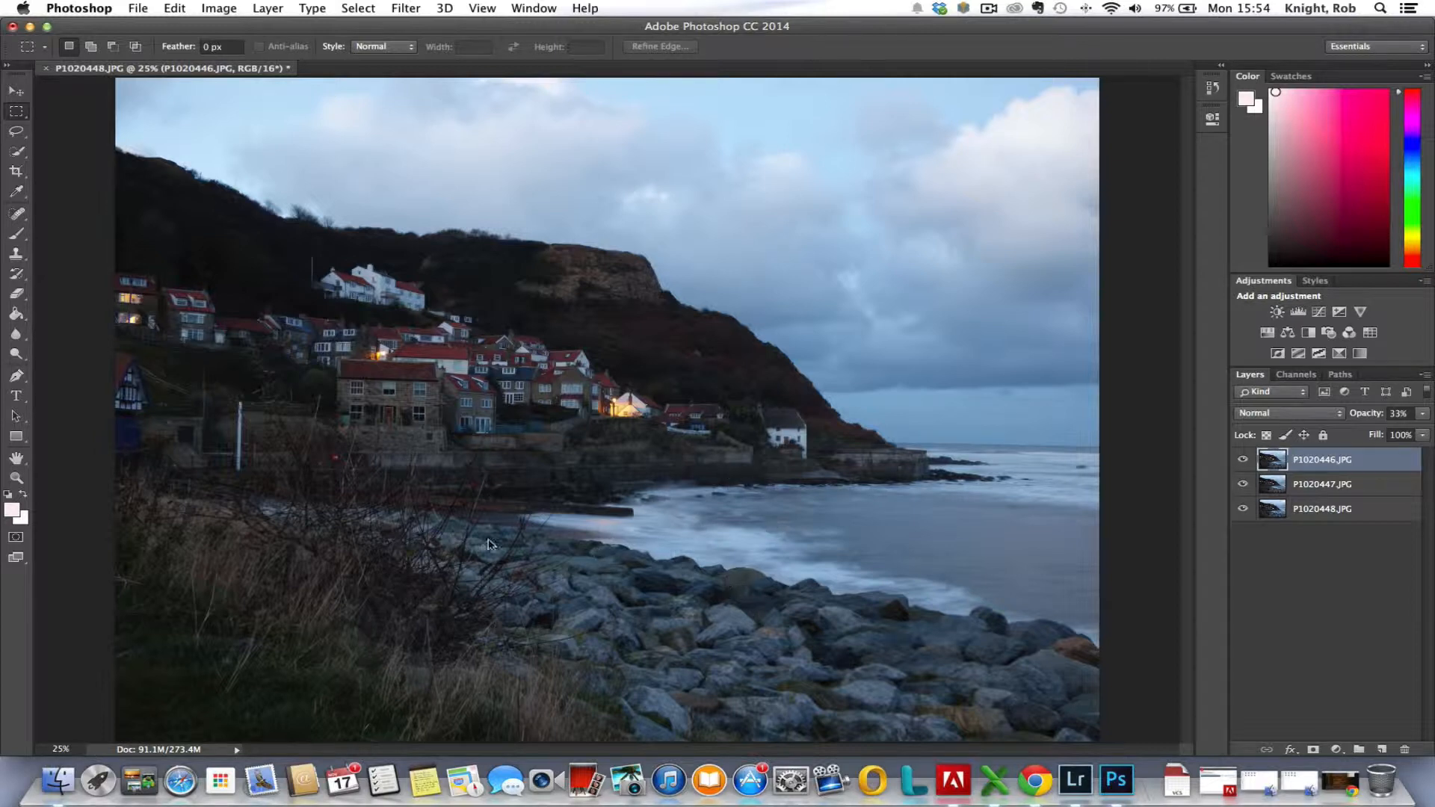
pyautogui.moveTo(381, 540)
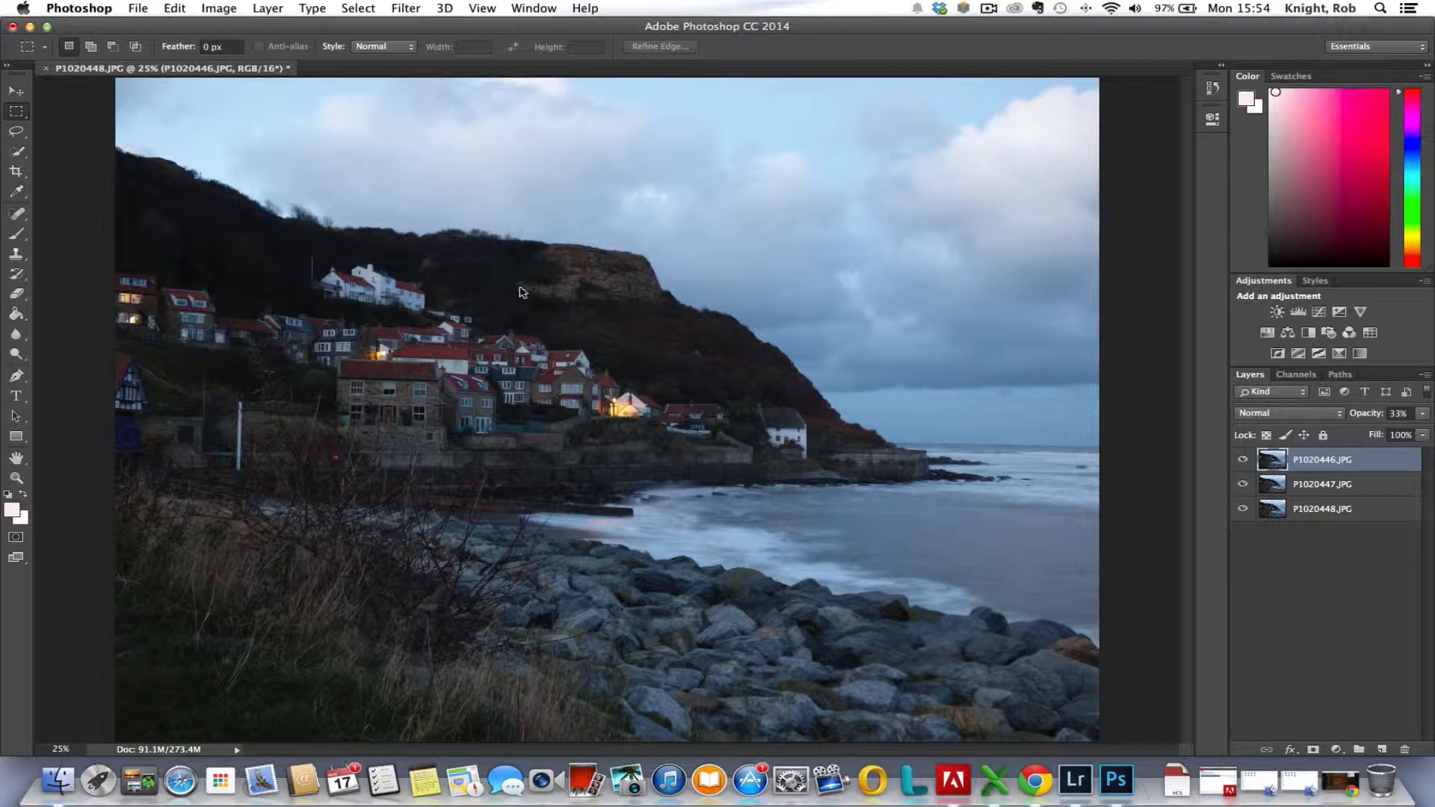
pyautogui.moveTo(384, 600)
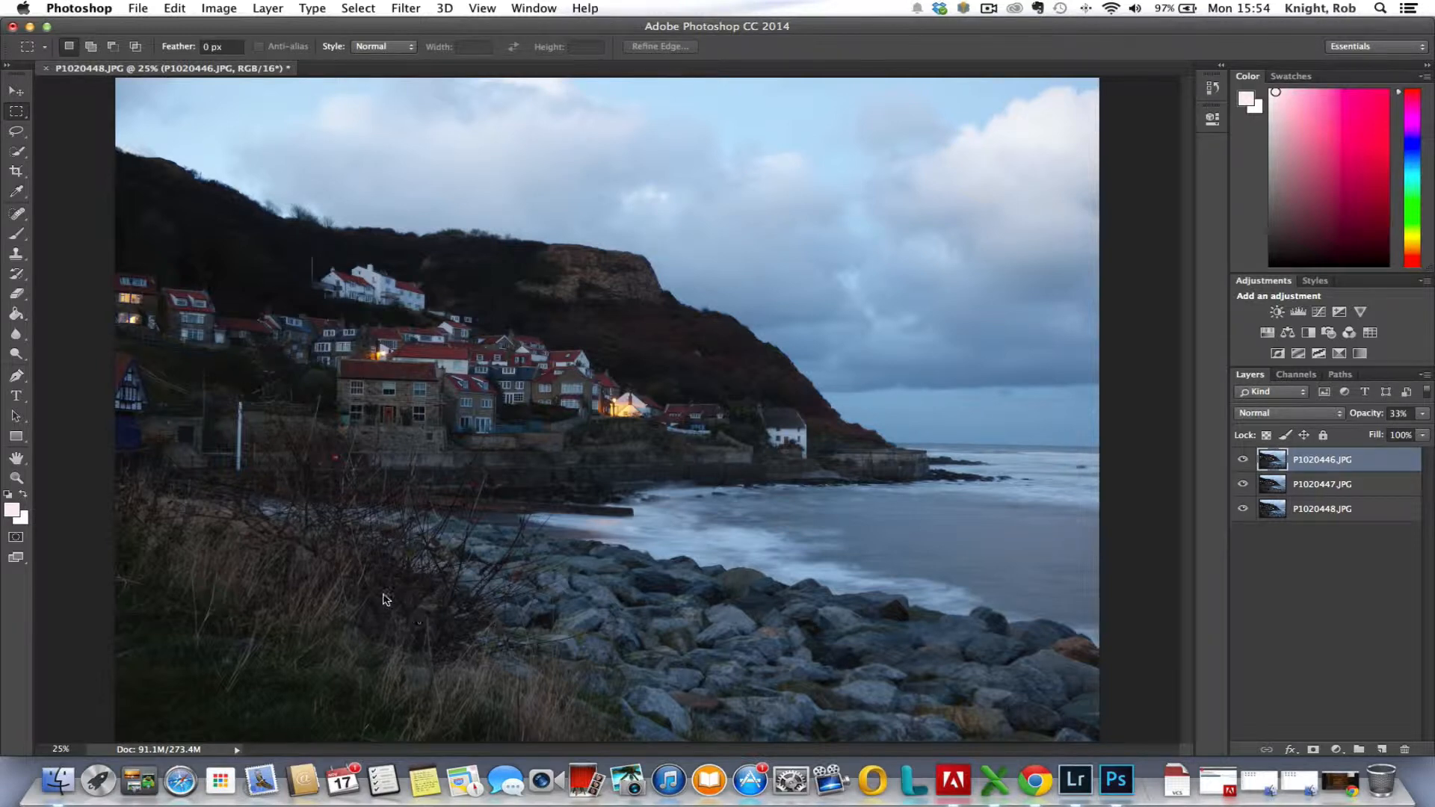
pyautogui.moveTo(522, 580)
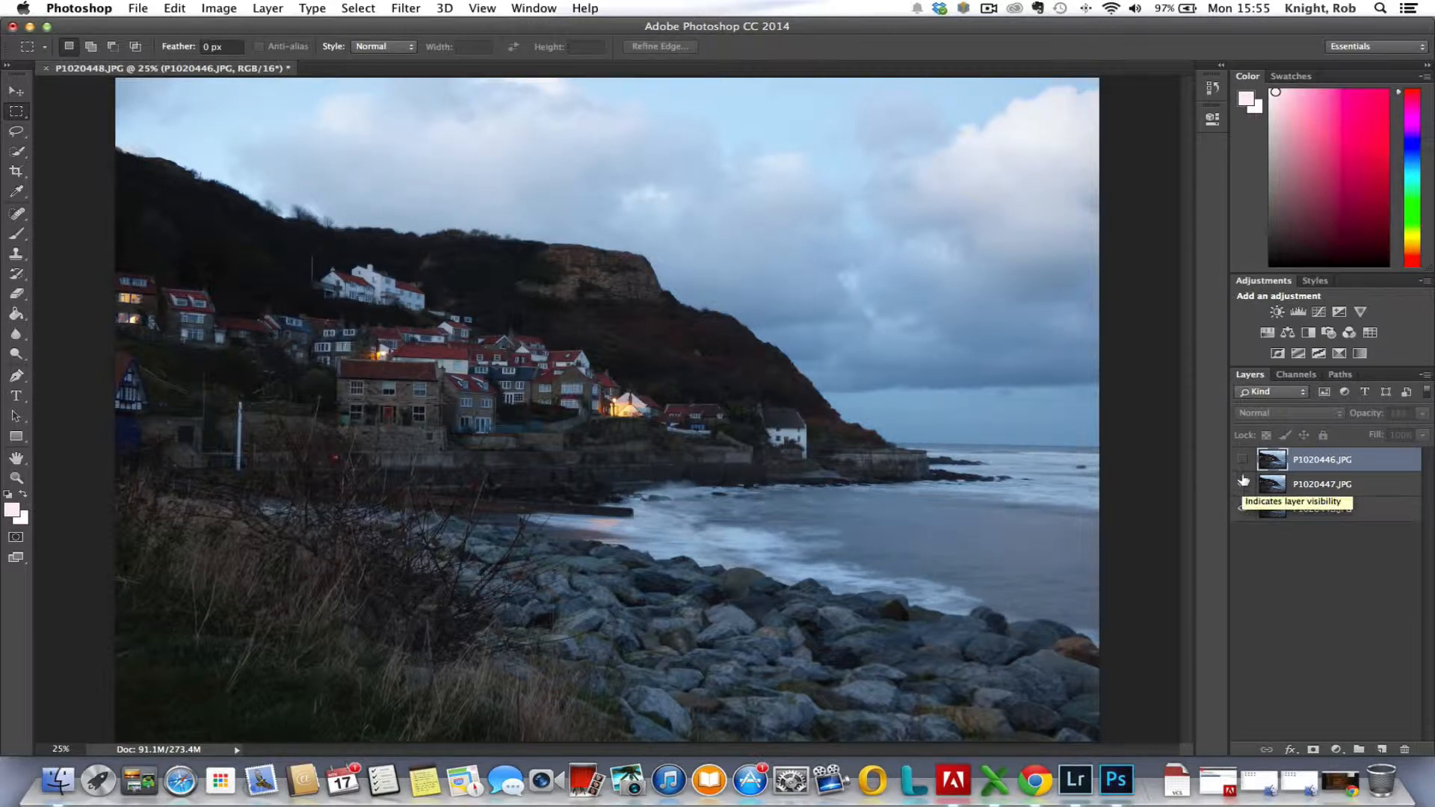
# Show the top exposure layer again after comparing the blend with the base frame
pyautogui.click(1242, 459)
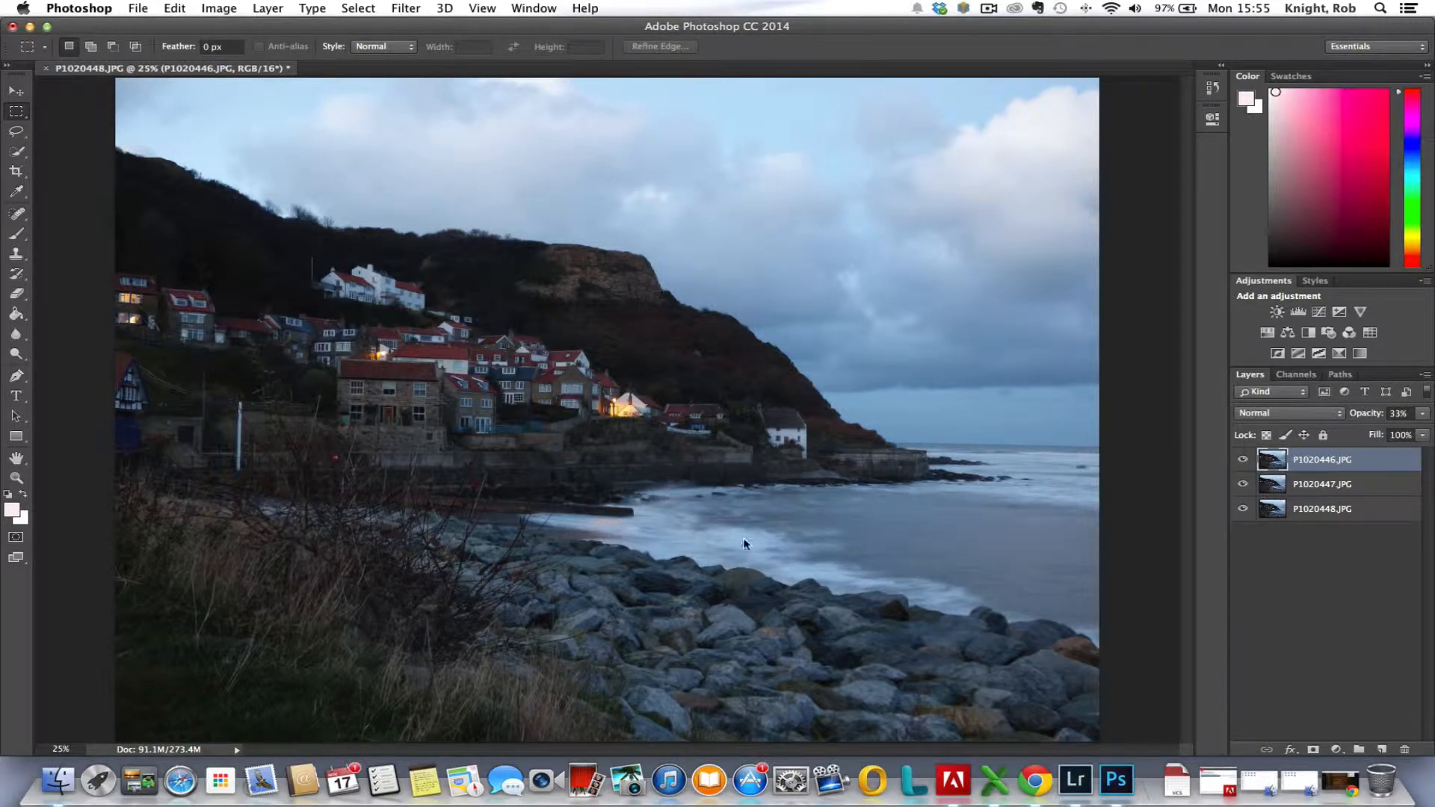
pyautogui.moveTo(961, 543)
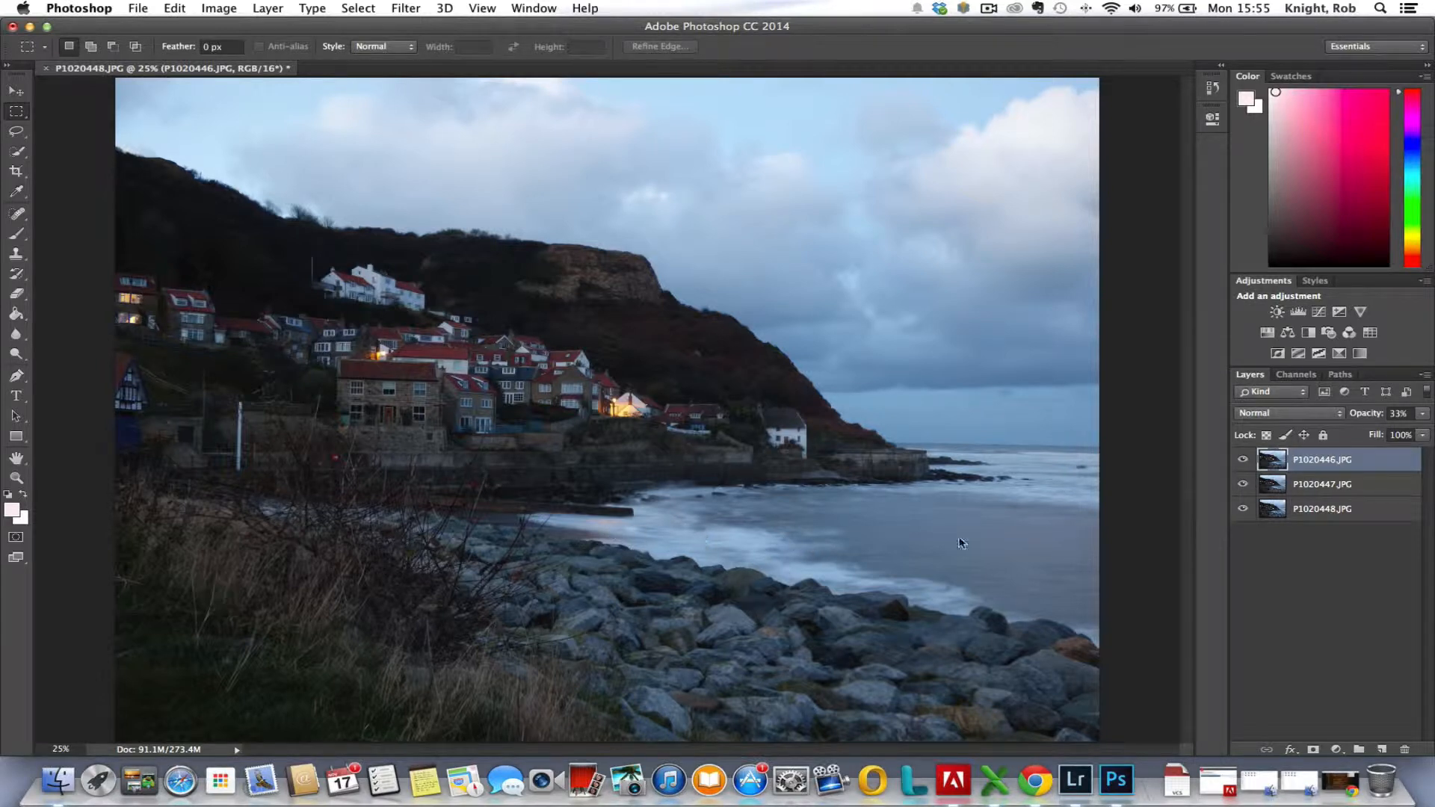
pyautogui.moveTo(647, 524)
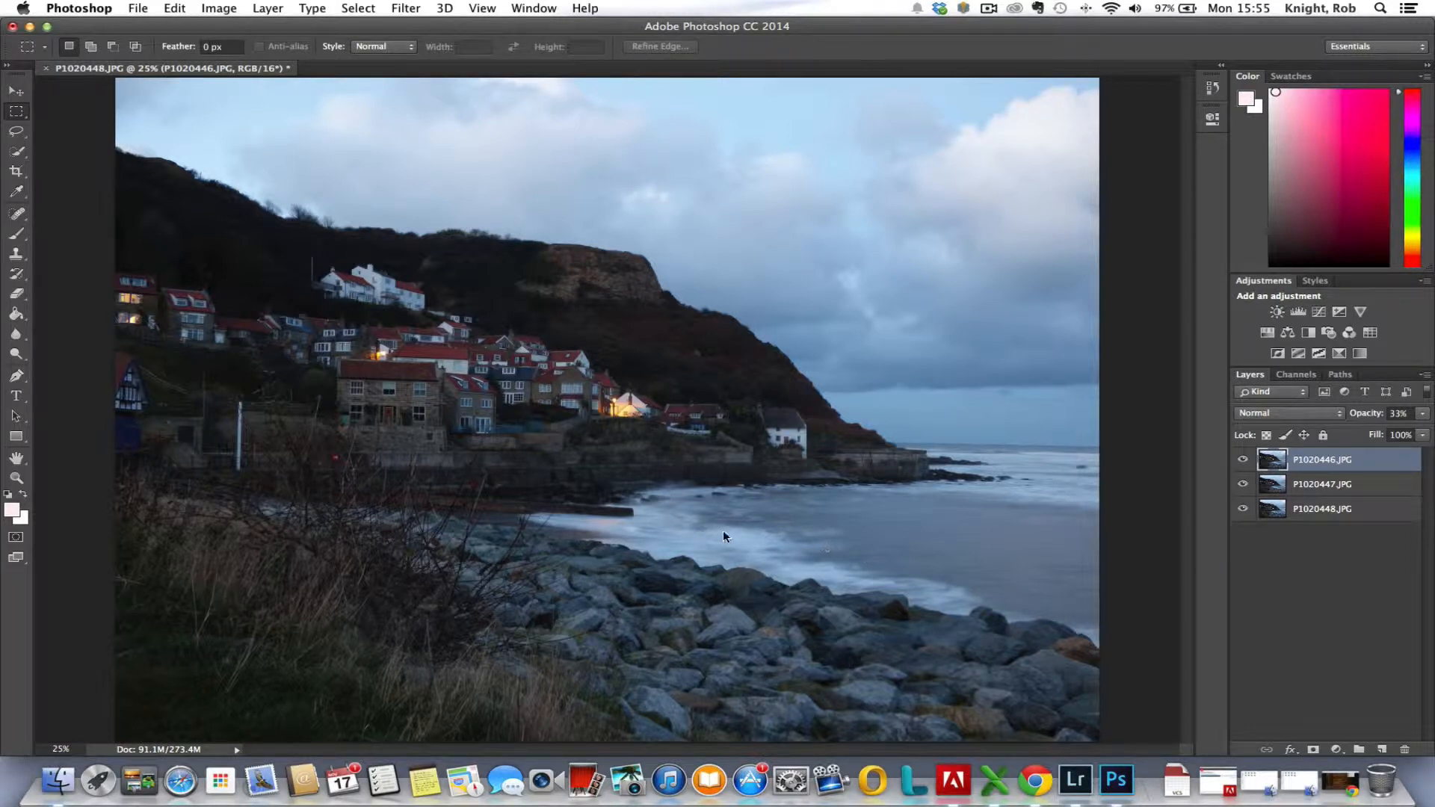
pyautogui.moveTo(733, 548)
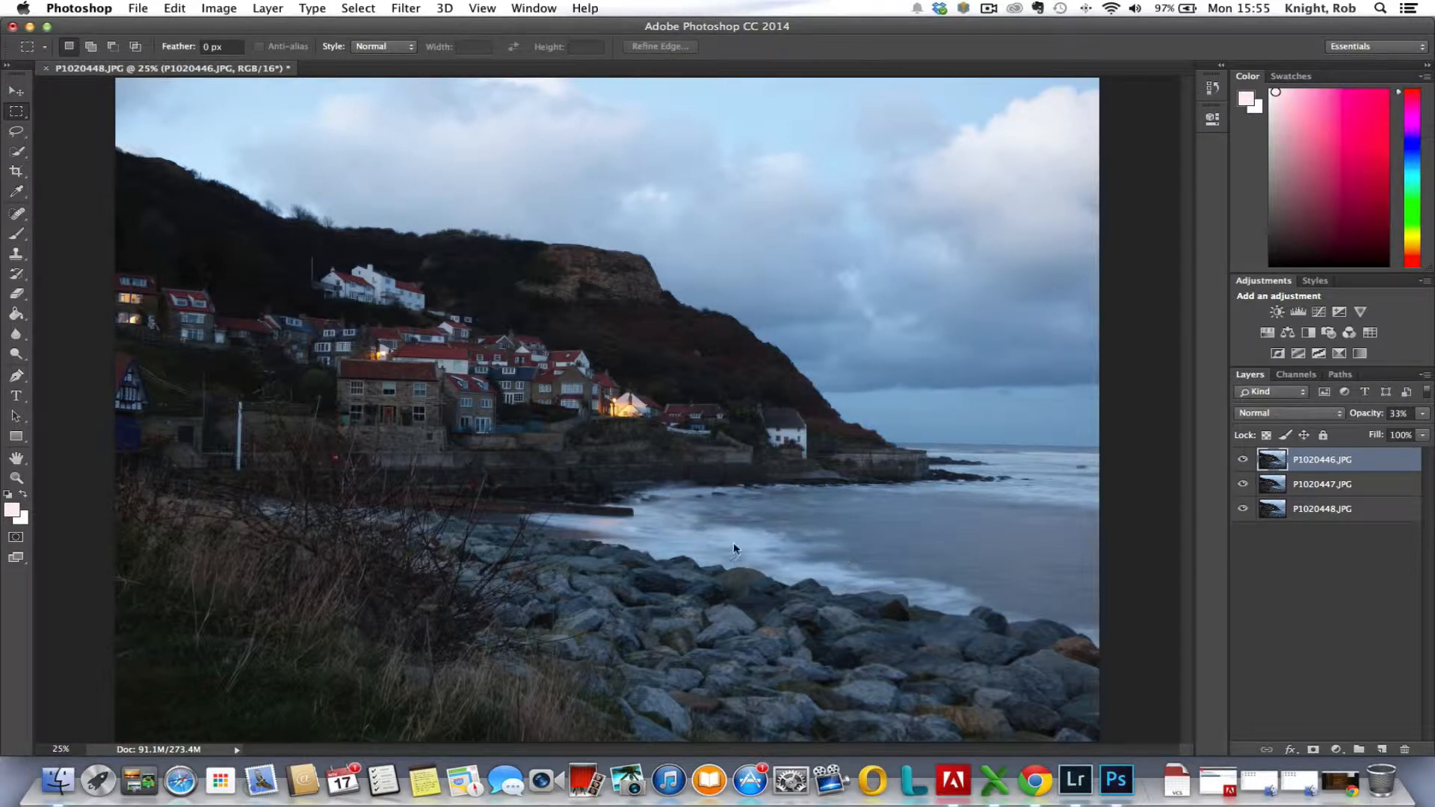
pyautogui.moveTo(704, 540)
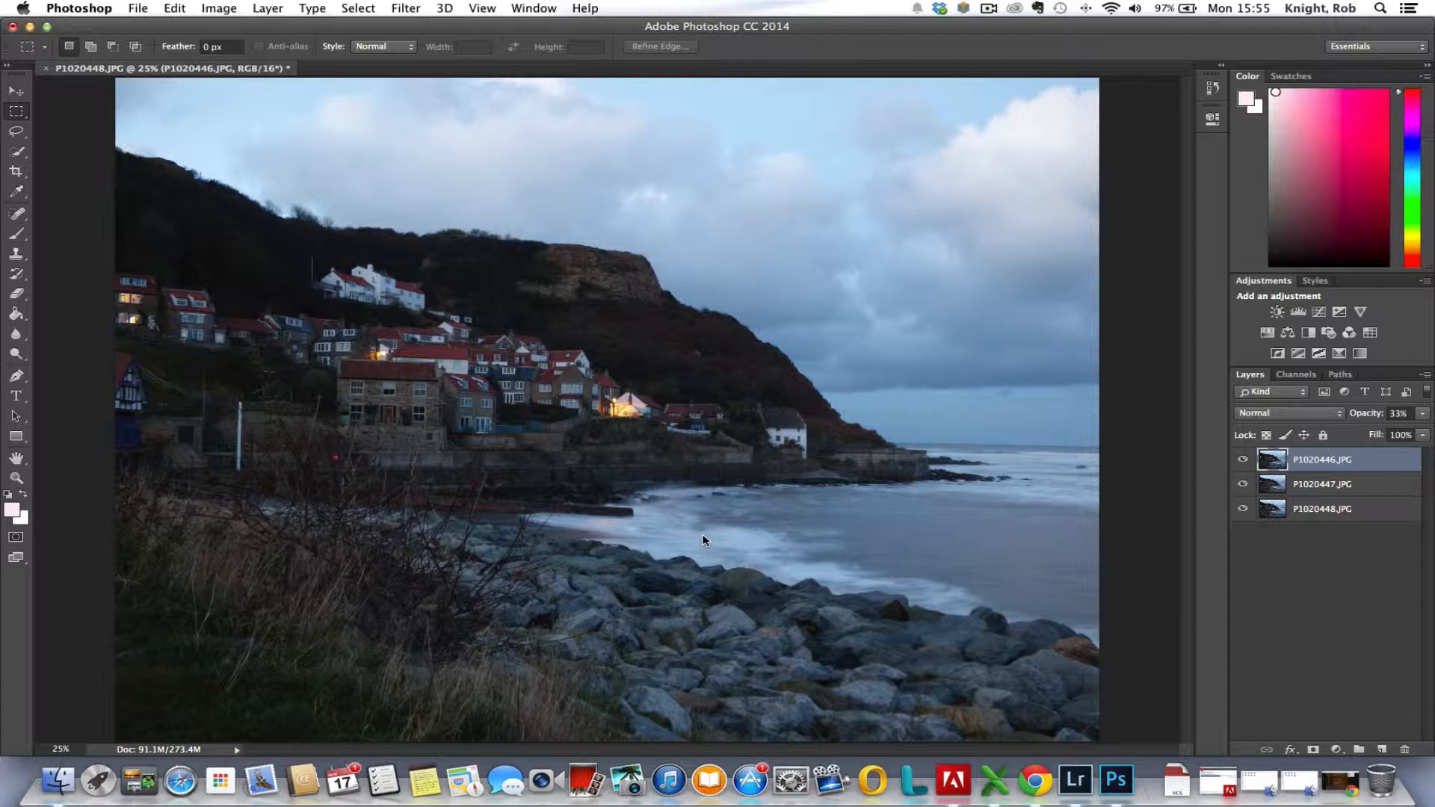
pyautogui.moveTo(705, 544)
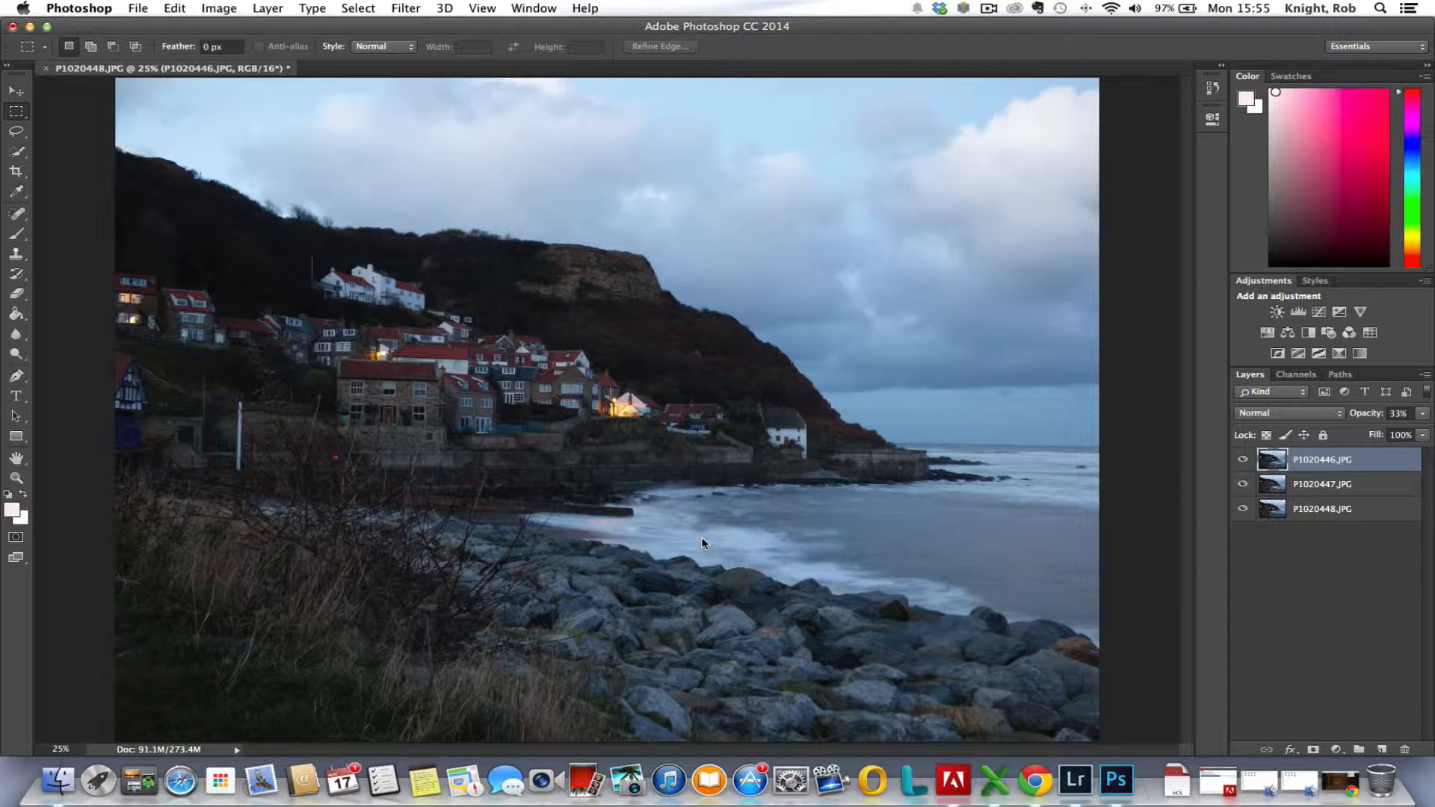
pyautogui.moveTo(709, 544)
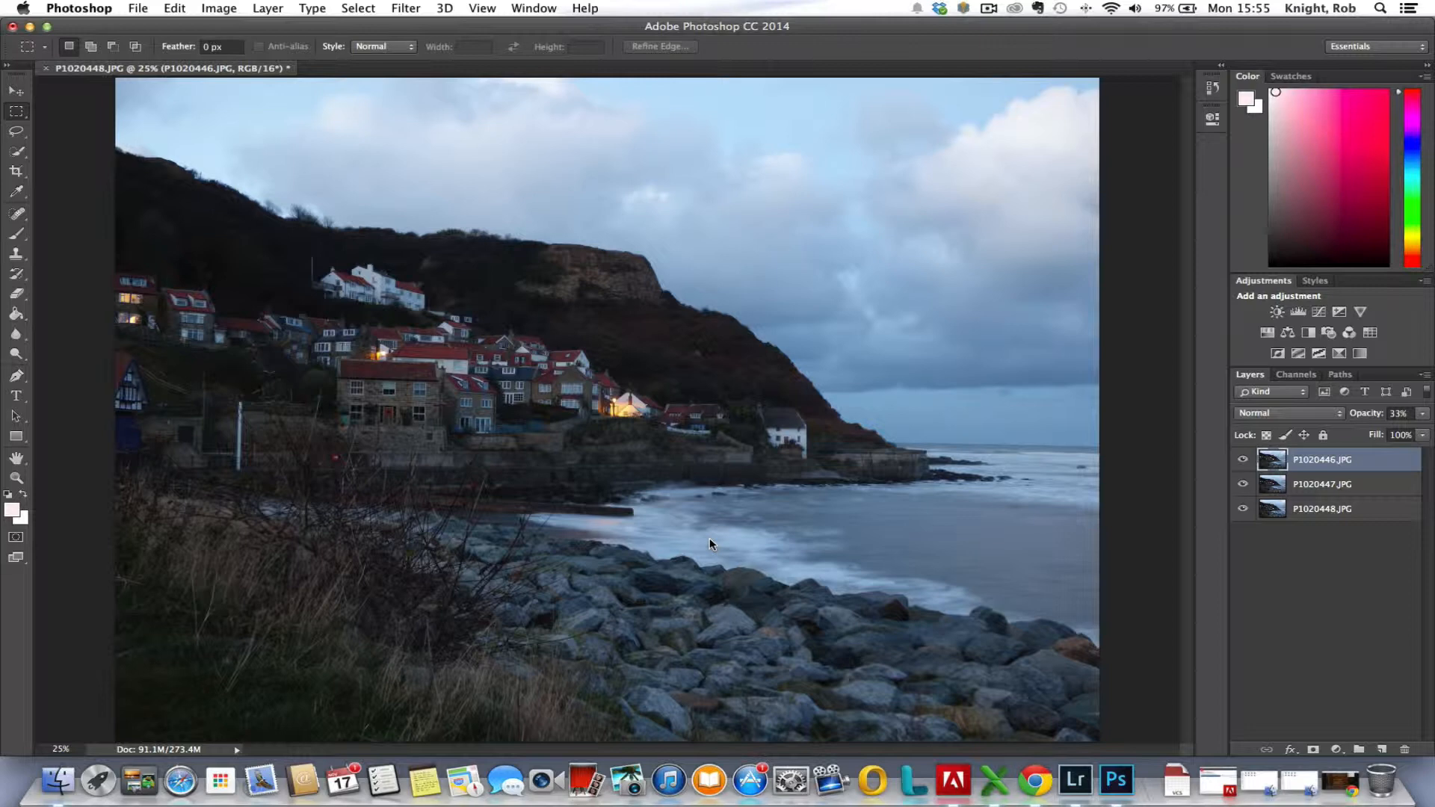
pyautogui.moveTo(830, 546)
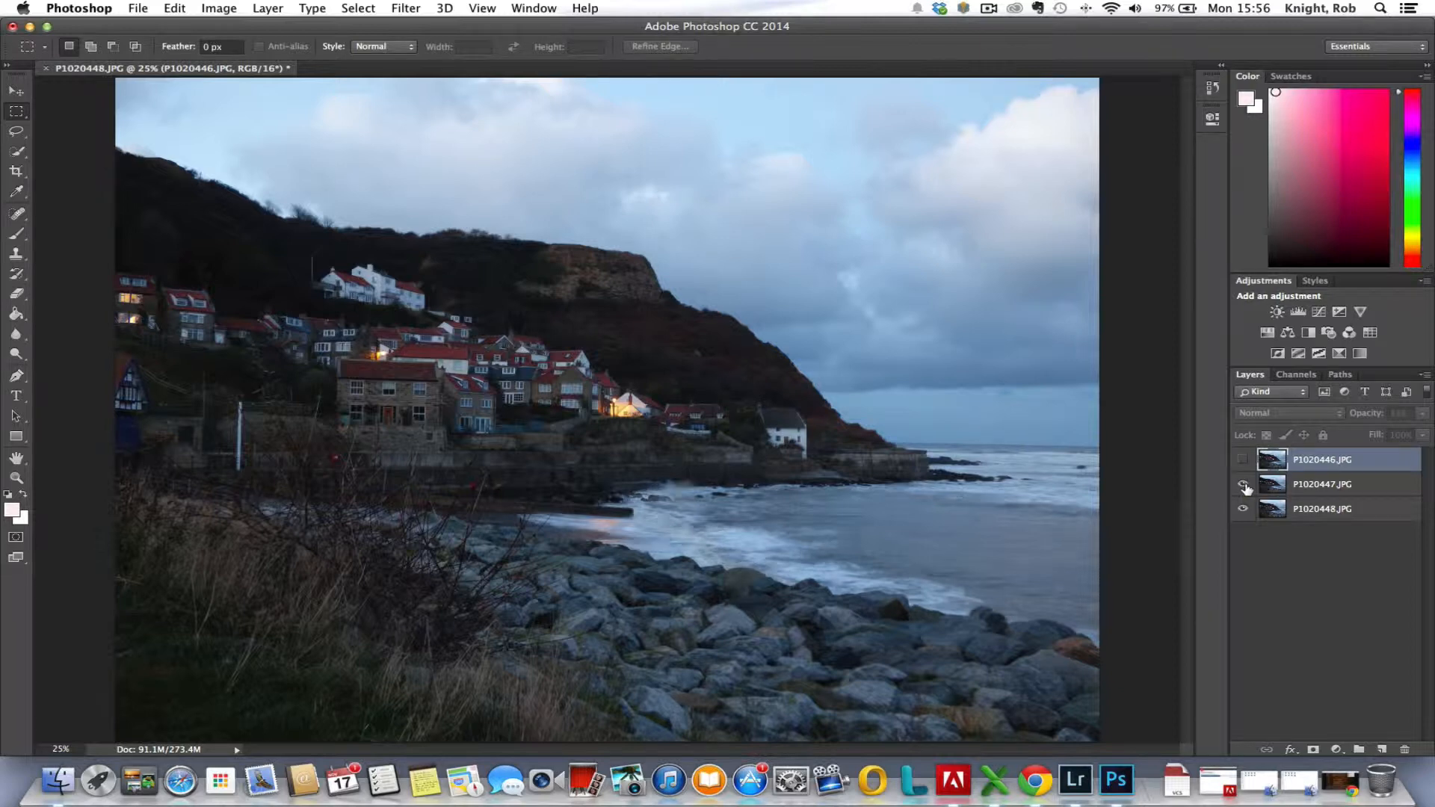
pyautogui.click(1243, 459)
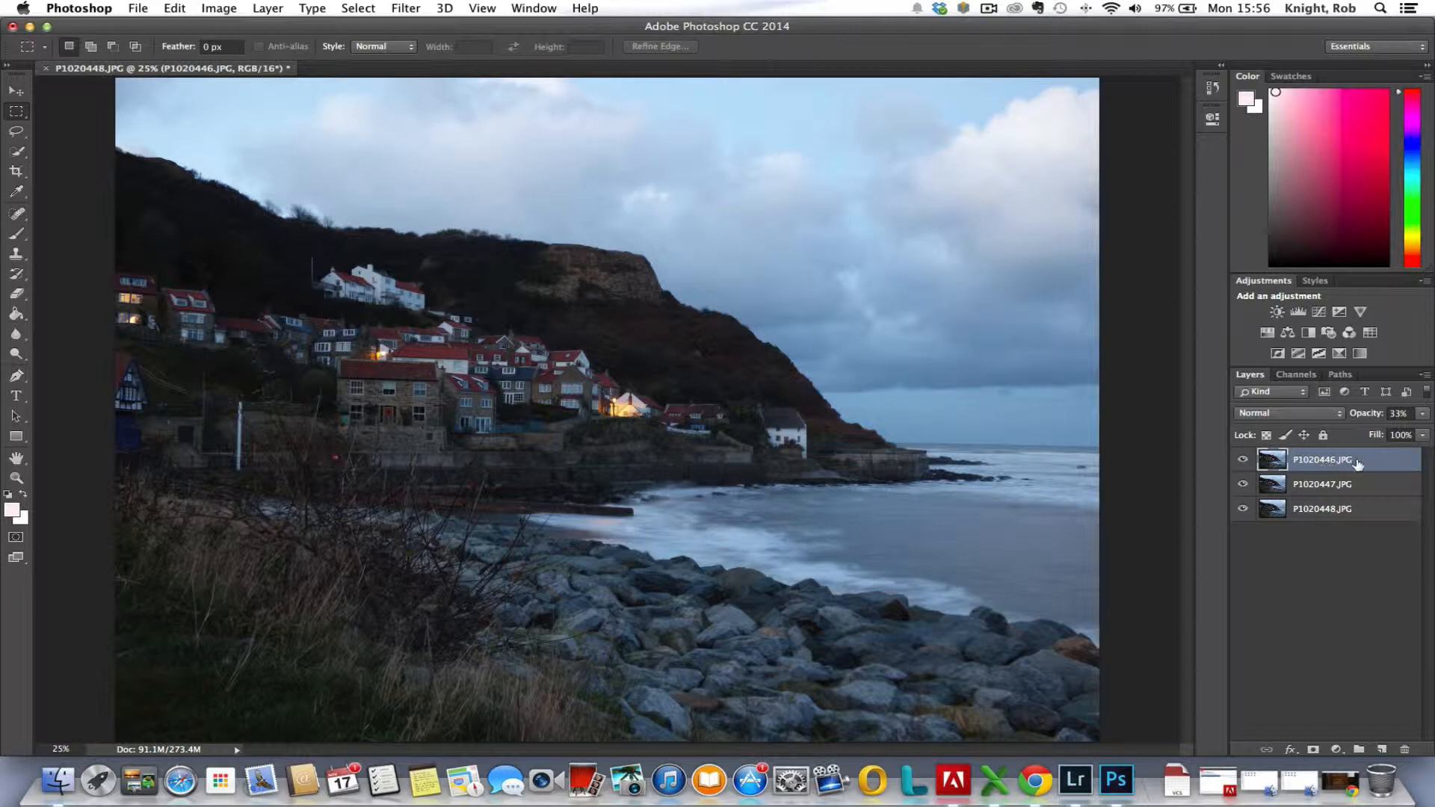
pyautogui.rightClick(1320, 459)
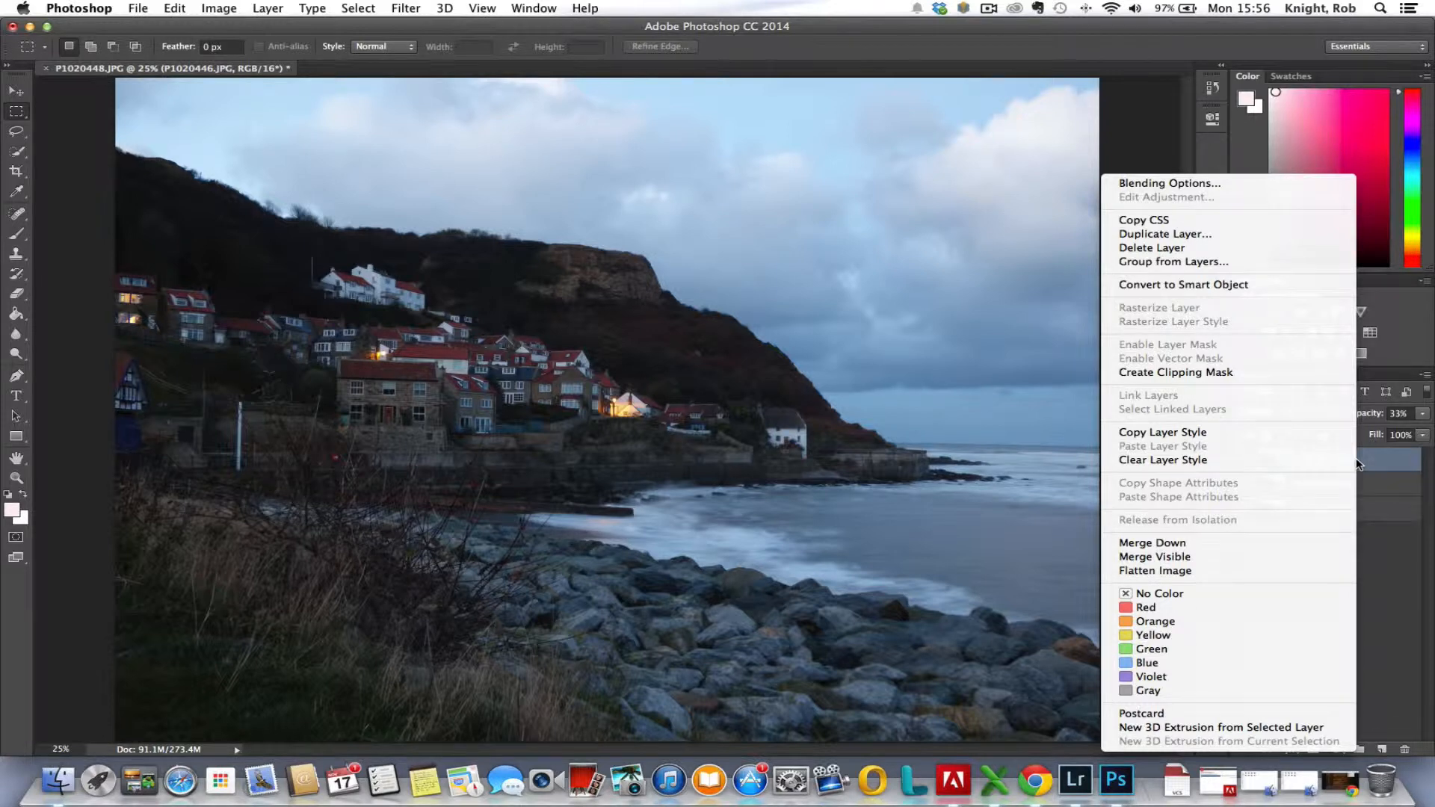
pyautogui.moveTo(1181, 570)
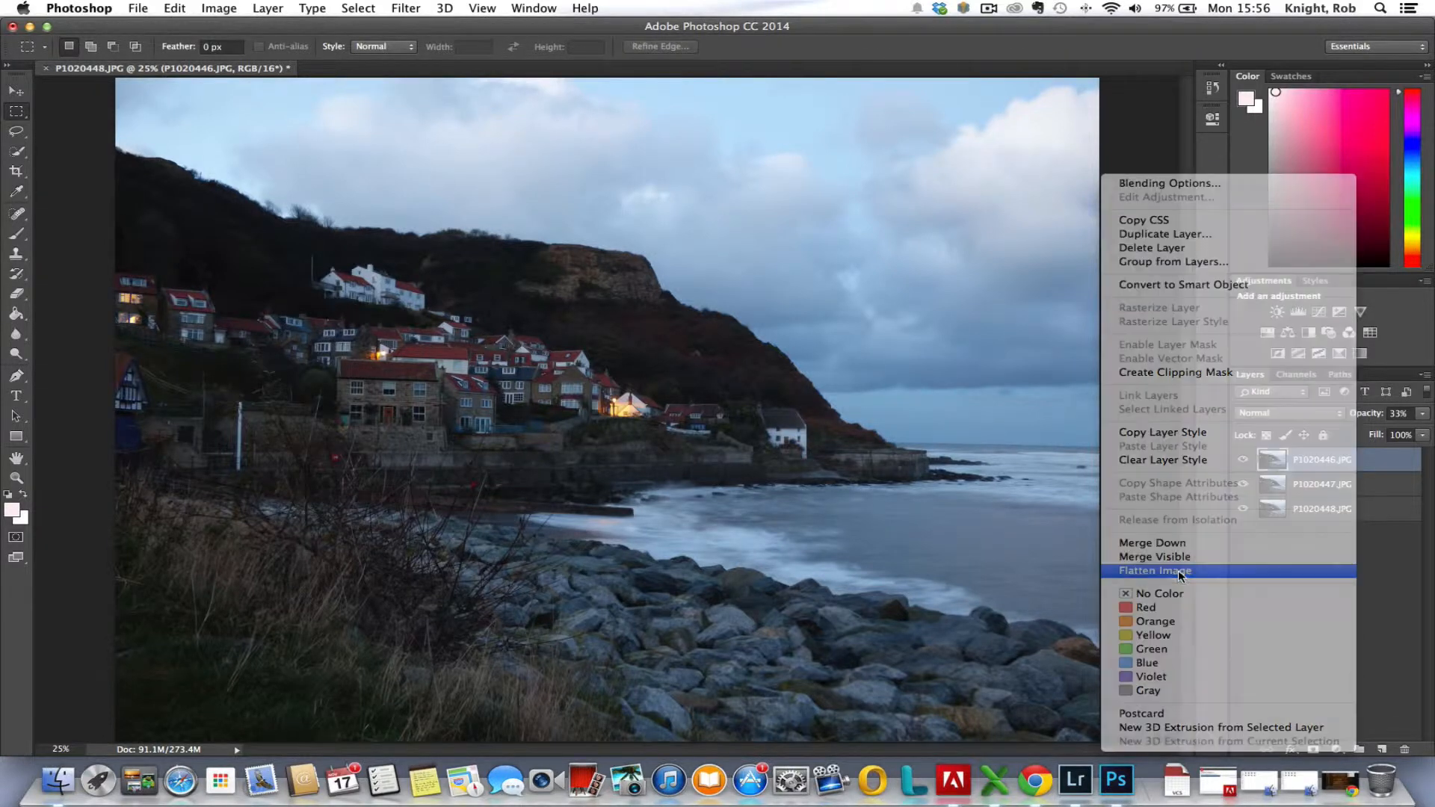
pyautogui.click(1155, 570)
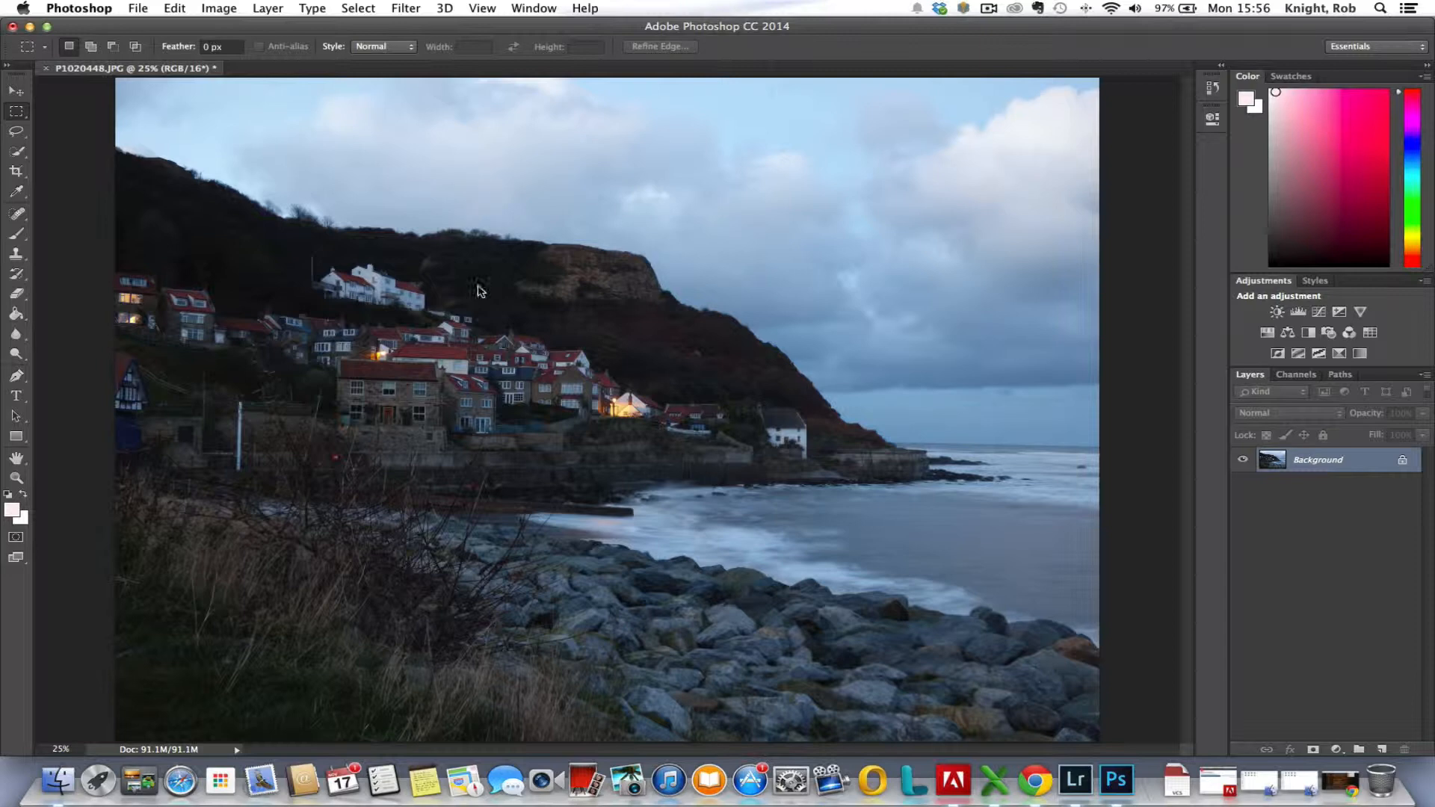
pyautogui.moveTo(466, 285)
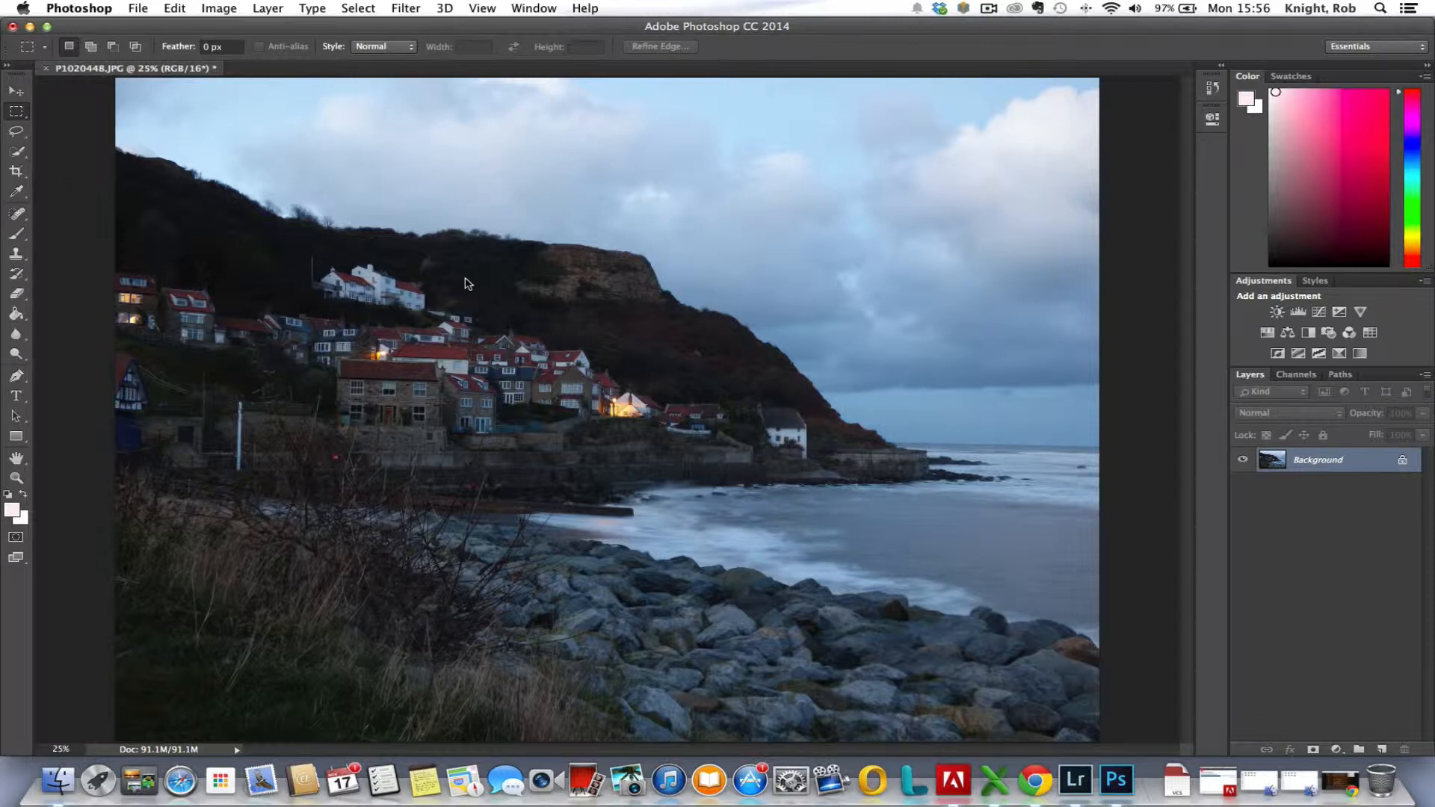
pyautogui.moveTo(158, 125)
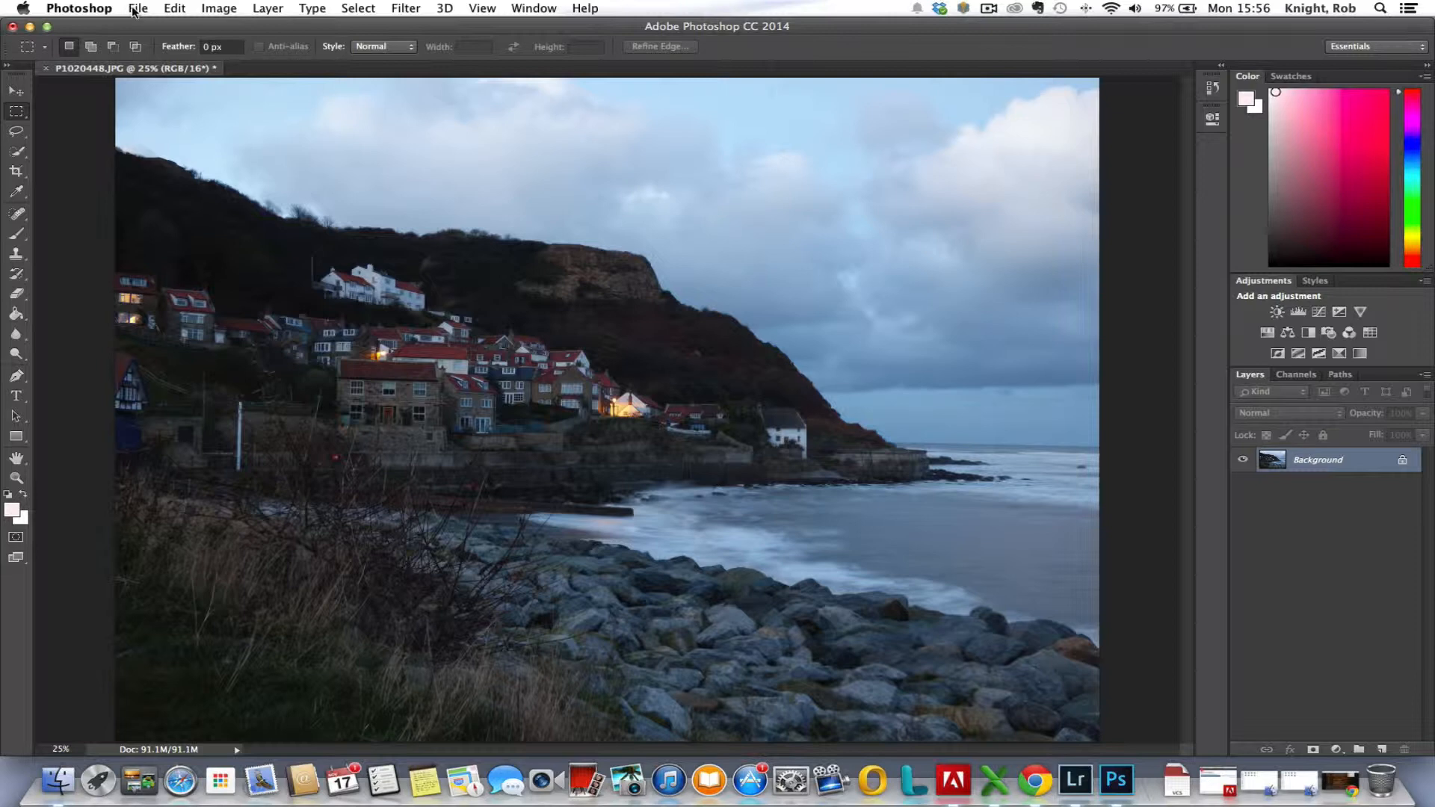
# Save the blended image with File > Save as P1020445-Edit.tif
pyautogui.click(139, 9)
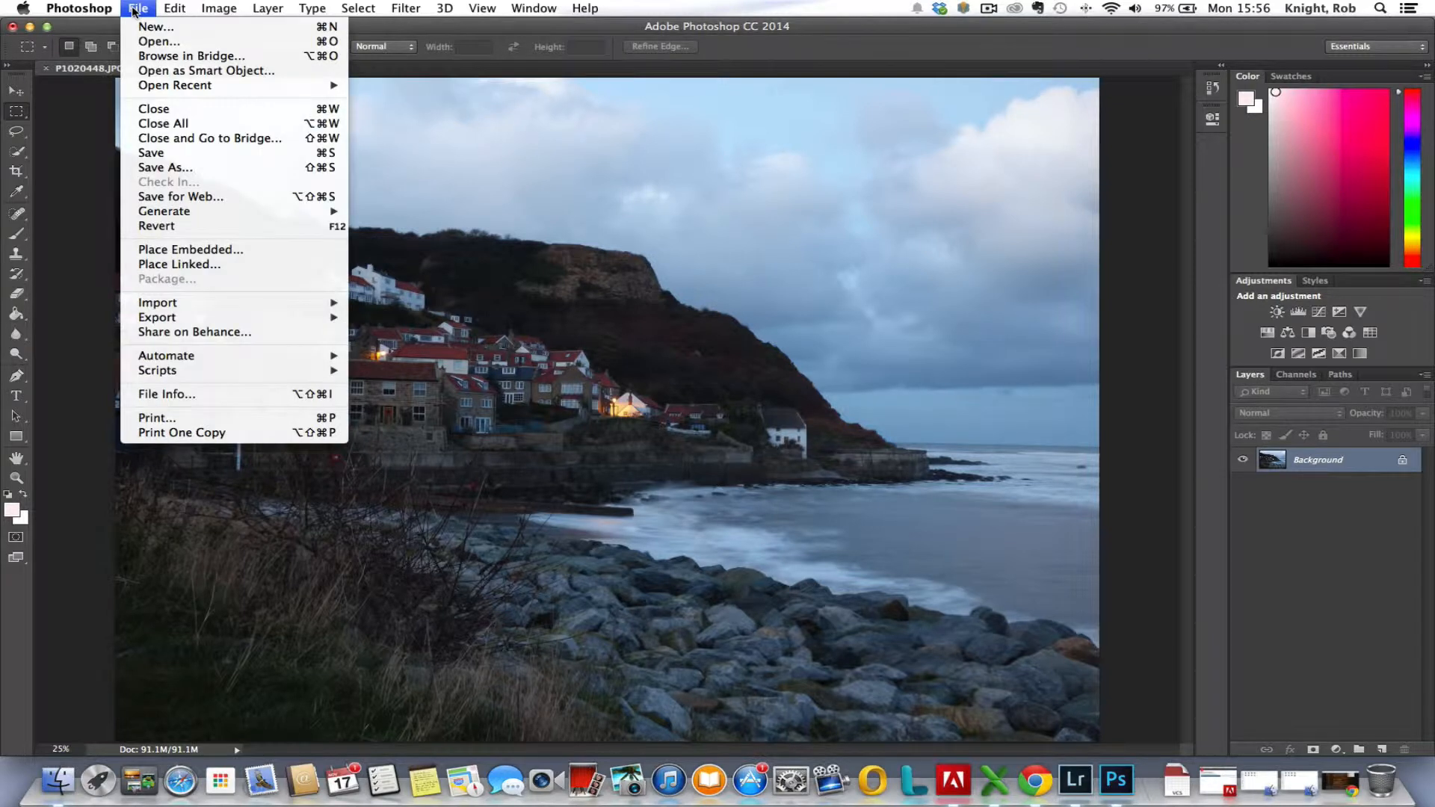
pyautogui.moveTo(151, 152)
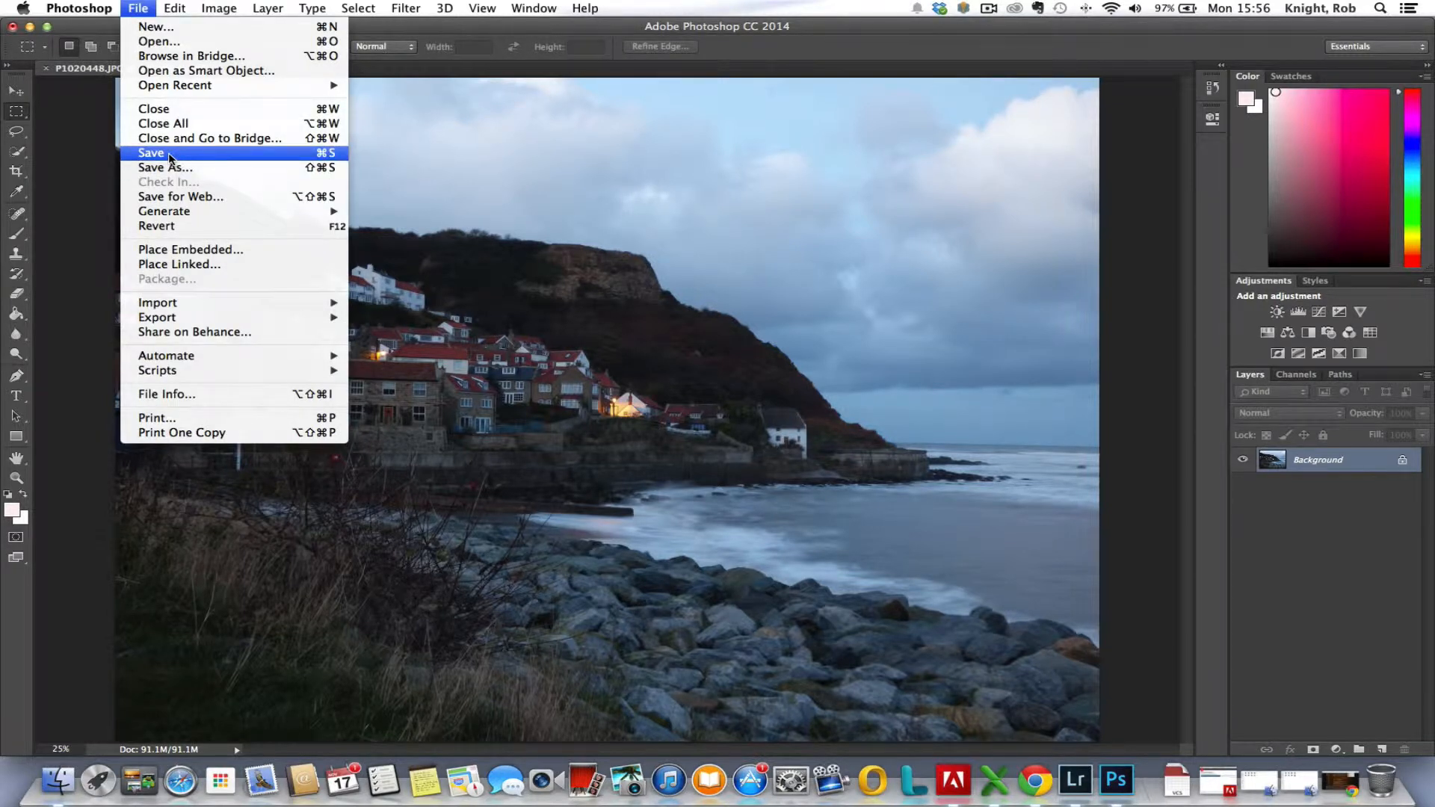
pyautogui.click(151, 153)
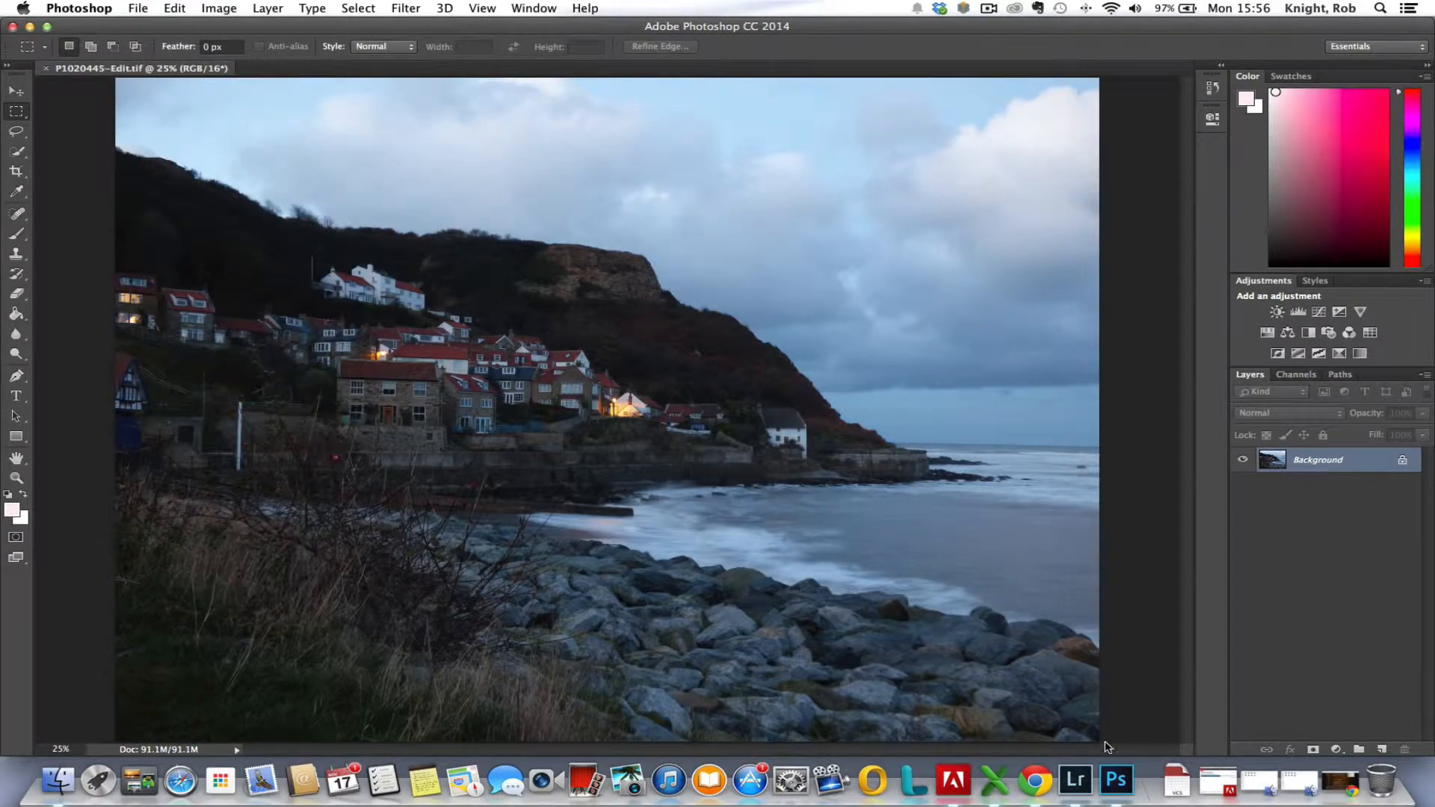
pyautogui.moveTo(1076, 780)
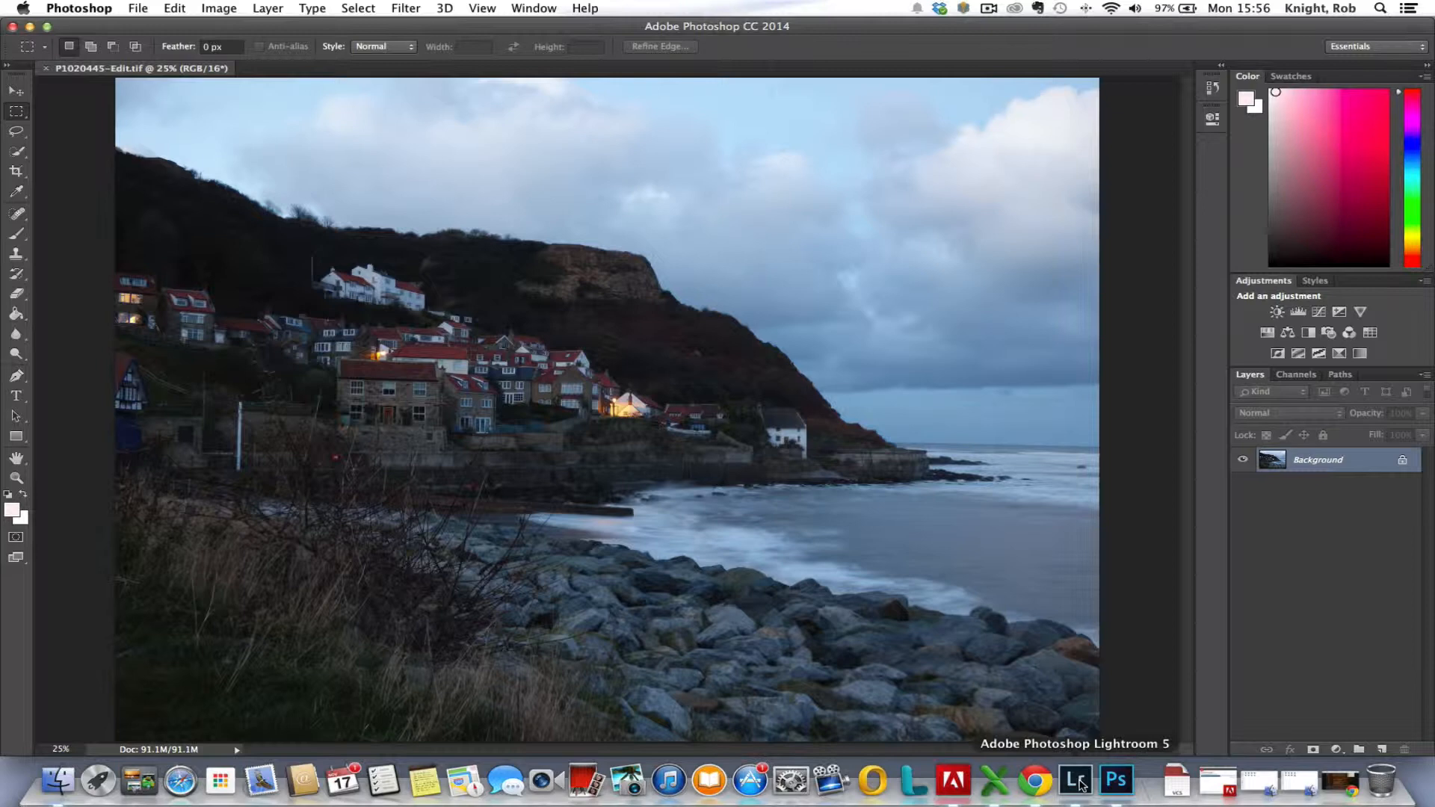
# Switch to Lightroom, view the original P1020445.JPG, then reopen P1020445-Edit.tif in Loupe view
pyautogui.click(1075, 782)
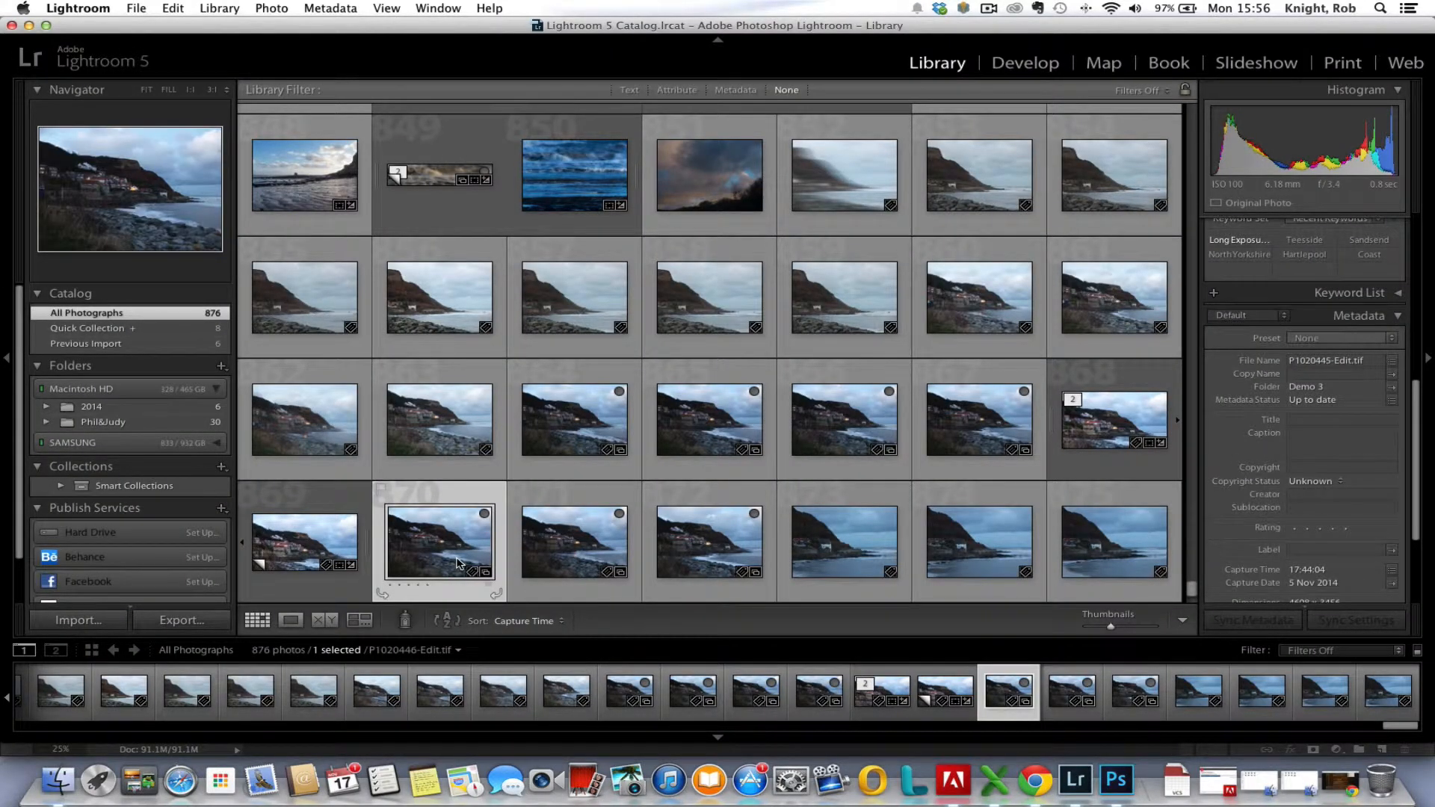
pyautogui.moveTo(457, 563)
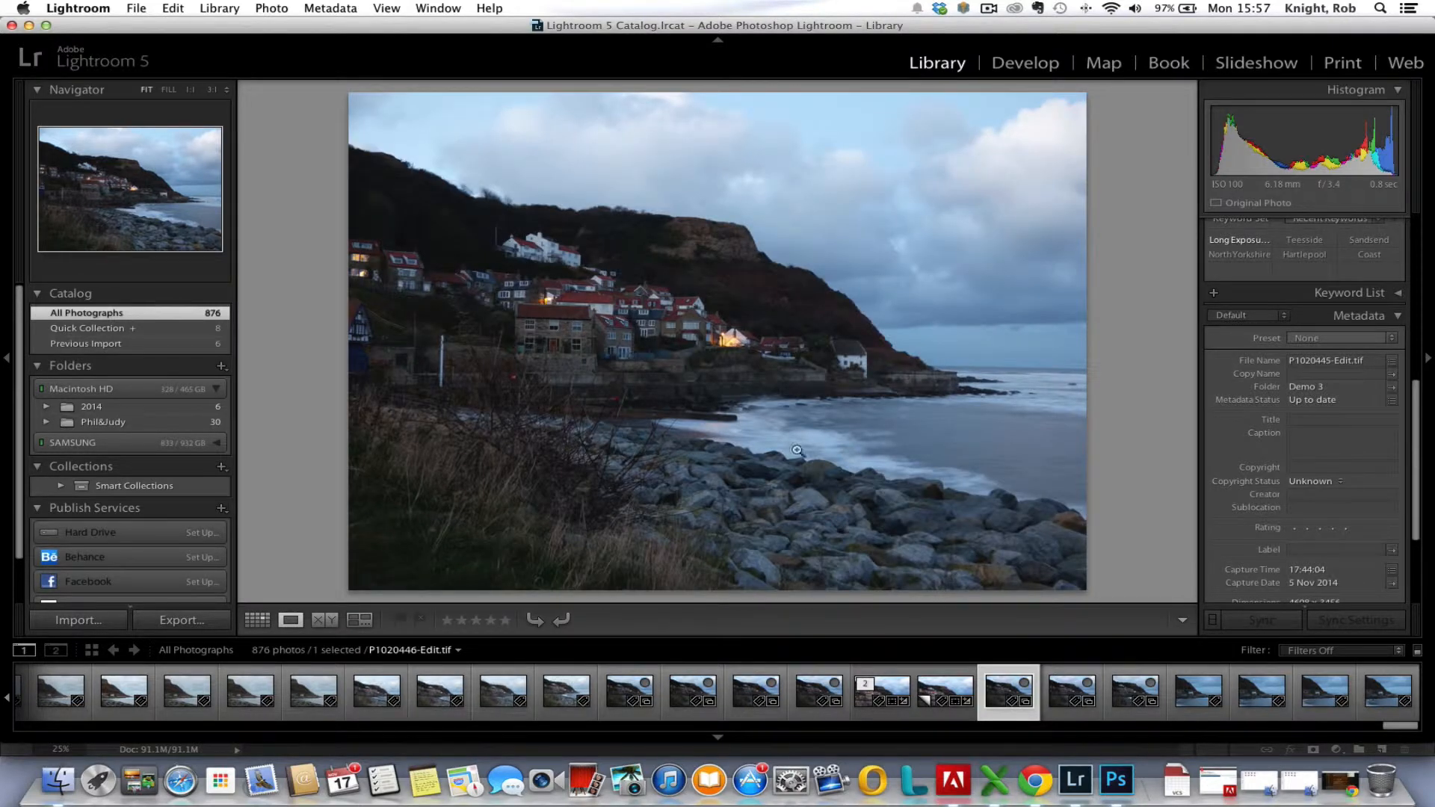
pyautogui.moveTo(823, 410)
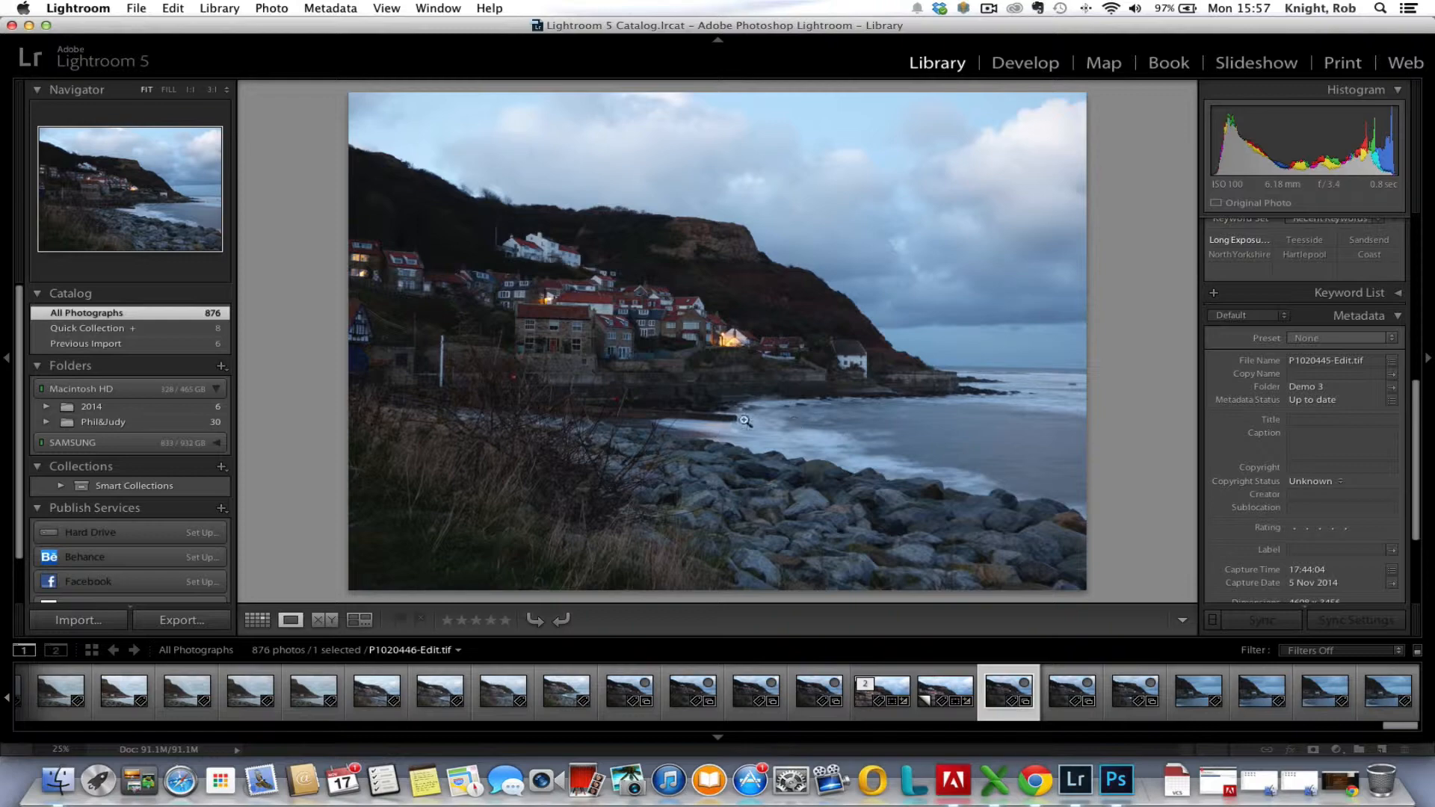
pyautogui.moveTo(804, 432)
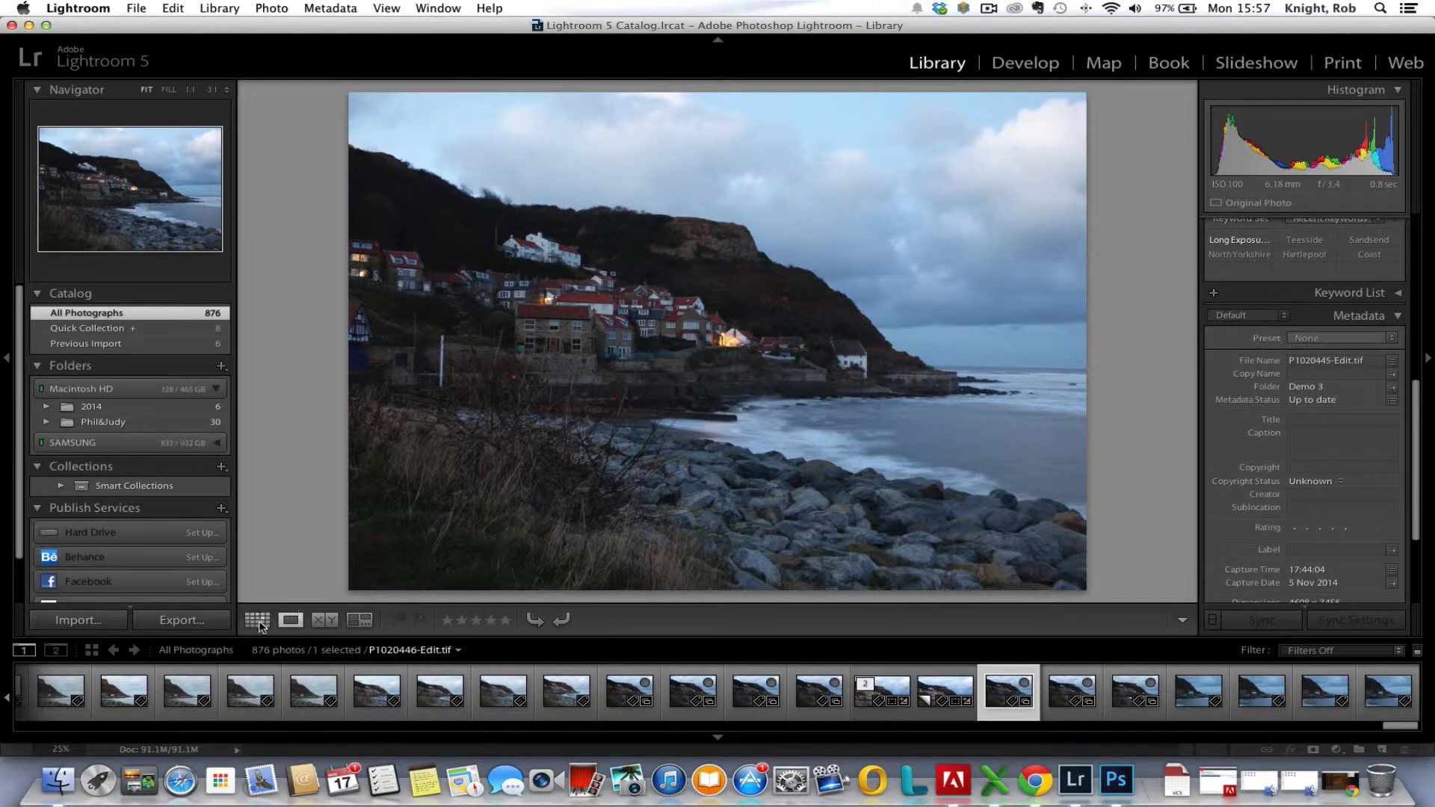
pyautogui.click(258, 620)
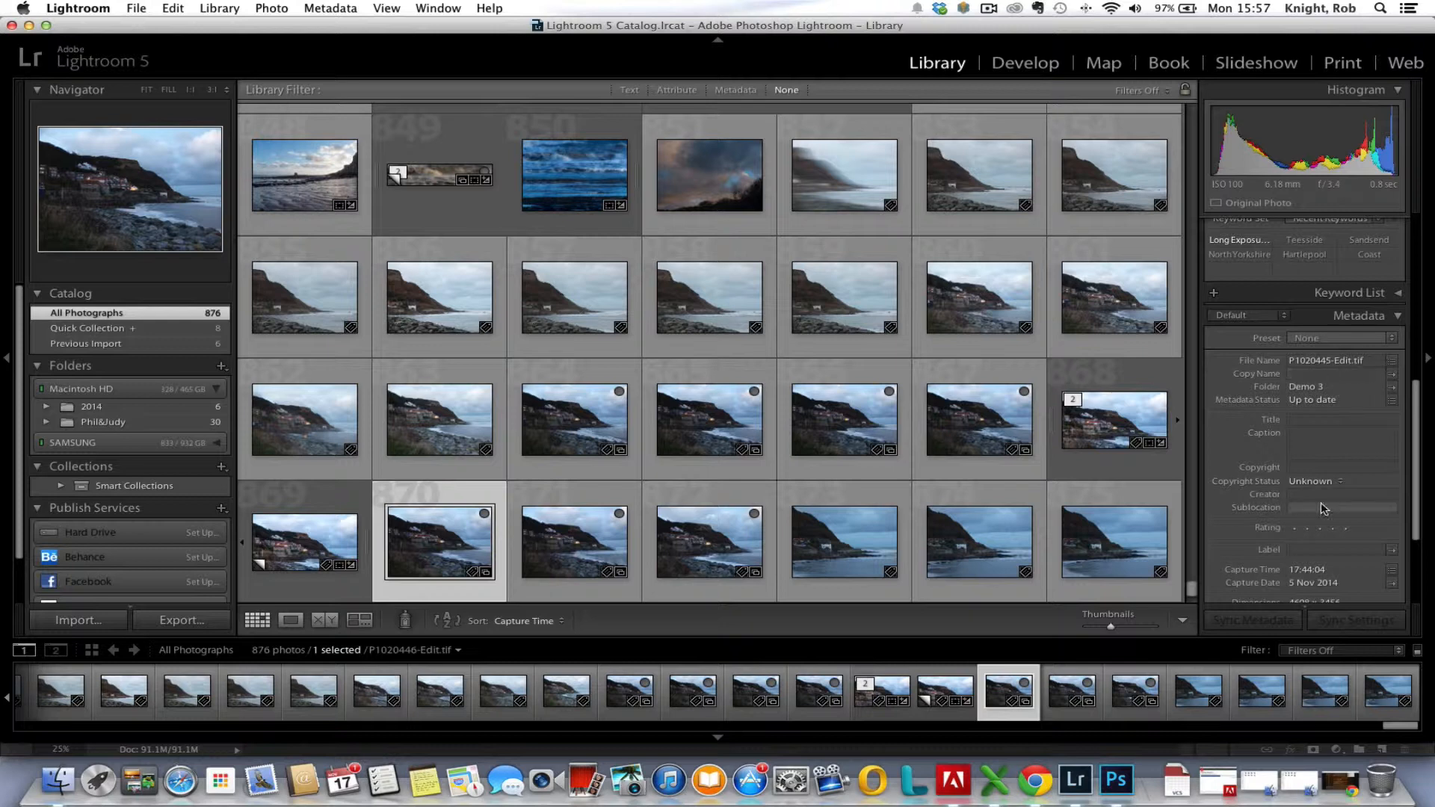
pyautogui.moveTo(586, 438)
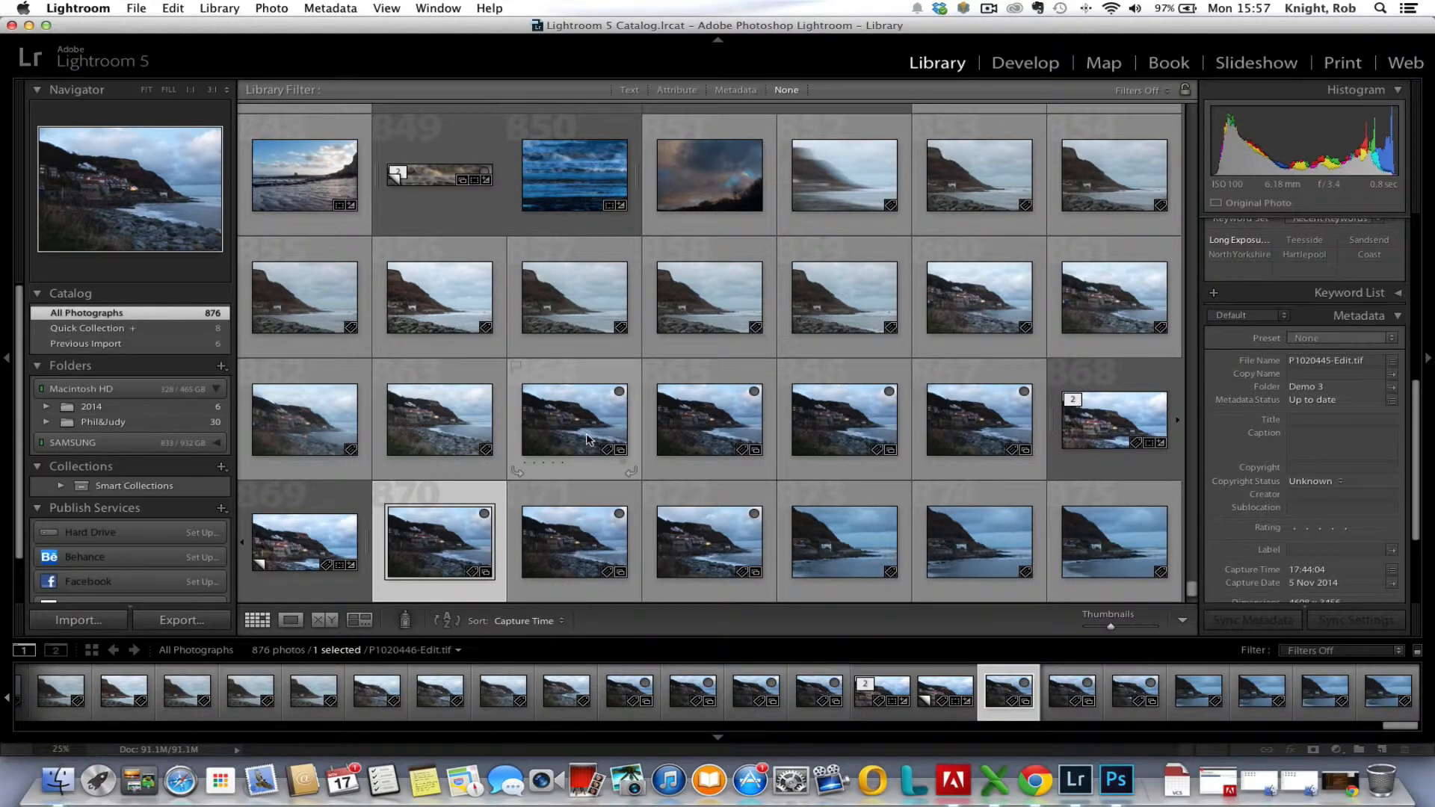
pyautogui.click(574, 422)
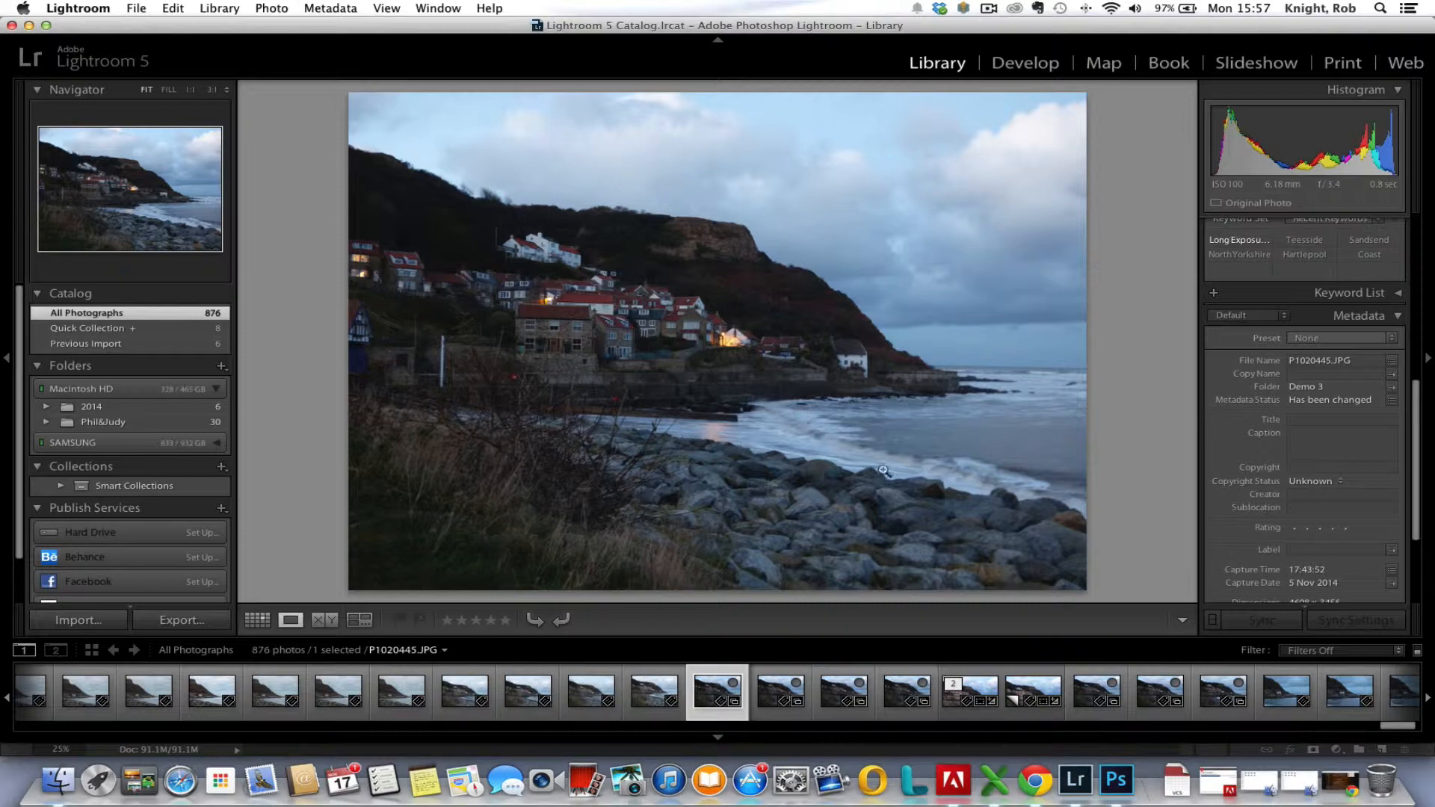
pyautogui.click(257, 620)
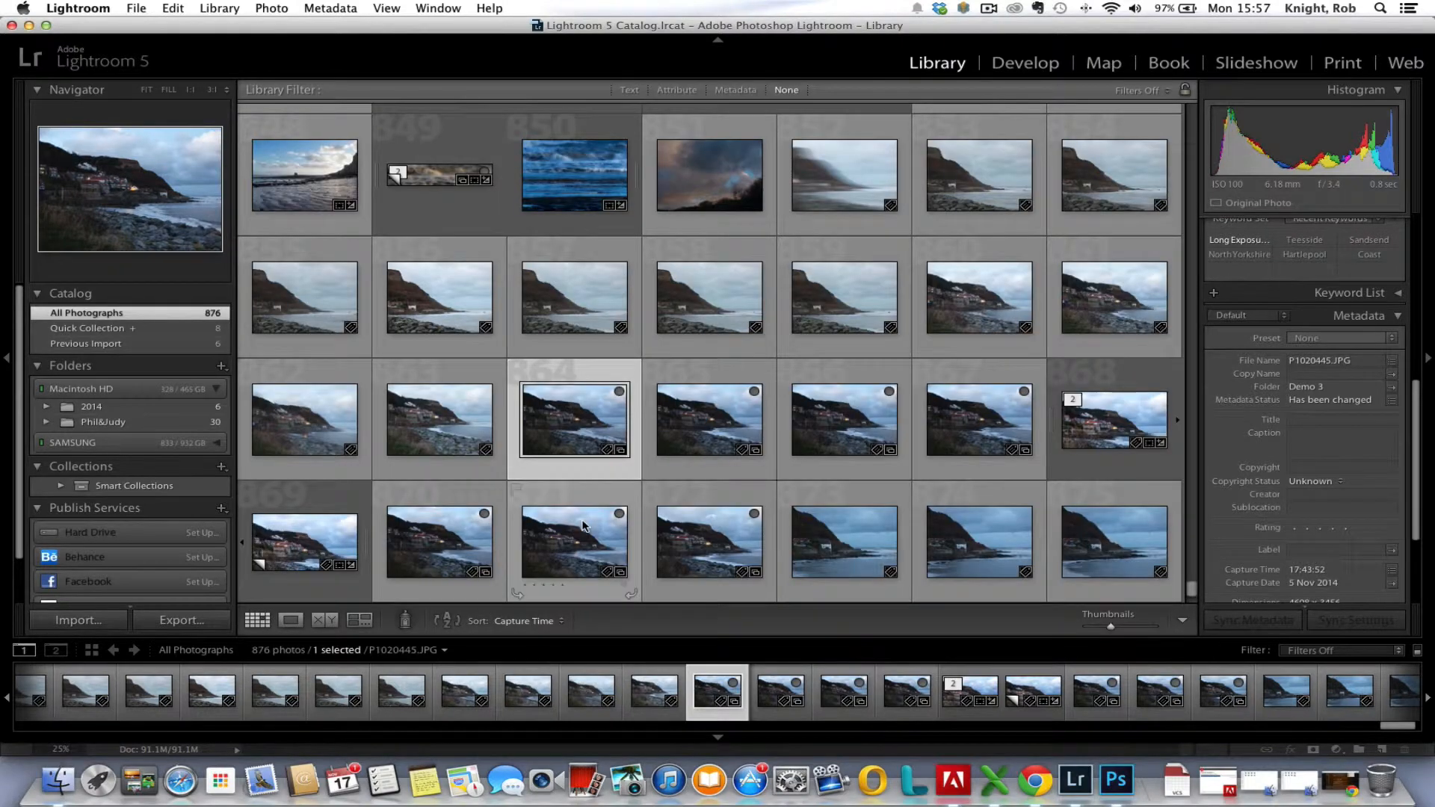
pyautogui.click(440, 540)
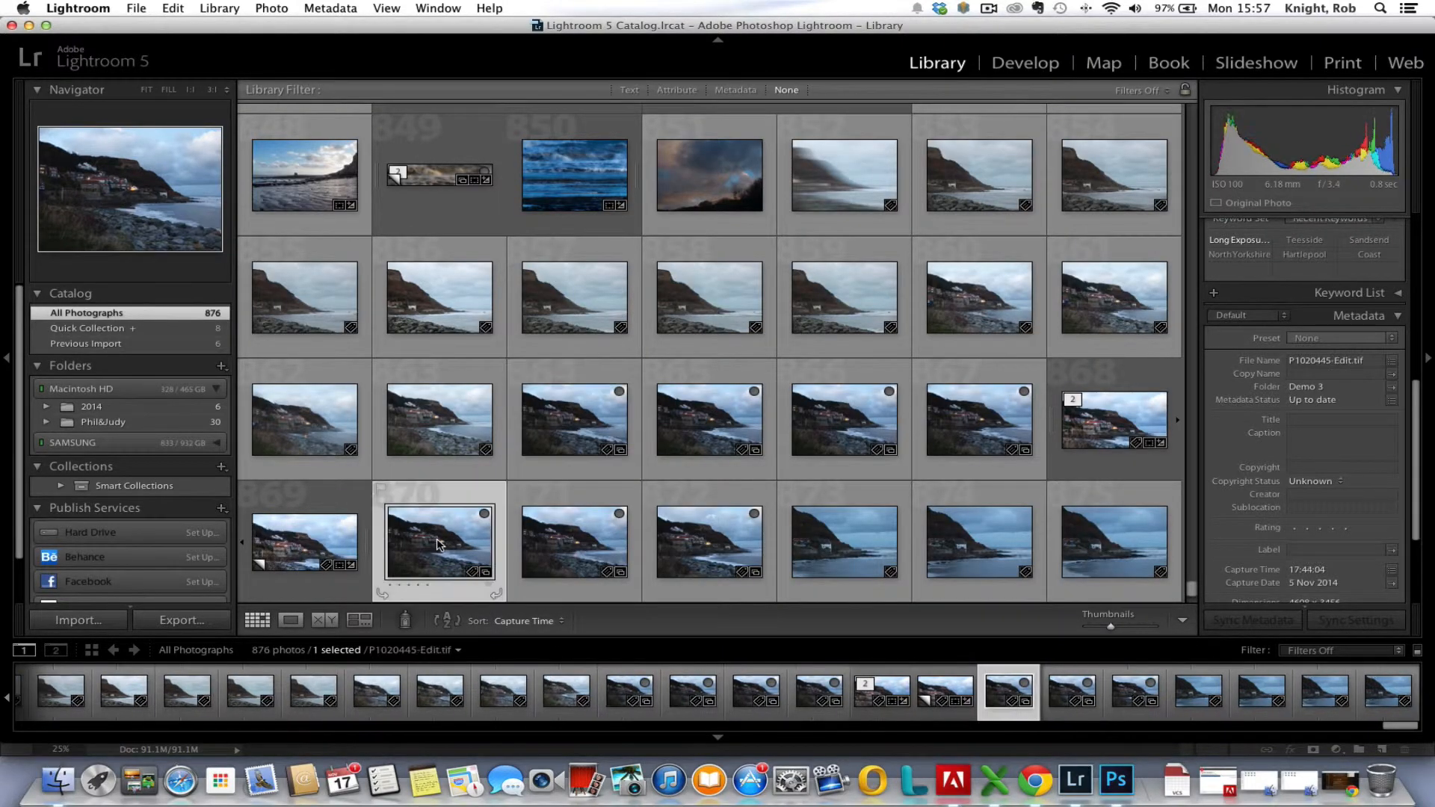
pyautogui.moveTo(438, 544)
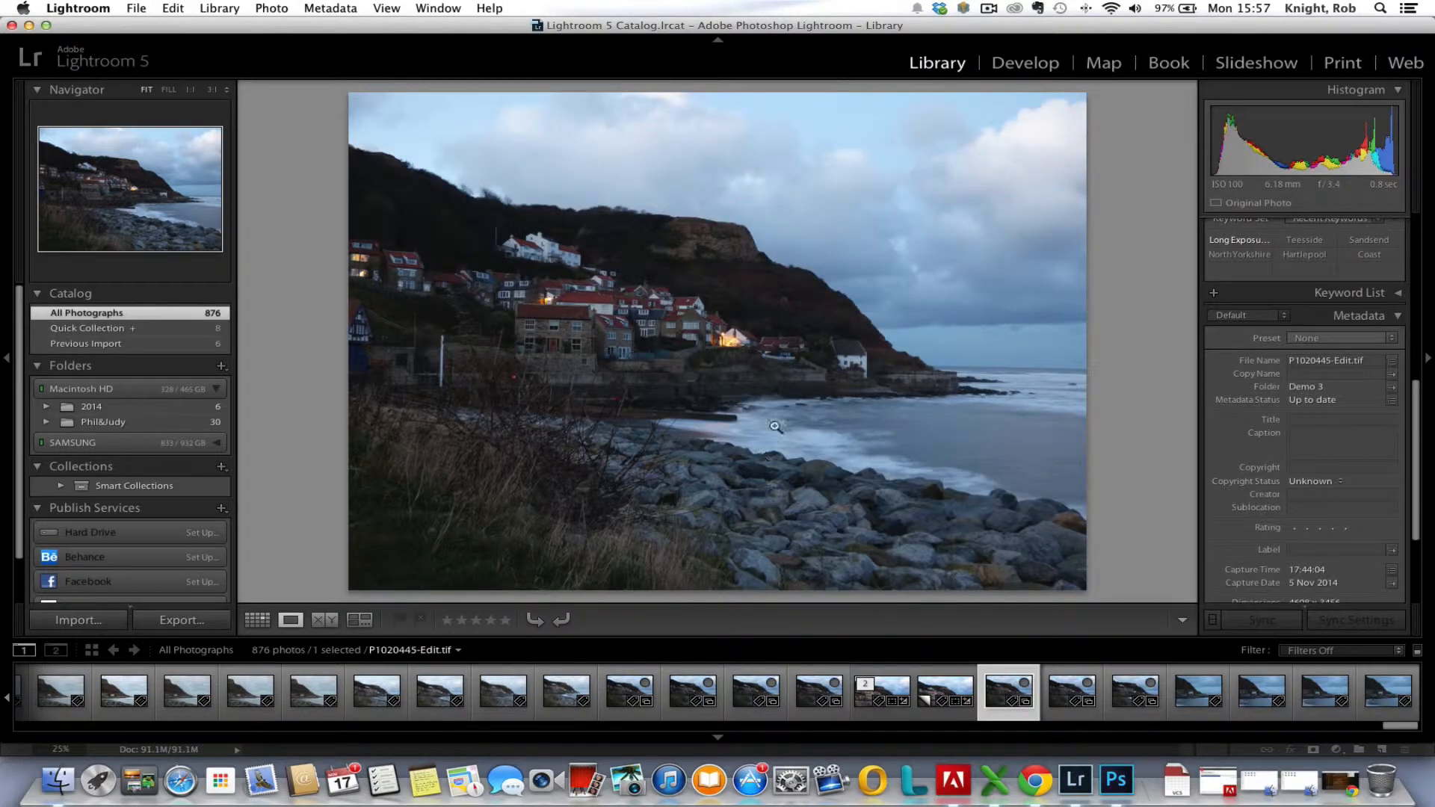
pyautogui.moveTo(770, 404)
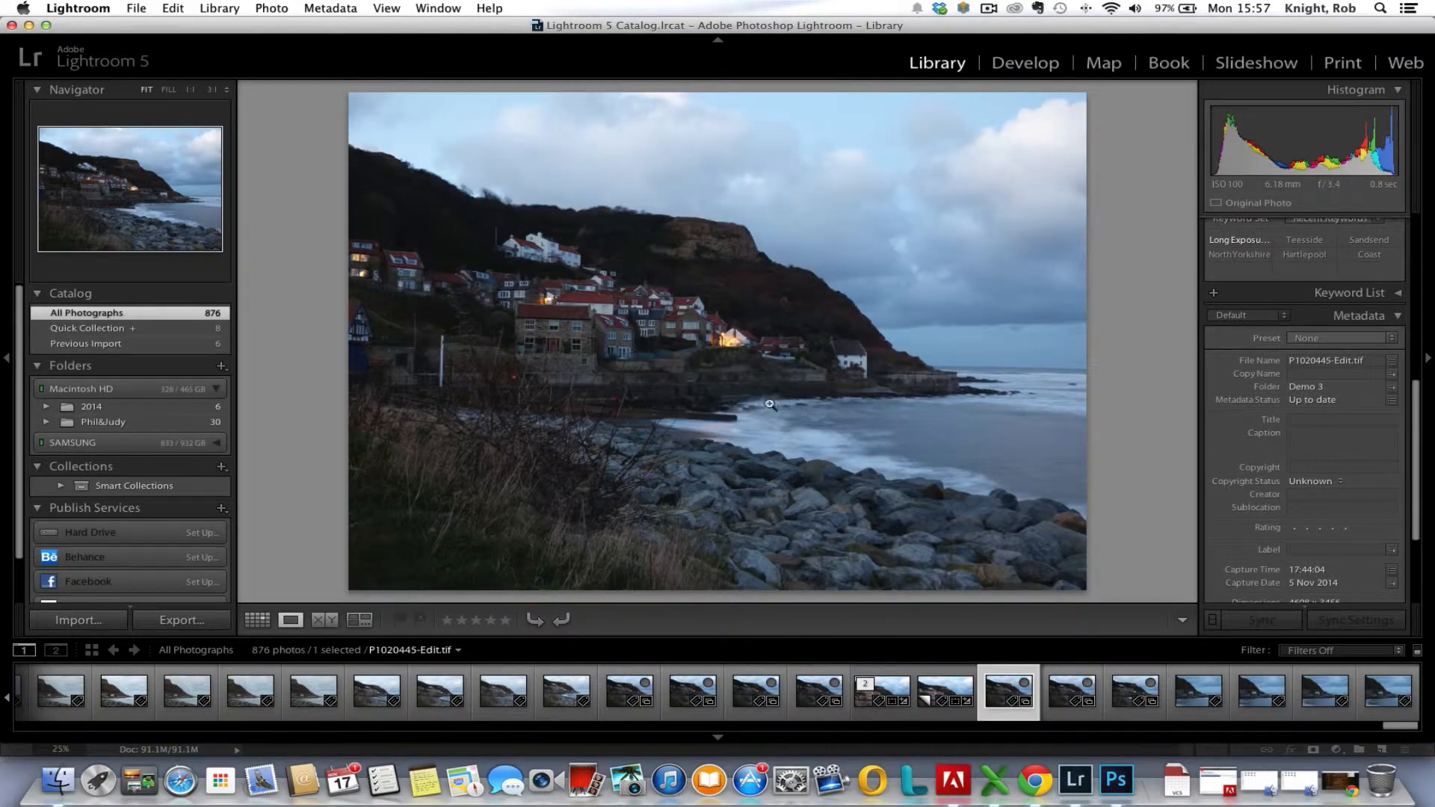
pyautogui.moveTo(945, 483)
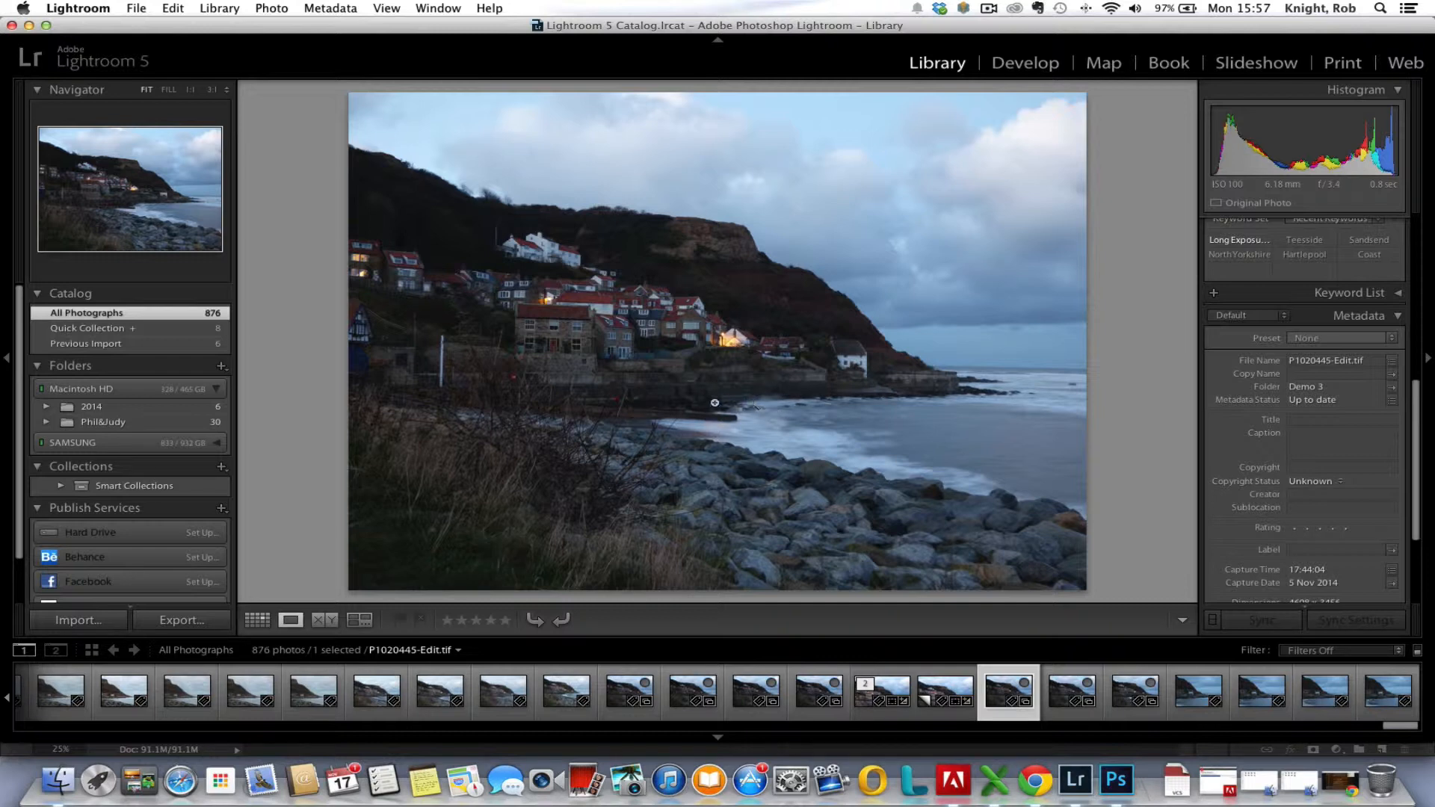
pyautogui.moveTo(736, 374)
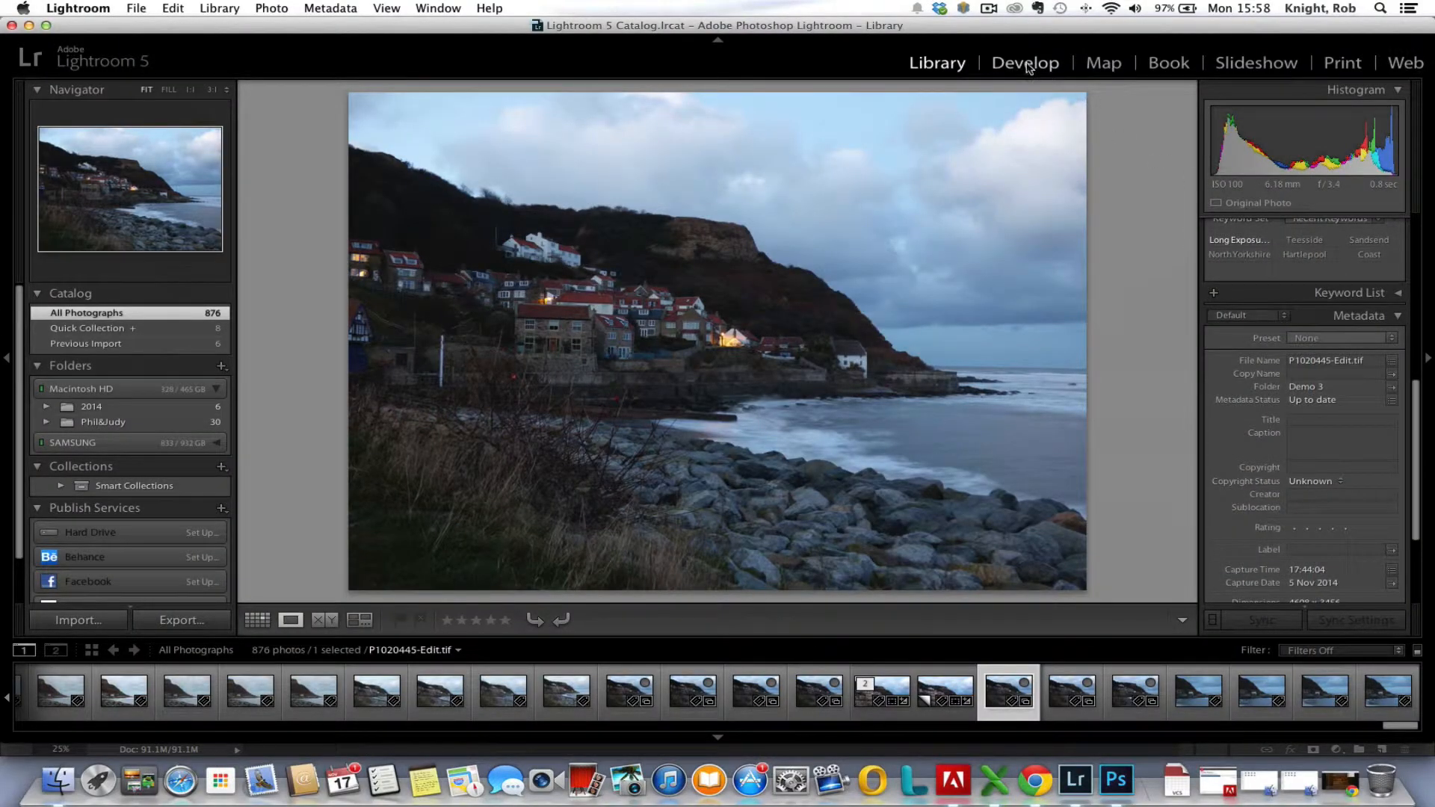
pyautogui.moveTo(996, 388)
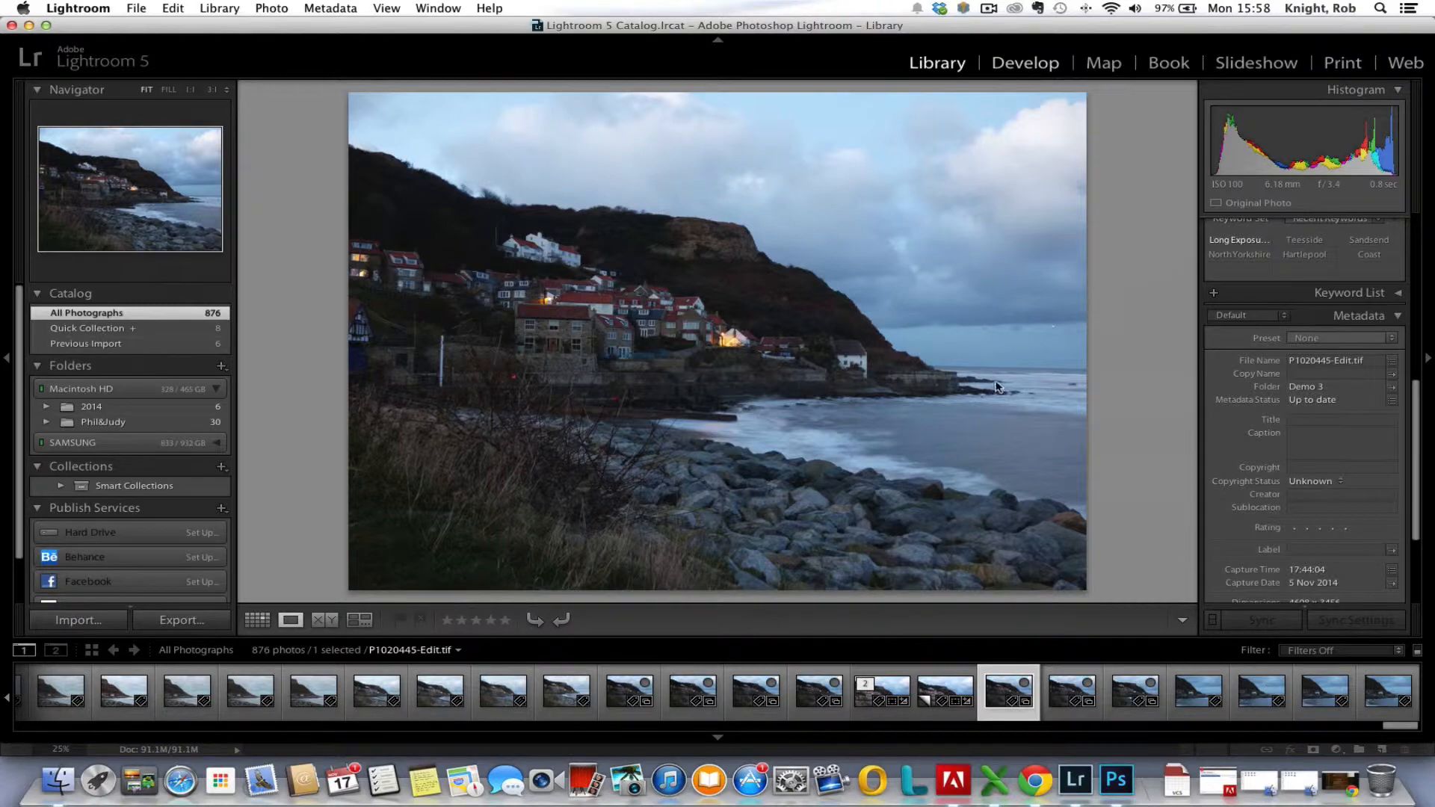
# In Develop's Basic panel, raise Whites to +11 and lower Blacks to -18 with clipping preview
pyautogui.click(1024, 62)
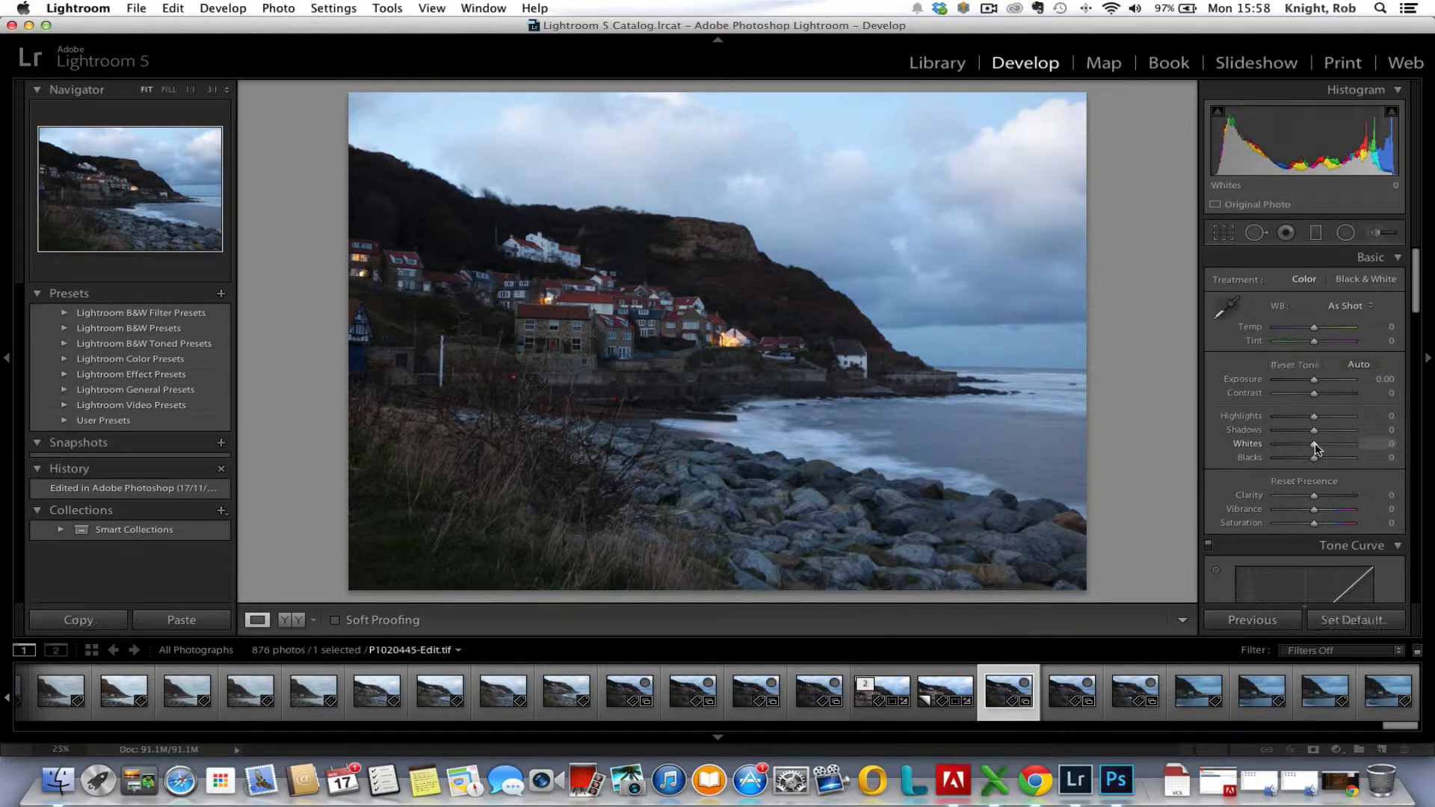
pyautogui.moveTo(1314, 456); pyautogui.dragTo(1345, 456)
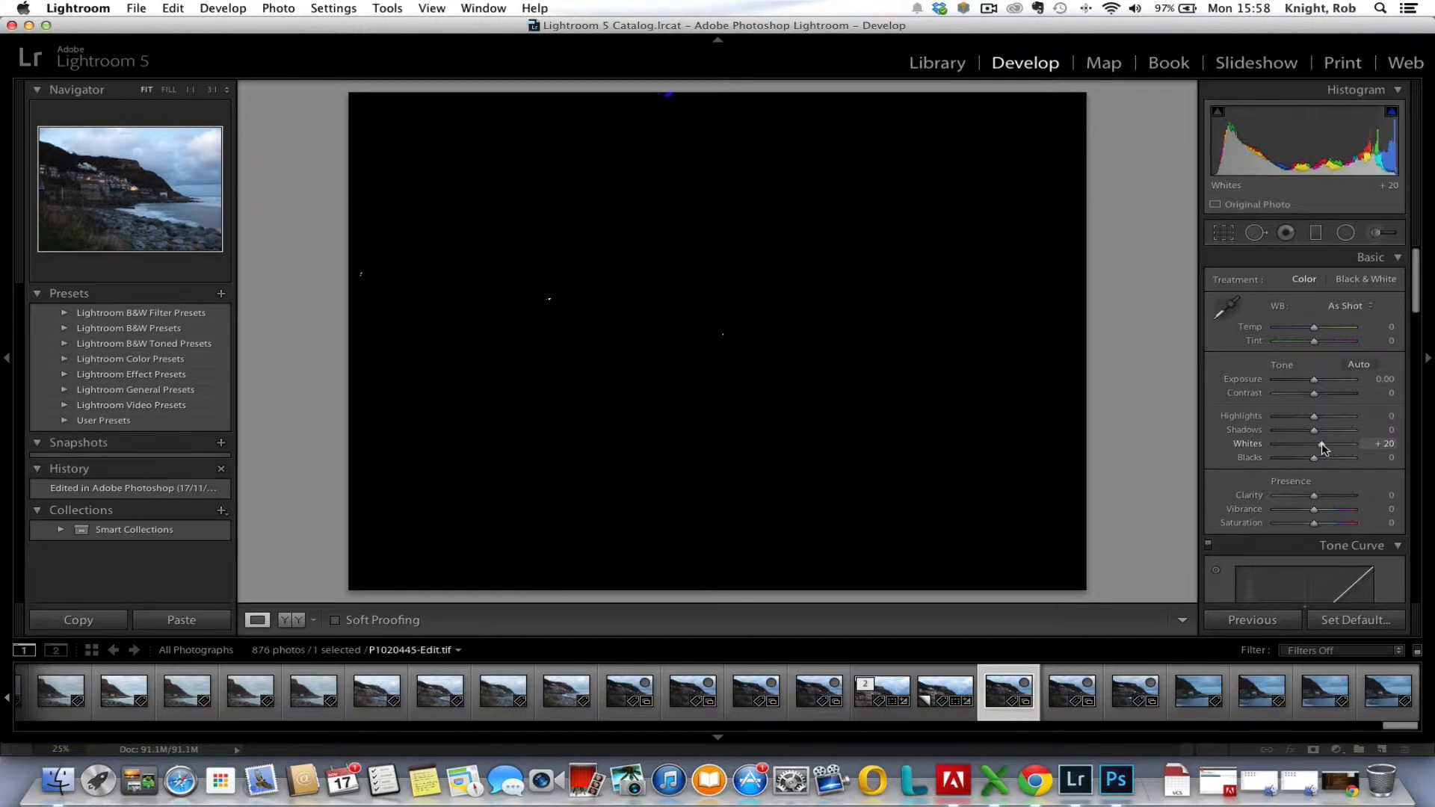
pyautogui.moveTo(1331, 444); pyautogui.dragTo(1315, 444)
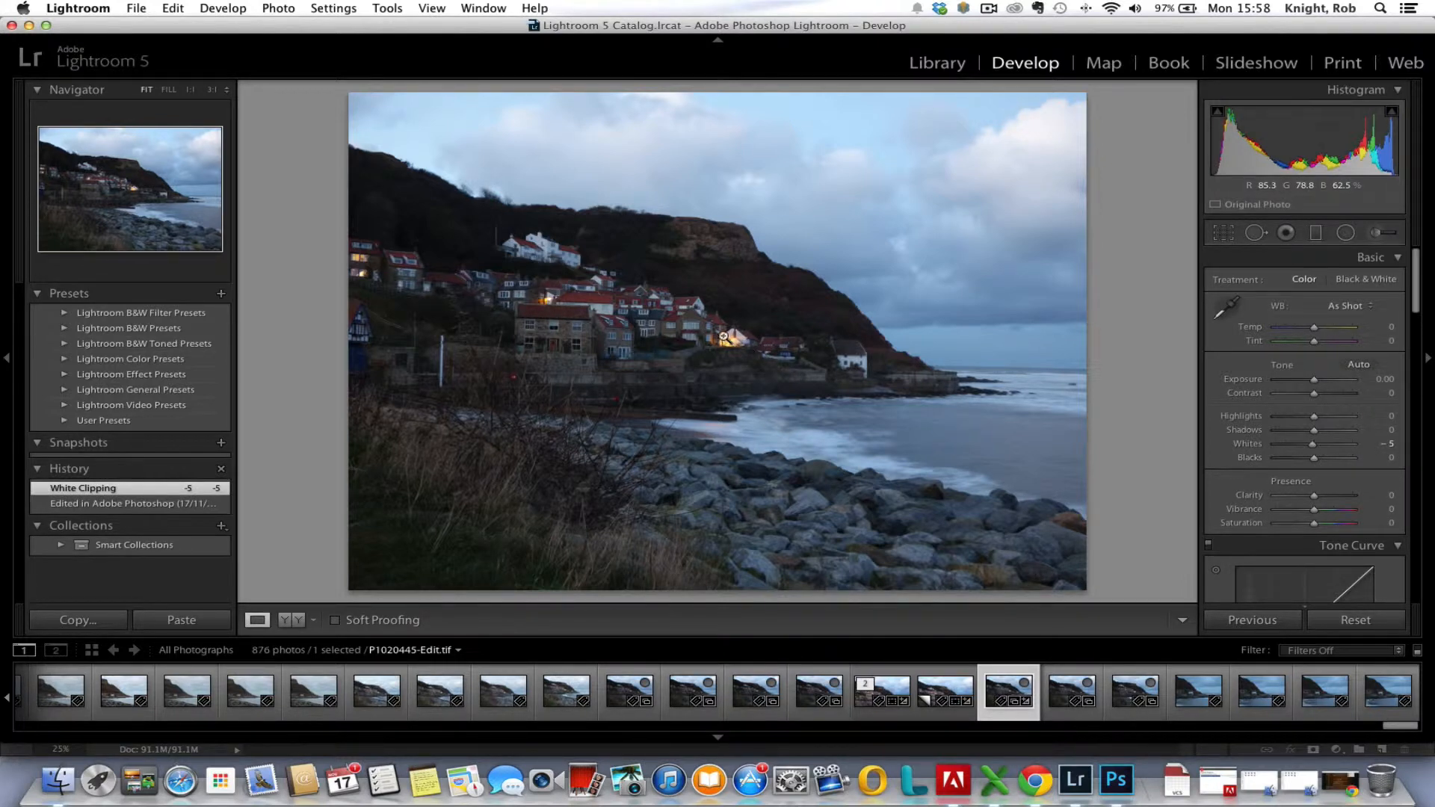
pyautogui.moveTo(568, 297)
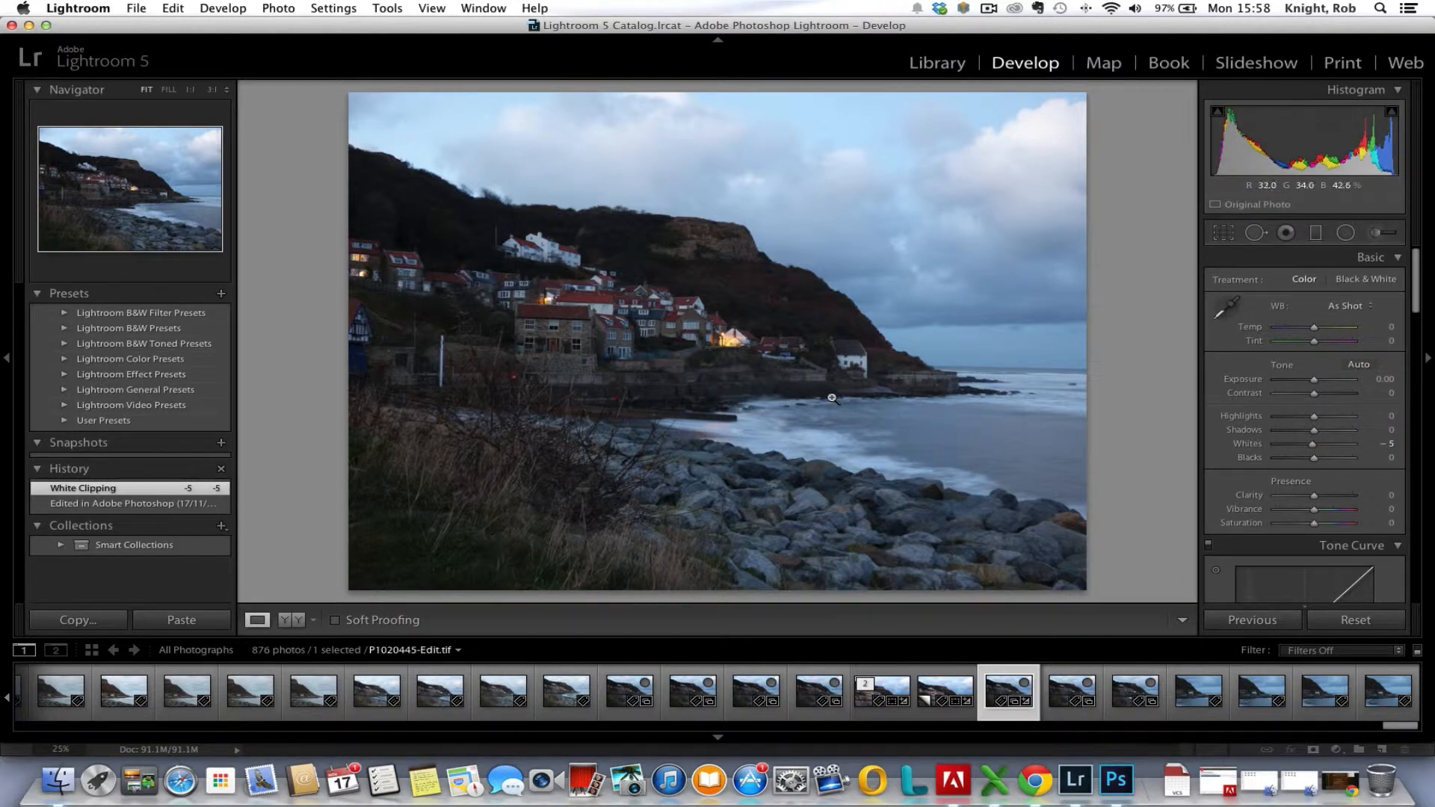
pyautogui.moveTo(870, 403)
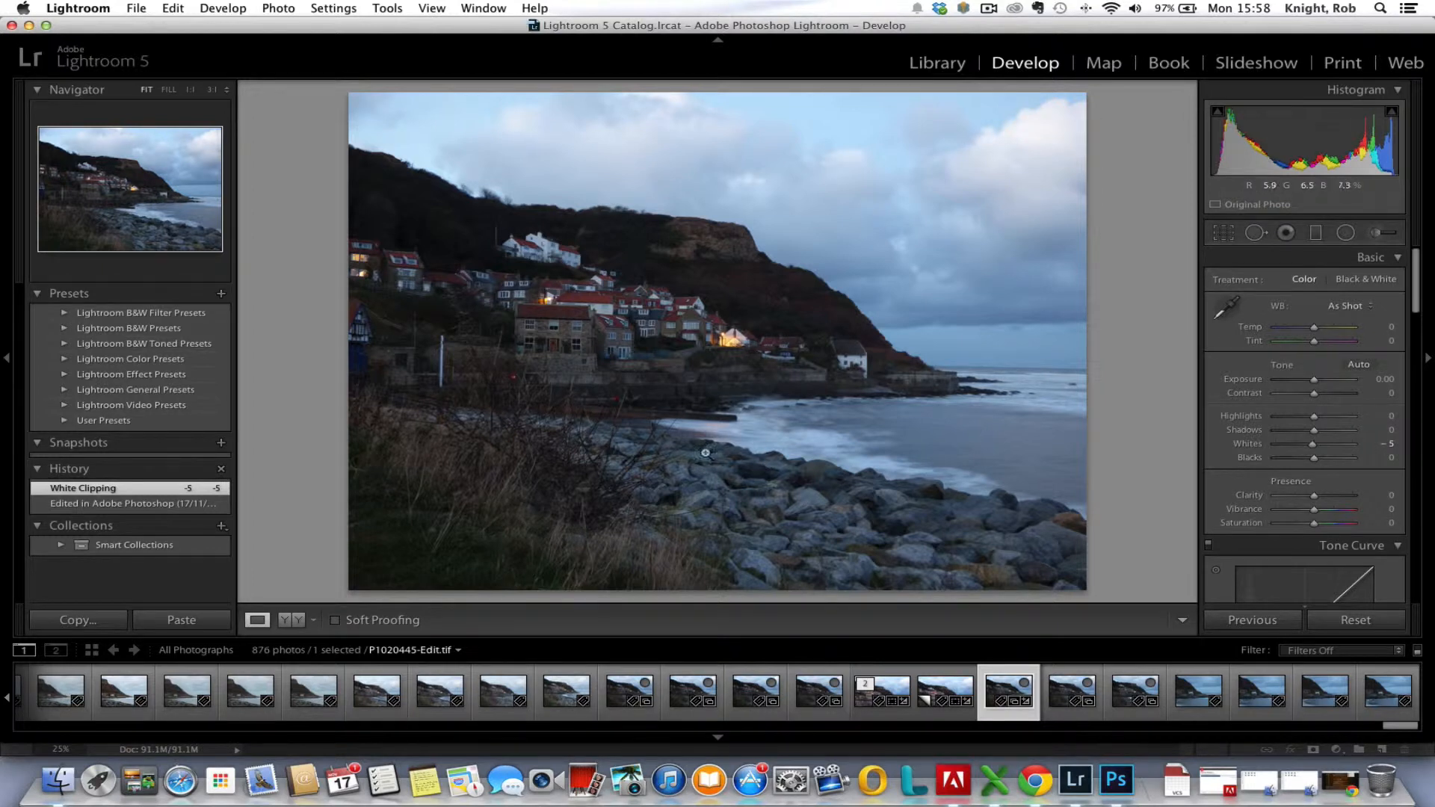
pyautogui.moveTo(736, 345)
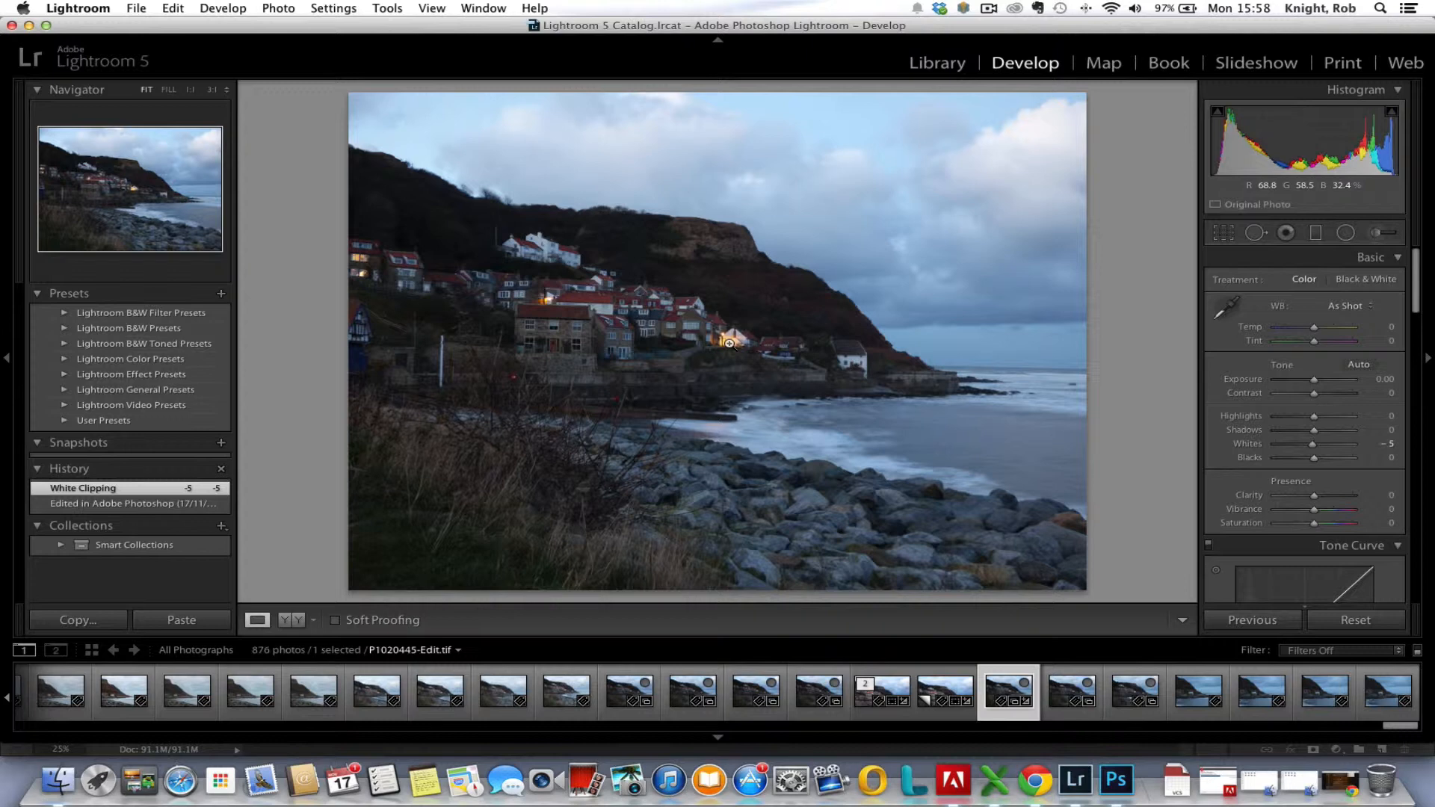
pyautogui.moveTo(948, 365)
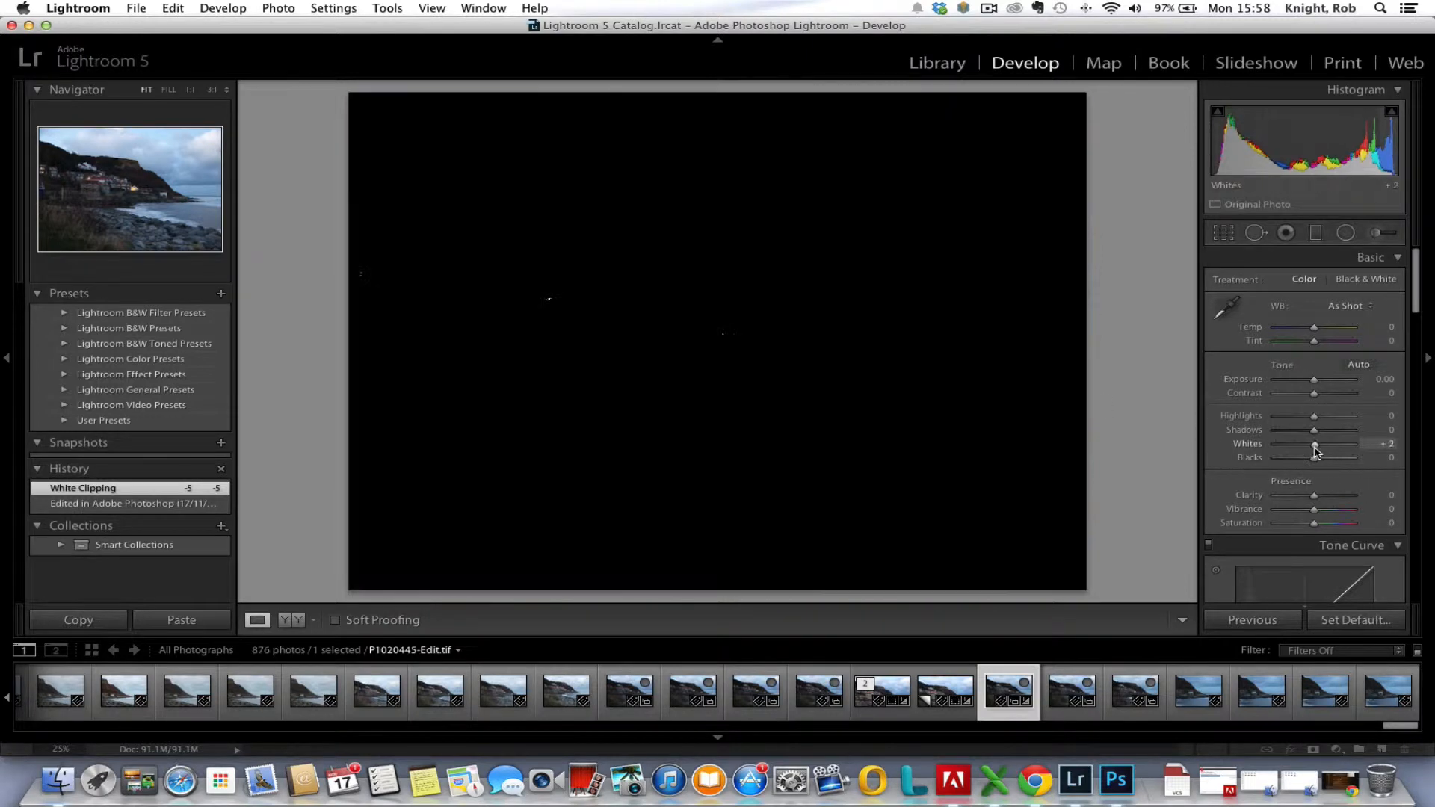
pyautogui.moveTo(1316, 448); pyautogui.dragTo(1323, 448)
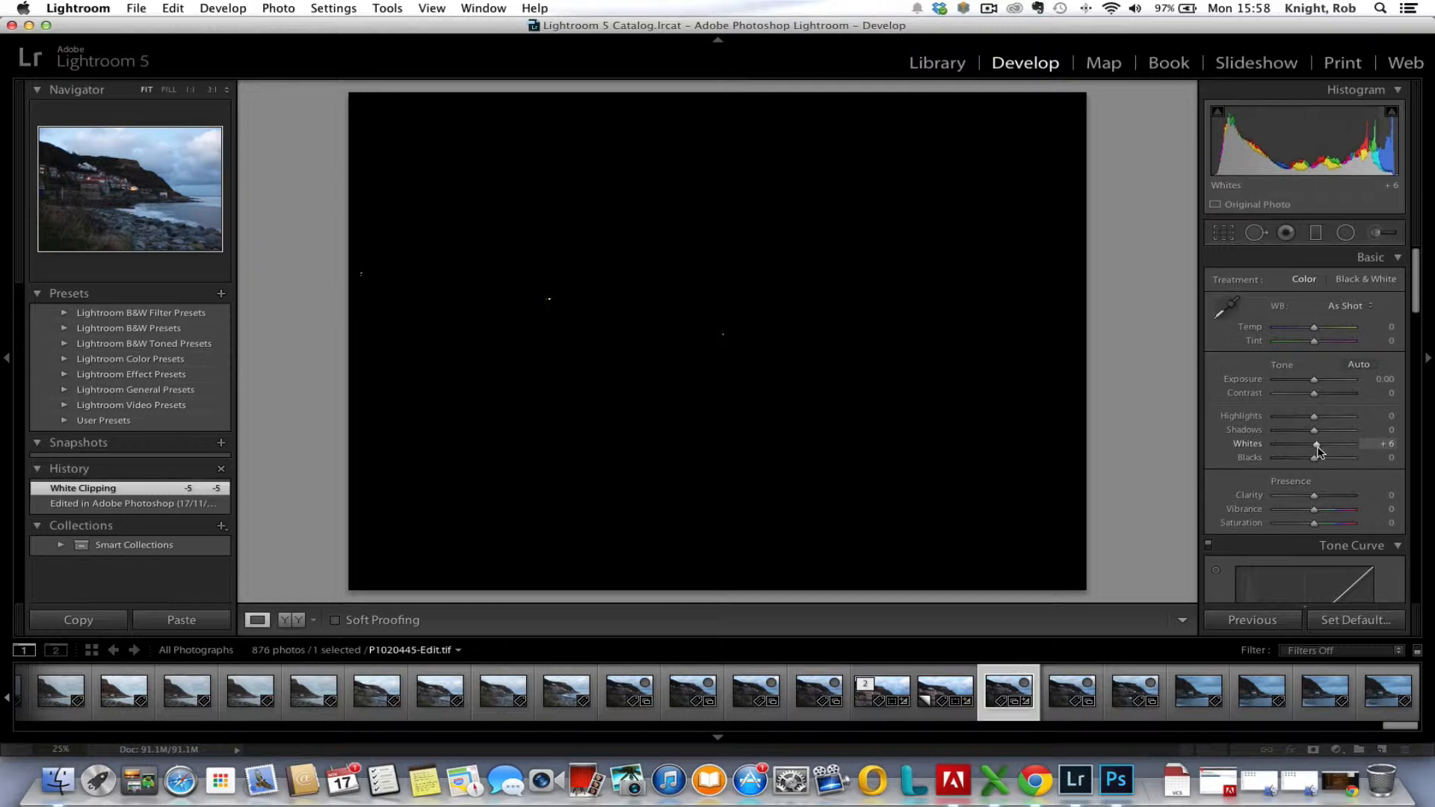
pyautogui.moveTo(1313, 444); pyautogui.dragTo(1332, 444)
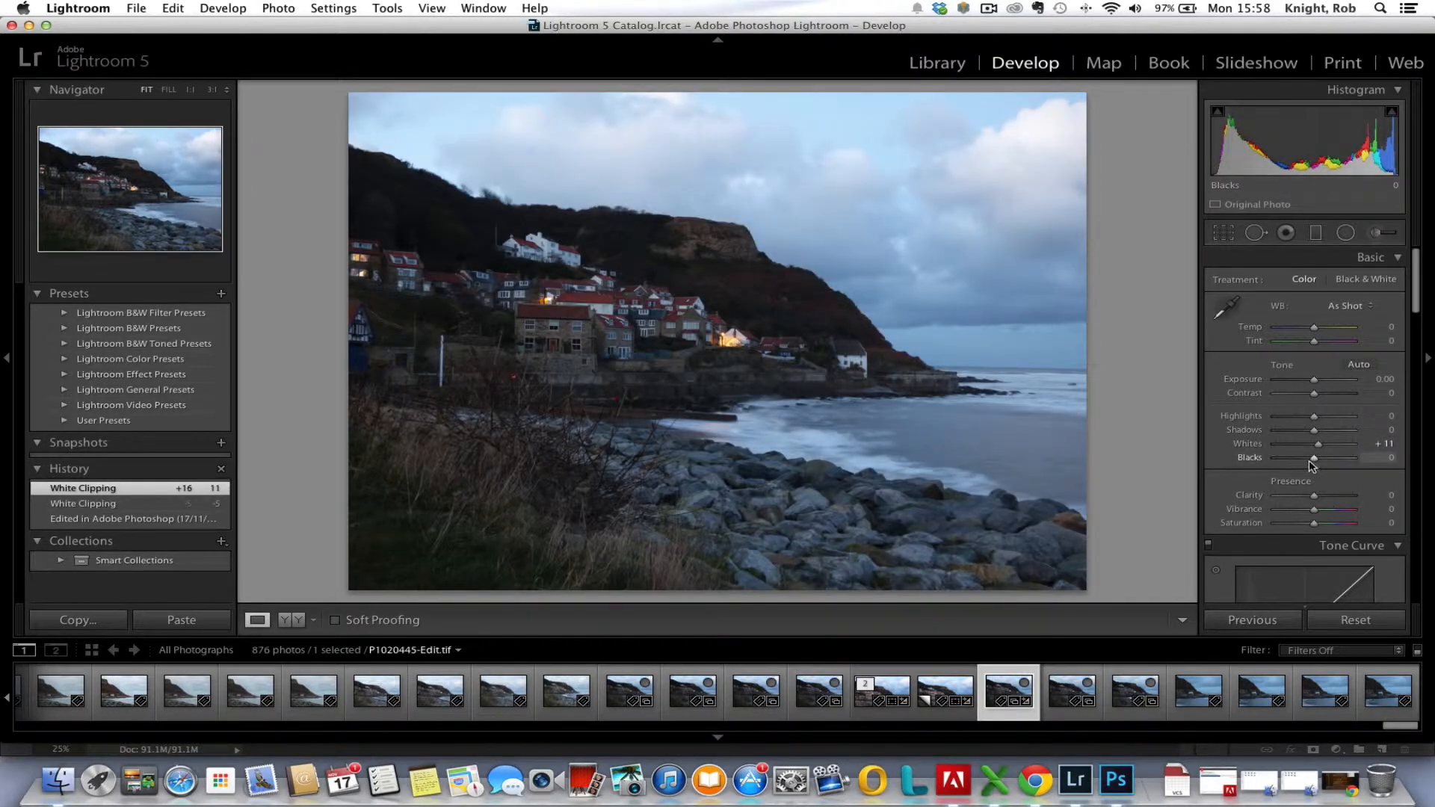
pyautogui.moveTo(1319, 458); pyautogui.dragTo(1310, 458)
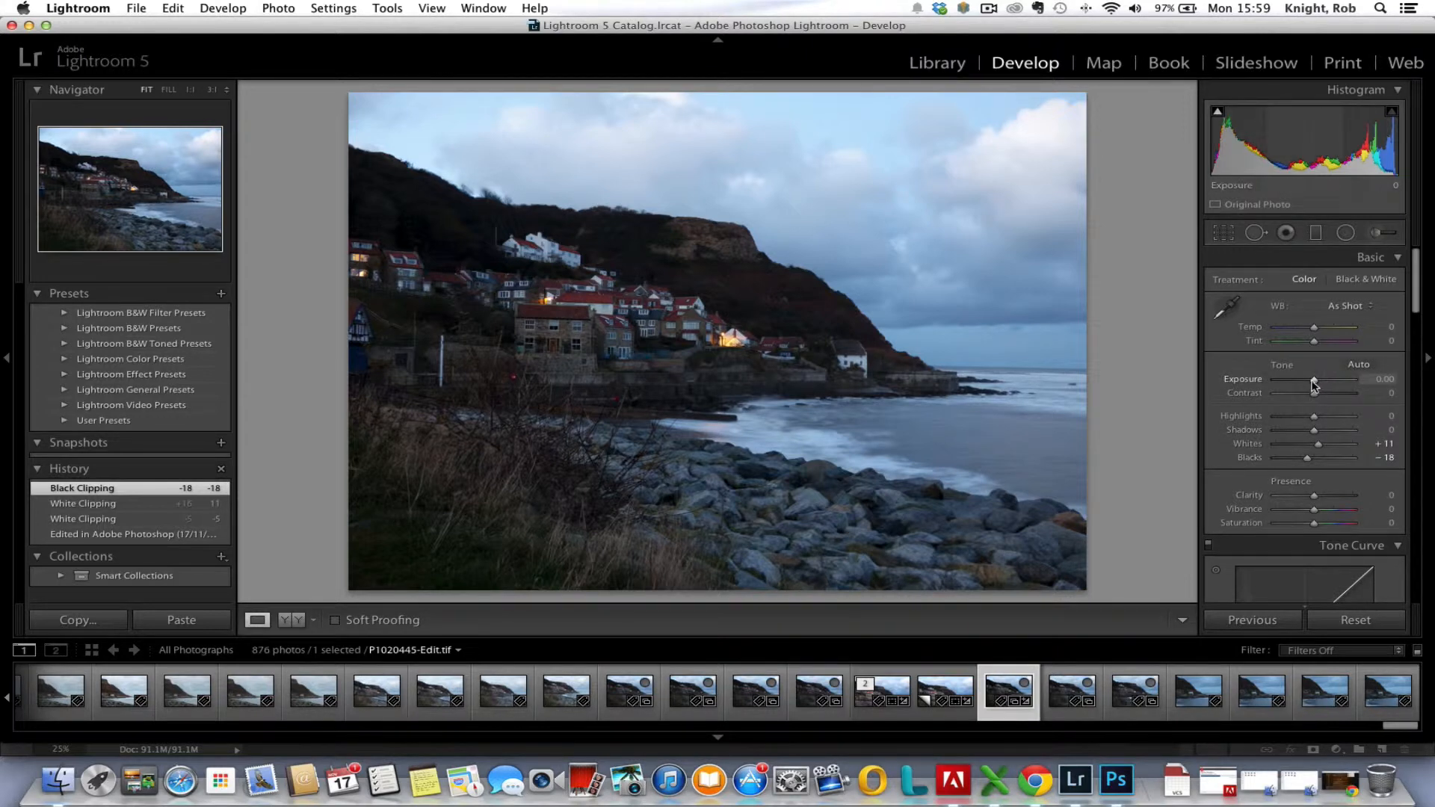
pyautogui.moveTo(1316, 384)
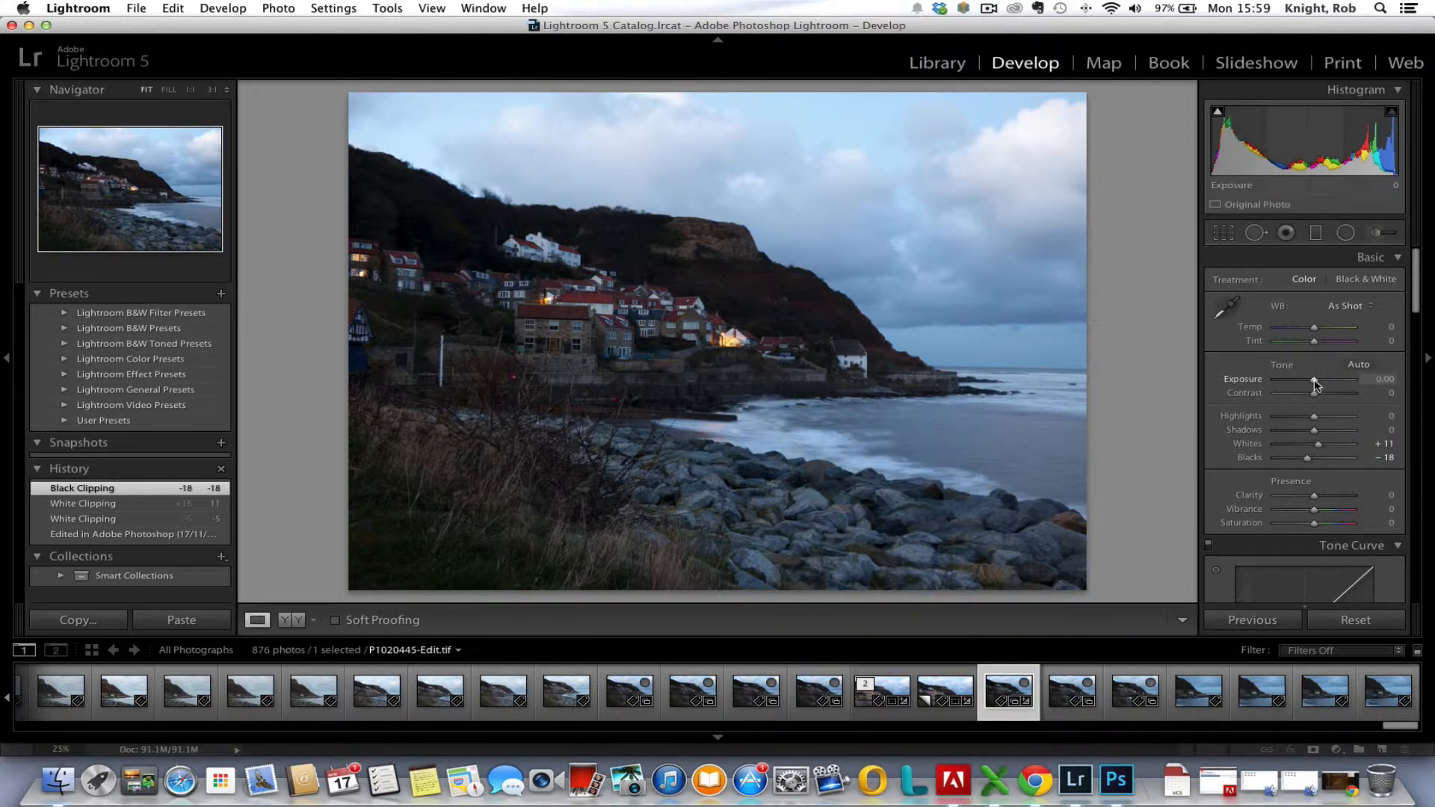
# Set Exposure to +0.45 and Contrast to +6
pyautogui.moveTo(1310, 378); pyautogui.dragTo(1324, 378)
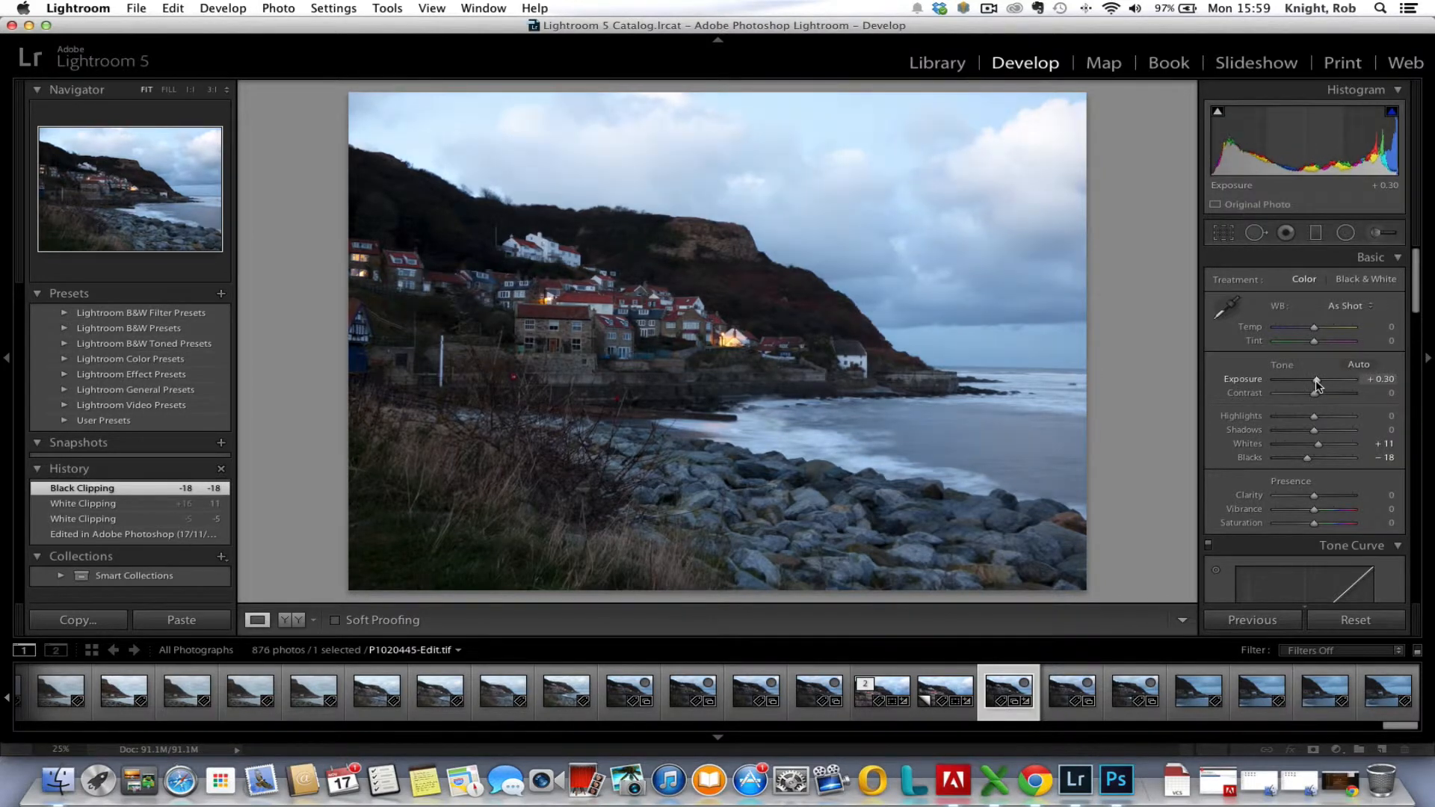
pyautogui.moveTo(1314, 378); pyautogui.dragTo(1323, 378)
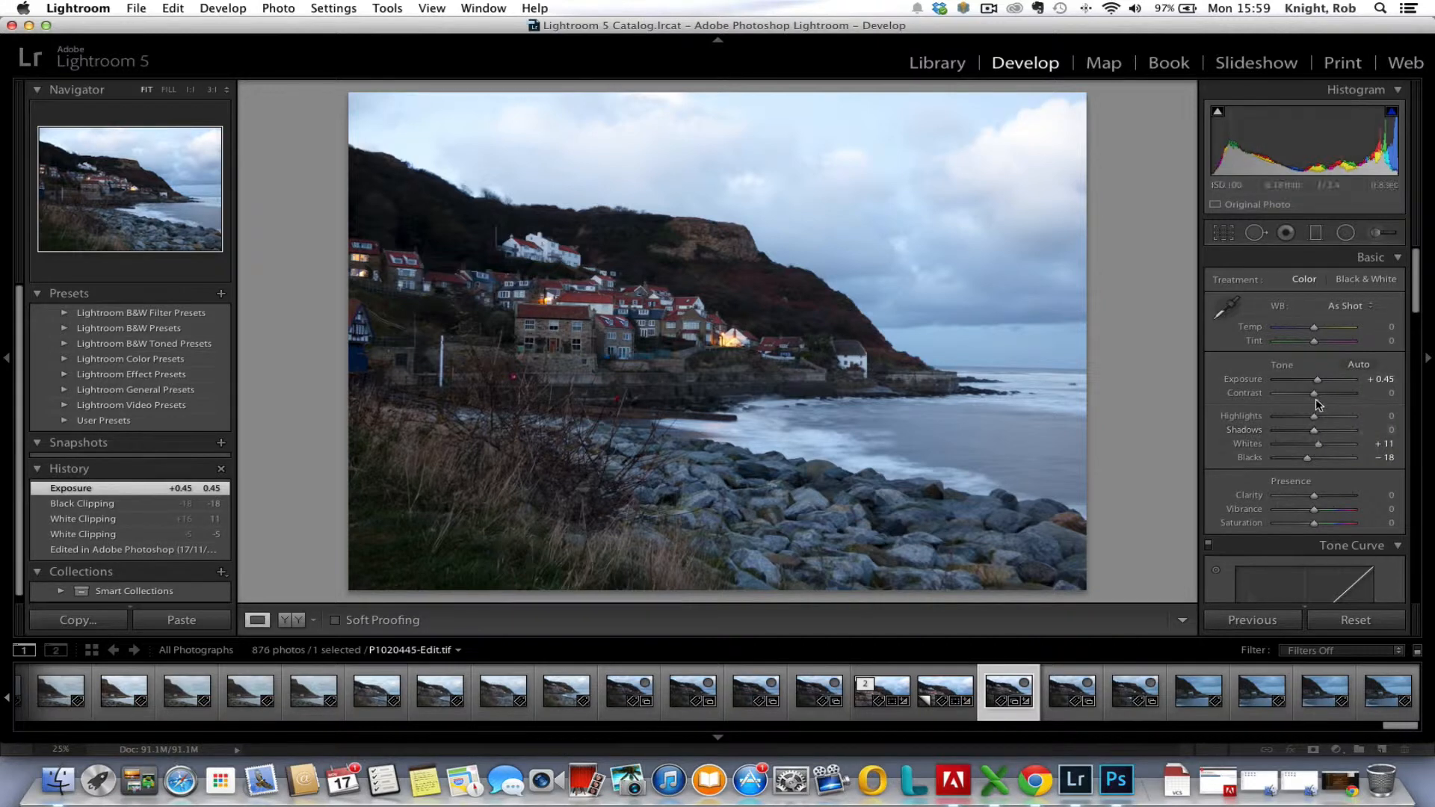
pyautogui.moveTo(1316, 393); pyautogui.dragTo(1322, 394)
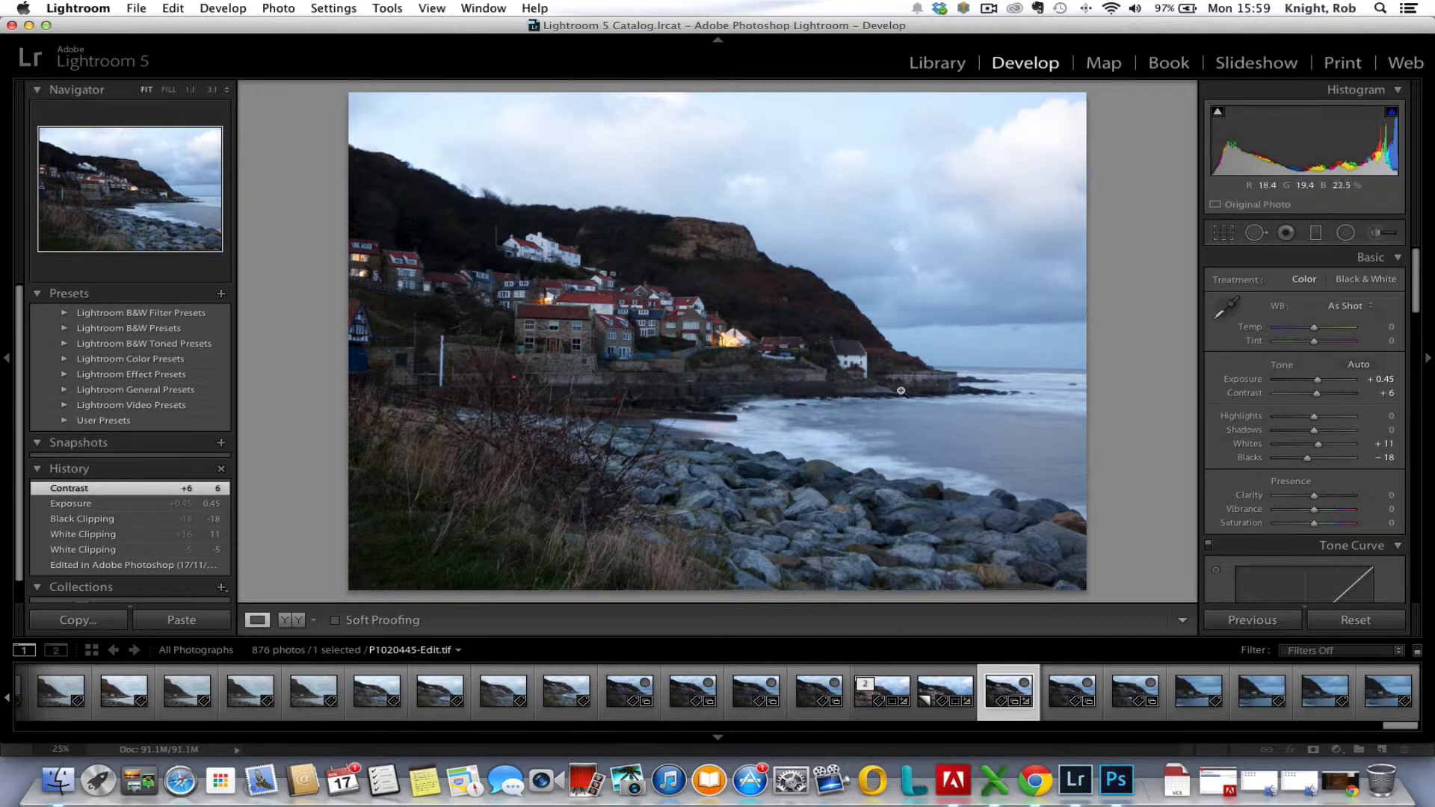
# Lift the Shadows to about +43 to brighten the hillside and rocks
pyautogui.moveTo(1306, 431); pyautogui.dragTo(1319, 431)
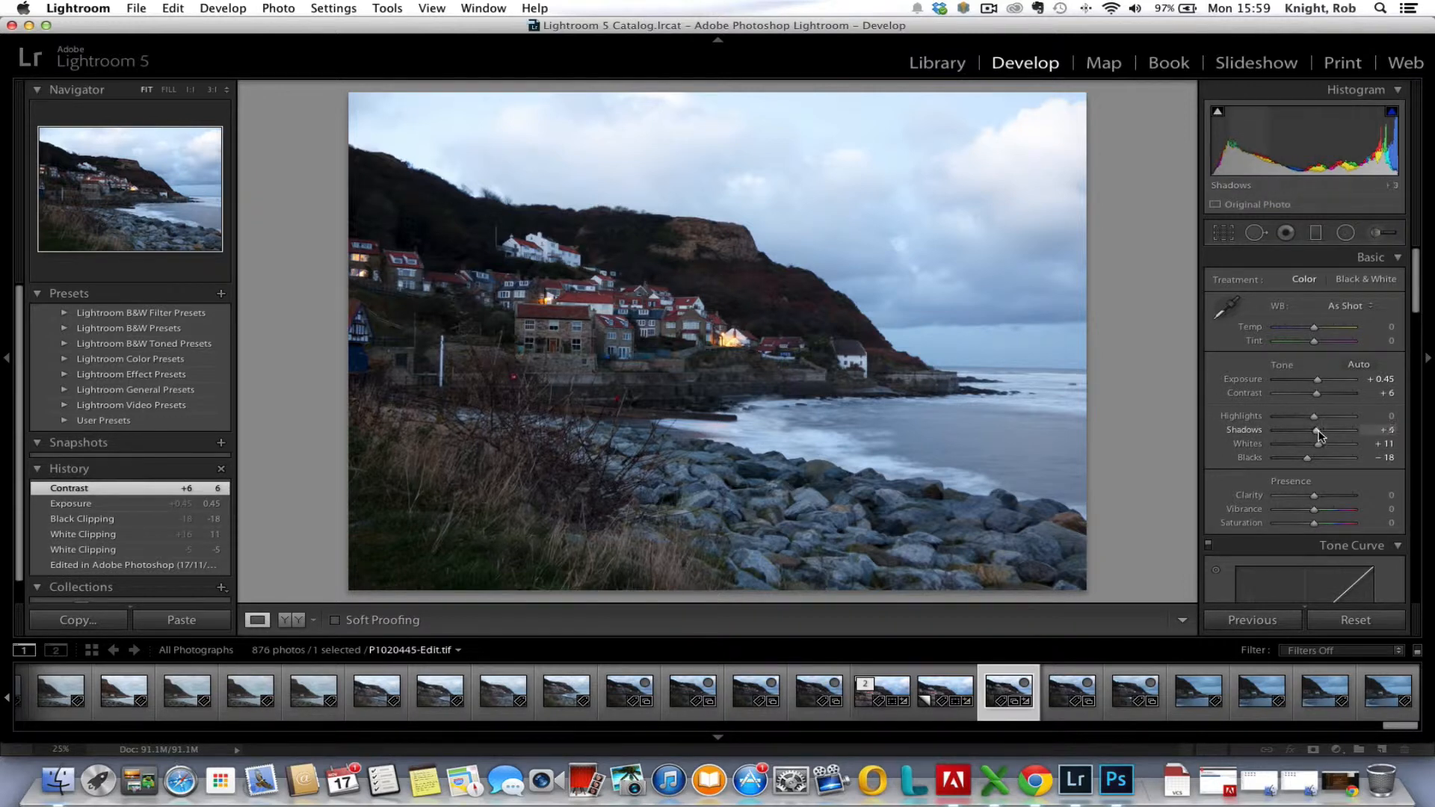
pyautogui.moveTo(1327, 431); pyautogui.dragTo(1315, 430)
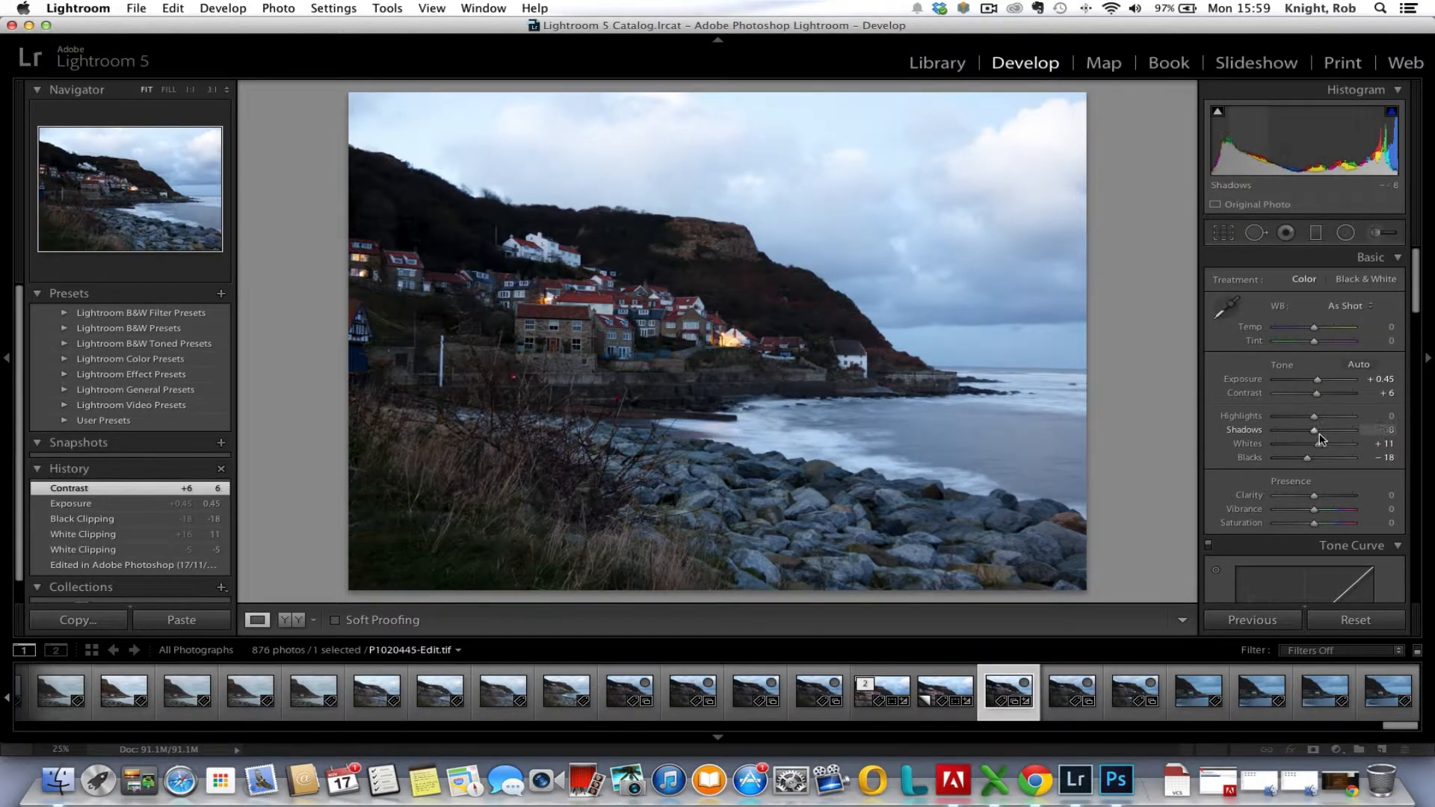
pyautogui.moveTo(1319, 431); pyautogui.dragTo(1337, 430)
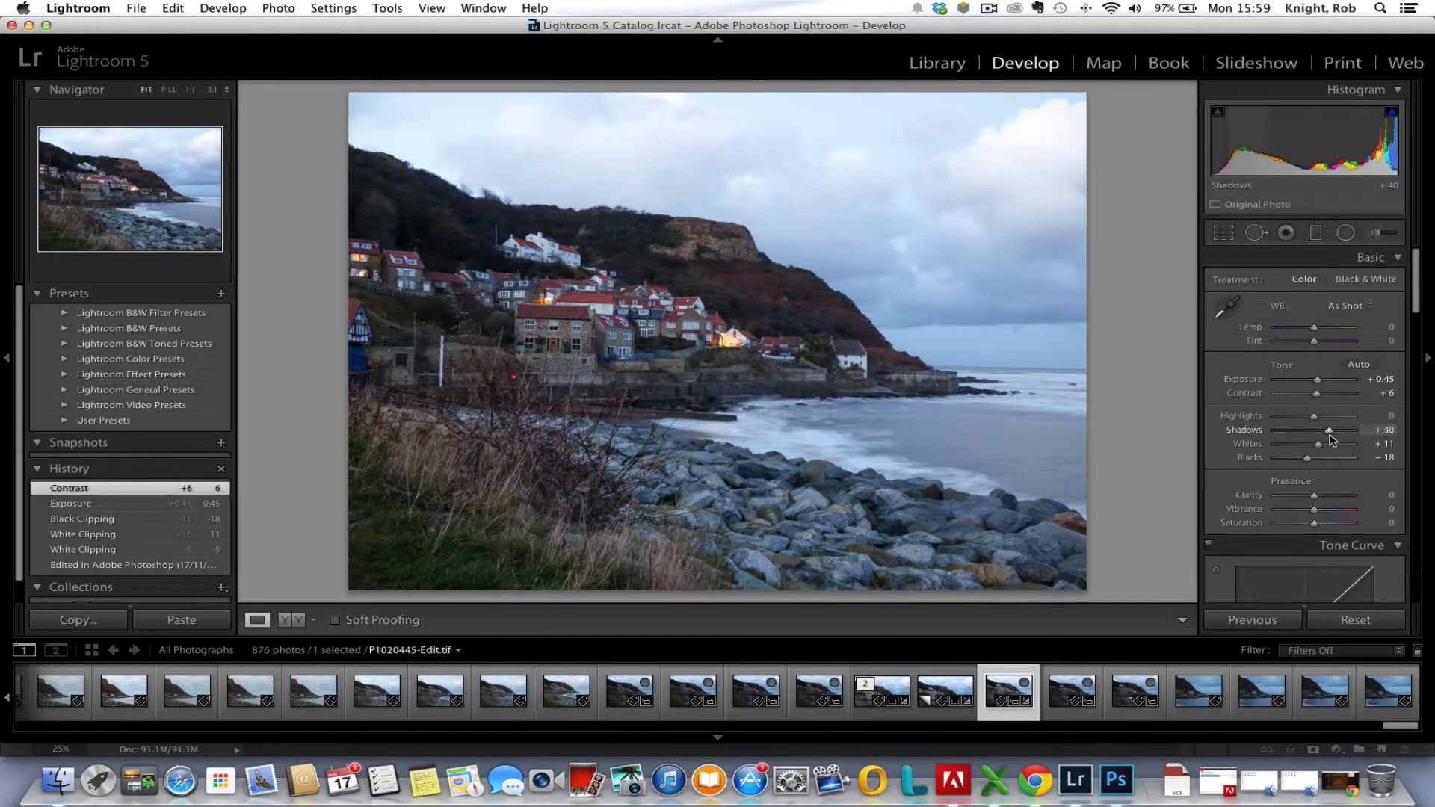
pyautogui.moveTo(1357, 430); pyautogui.dragTo(1321, 430)
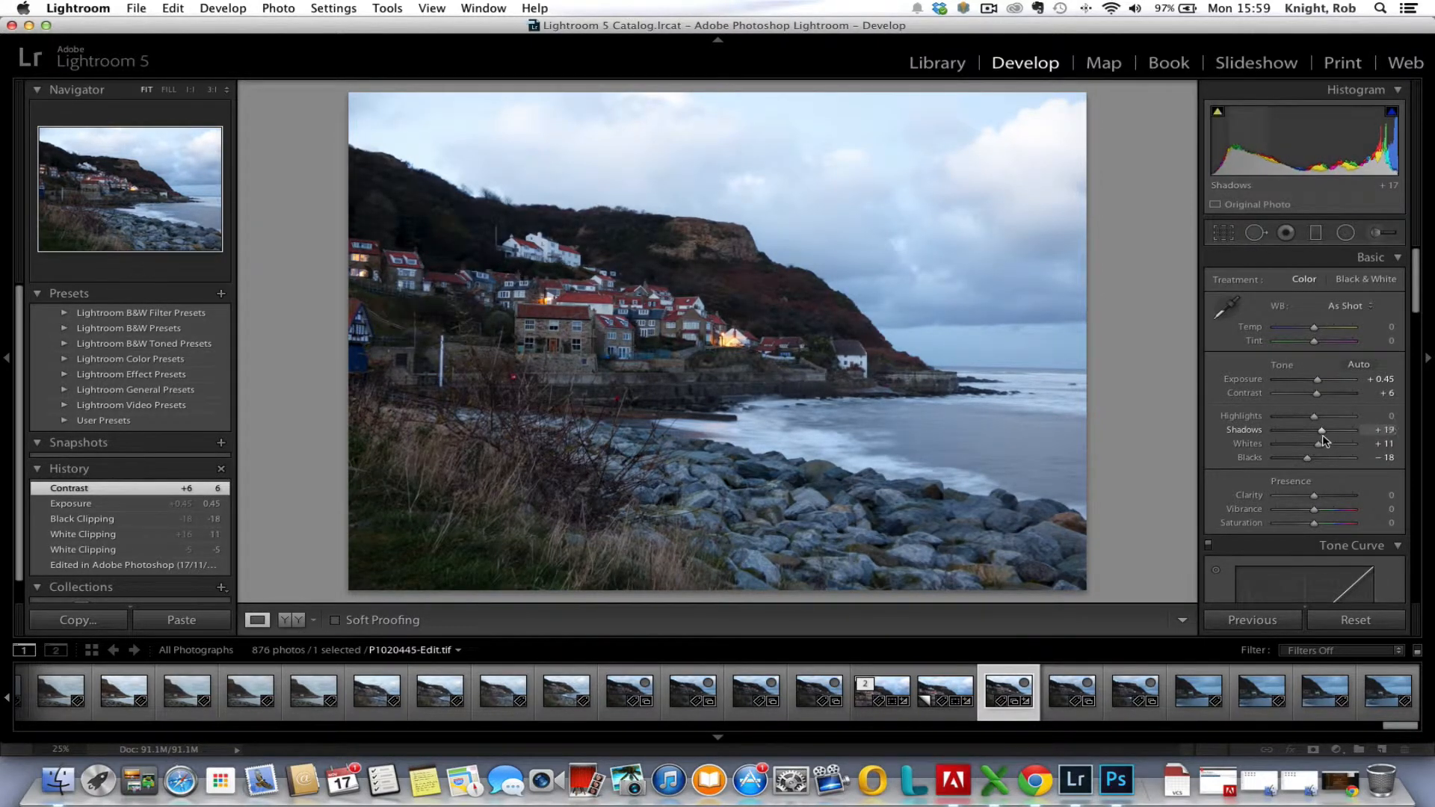
pyautogui.moveTo(1321, 431); pyautogui.dragTo(1338, 431)
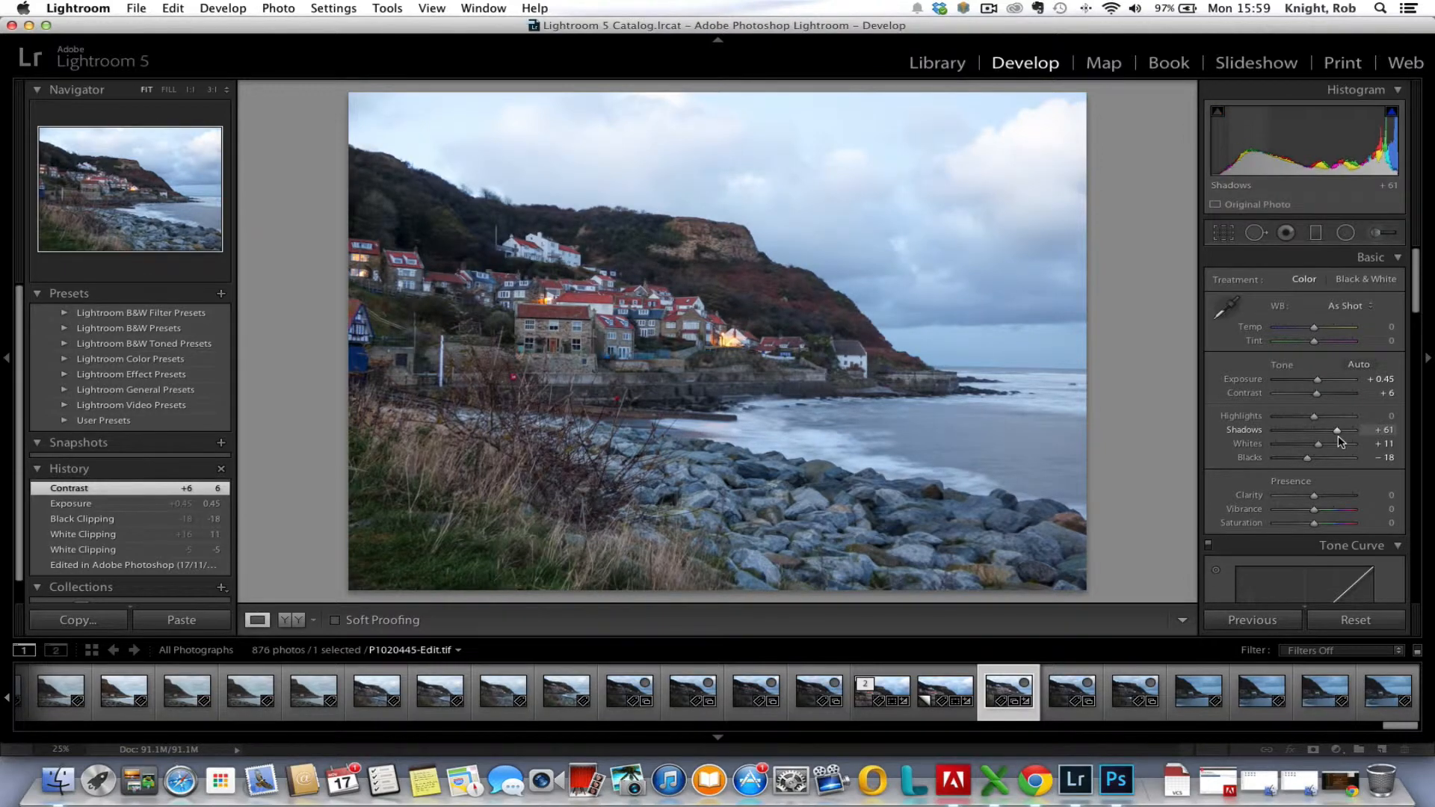
pyautogui.moveTo(1337, 431); pyautogui.dragTo(1347, 431)
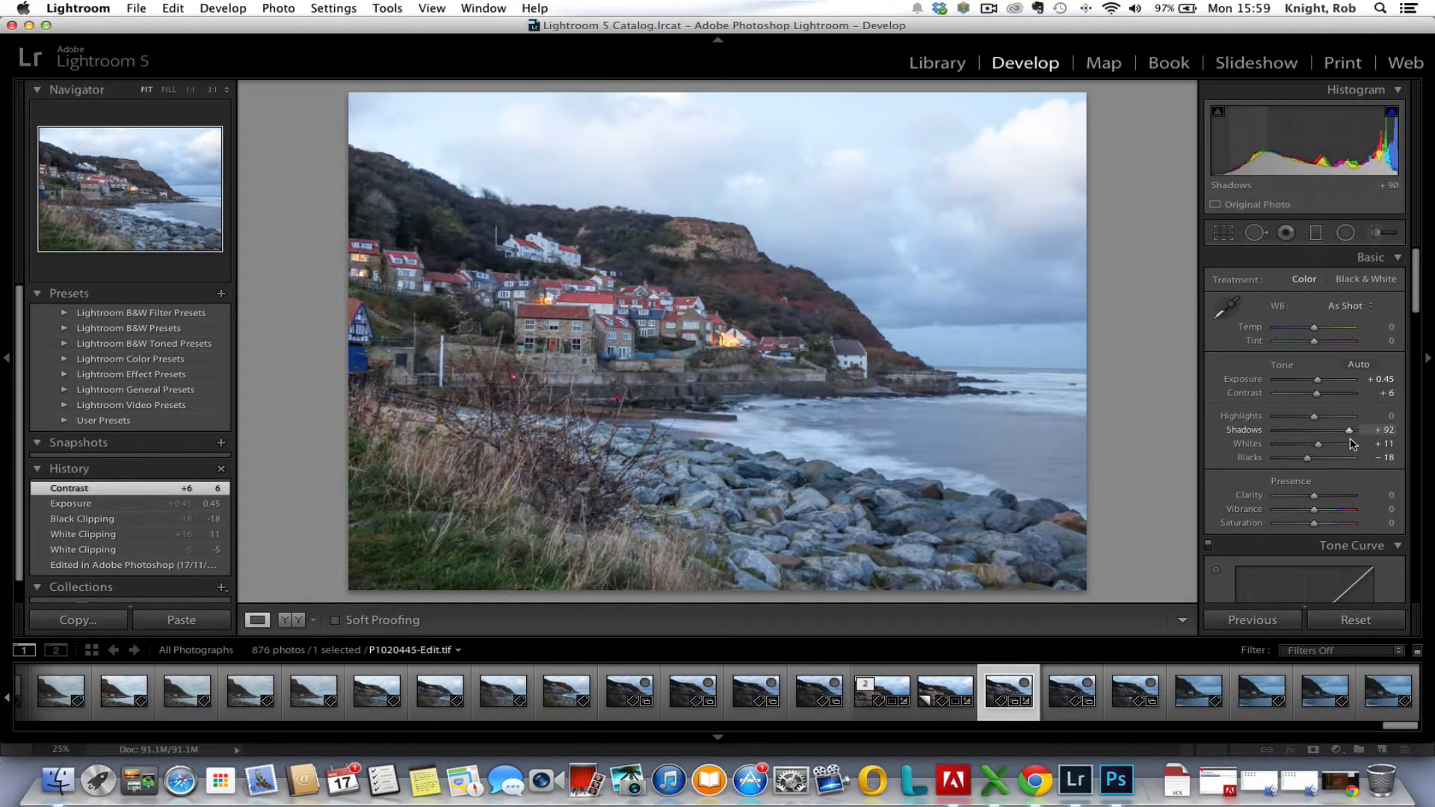
pyautogui.moveTo(1372, 430); pyautogui.dragTo(1336, 430)
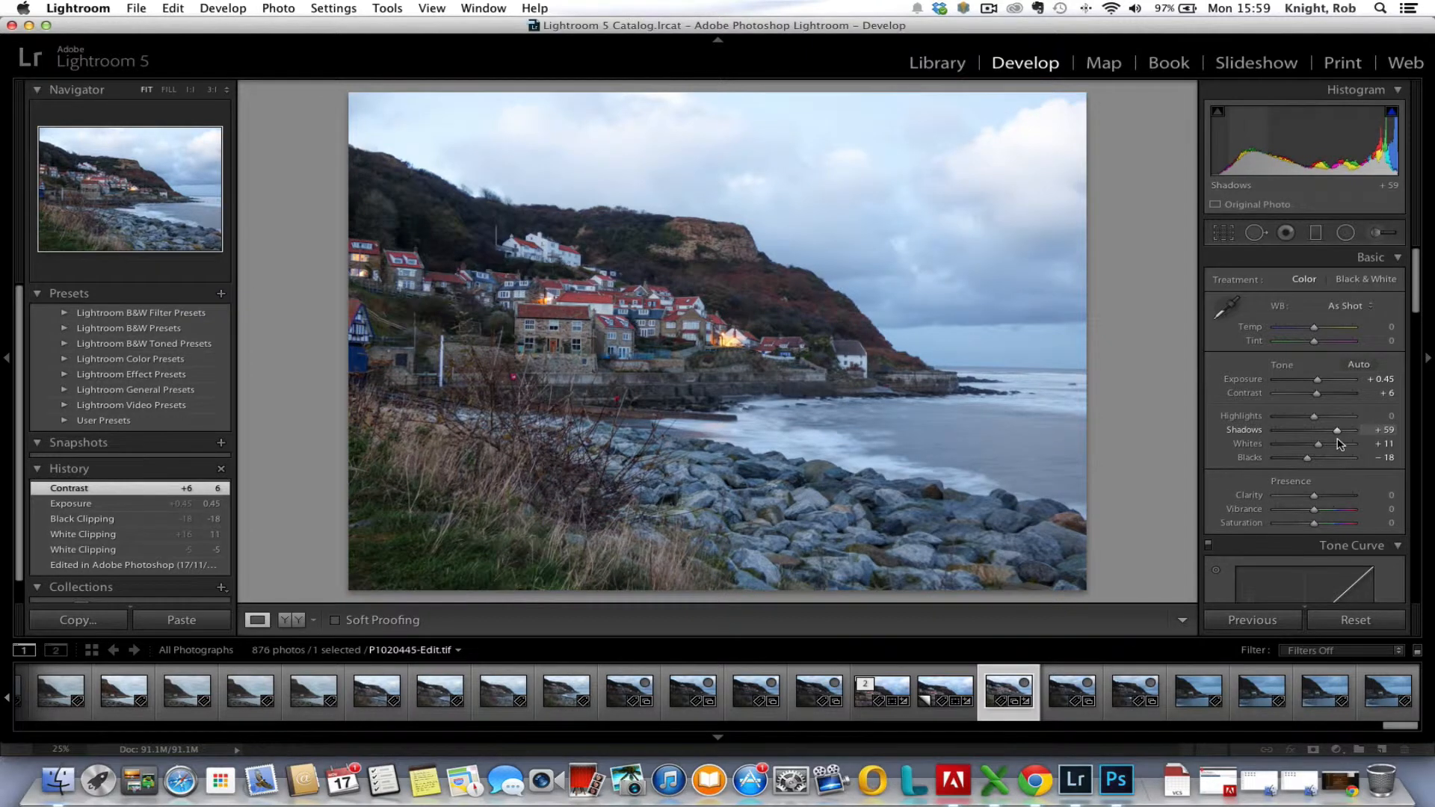
pyautogui.moveTo(1363, 431); pyautogui.dragTo(1337, 430)
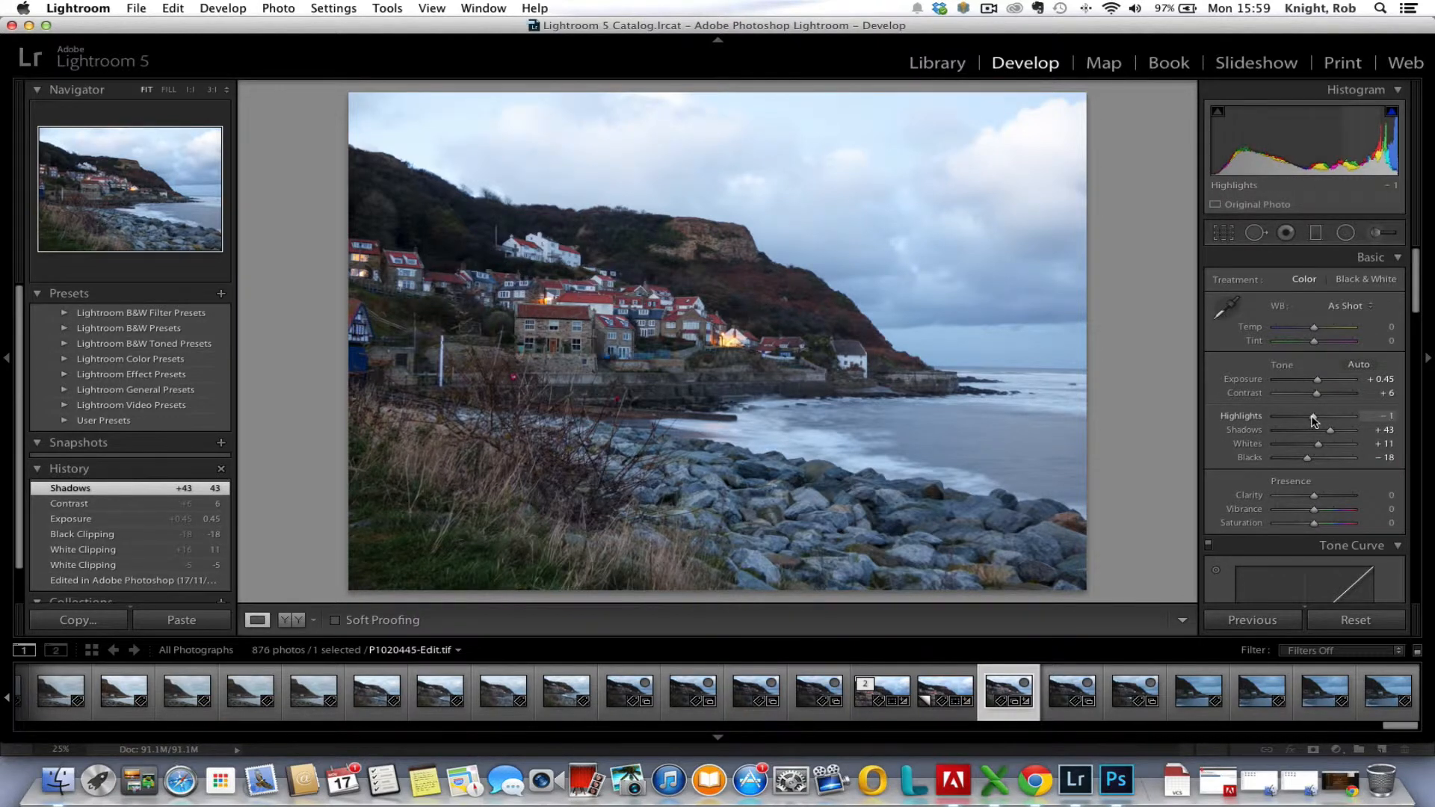
# Pull the Highlights down to about -57 to recover the sky and clouds
pyautogui.moveTo(1327, 424); pyautogui.dragTo(1276, 424)
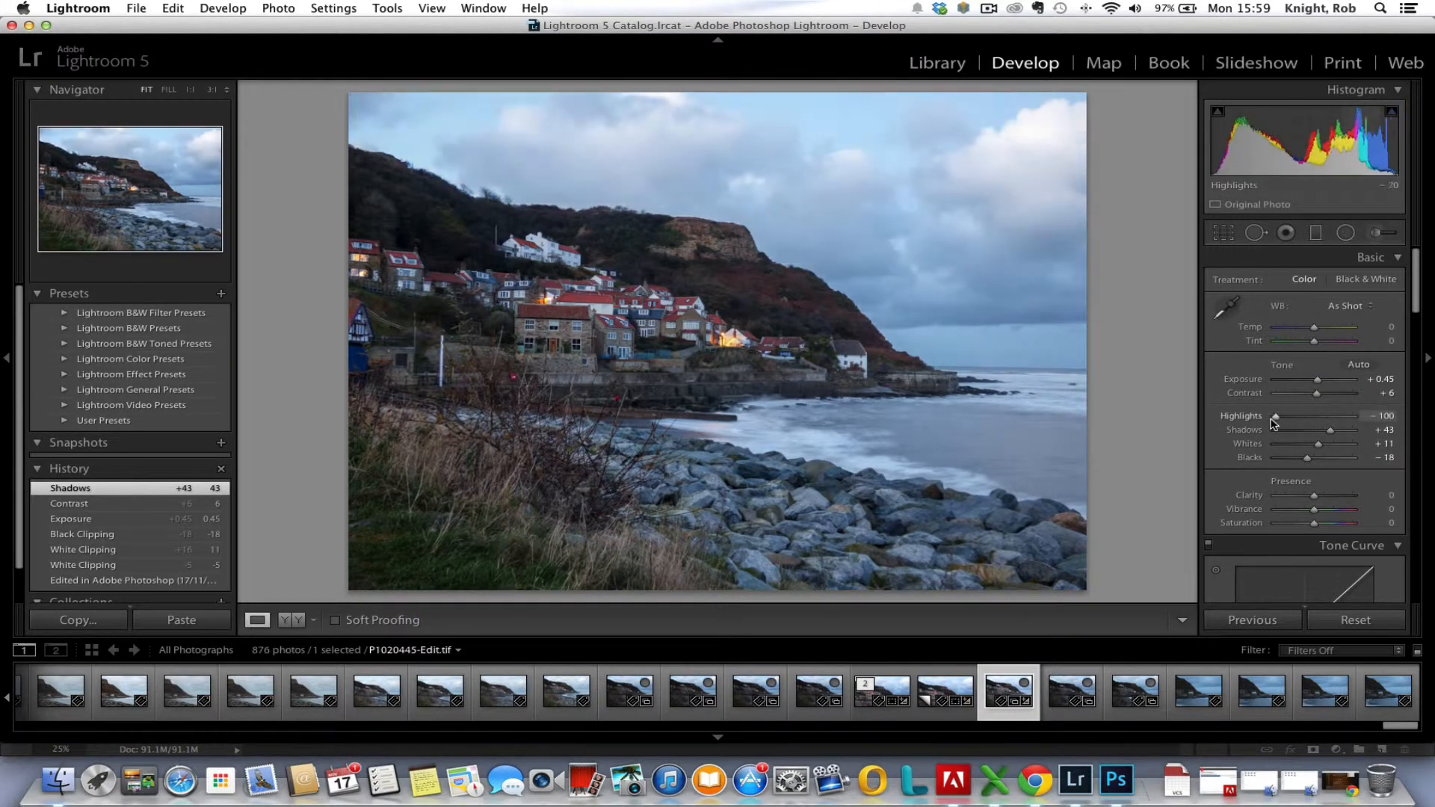
pyautogui.moveTo(1275, 416); pyautogui.dragTo(1283, 416)
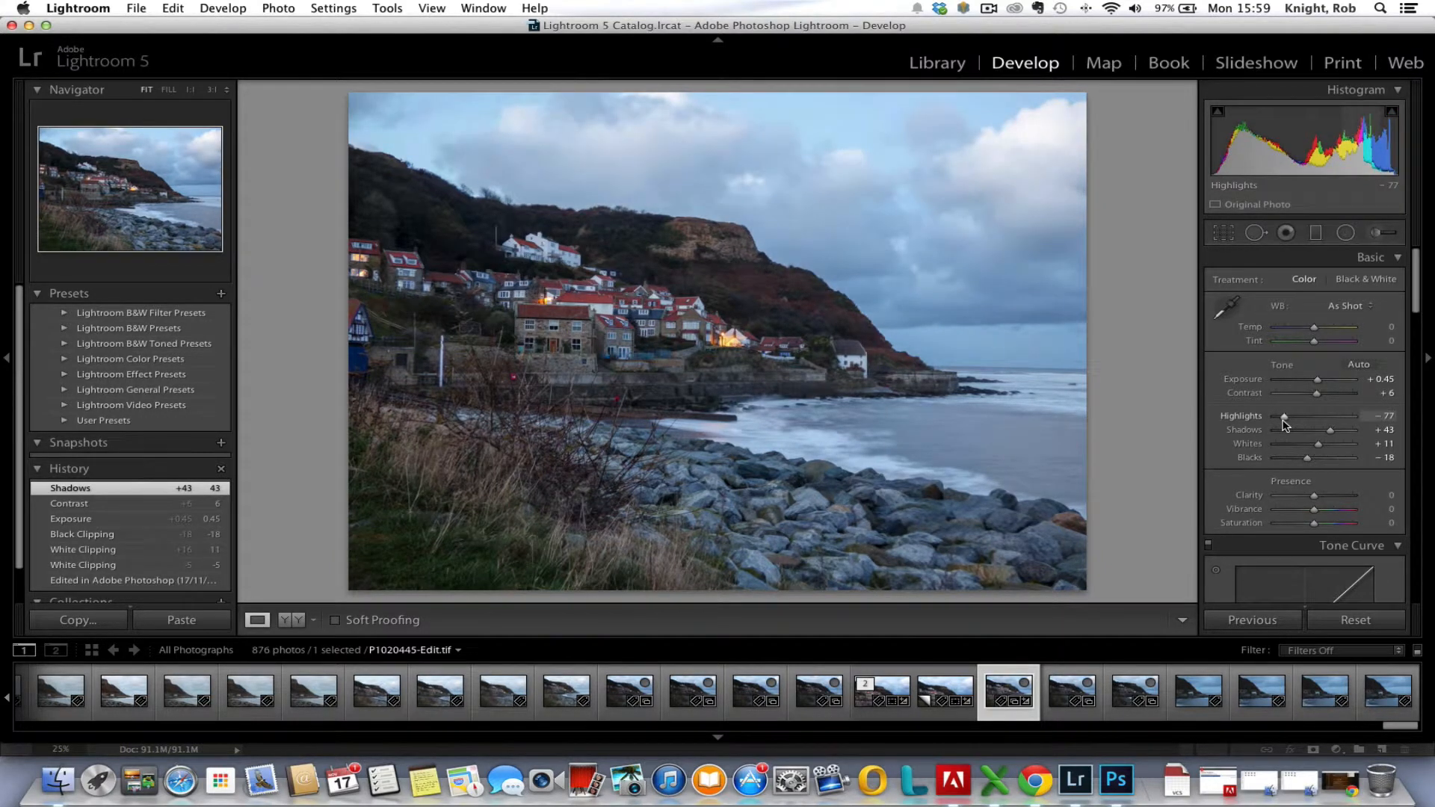
pyautogui.moveTo(1281, 415); pyautogui.dragTo(1293, 416)
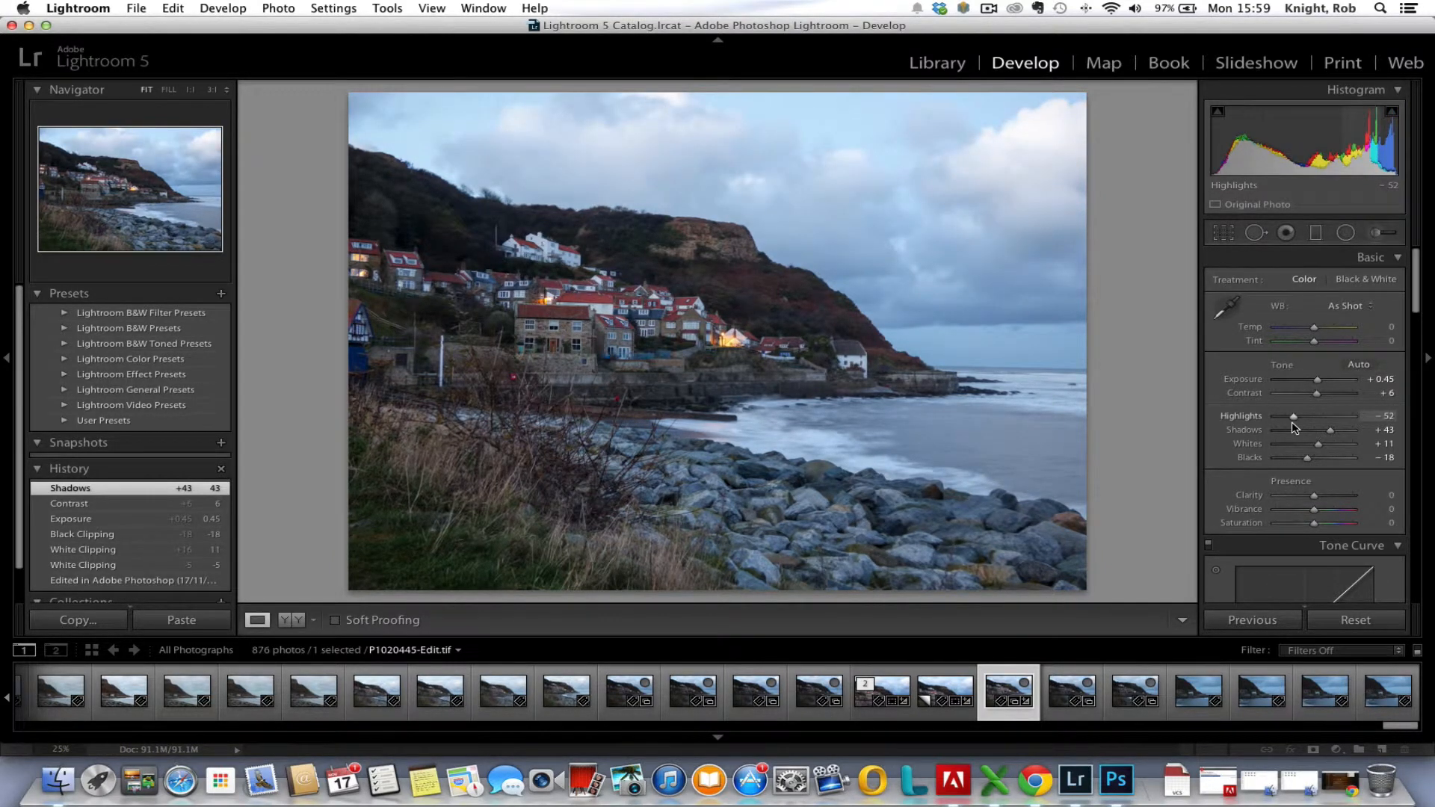
pyautogui.moveTo(1295, 415); pyautogui.dragTo(1288, 416)
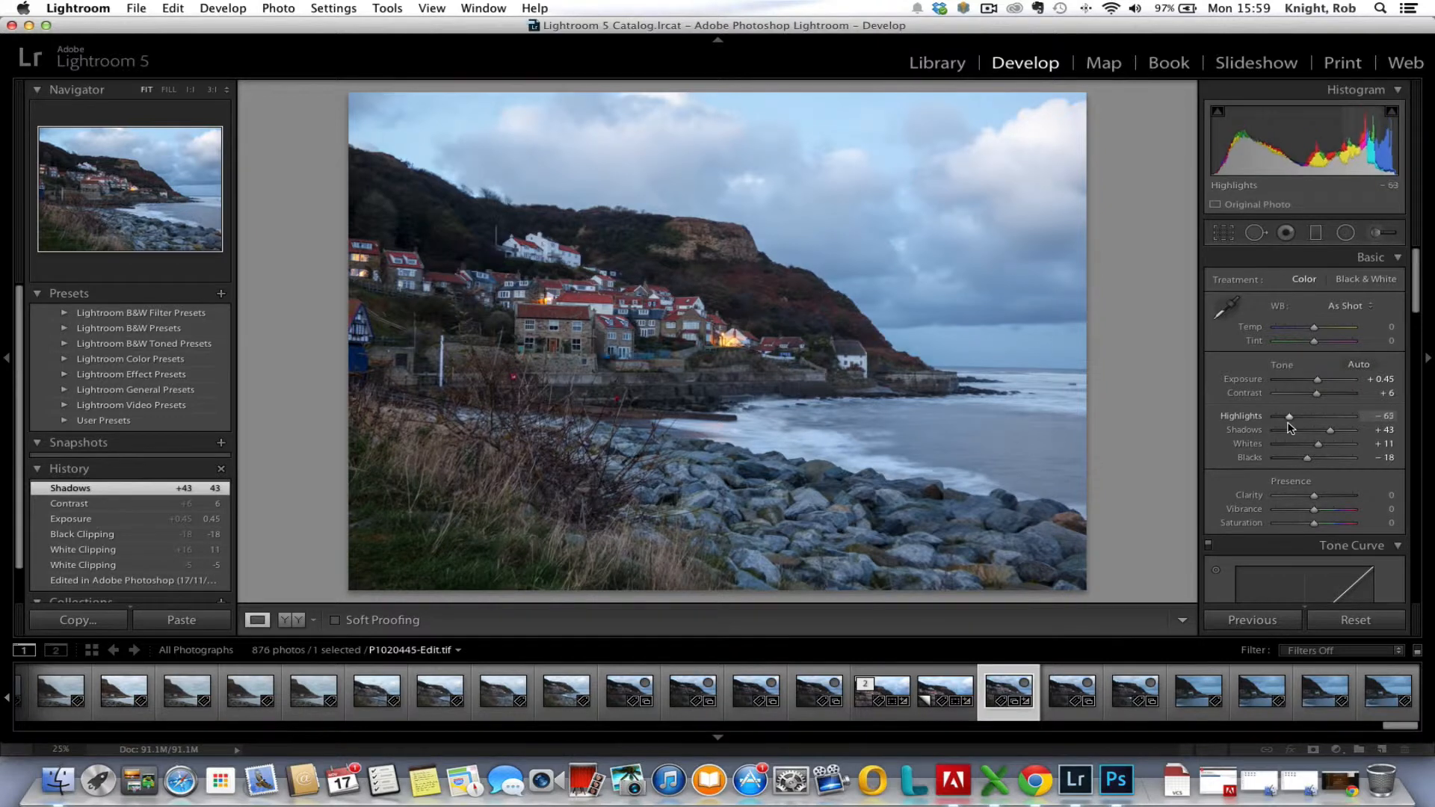
pyautogui.moveTo(1289, 417); pyautogui.dragTo(1295, 417)
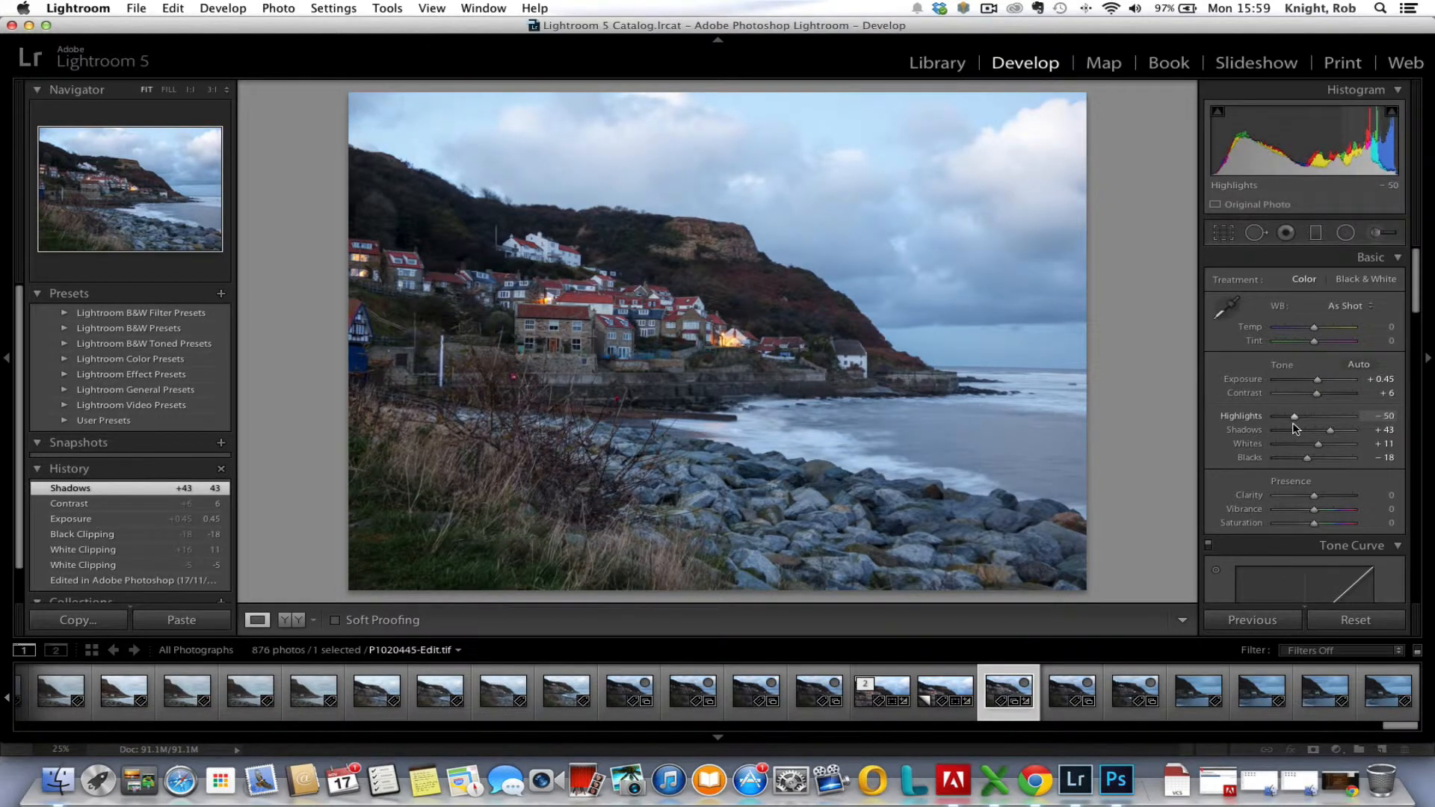
pyautogui.moveTo(1293, 416); pyautogui.dragTo(1286, 416)
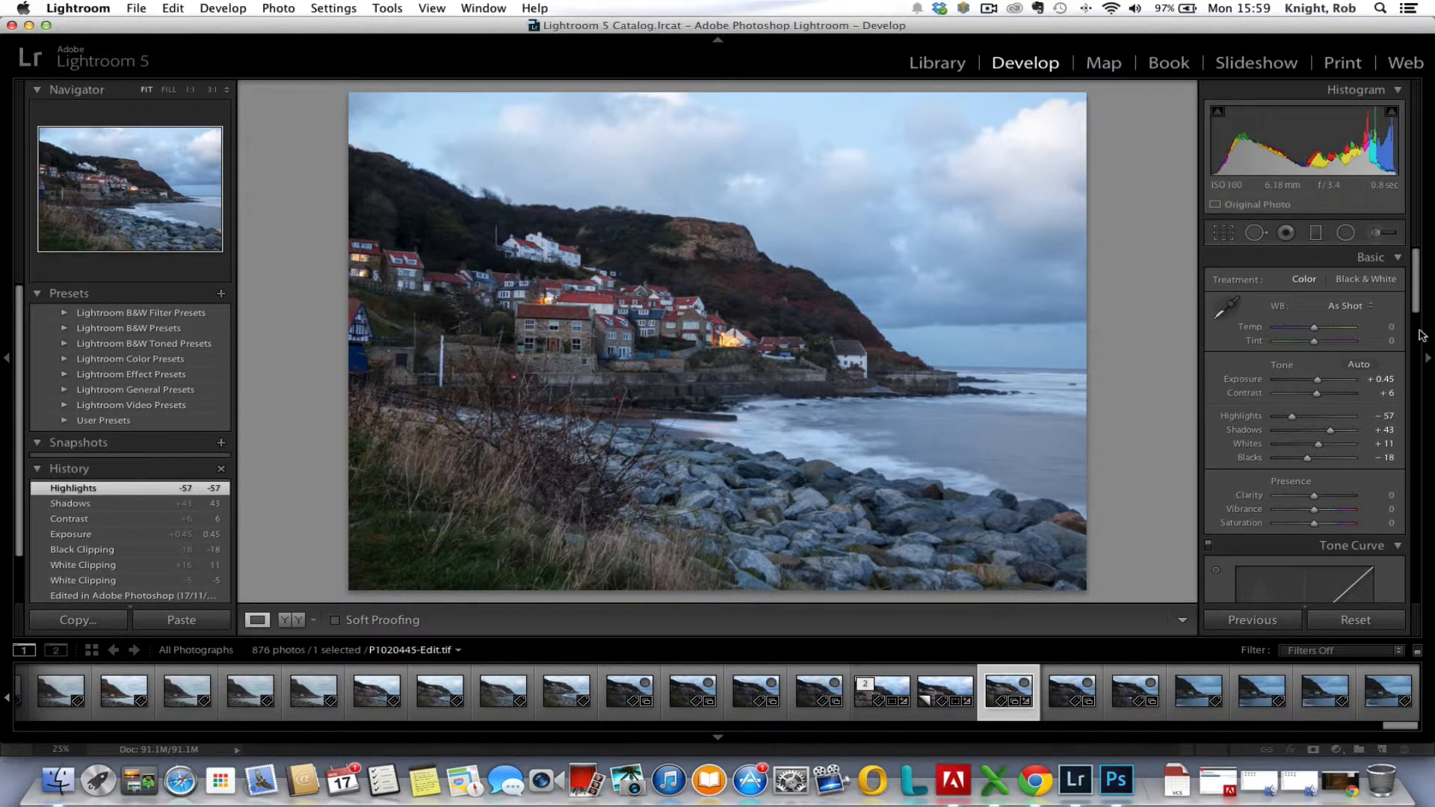
# Add midtone clarity of about +7 to the blended seascape
pyautogui.scroll(-3)
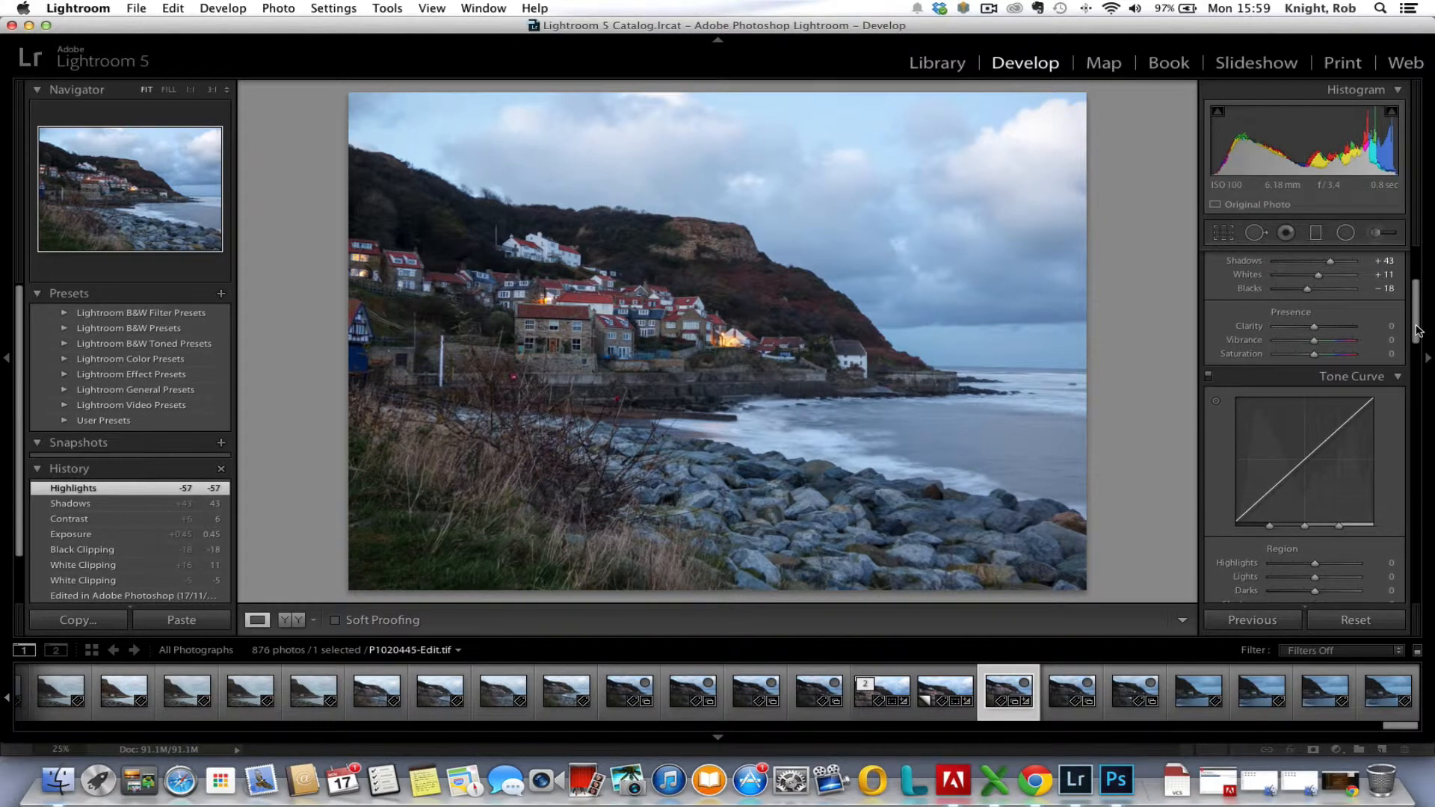
pyautogui.moveTo(1314, 326); pyautogui.dragTo(1345, 326)
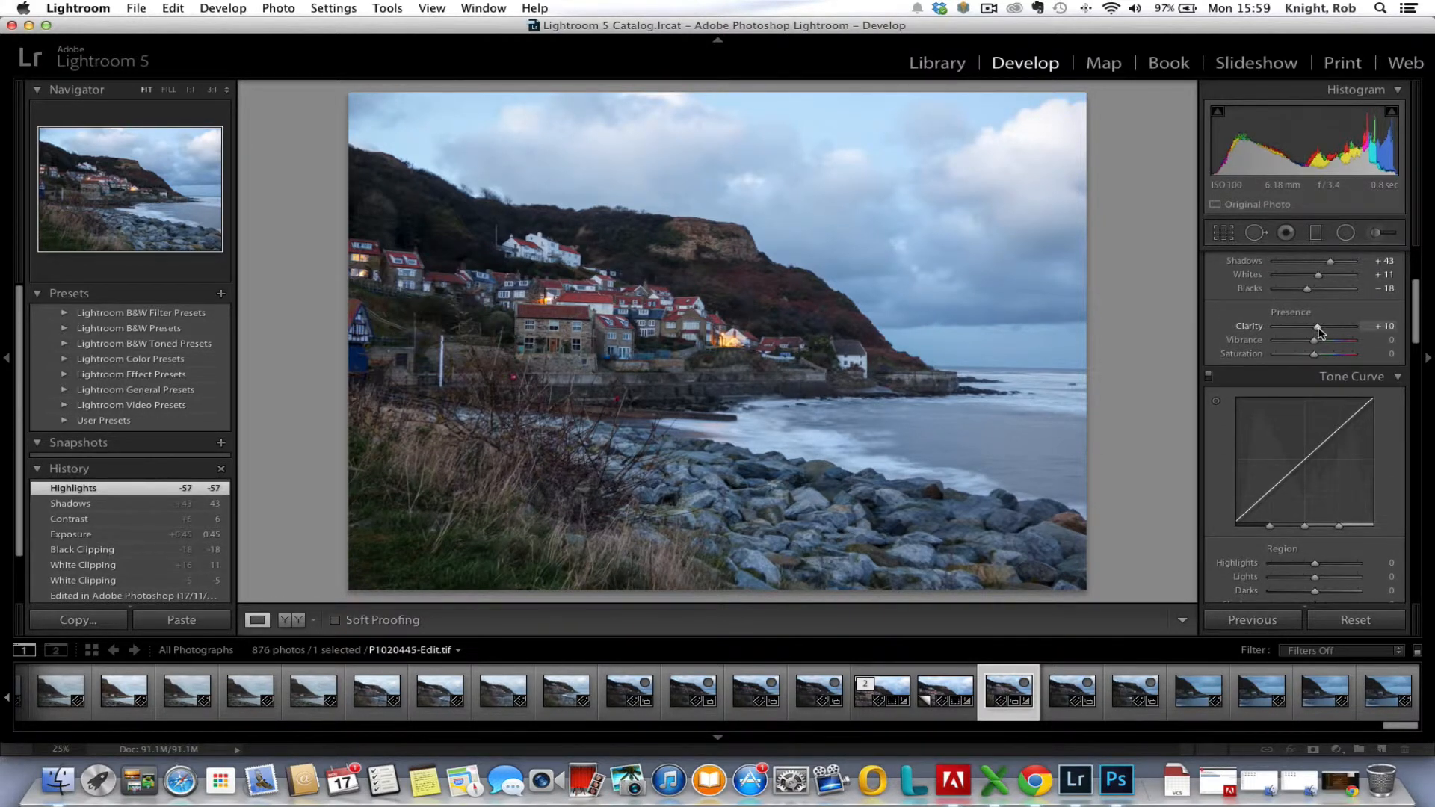
pyautogui.moveTo(1316, 327); pyautogui.dragTo(1324, 327)
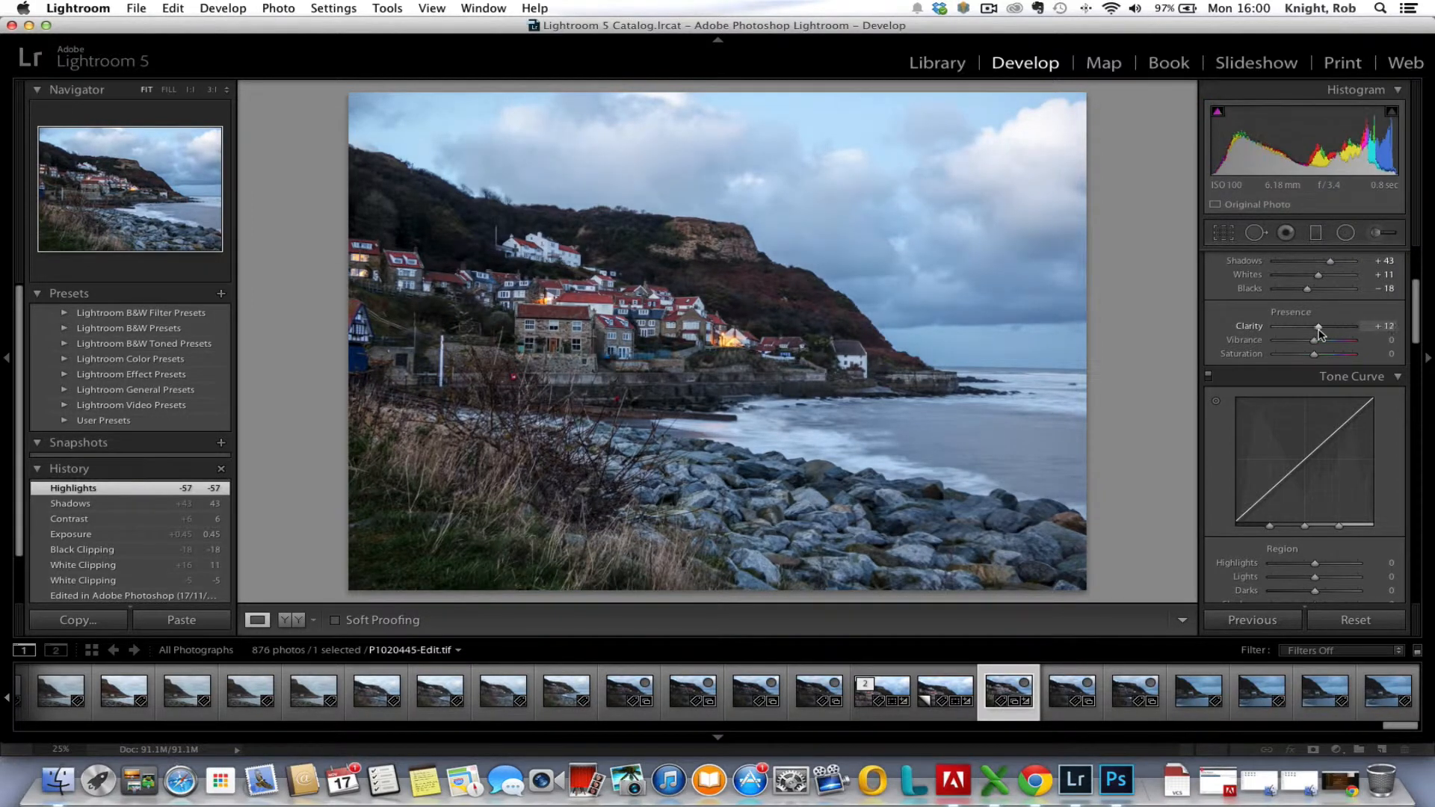
pyautogui.moveTo(1319, 327); pyautogui.dragTo(1316, 328)
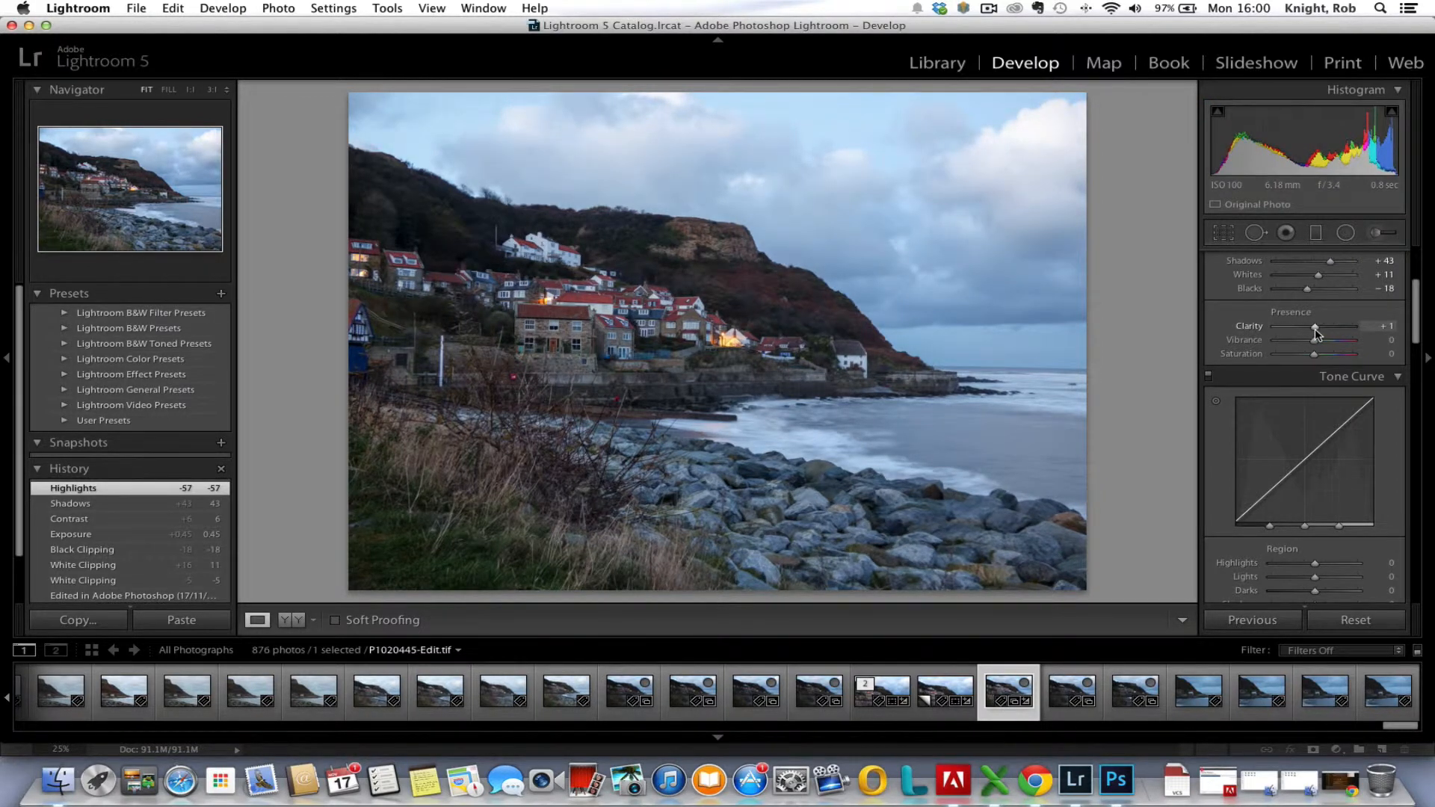
pyautogui.moveTo(1316, 327); pyautogui.dragTo(1331, 328)
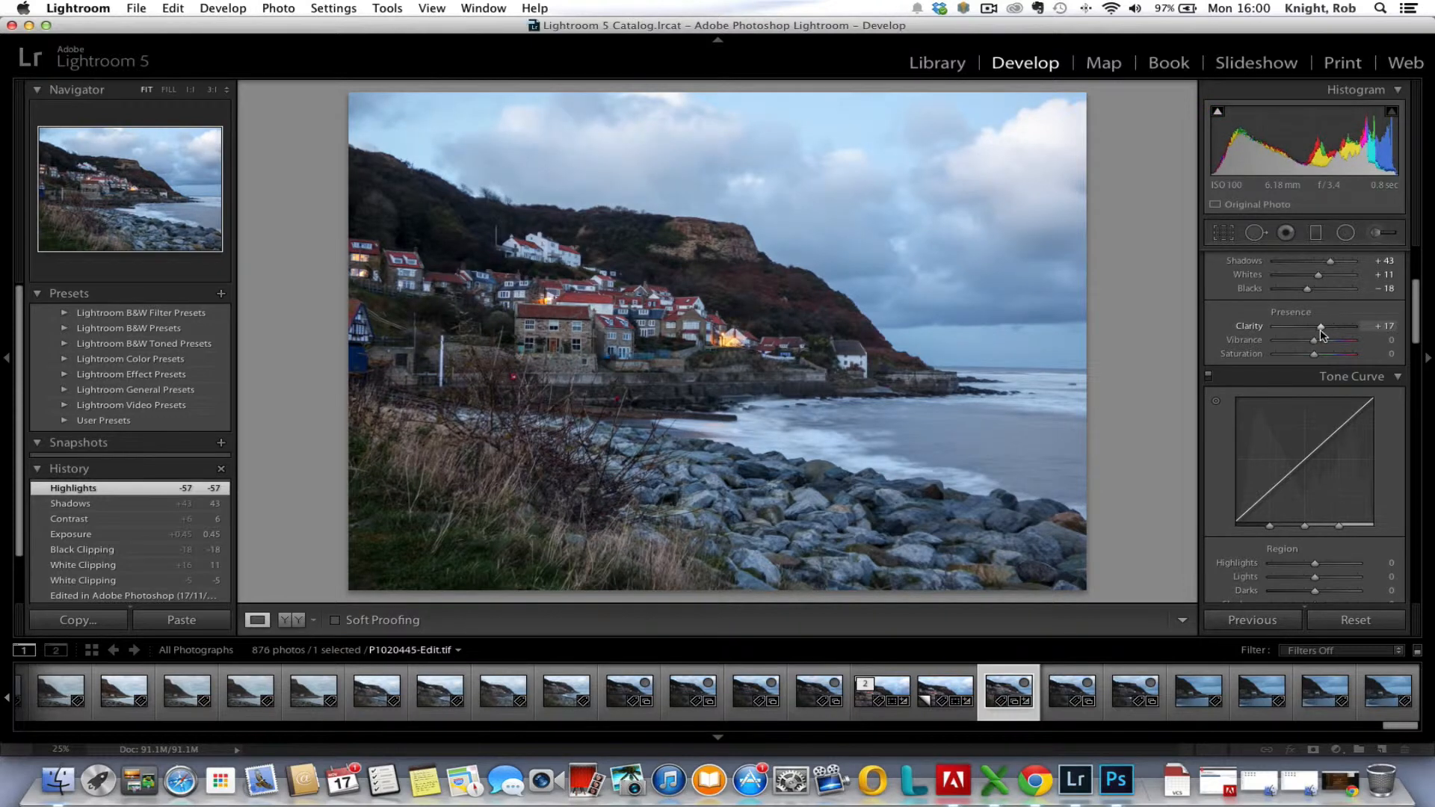
pyautogui.moveTo(1323, 328); pyautogui.dragTo(1314, 328)
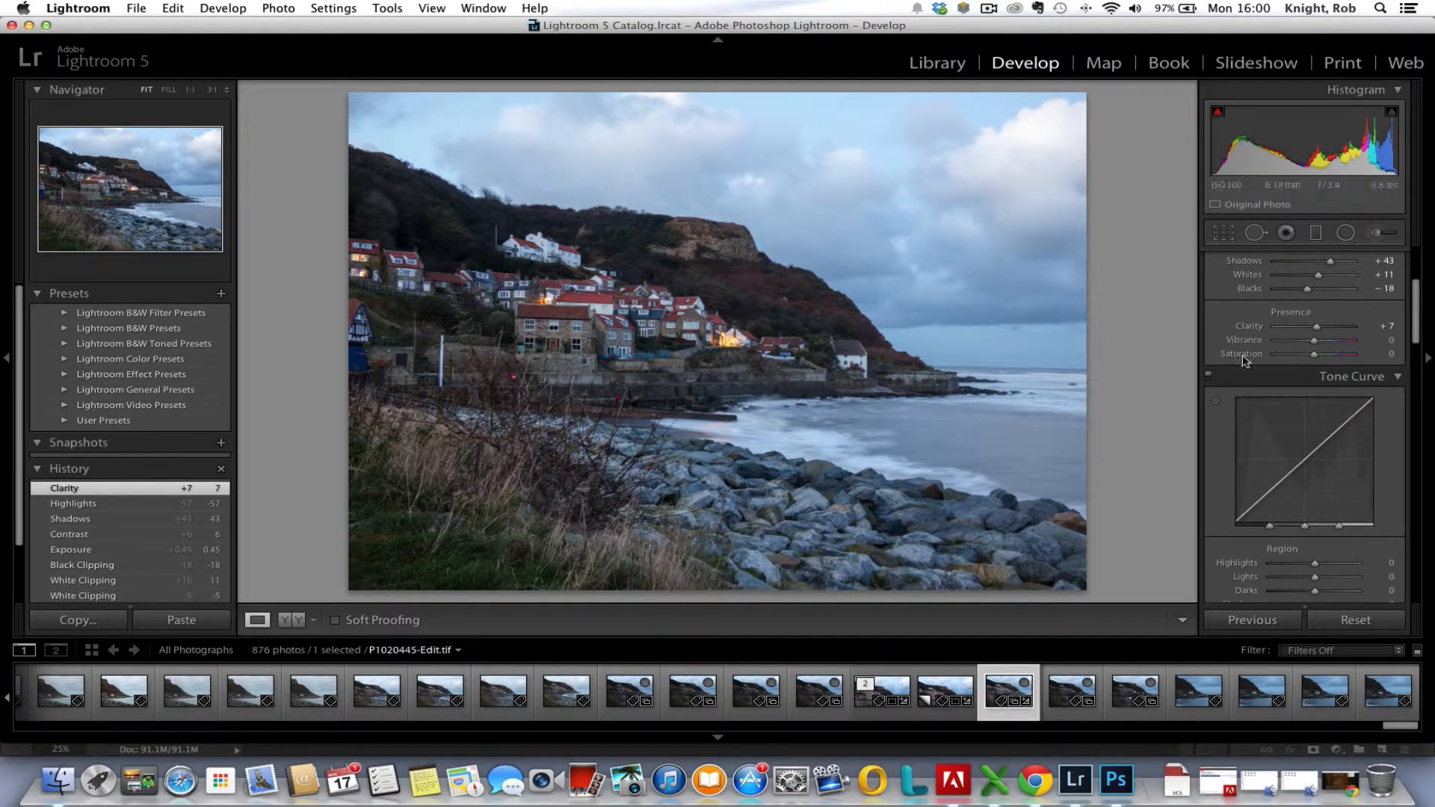
# Boost the muted colours with vibrance of about +4, then move down to the Detail panel
pyautogui.moveTo(1314, 340); pyautogui.dragTo(1316, 340)
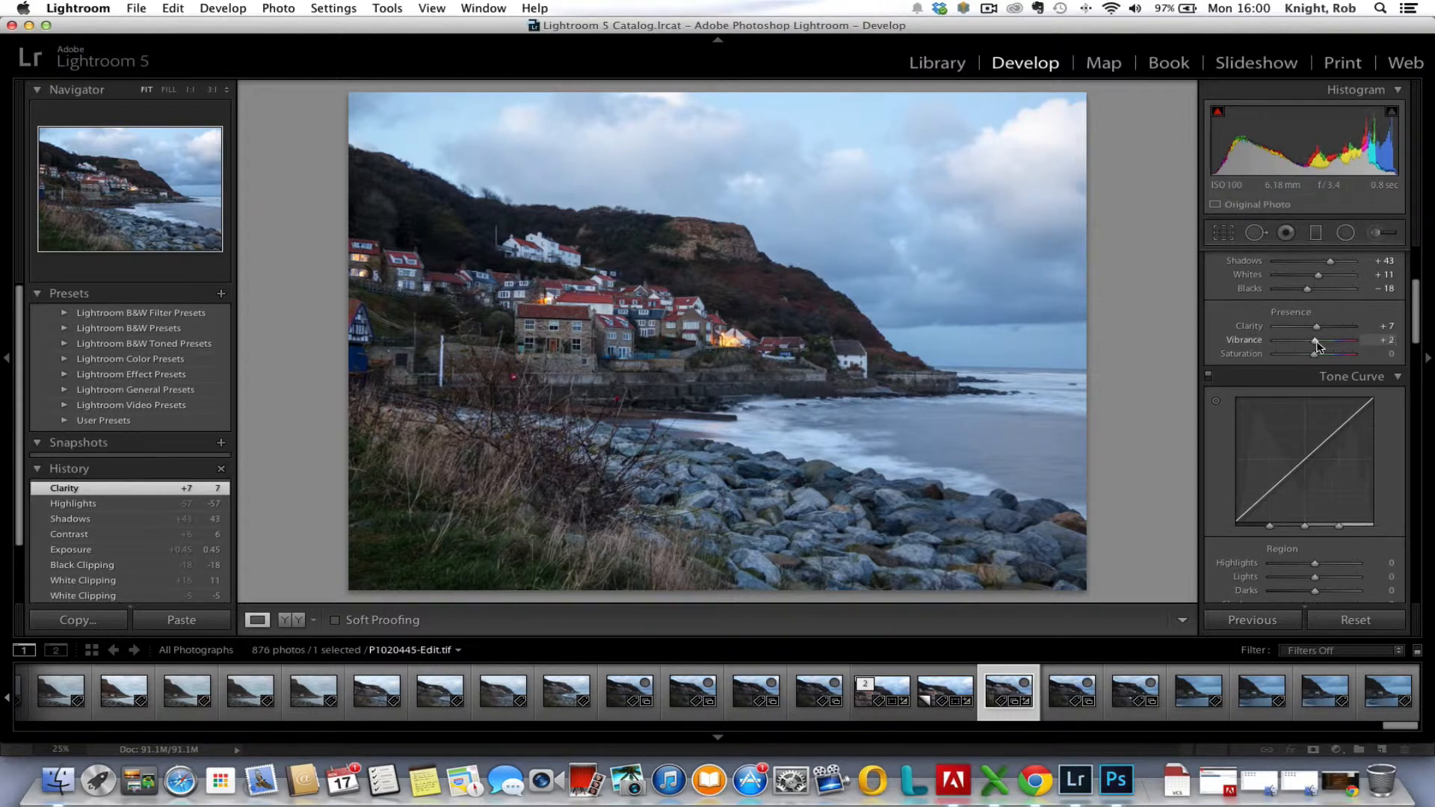
pyautogui.moveTo(1315, 341); pyautogui.dragTo(1326, 341)
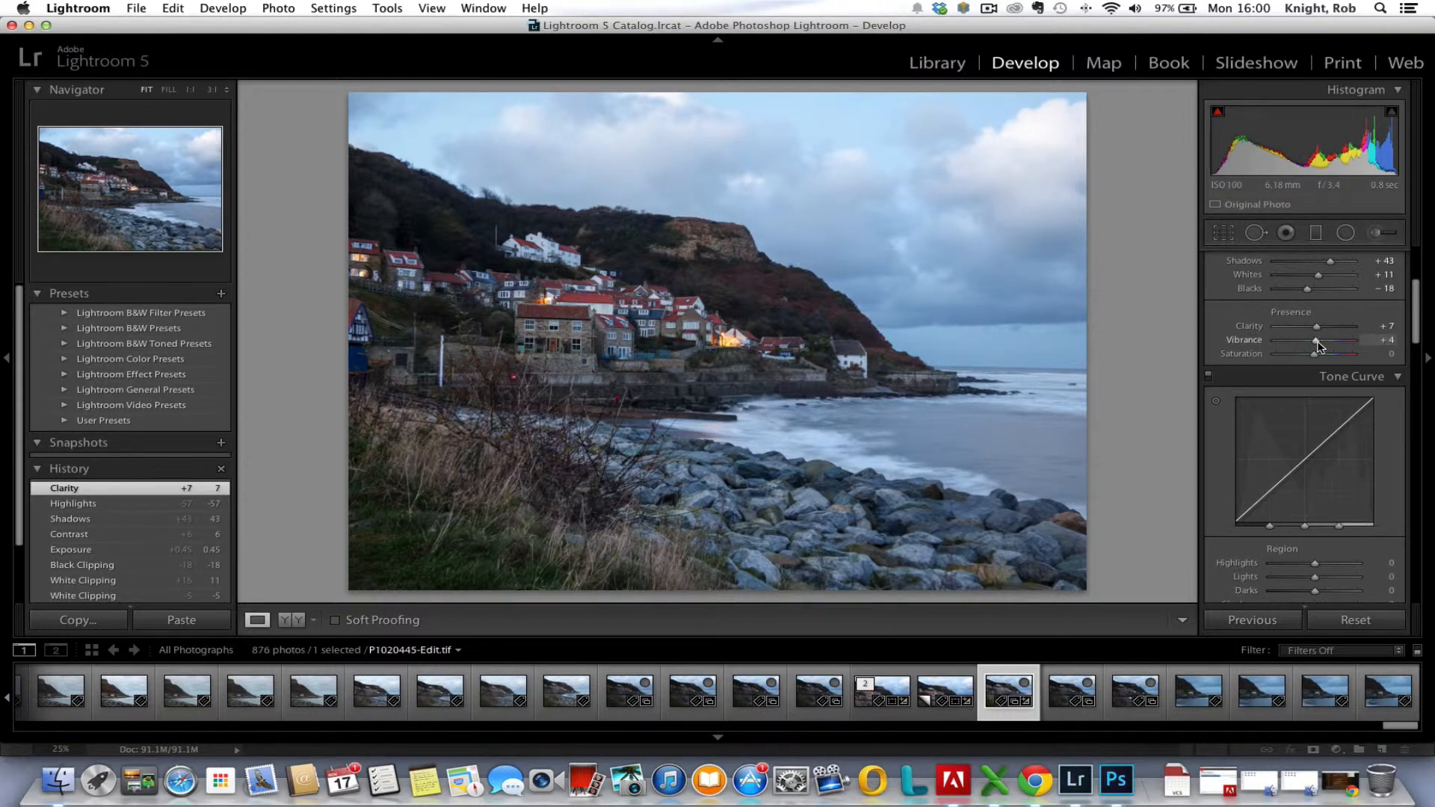
pyautogui.scroll(-3)
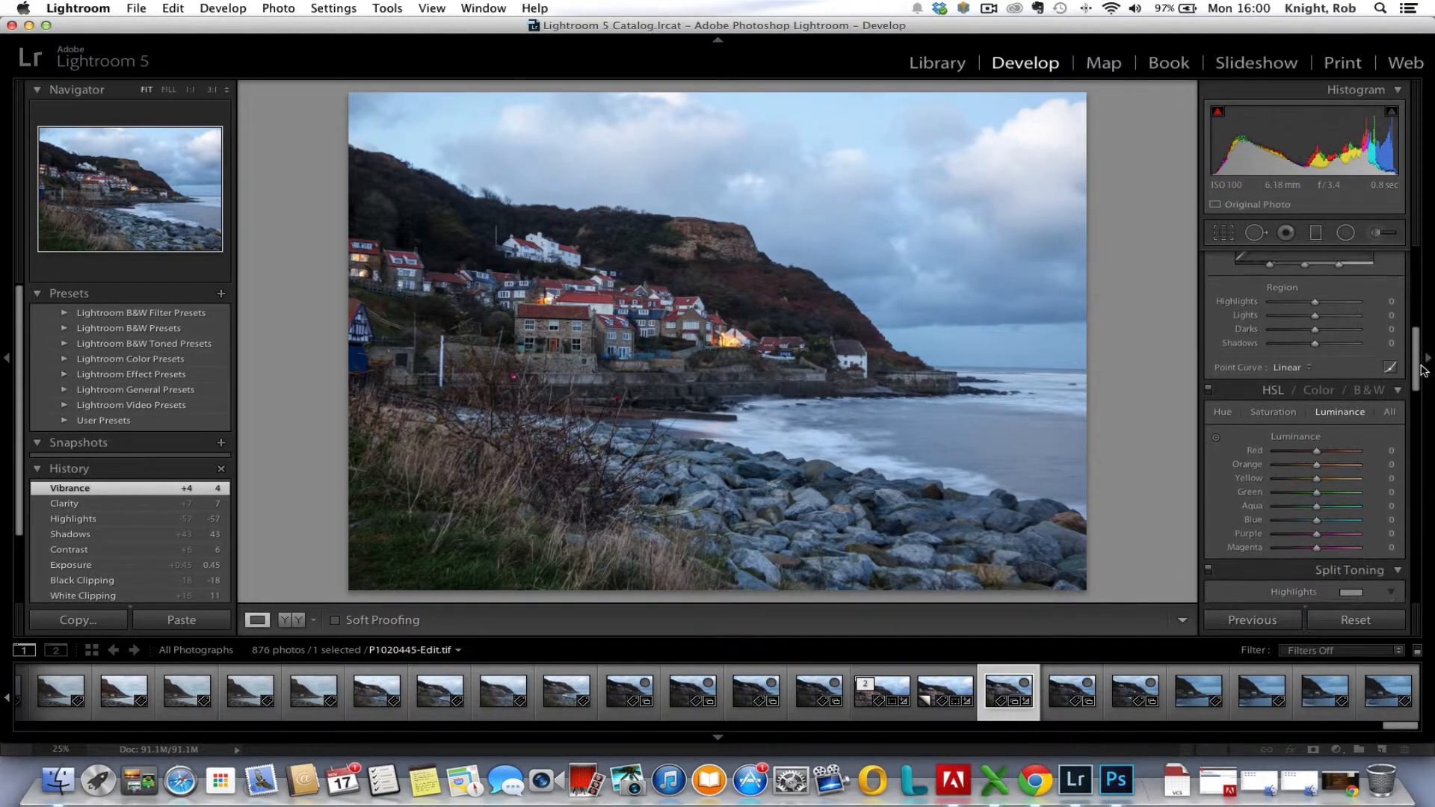
pyautogui.scroll(-3)
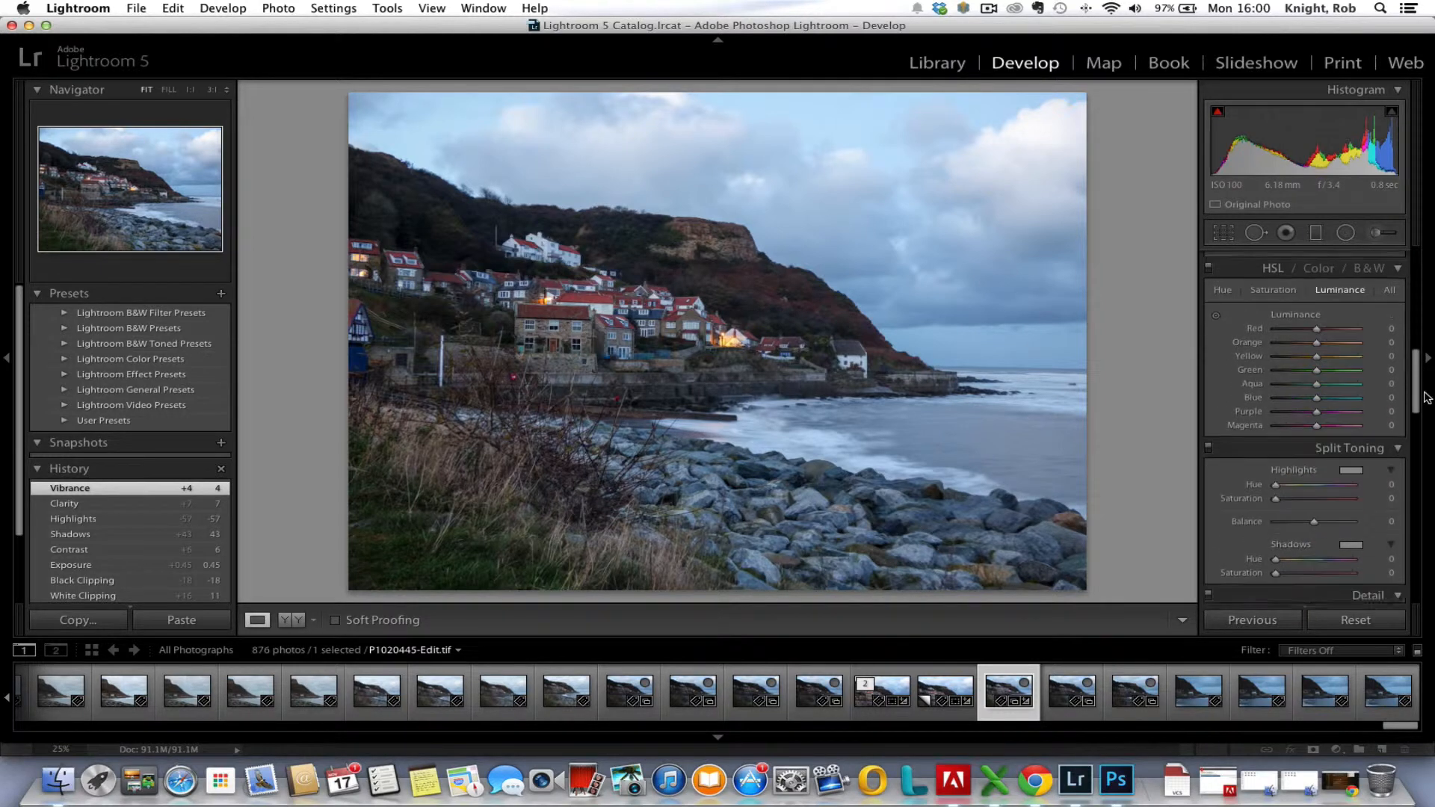
pyautogui.scroll(-3)
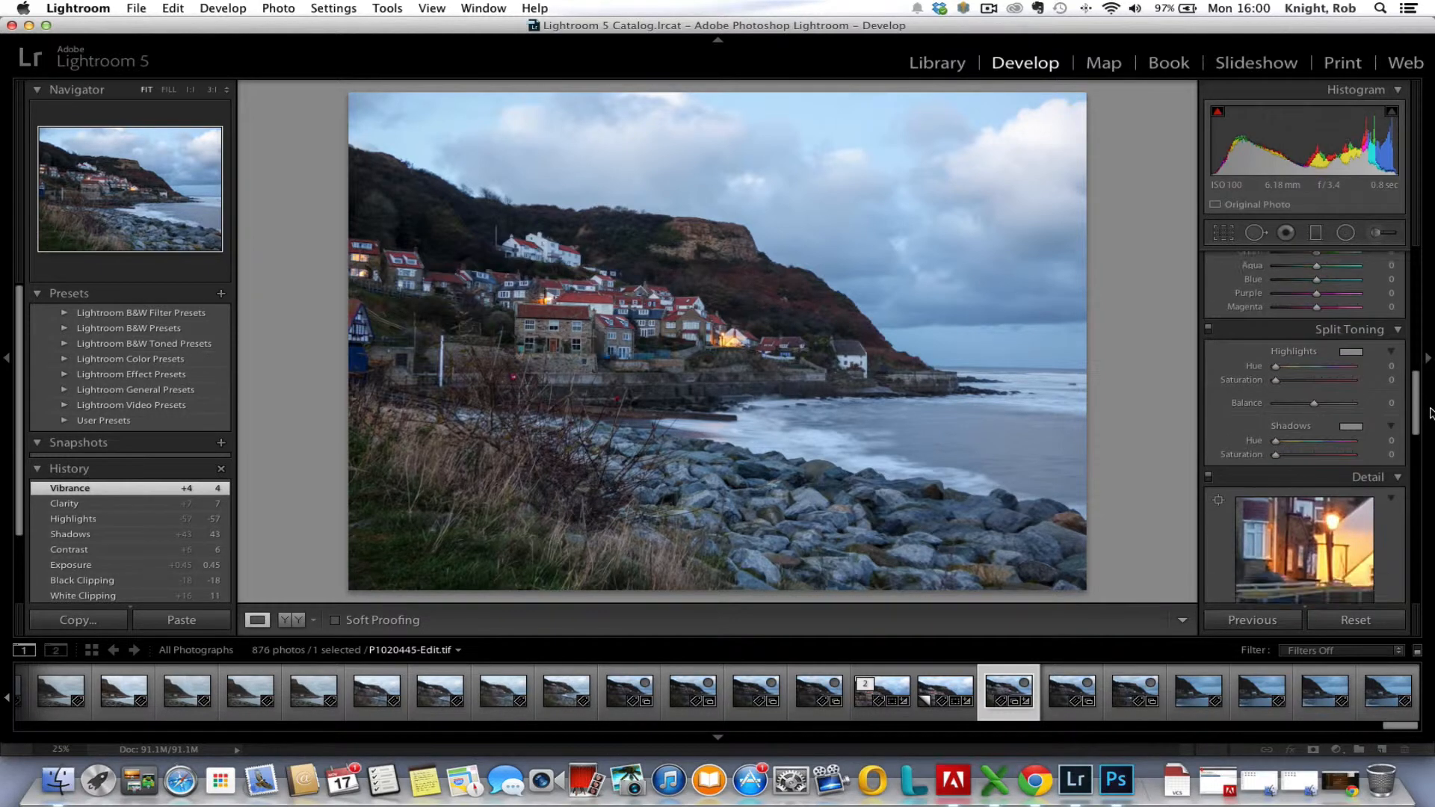
# Compare extreme sharpening amounts and set the amount to 25
pyautogui.scroll(-3)
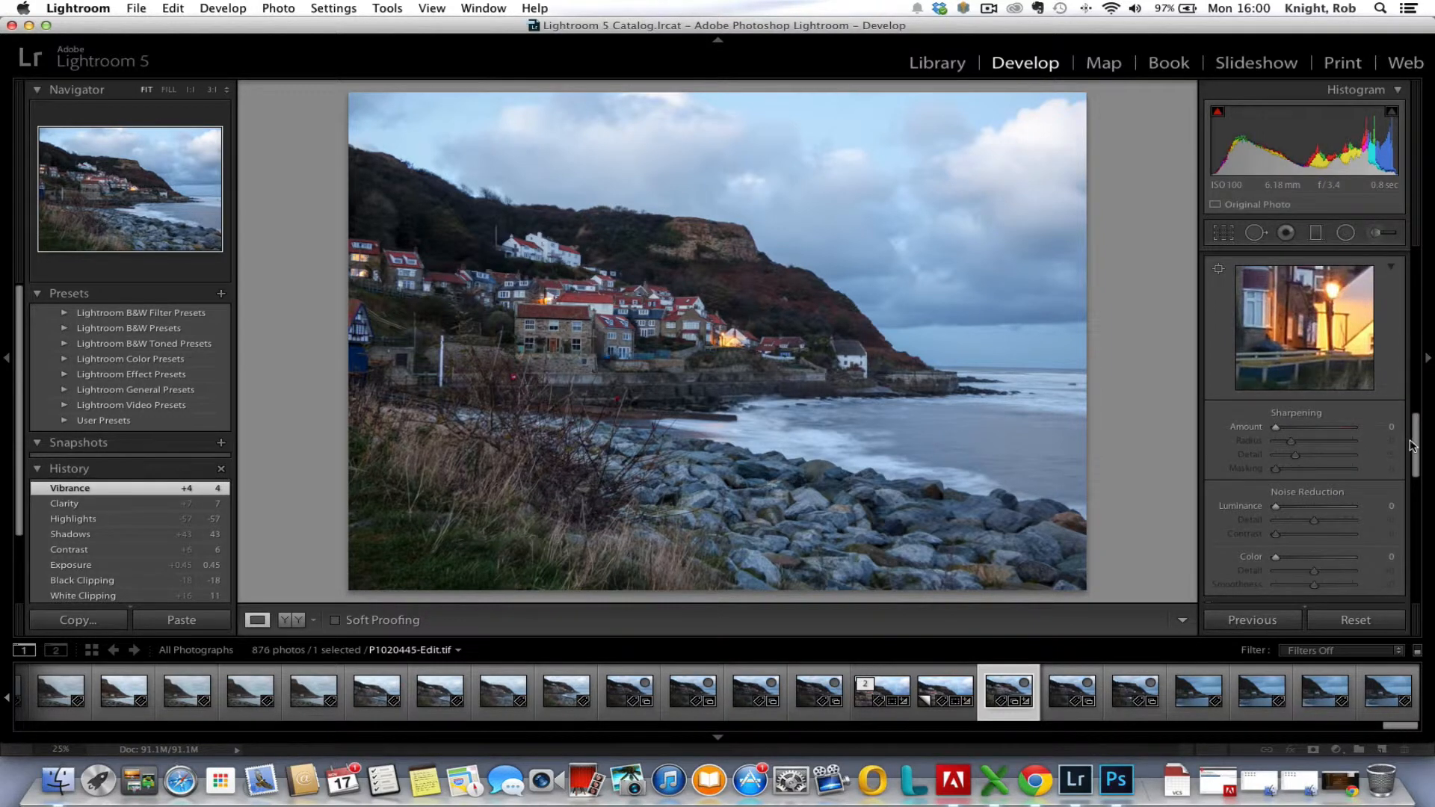
pyautogui.moveTo(1241, 358)
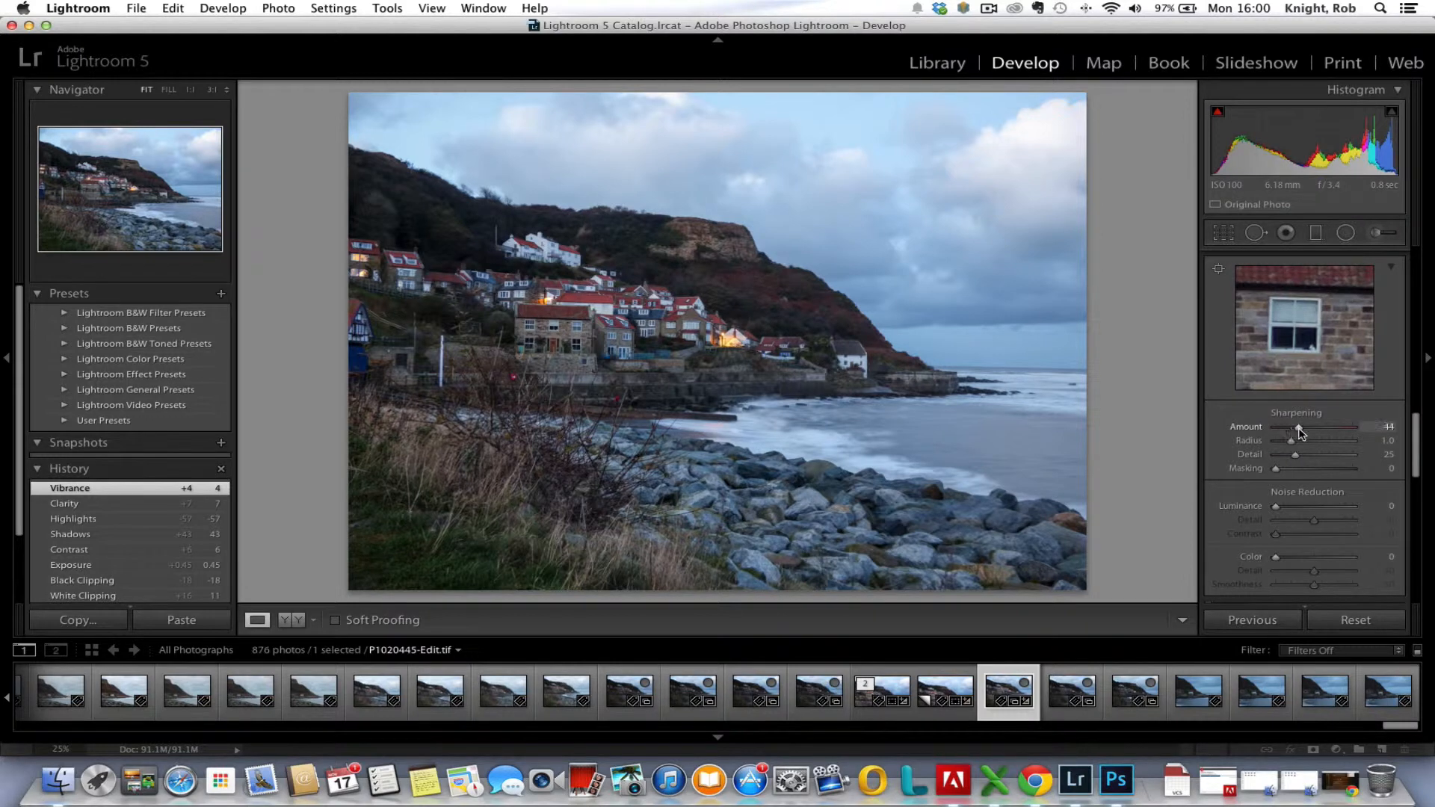
pyautogui.moveTo(1299, 433); pyautogui.dragTo(1286, 432)
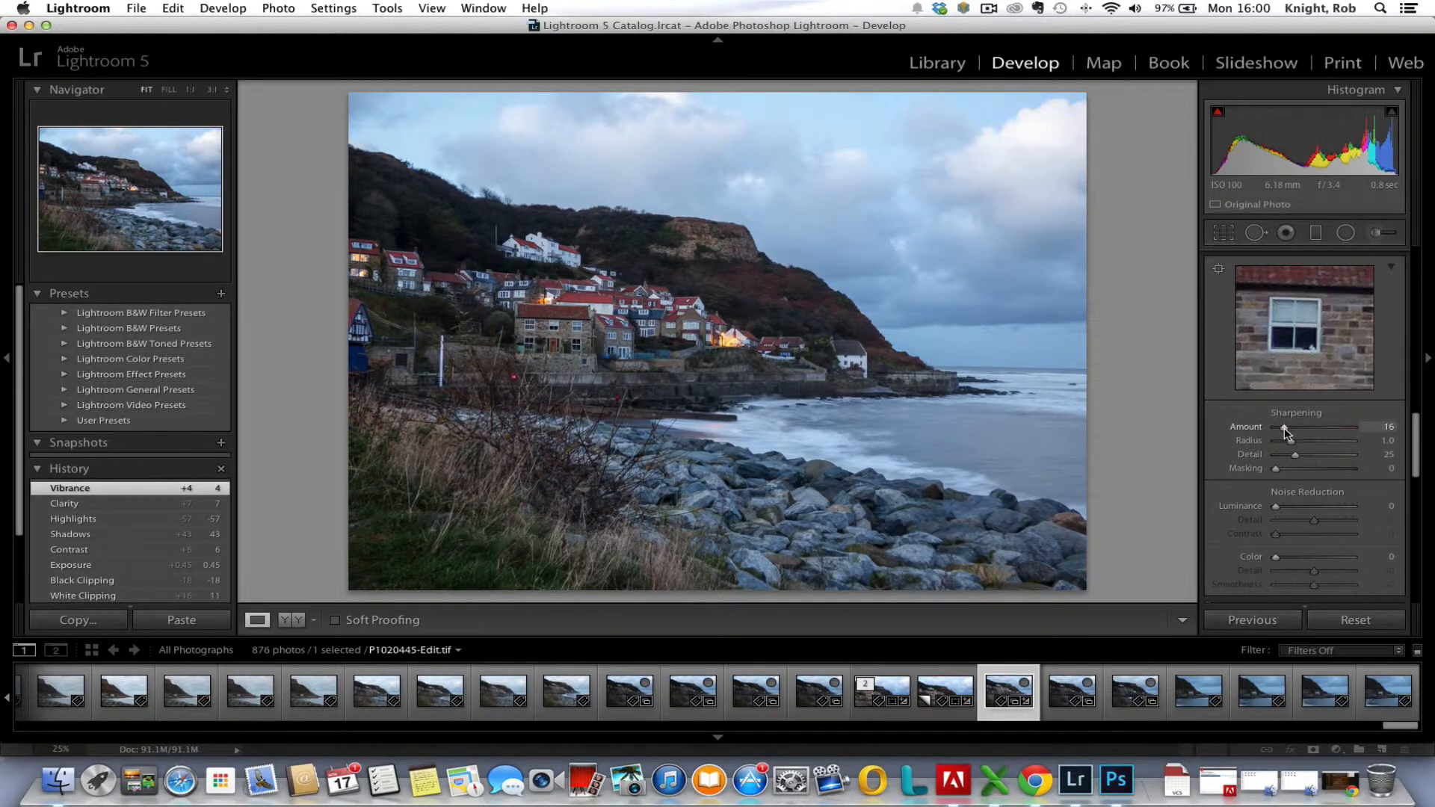
pyautogui.moveTo(1298, 428); pyautogui.dragTo(1353, 428)
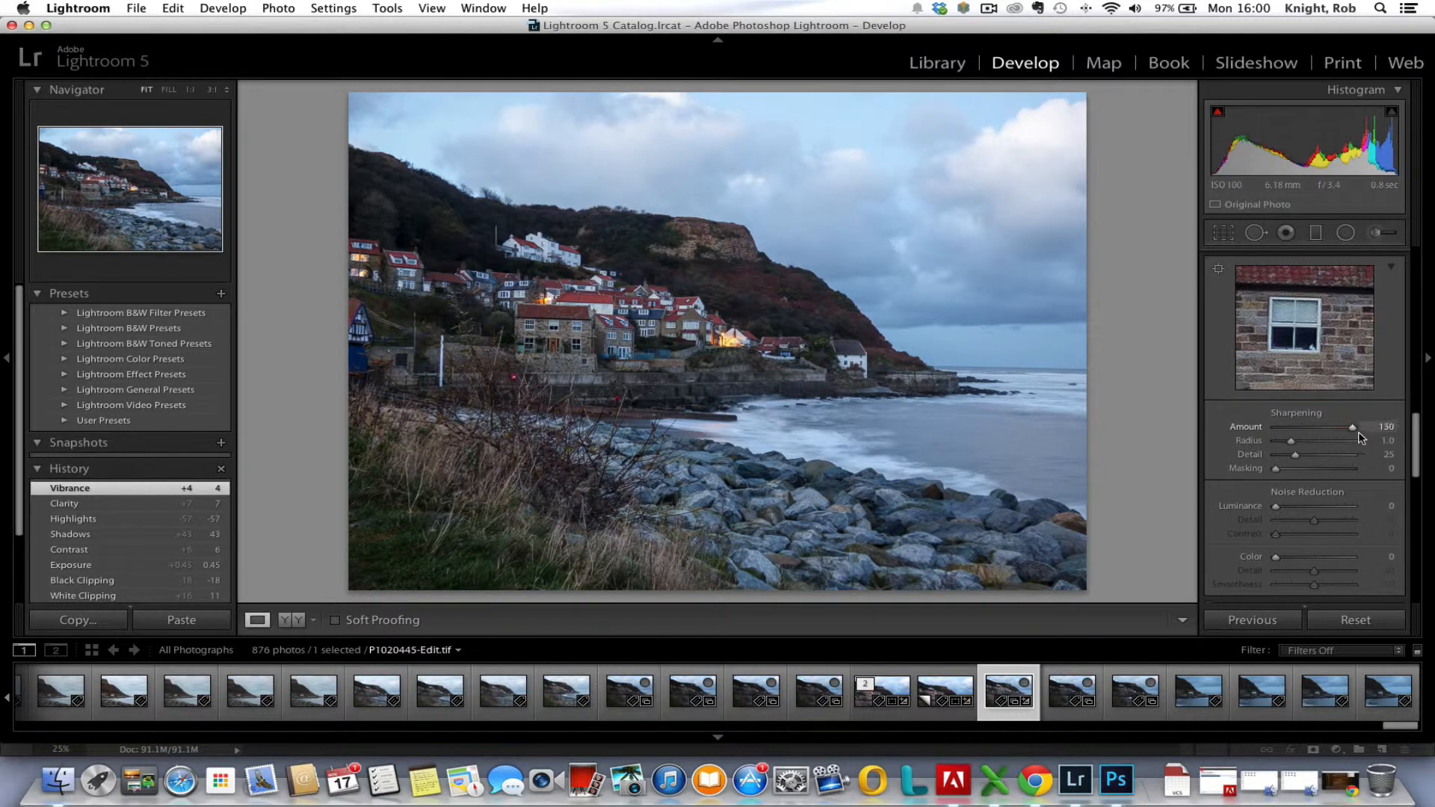
pyautogui.moveTo(1352, 426); pyautogui.dragTo(1273, 426)
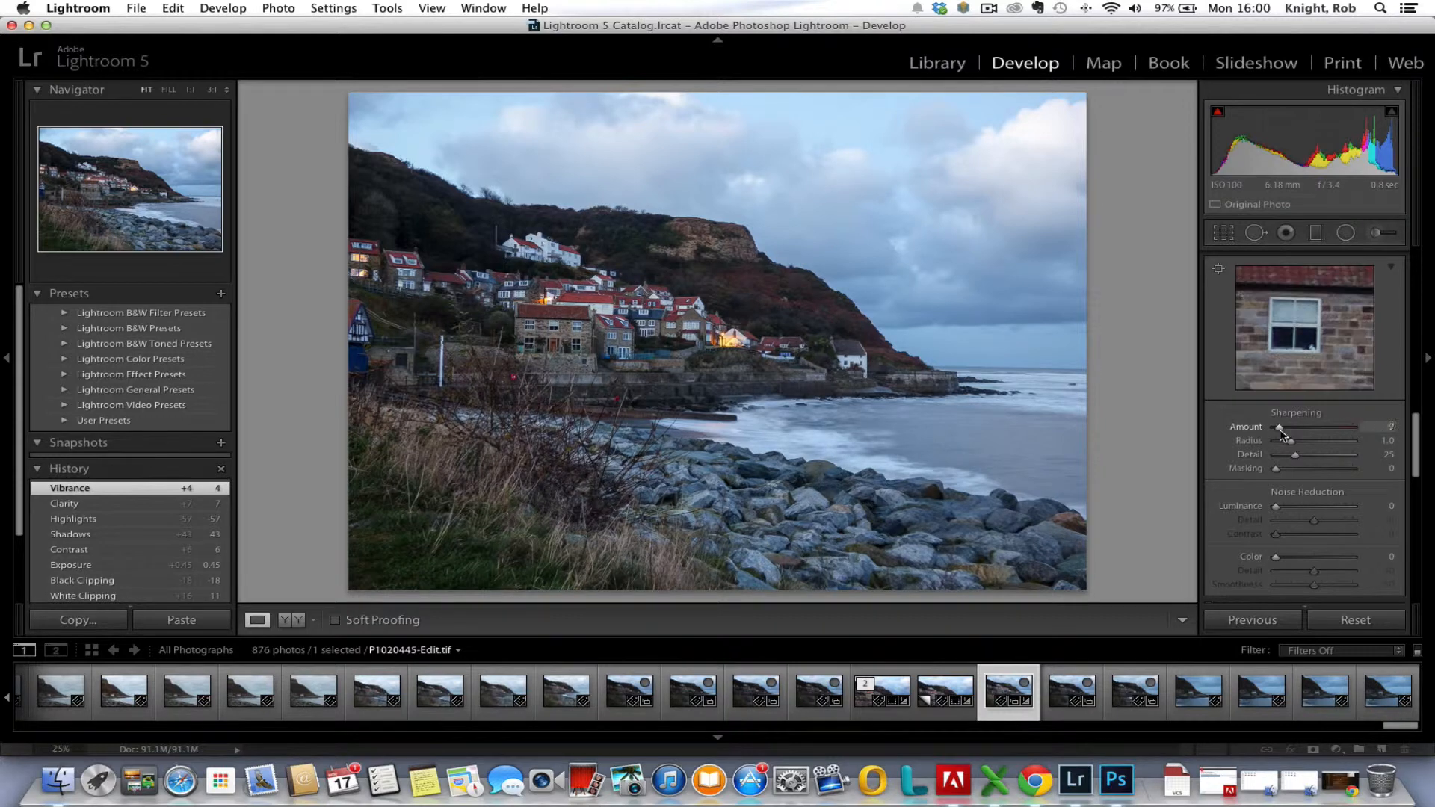
pyautogui.moveTo(1271, 427); pyautogui.dragTo(1290, 427)
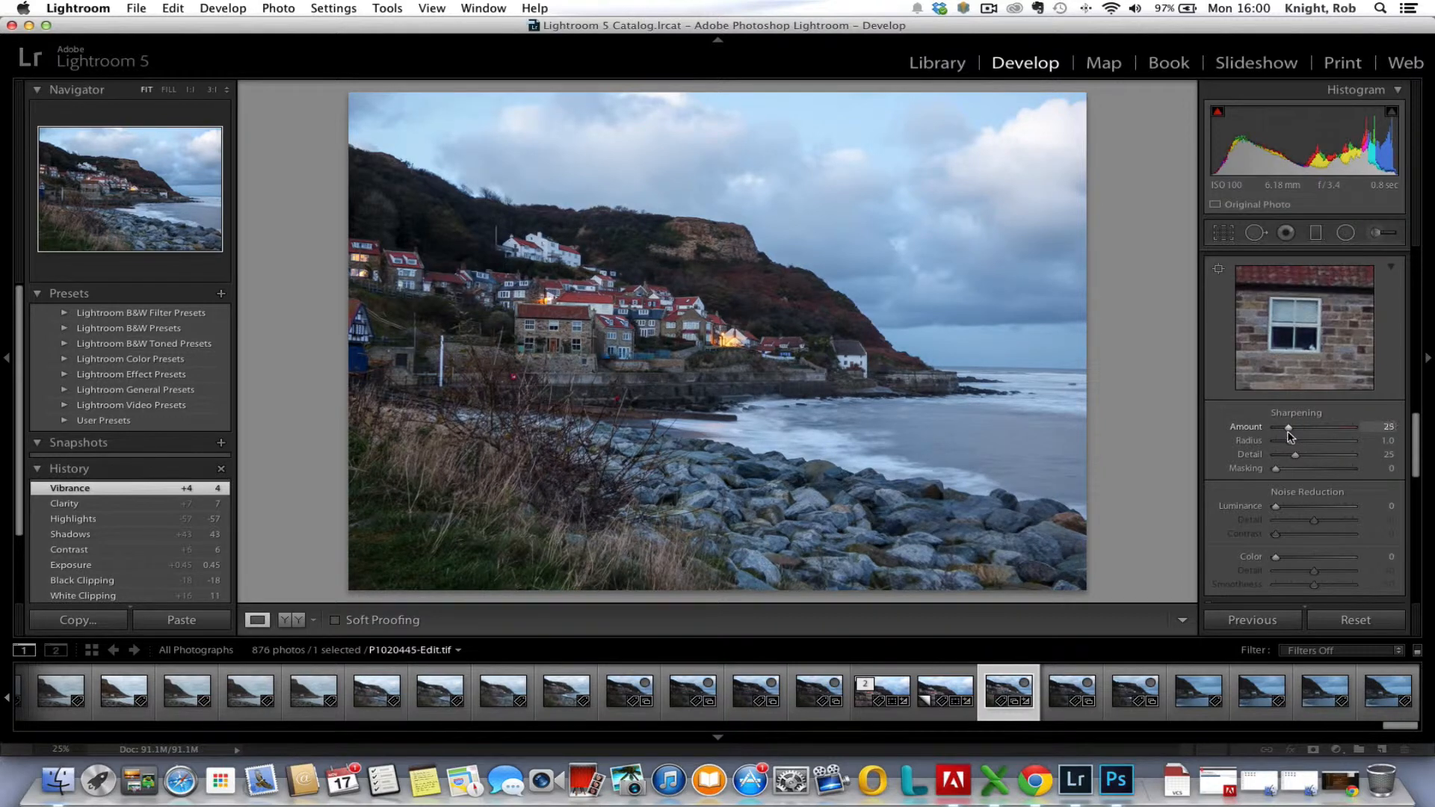
# Narrow the sharpening radius to 0.5, then raise the amount to 100 to judge it
pyautogui.moveTo(1288, 428); pyautogui.dragTo(1274, 428)
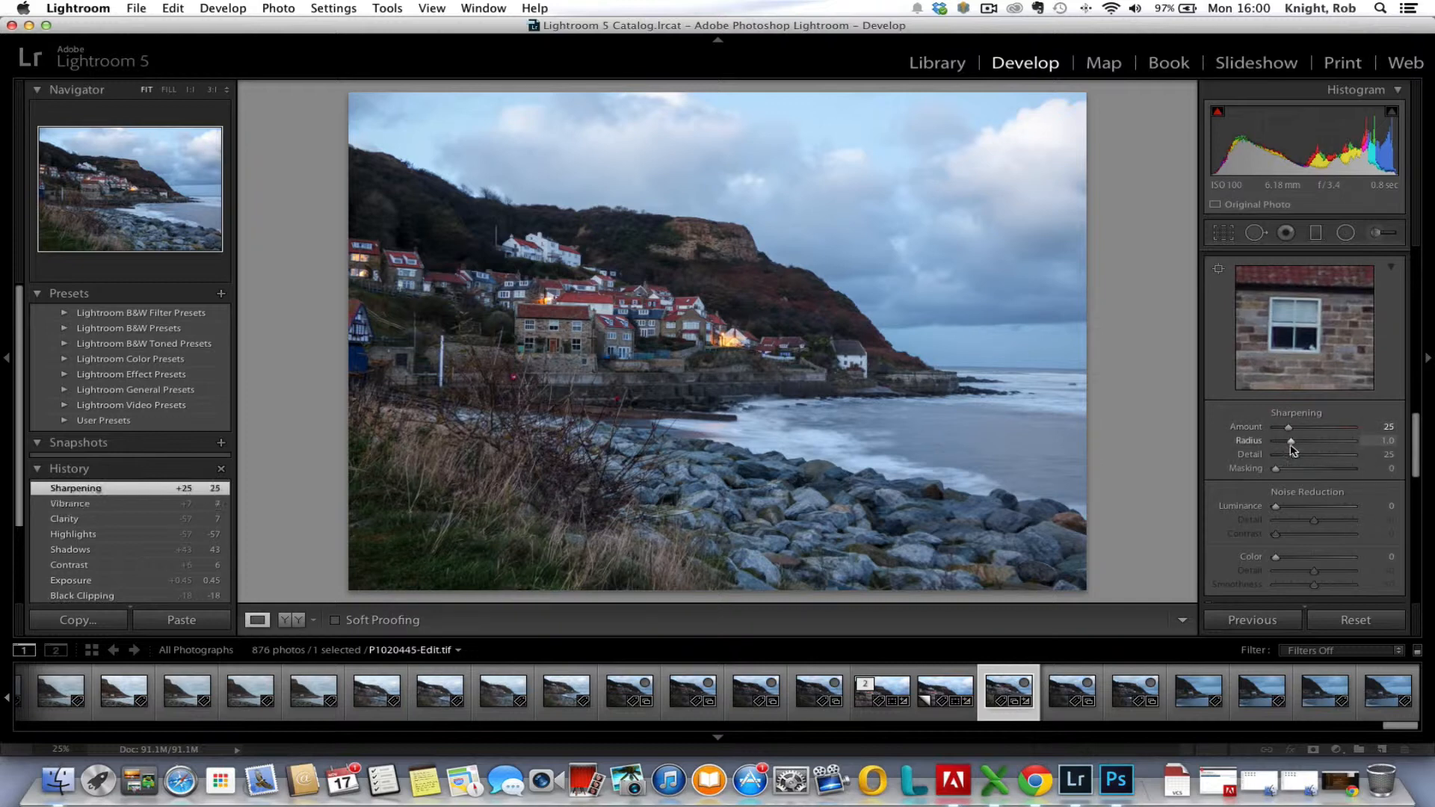
pyautogui.moveTo(1291, 440); pyautogui.dragTo(1280, 439)
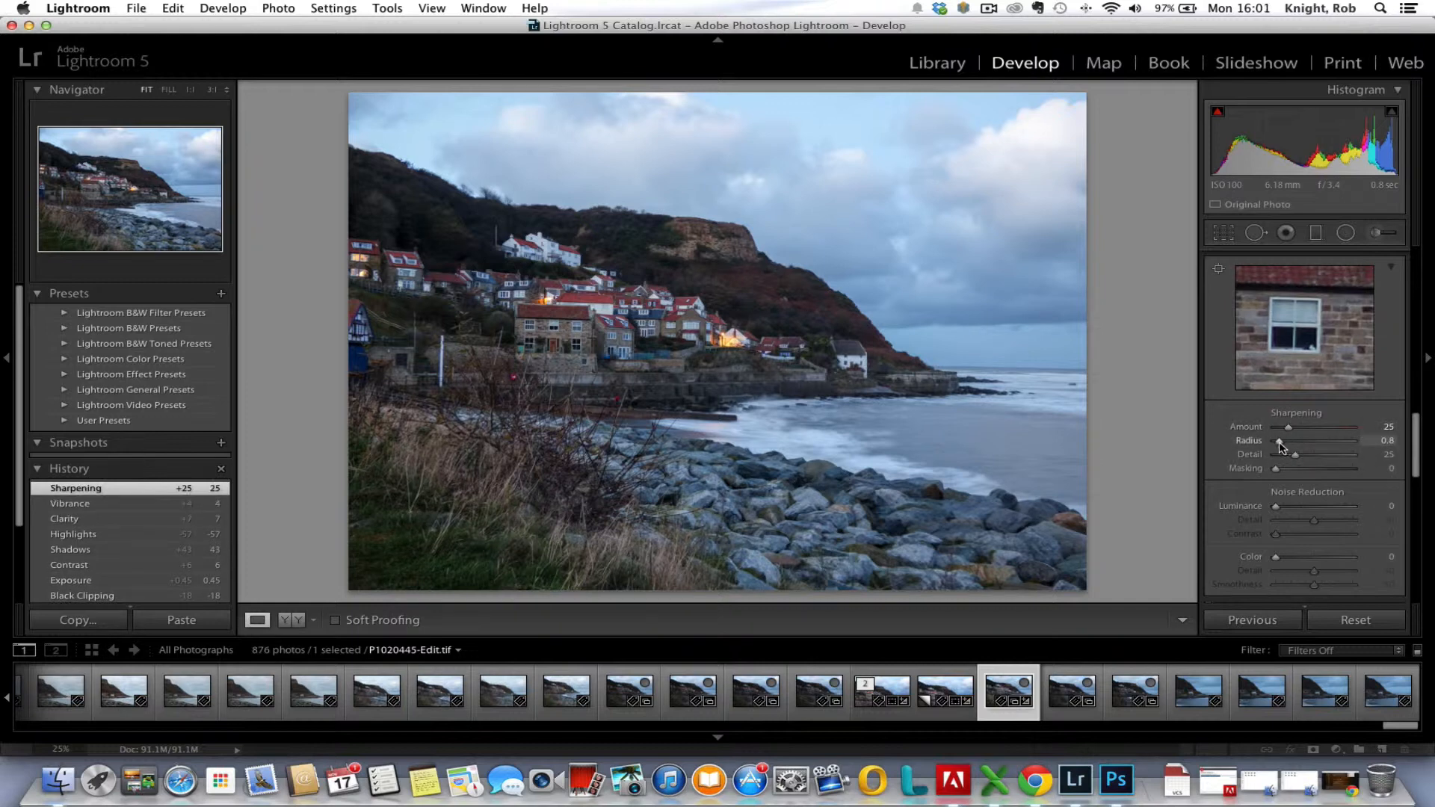
pyautogui.moveTo(1282, 439); pyautogui.dragTo(1277, 439)
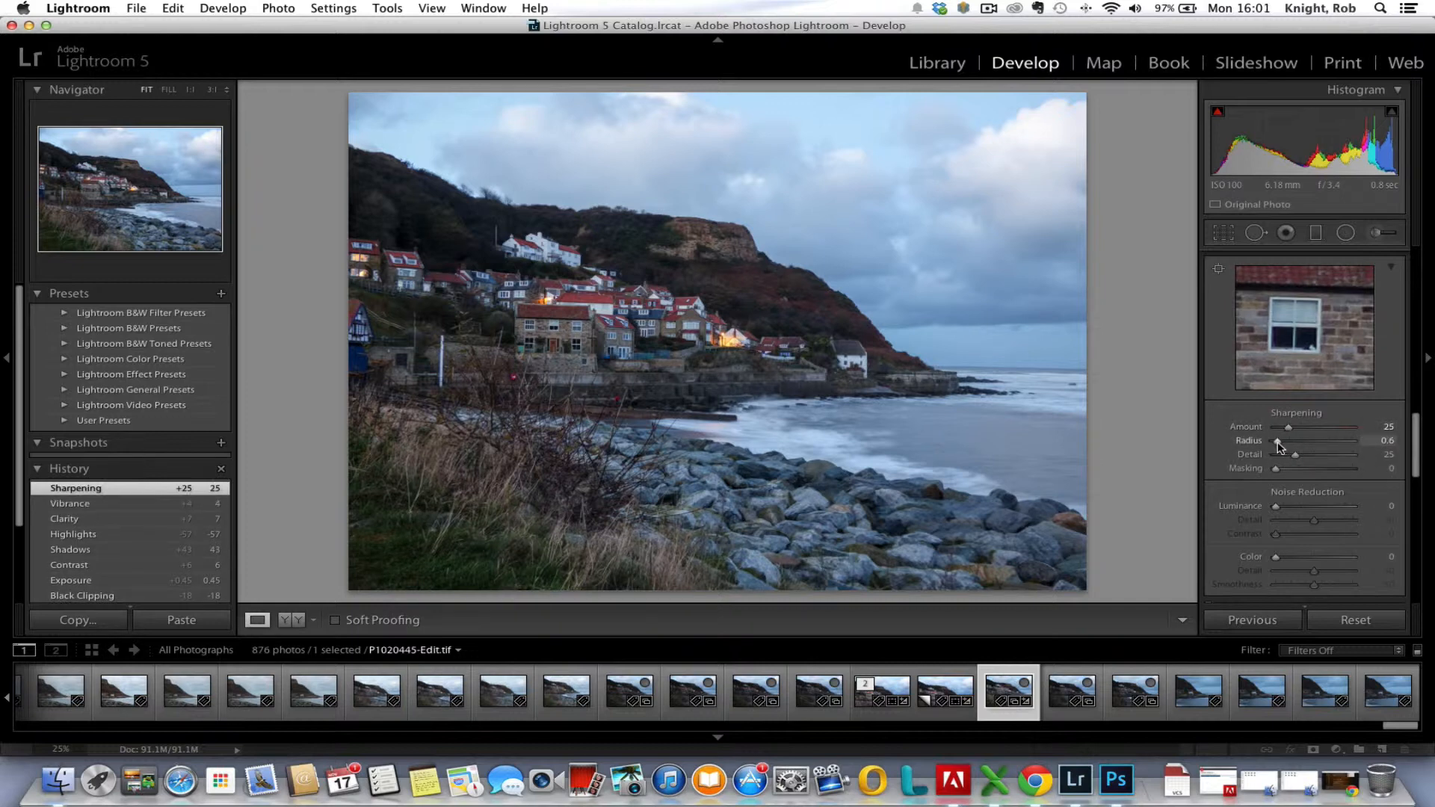
pyautogui.moveTo(1280, 440); pyautogui.dragTo(1273, 439)
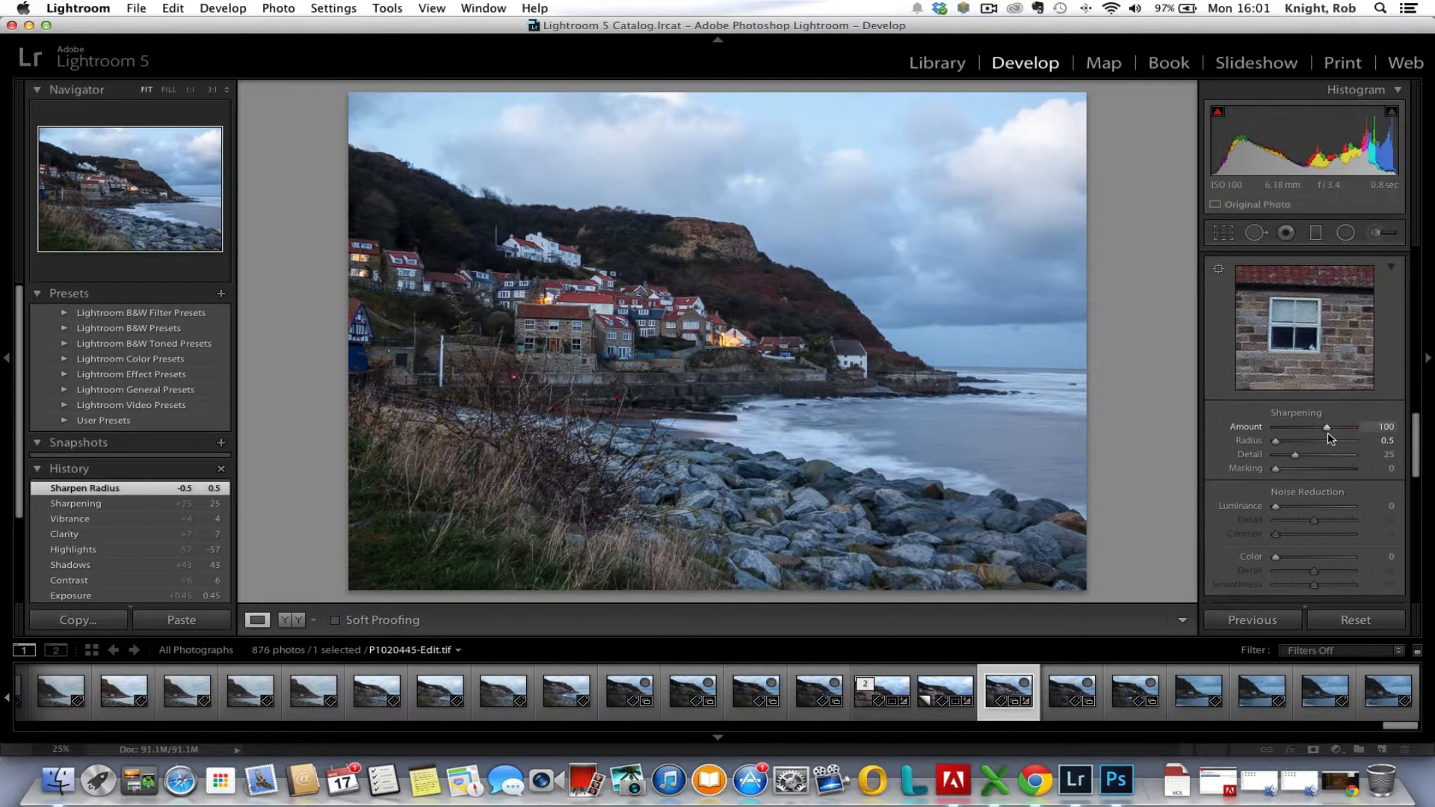
pyautogui.moveTo(1355, 428); pyautogui.dragTo(1316, 428)
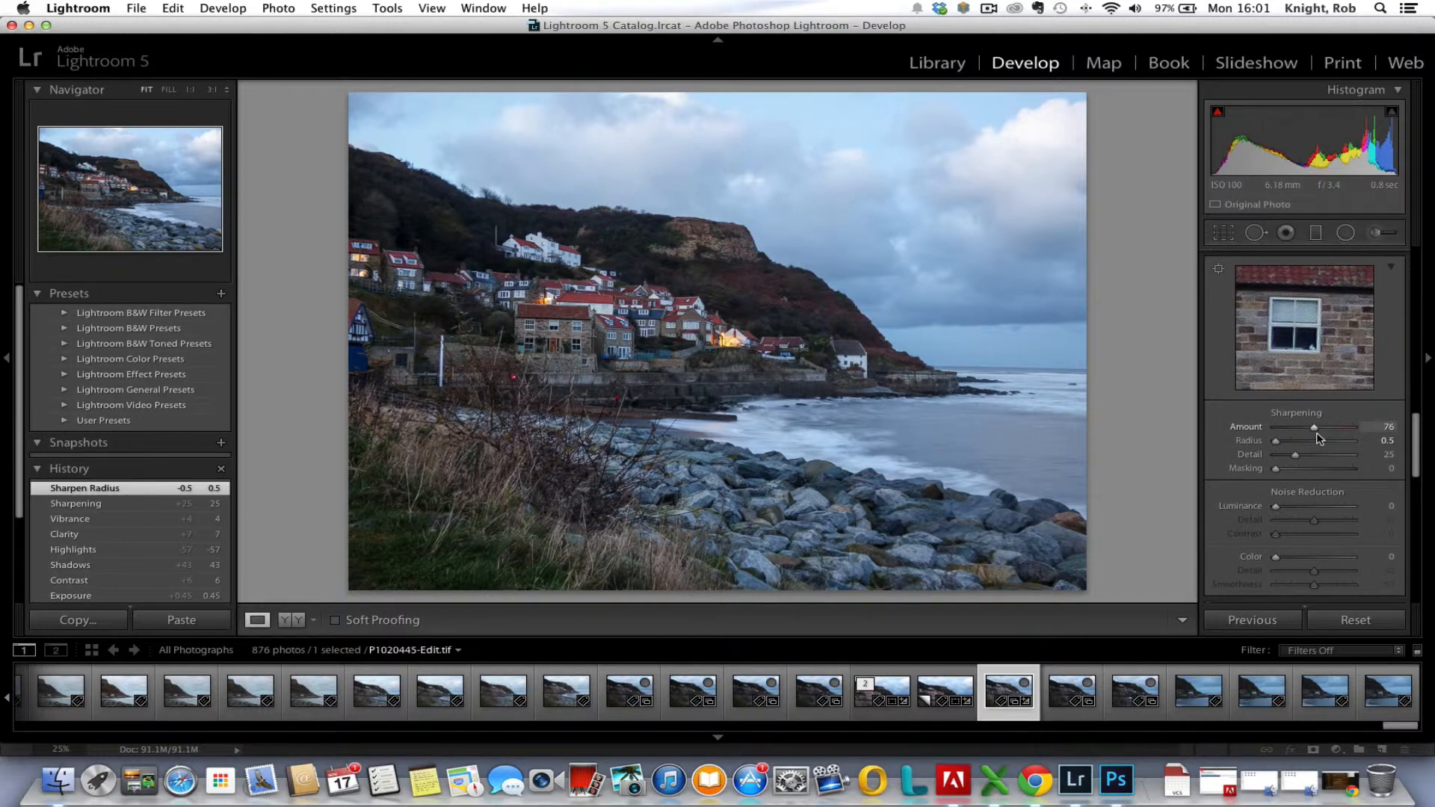
# Settle the sharpening amount at 76 and preview the edge mask, pushing masking up to 68
pyautogui.moveTo(1290, 426); pyautogui.dragTo(1315, 426)
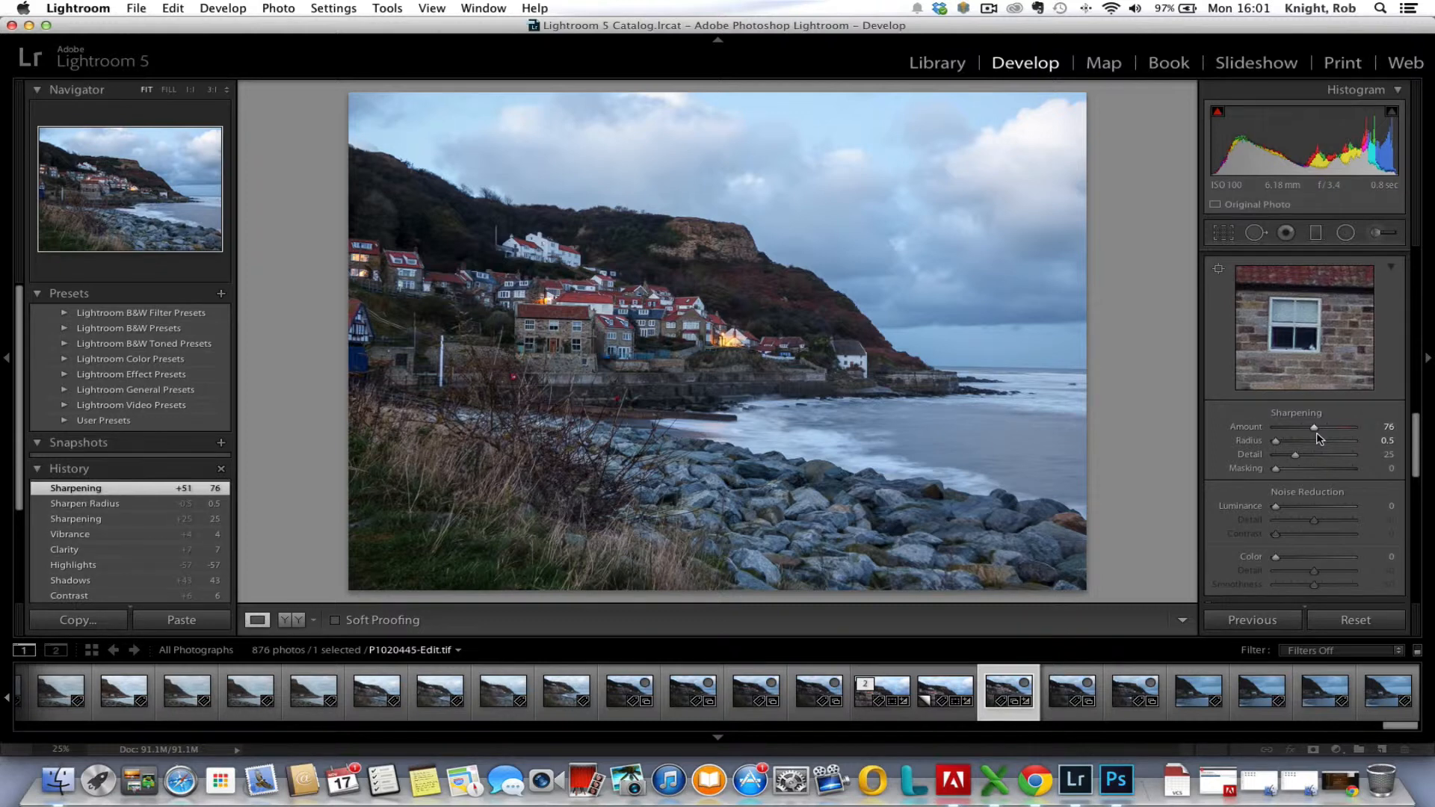
pyautogui.moveTo(1282, 476)
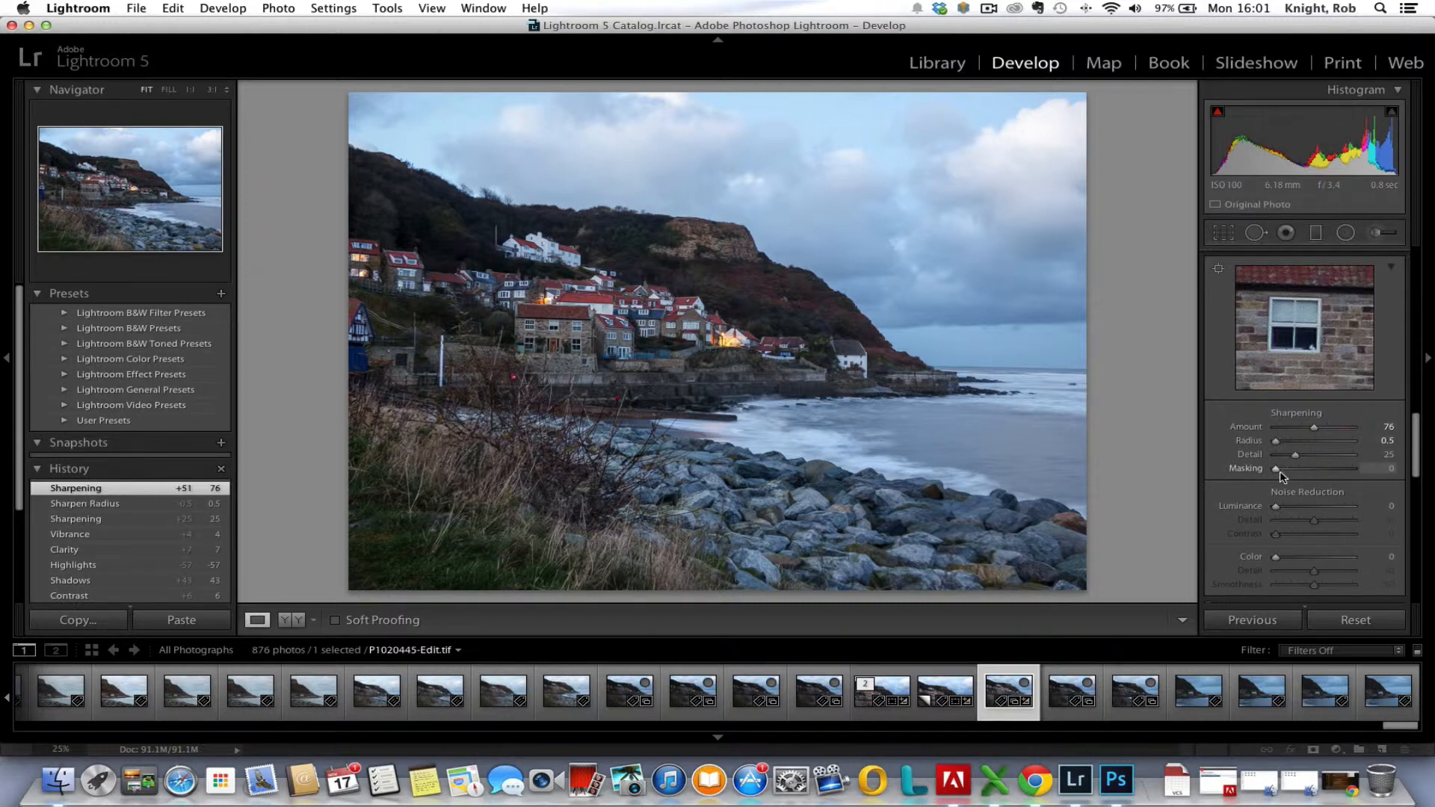
pyautogui.moveTo(936, 255)
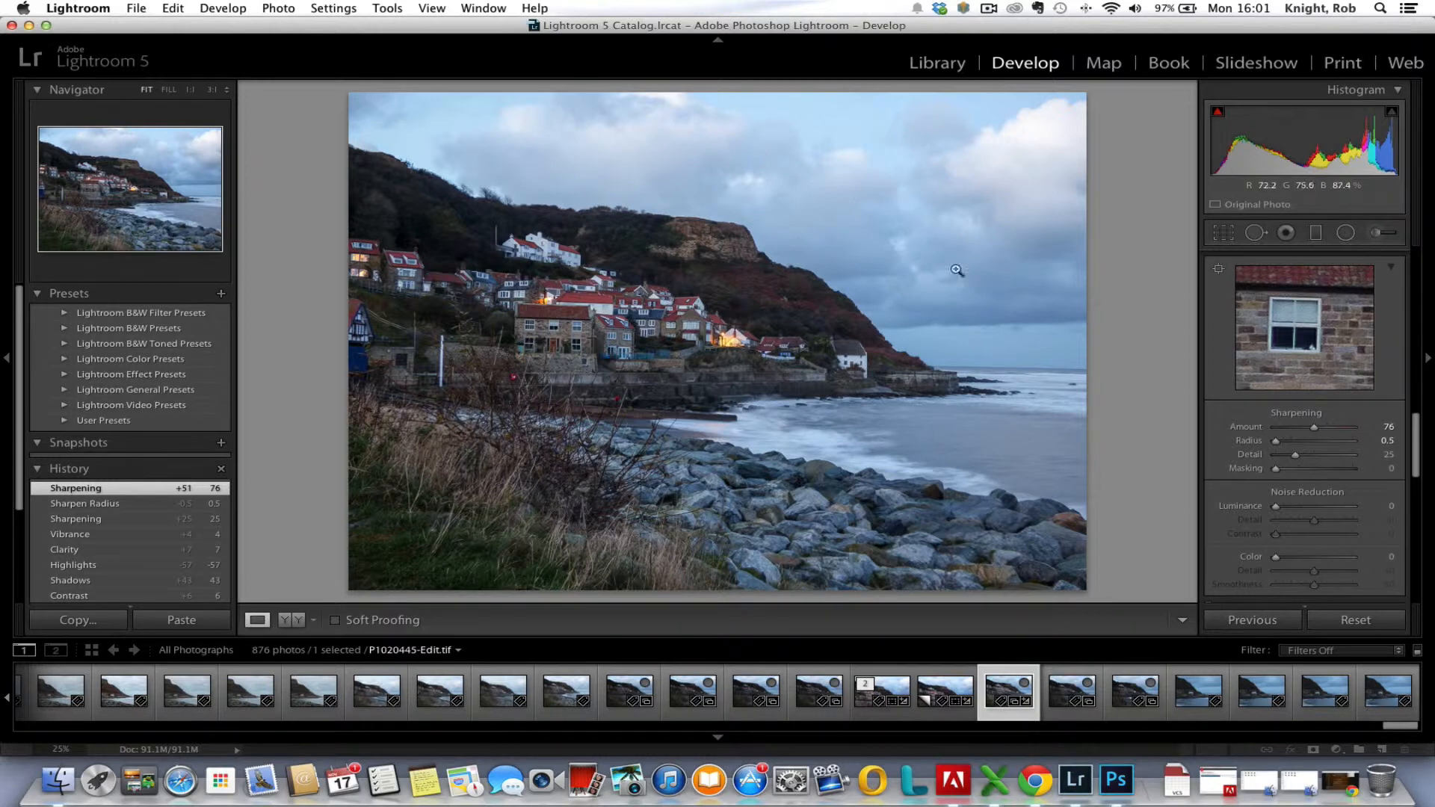
pyautogui.moveTo(790, 434)
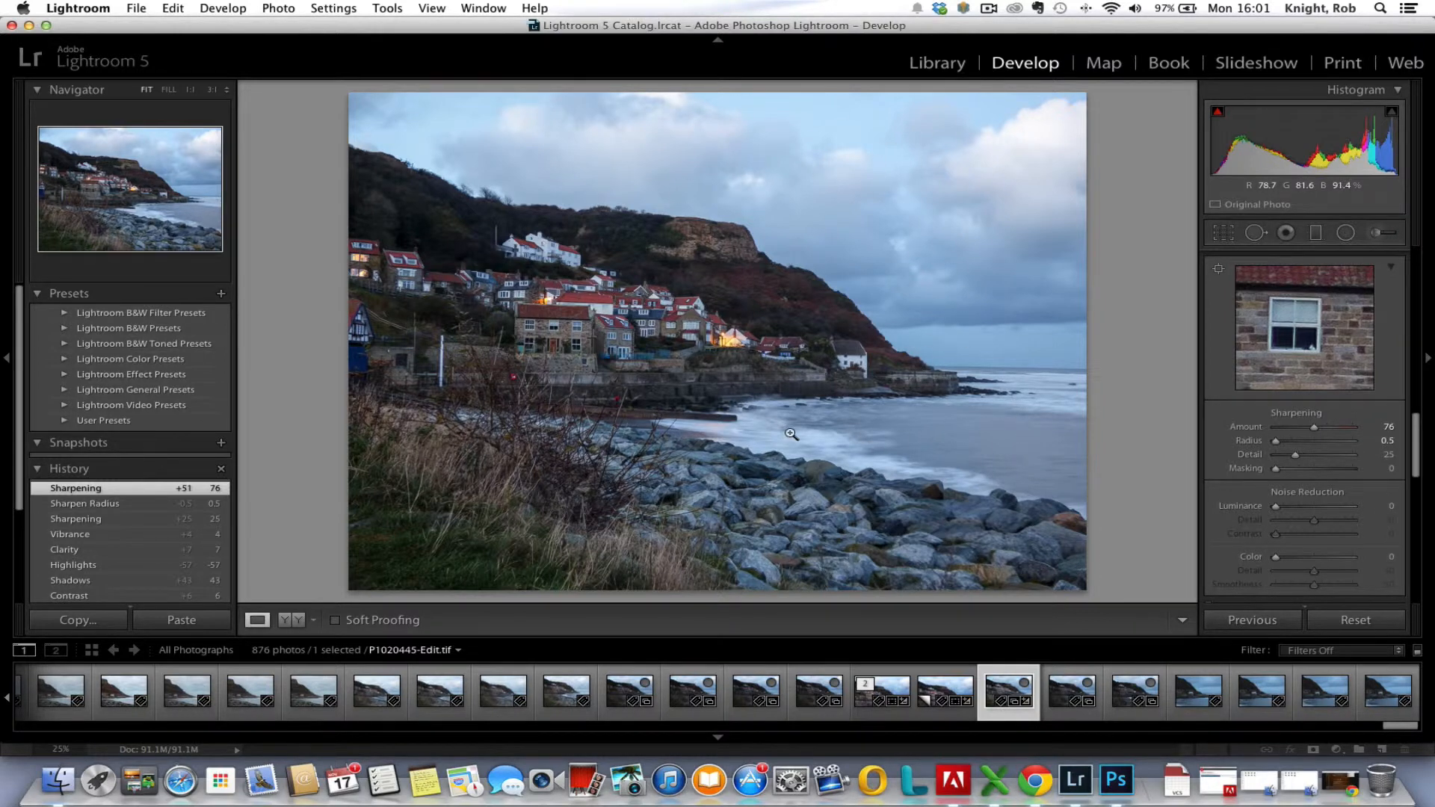
pyautogui.moveTo(859, 474)
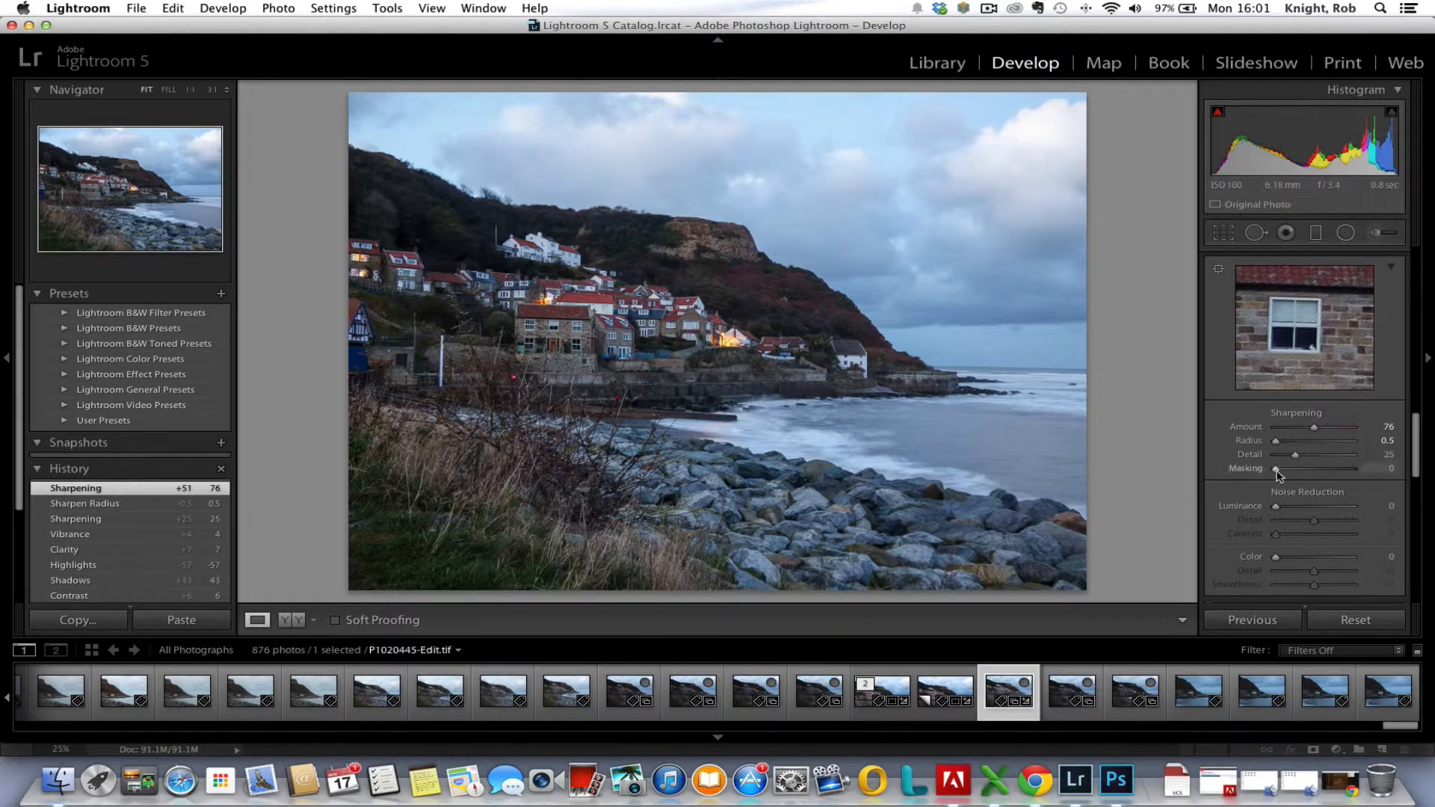
pyautogui.moveTo(1273, 468); pyautogui.dragTo(1280, 468)
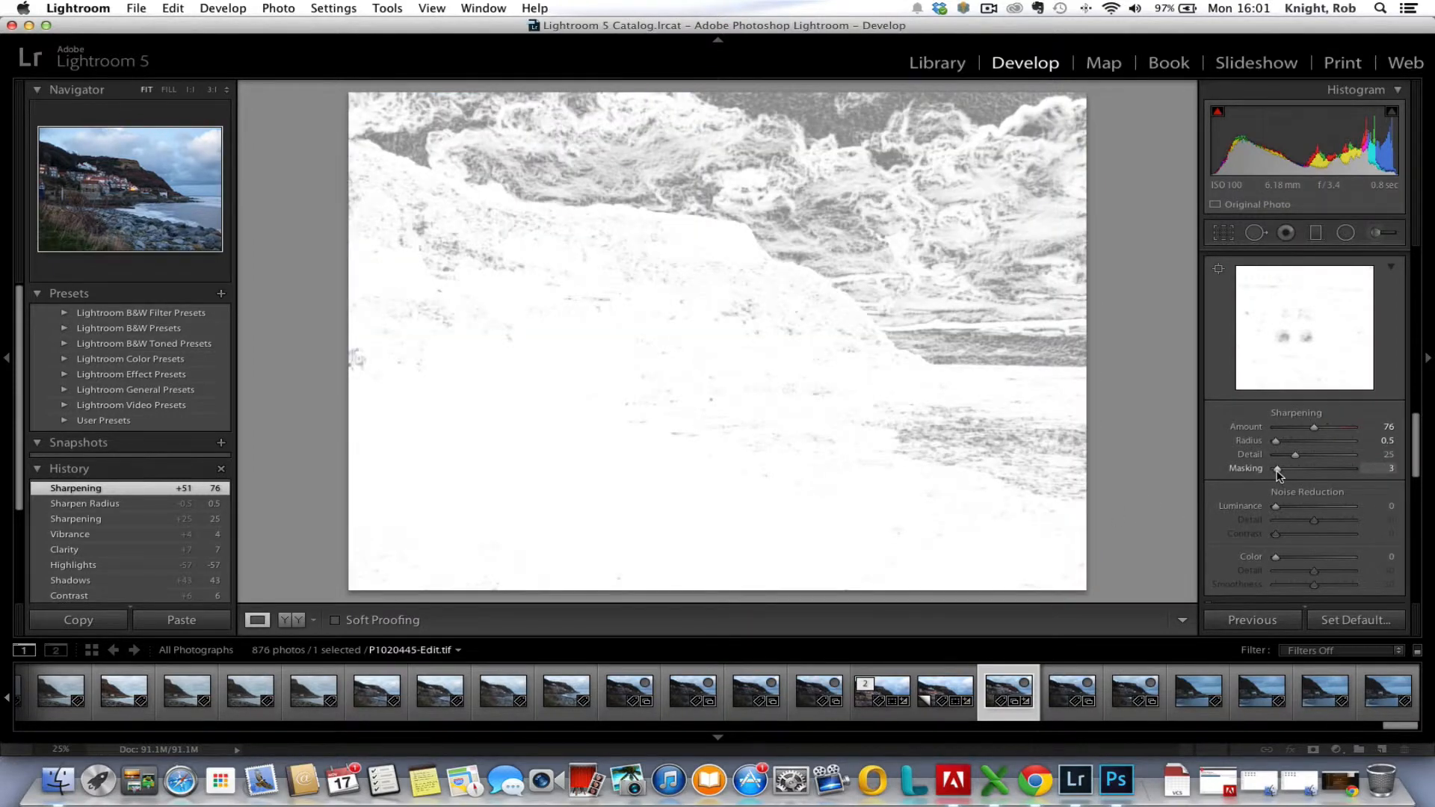
pyautogui.moveTo(1277, 468); pyautogui.dragTo(1282, 468)
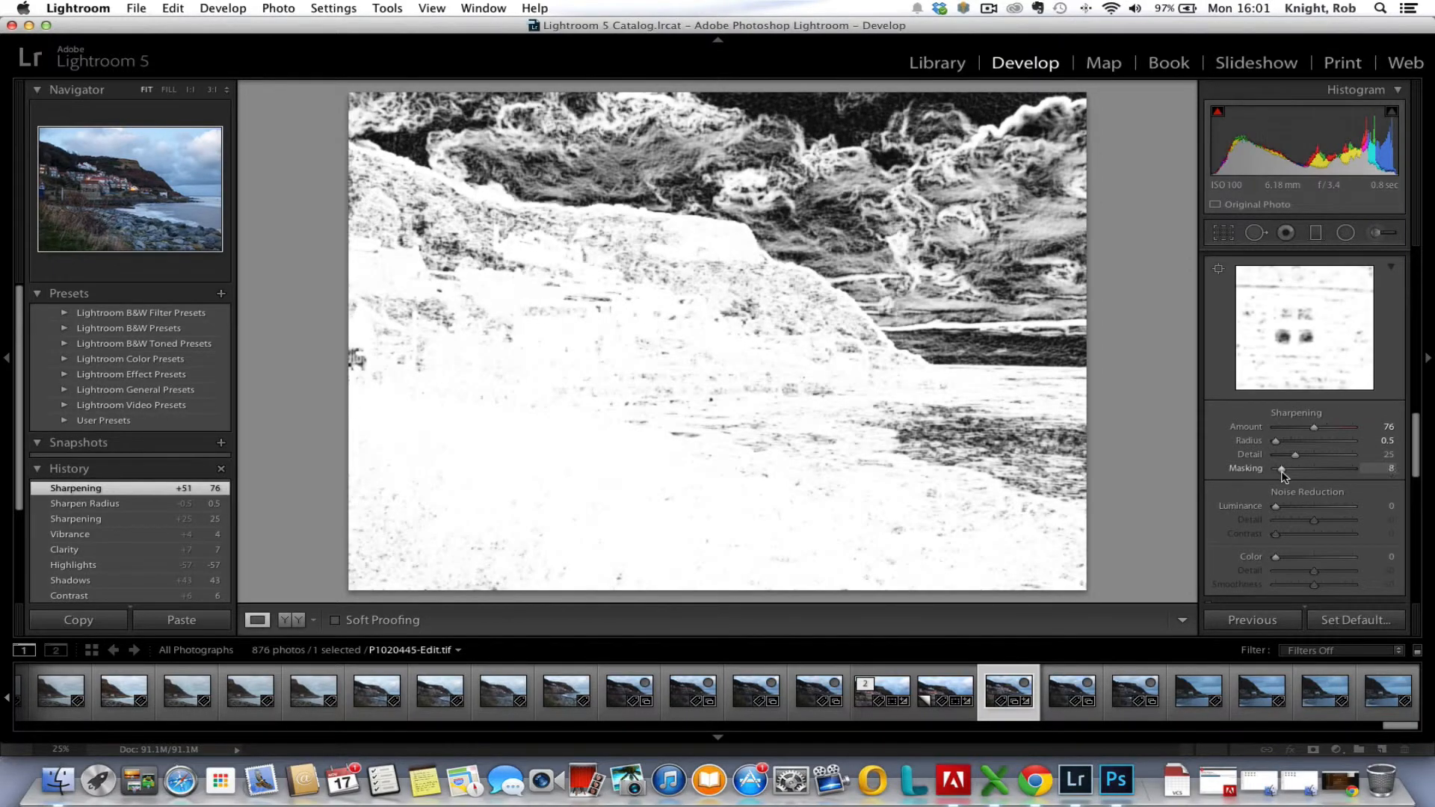
pyautogui.moveTo(1281, 468); pyautogui.dragTo(1311, 468)
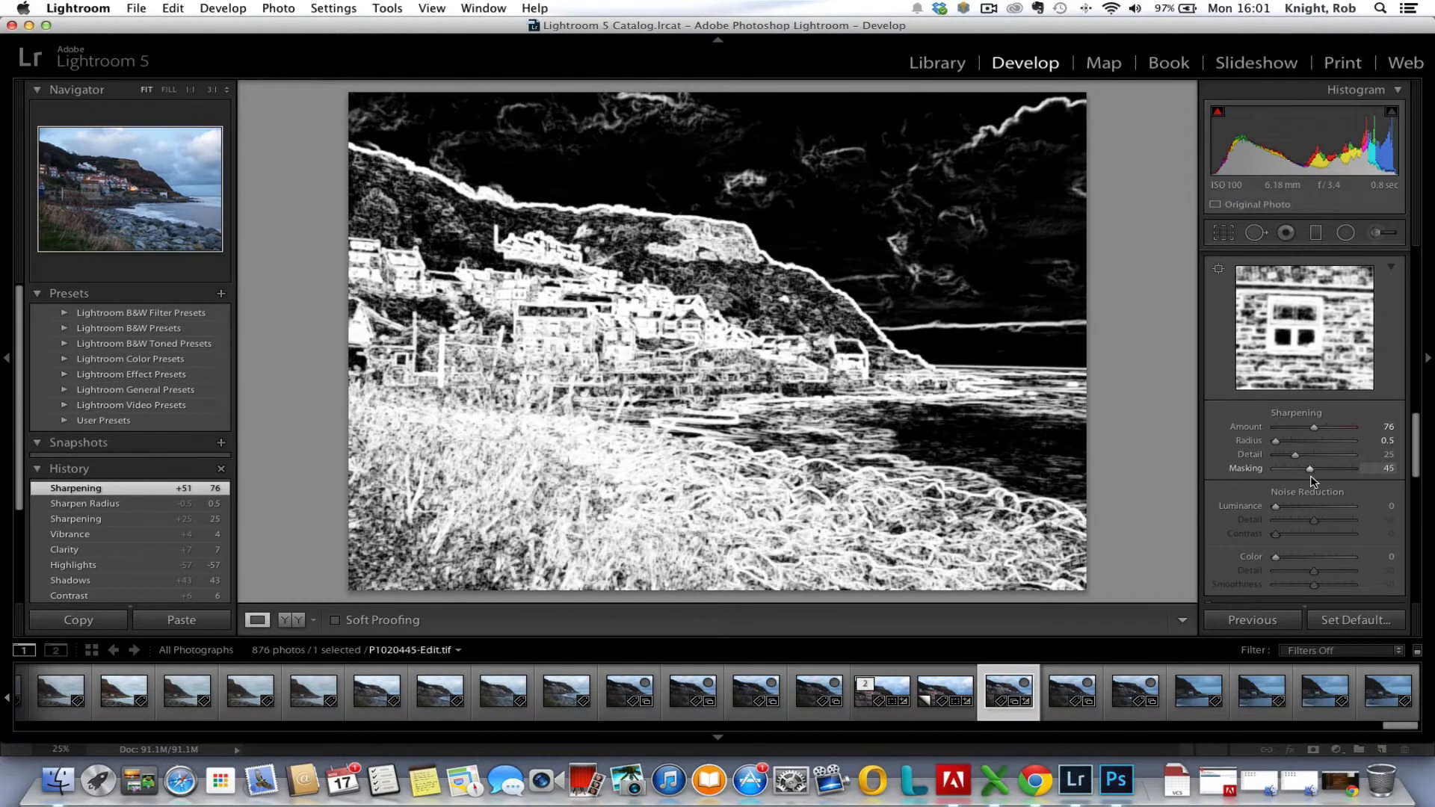
pyautogui.moveTo(1312, 468); pyautogui.dragTo(1327, 468)
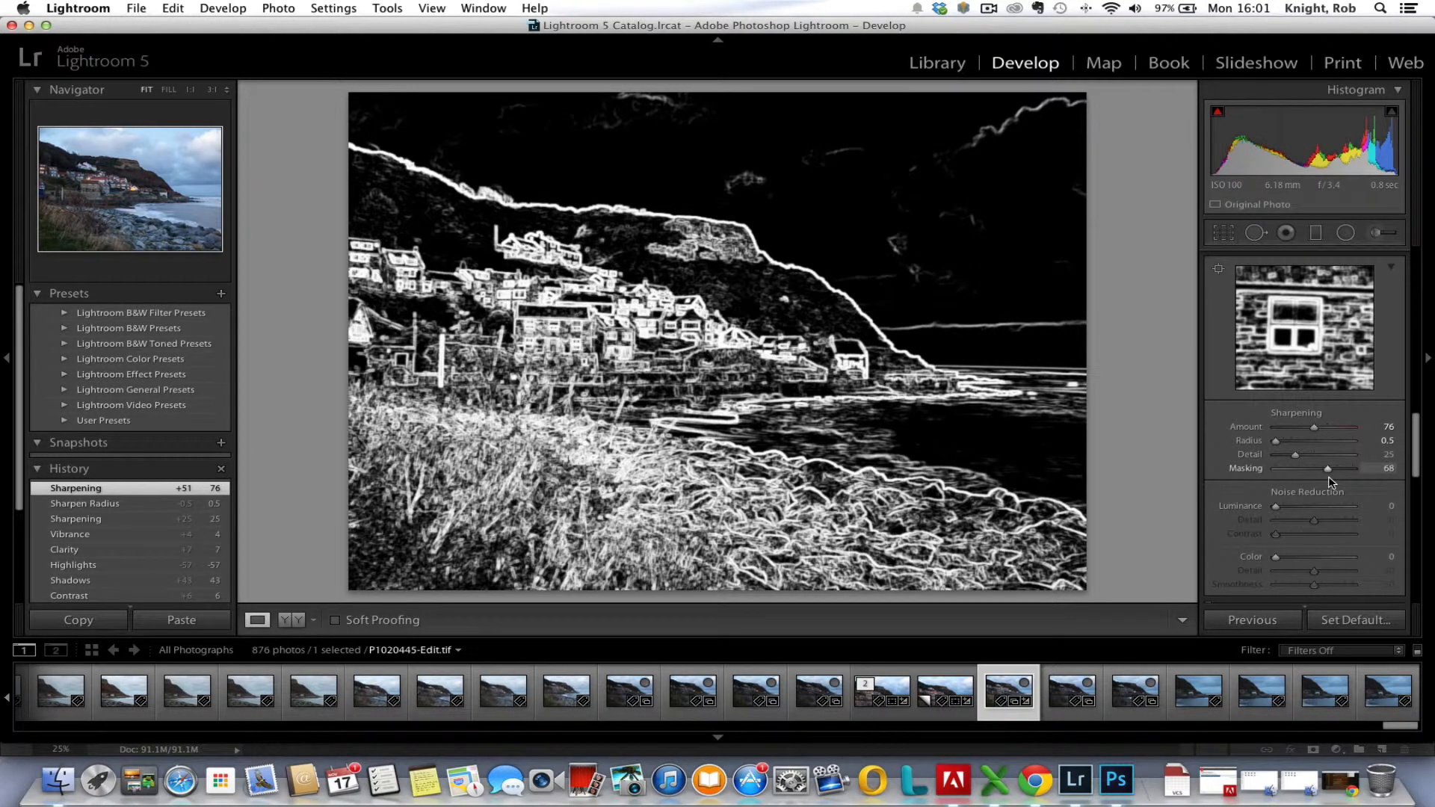
# Ease the edge masking back and commit it at 62 so only outlines get sharpened
pyautogui.moveTo(1355, 468); pyautogui.dragTo(1323, 468)
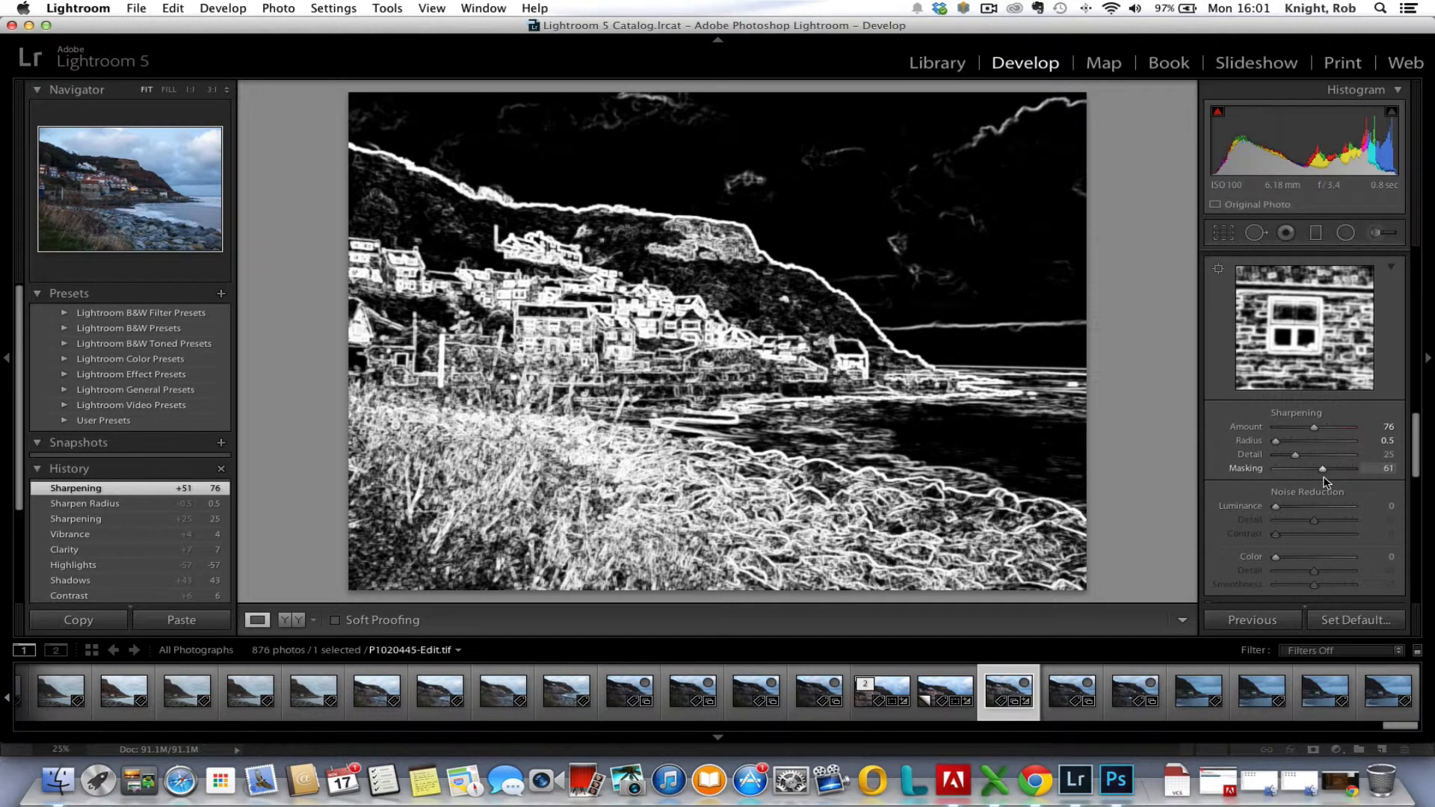
pyautogui.moveTo(1325, 468); pyautogui.dragTo(1320, 468)
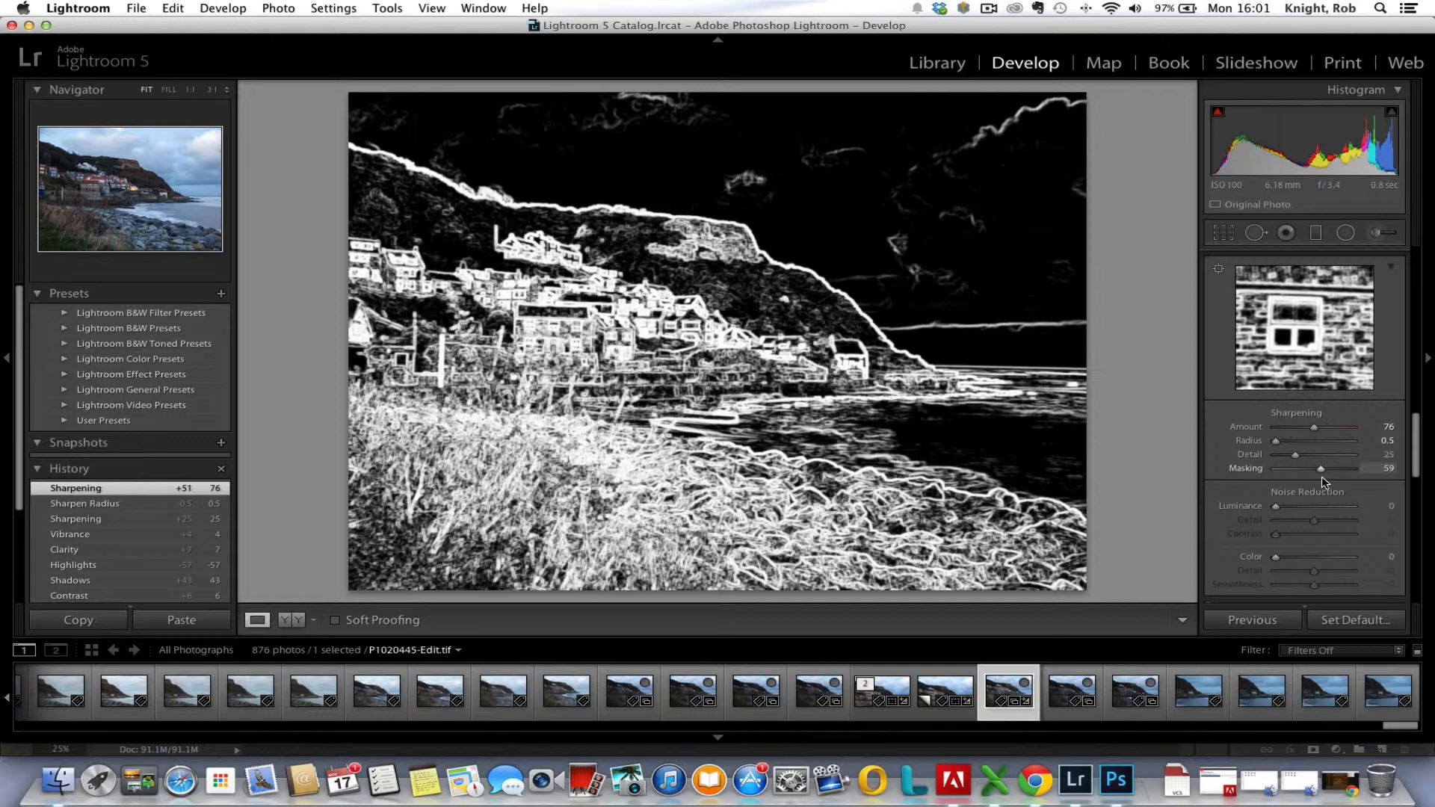
pyautogui.moveTo(1323, 468); pyautogui.dragTo(1318, 468)
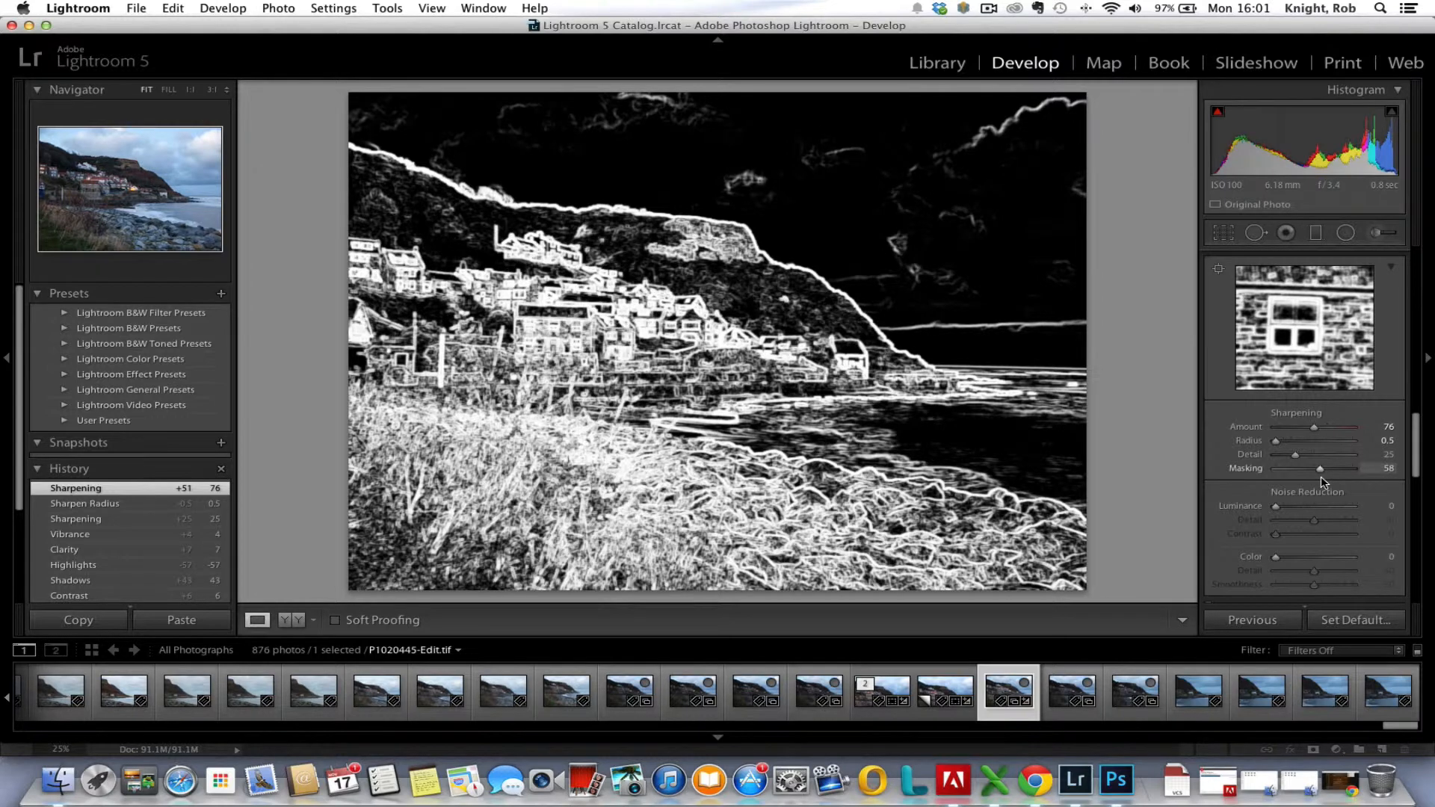
pyautogui.moveTo(1320, 468); pyautogui.dragTo(1332, 468)
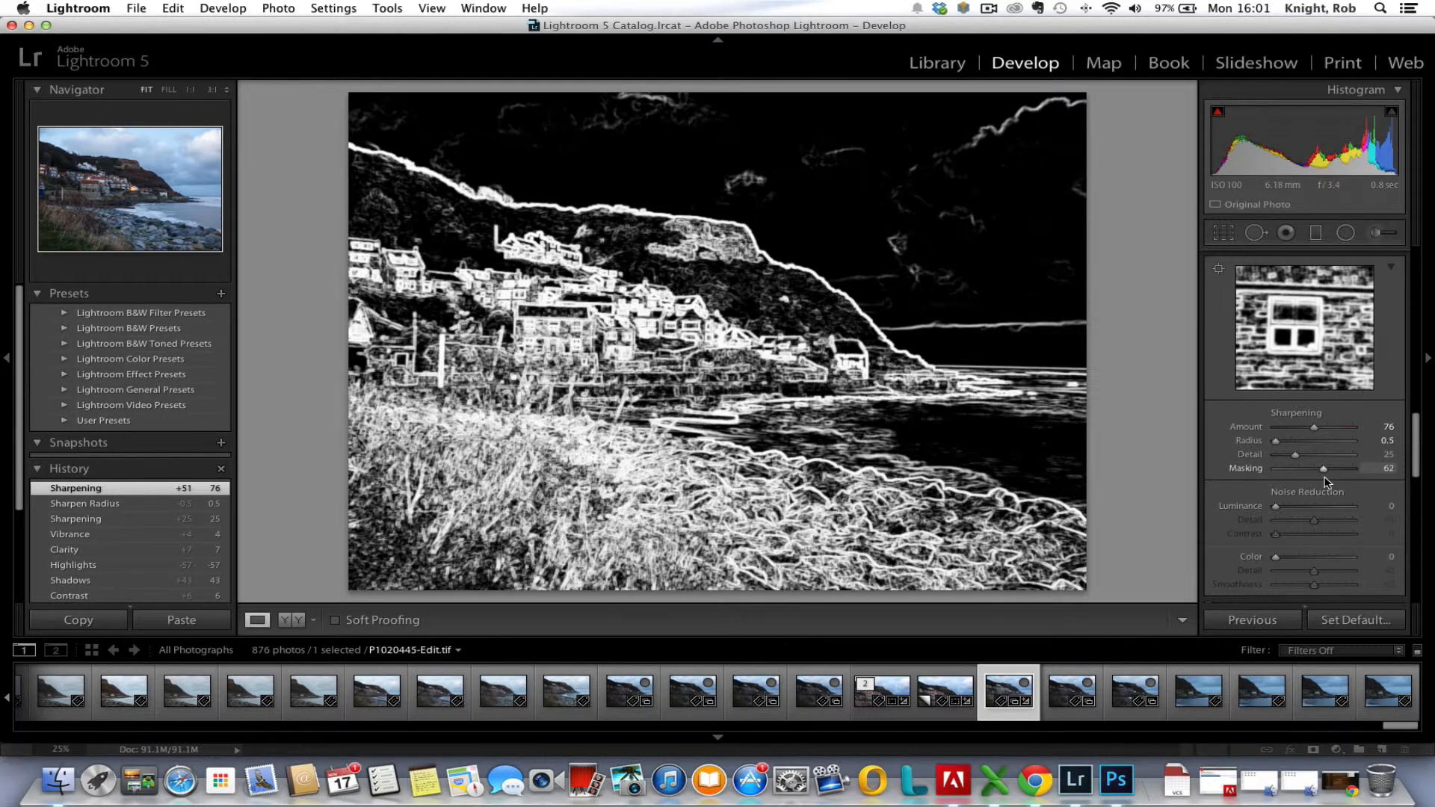
pyautogui.moveTo(1295, 468); pyautogui.dragTo(1323, 468)
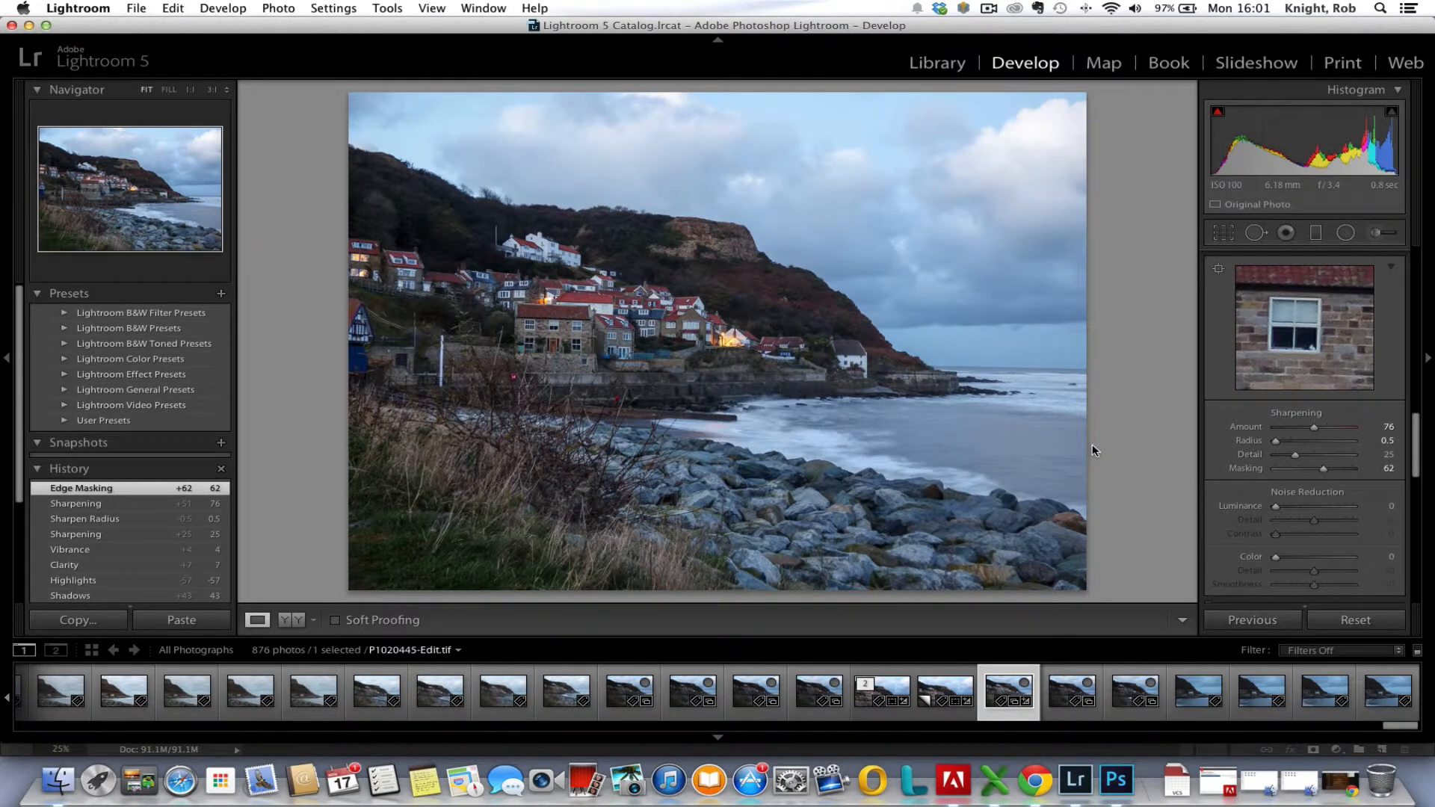
pyautogui.moveTo(1417, 450)
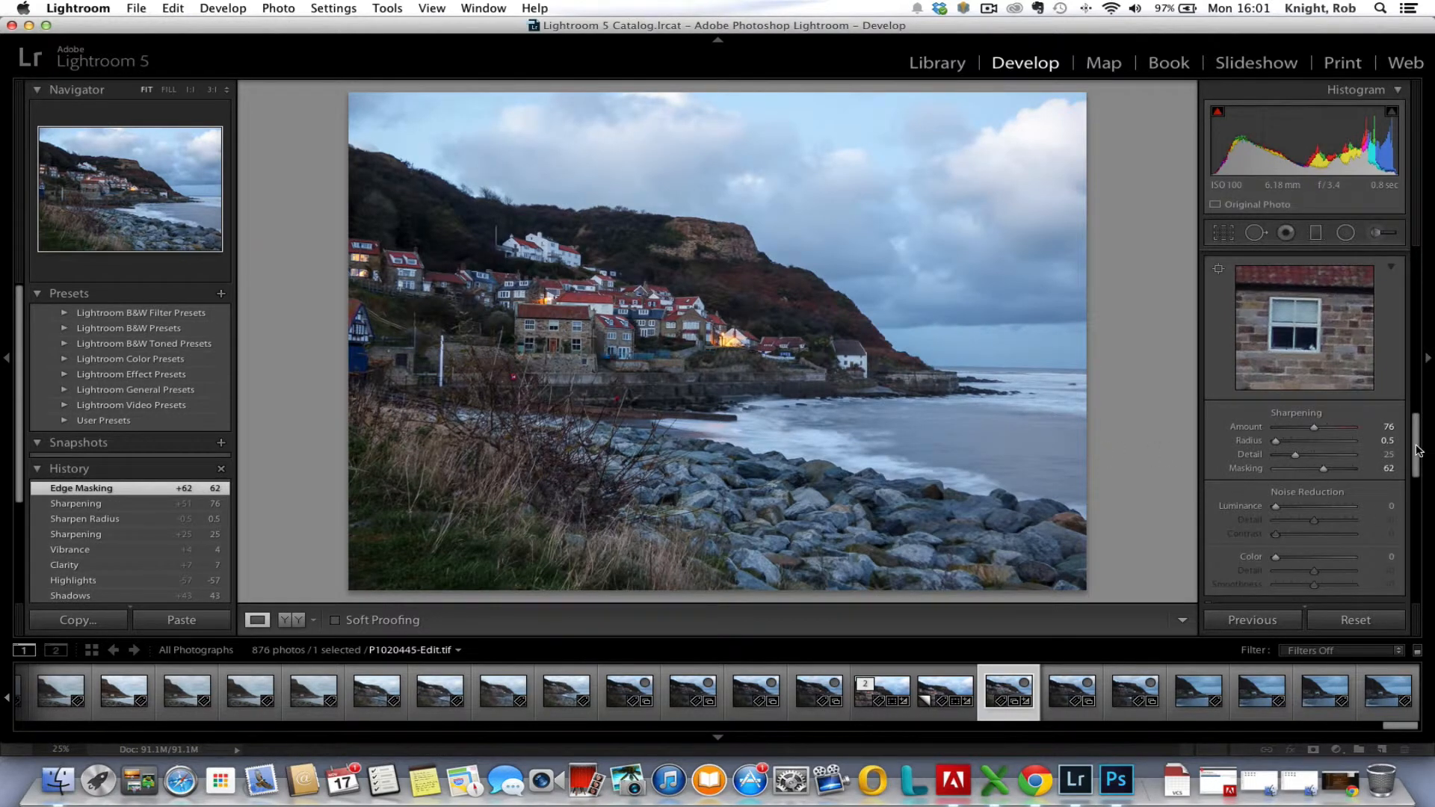
# Enable lens profile corrections and Remove Chromatic Aberration in Lens Corrections
pyautogui.scroll(-3)
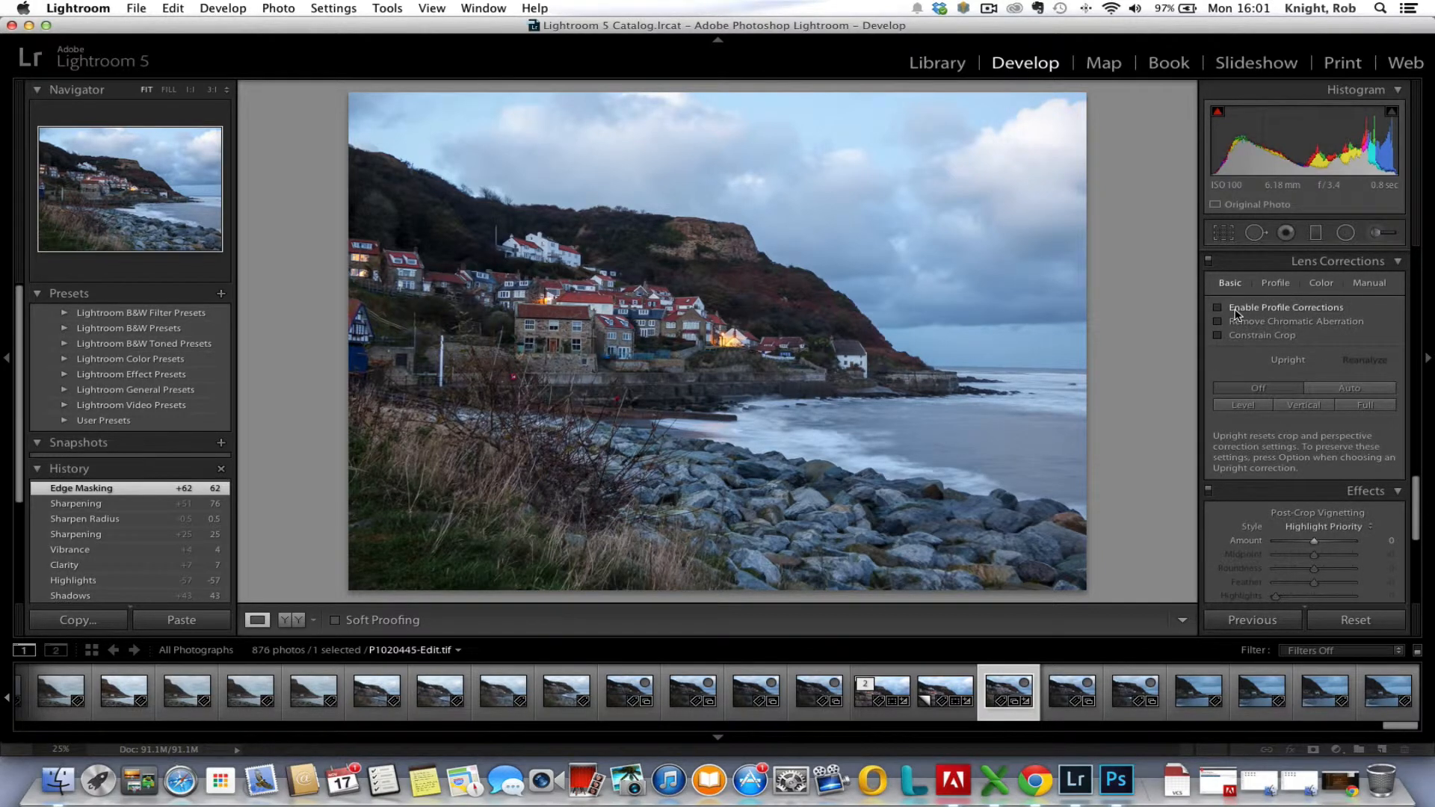
pyautogui.click(1219, 307)
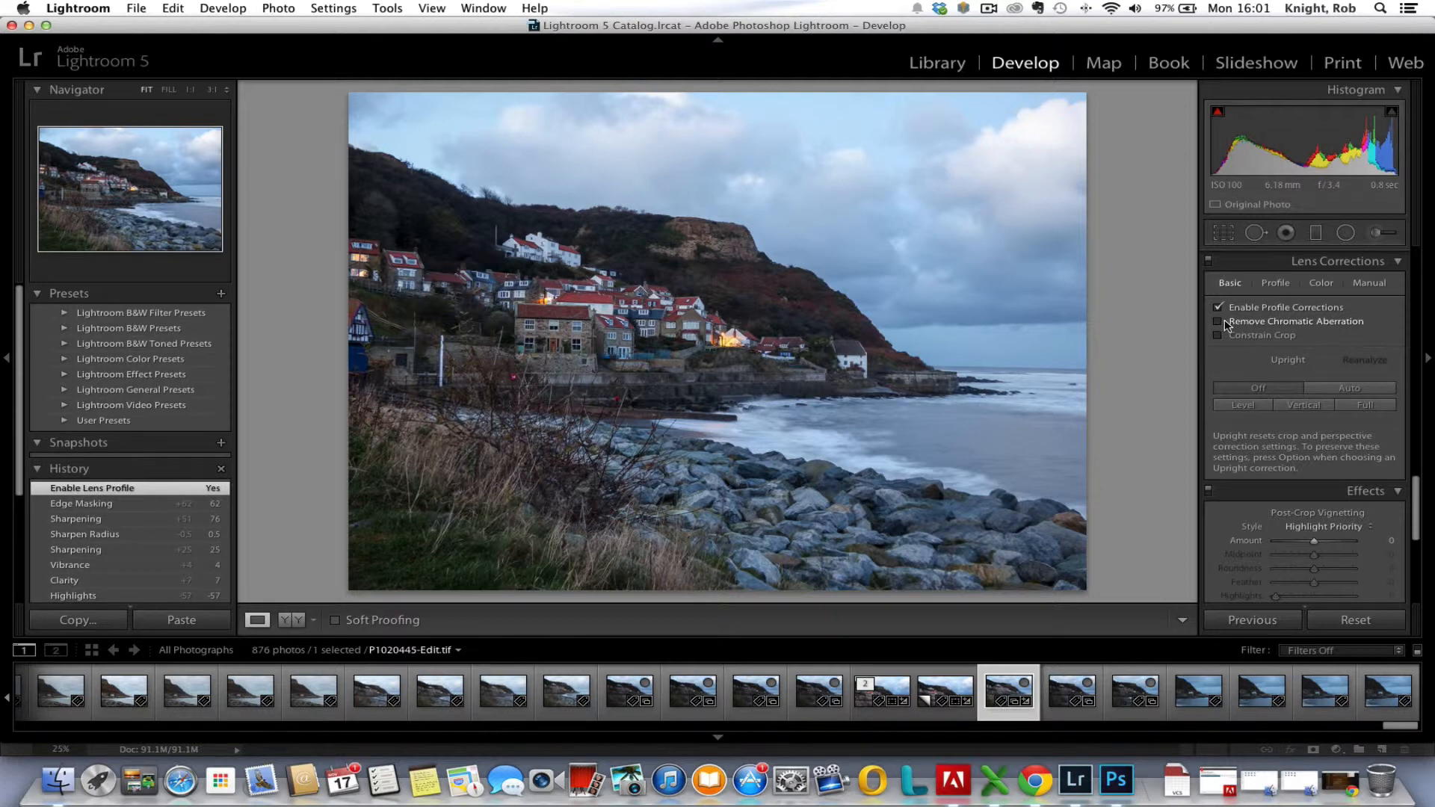
pyautogui.moveTo(1226, 321)
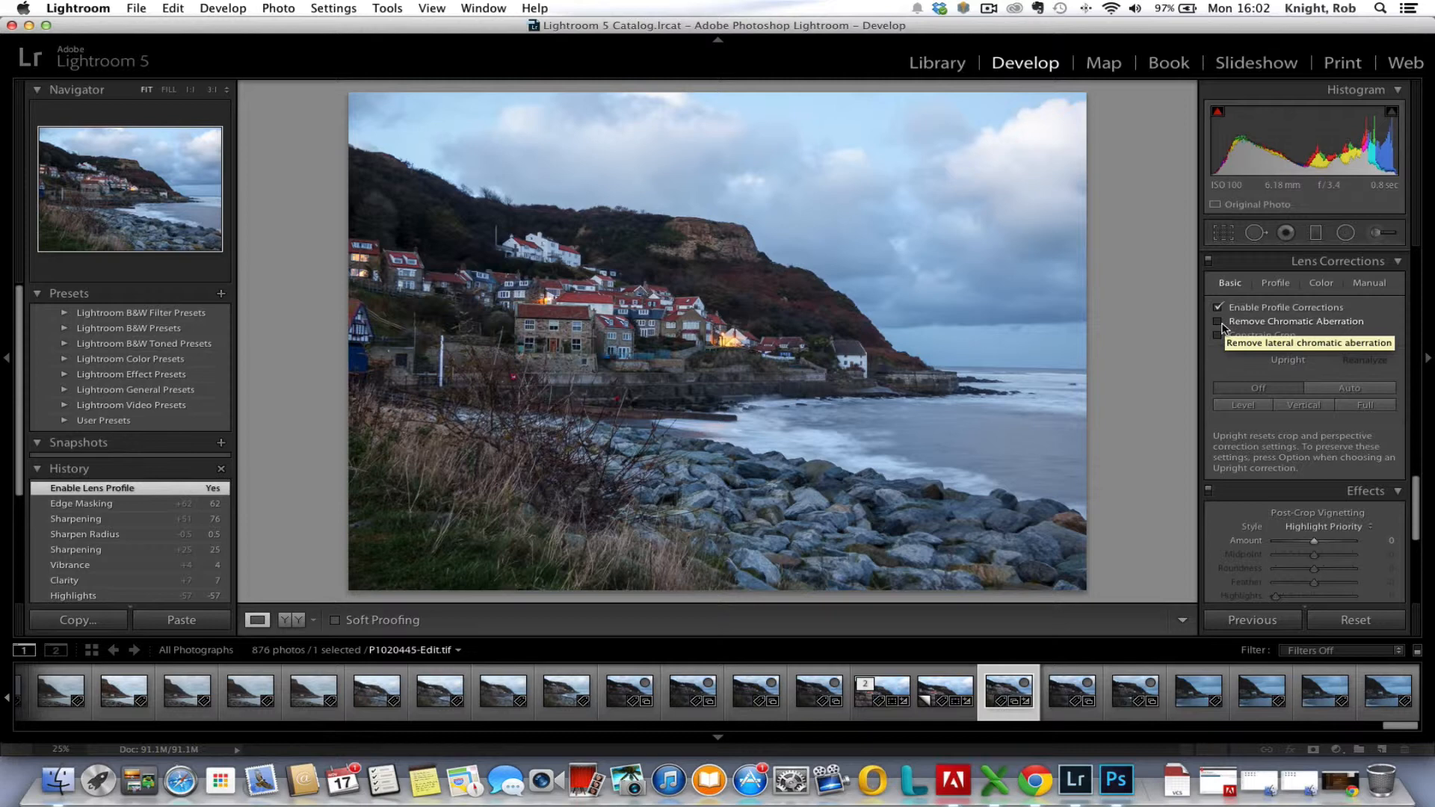
pyautogui.click(1218, 322)
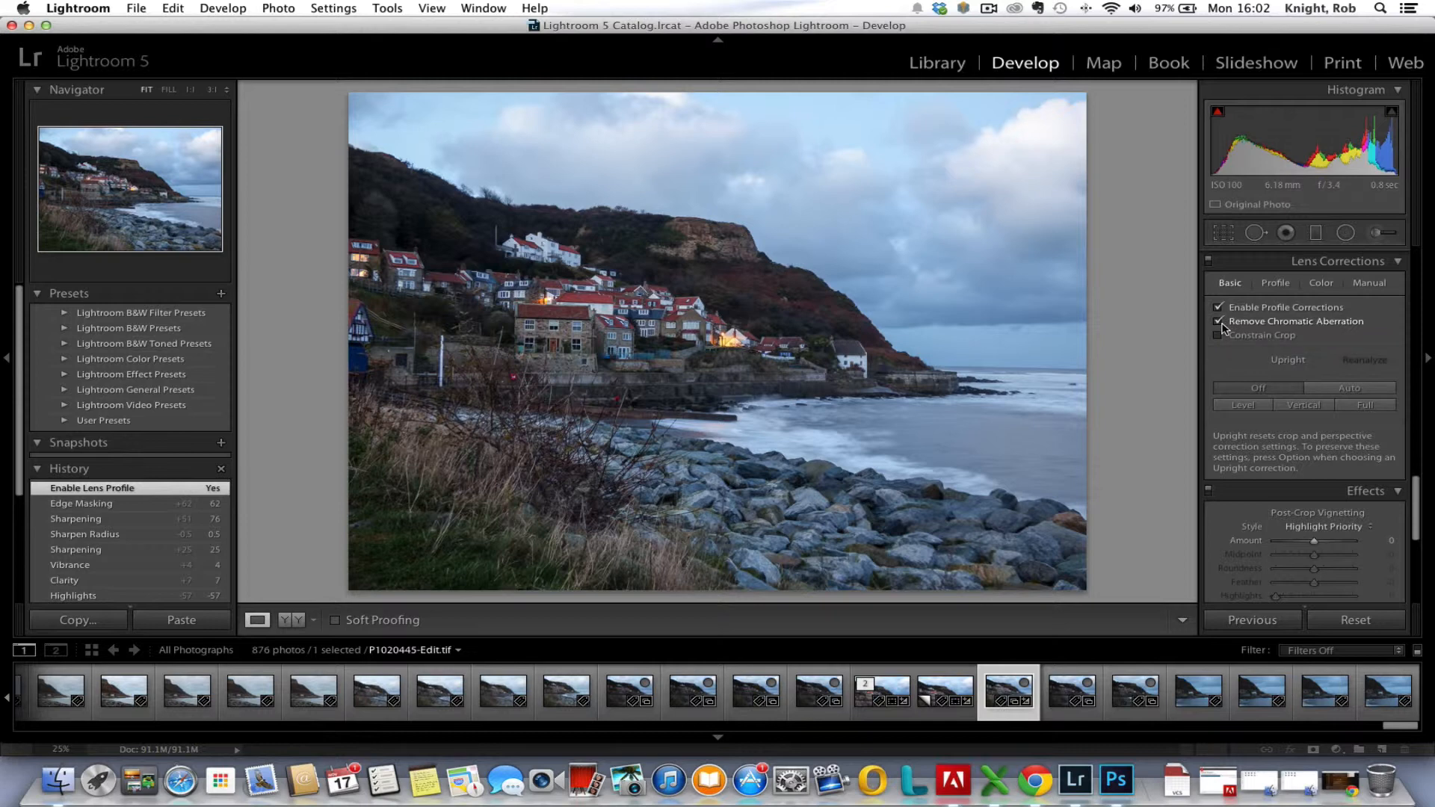
pyautogui.click(1220, 320)
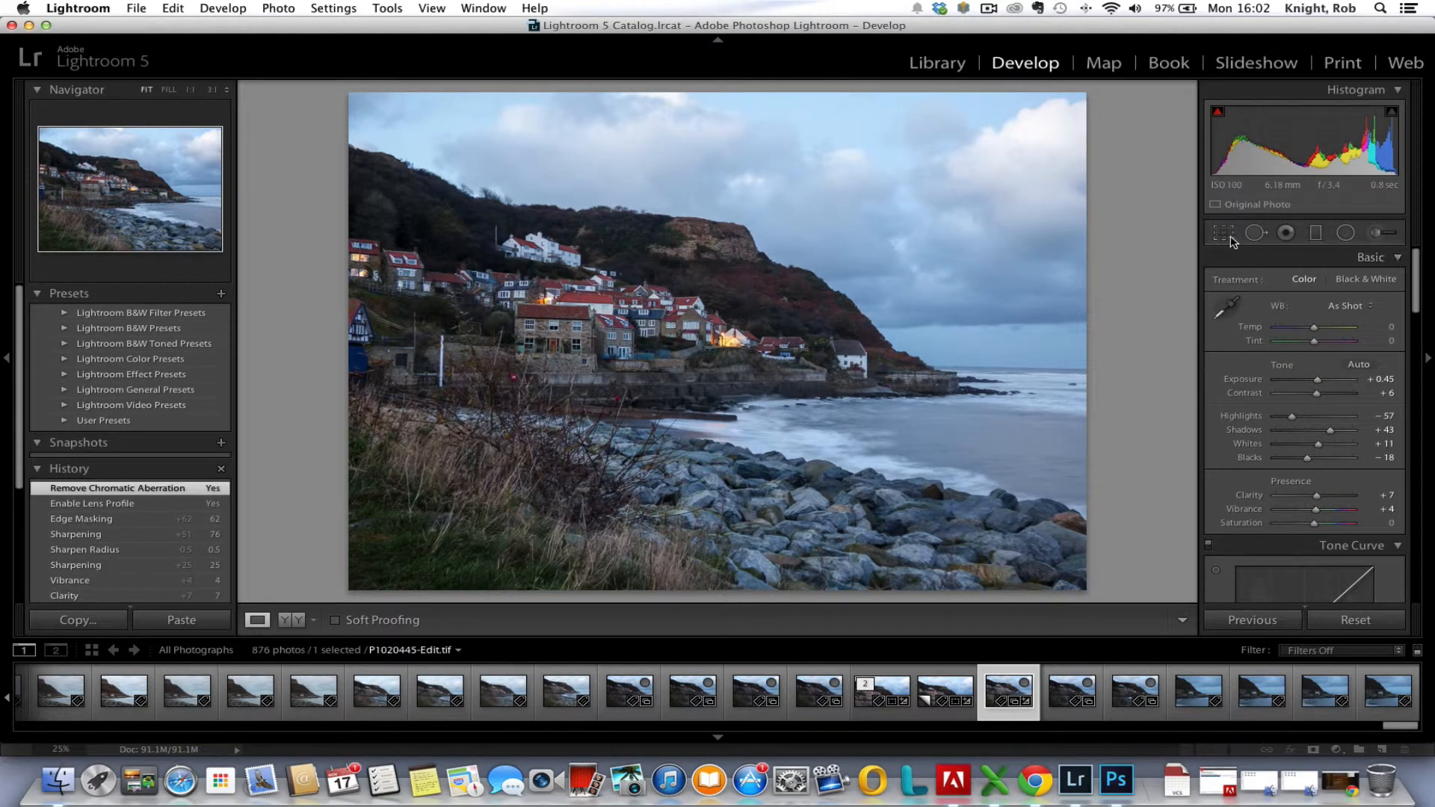
# Crop the left side of the frame, straighten by about -0.92 degrees and apply the crop
pyautogui.click(1225, 233)
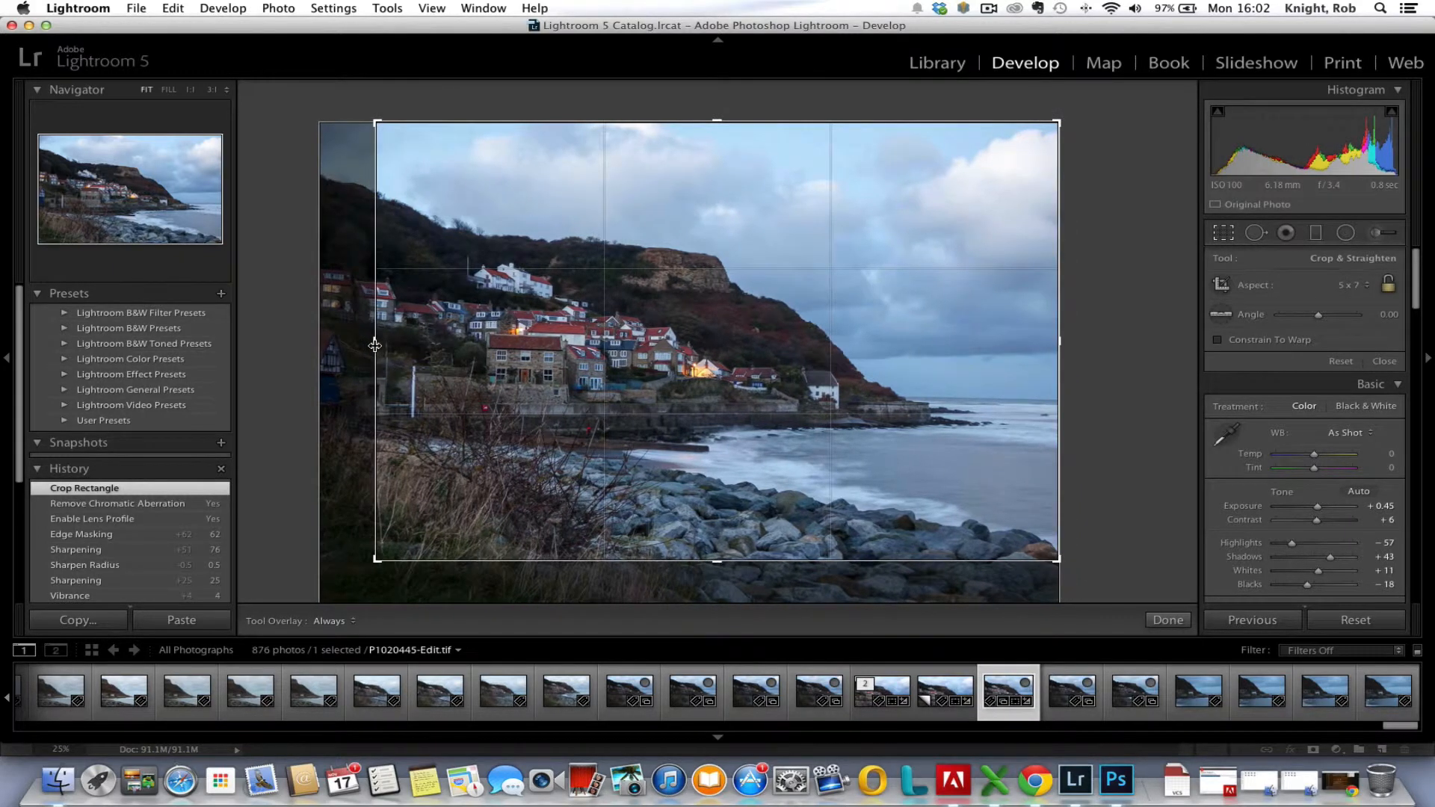
pyautogui.moveTo(374, 344); pyautogui.dragTo(384, 348)
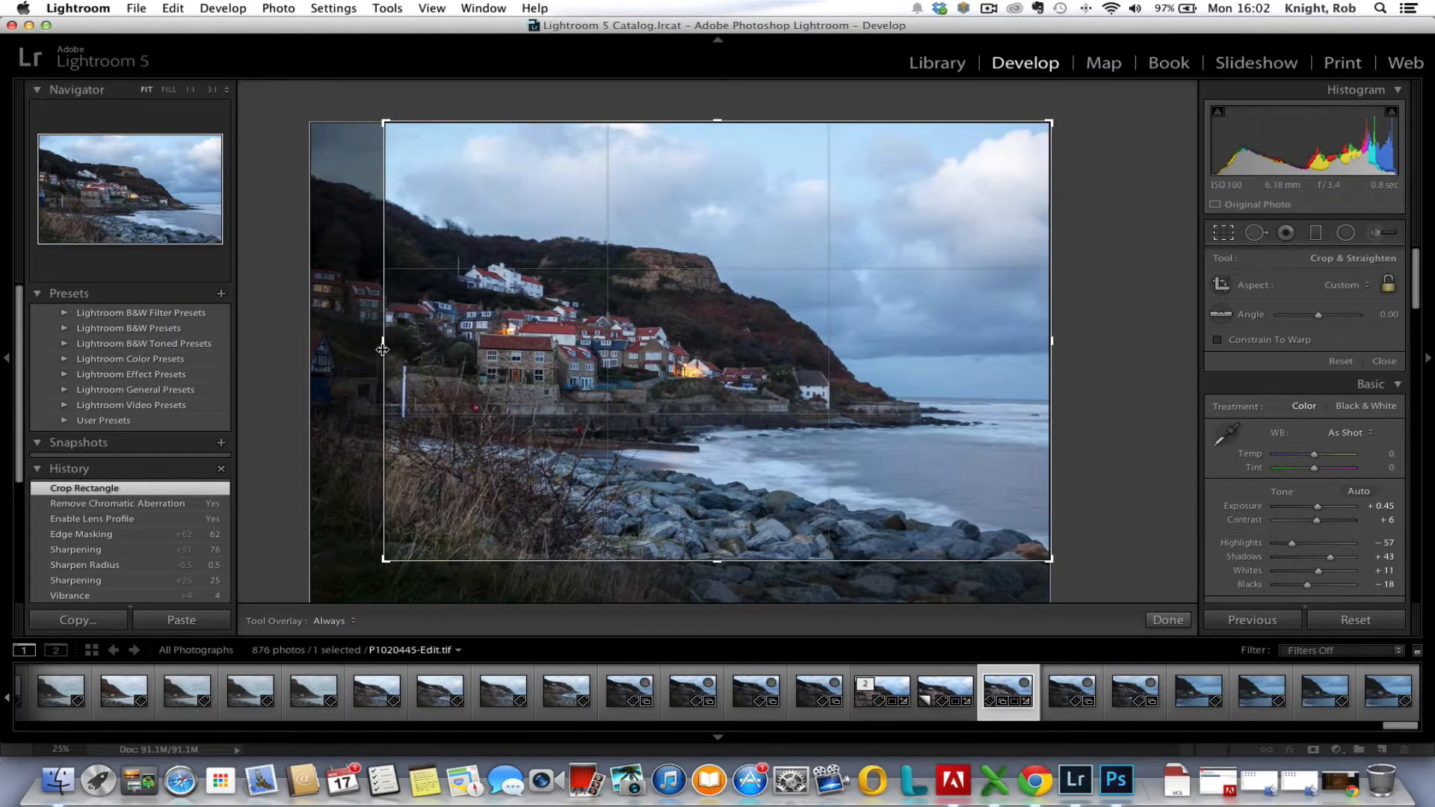
pyautogui.click(1168, 619)
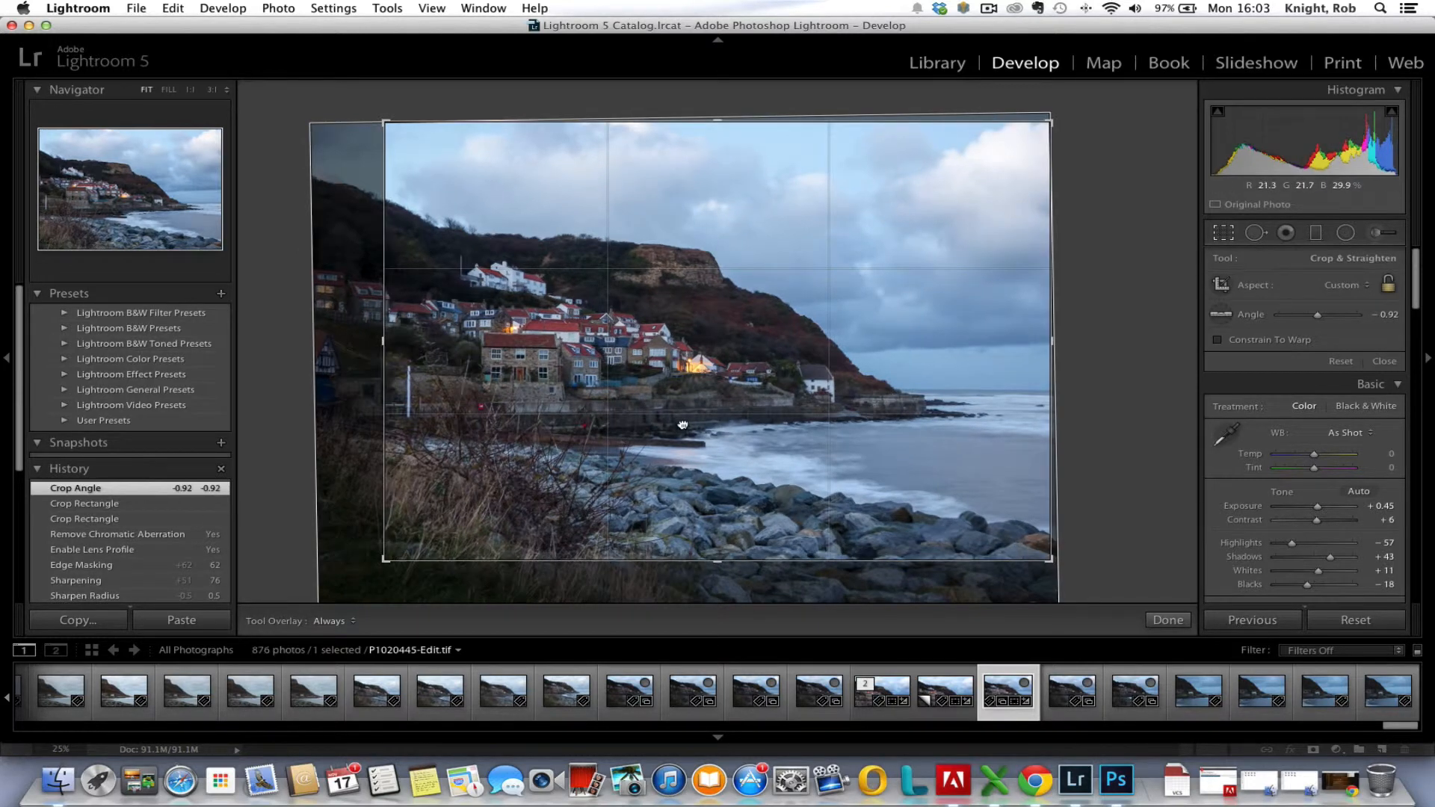
pyautogui.click(1167, 619)
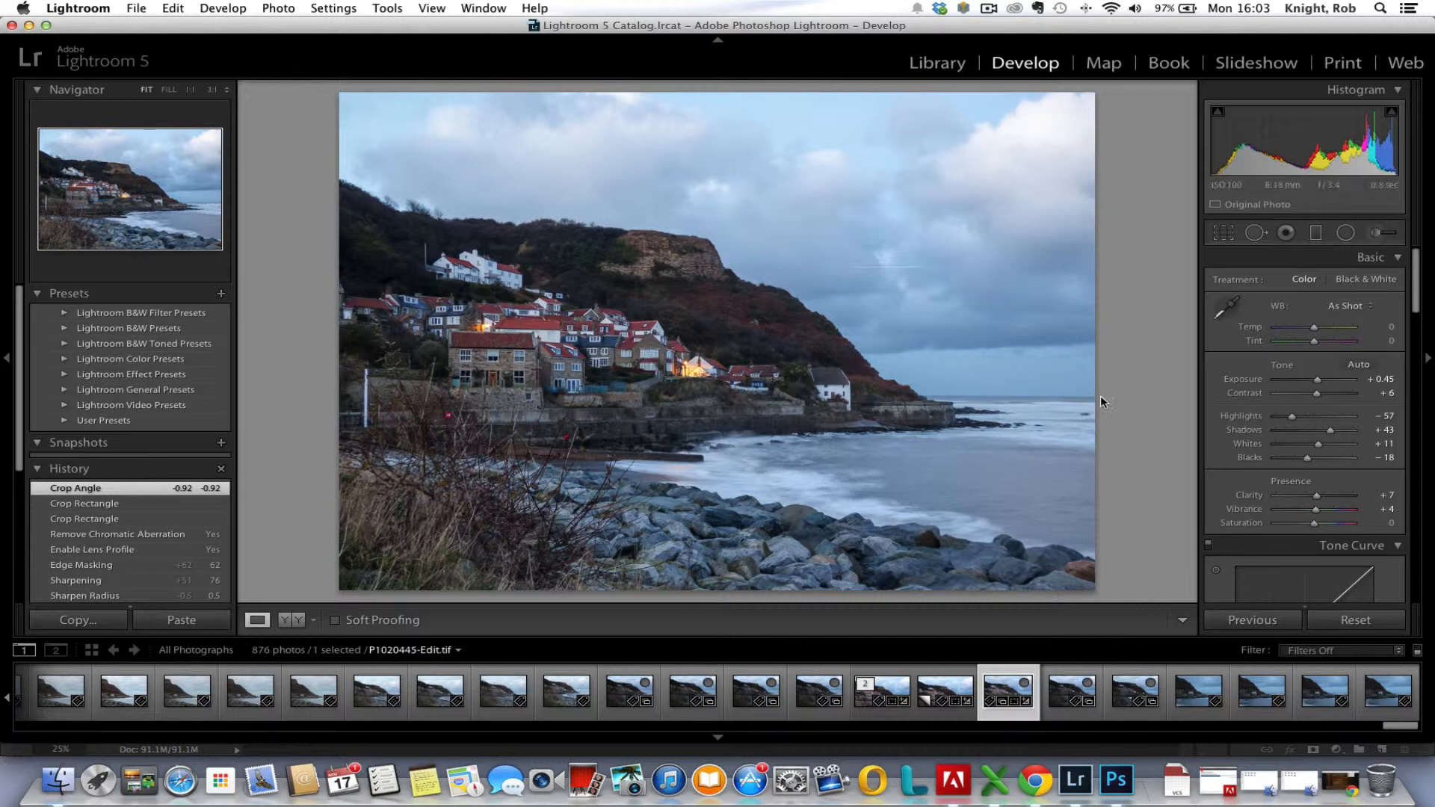
pyautogui.moveTo(329, 280)
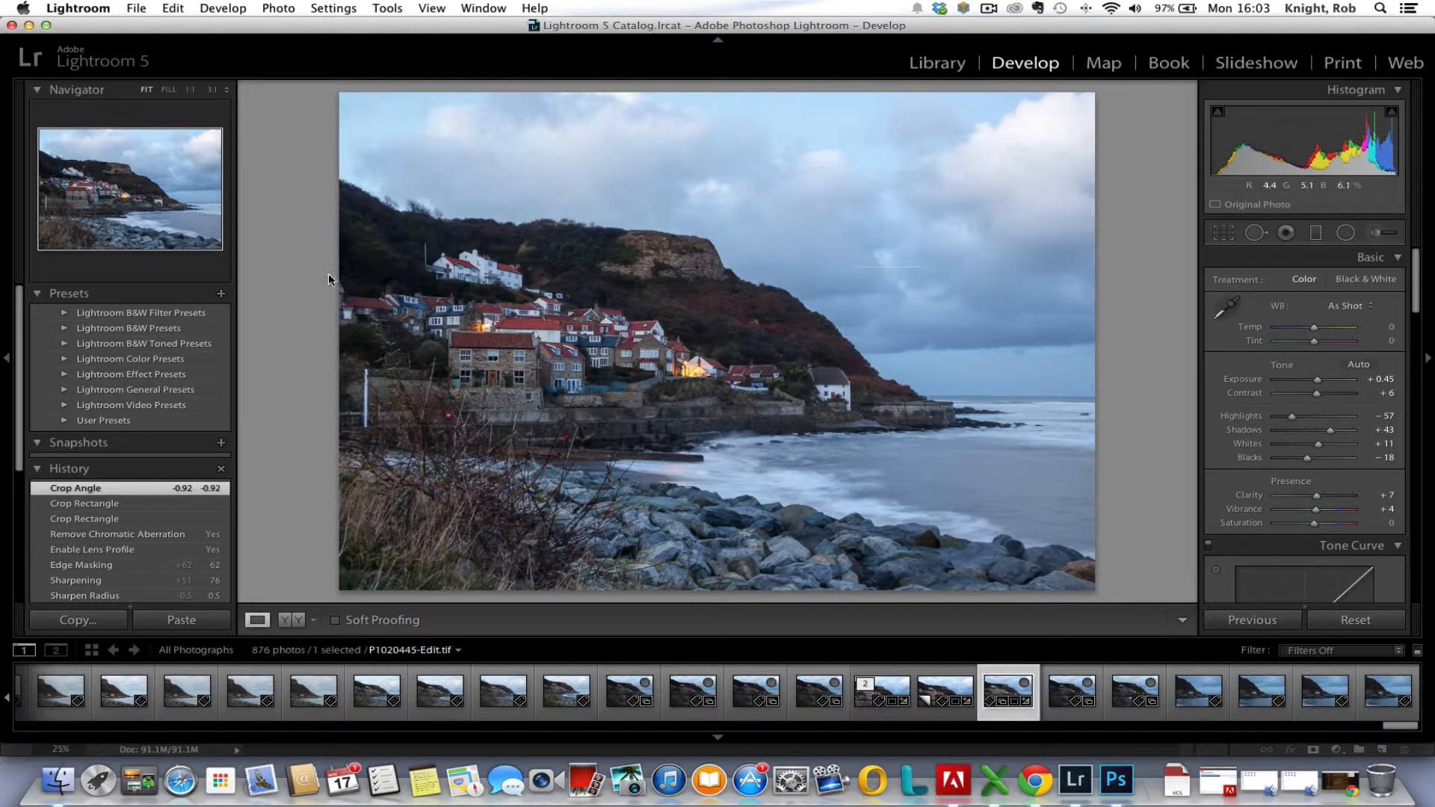
pyautogui.moveTo(663, 506)
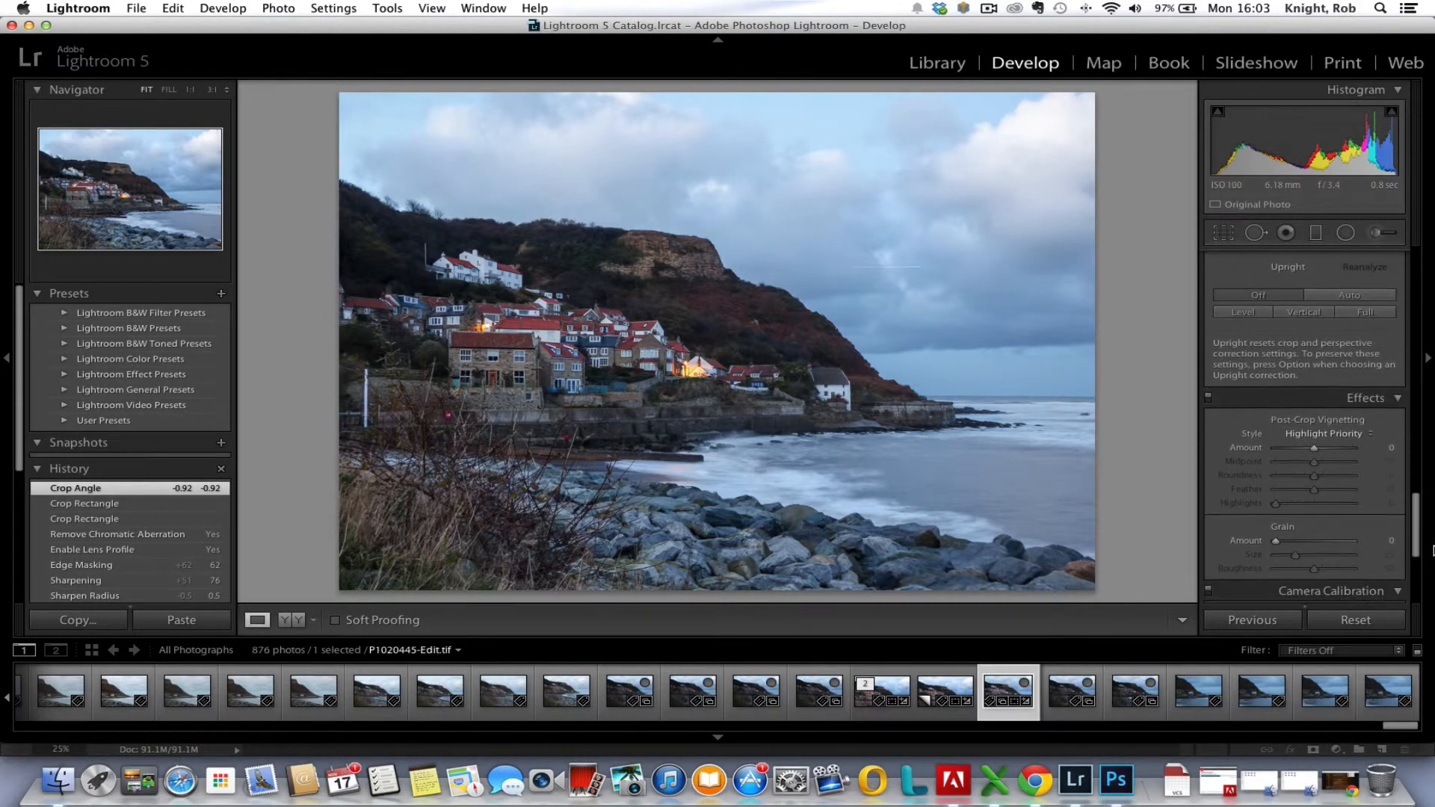
# Set the post-crop vignette amount to about -15 for a subtle edge darkening
pyautogui.moveTo(1311, 449); pyautogui.dragTo(1316, 448)
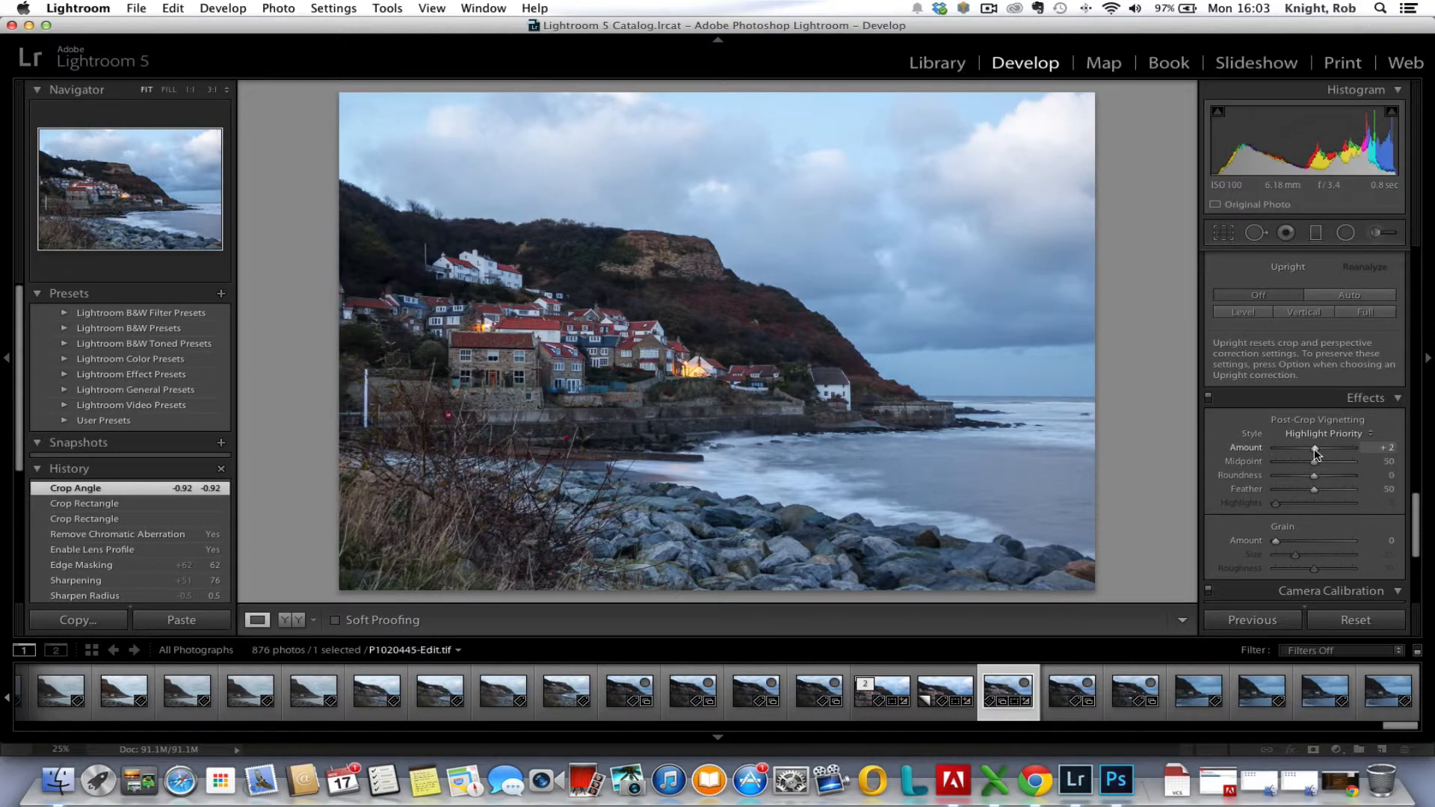
pyautogui.moveTo(1314, 447); pyautogui.dragTo(1273, 447)
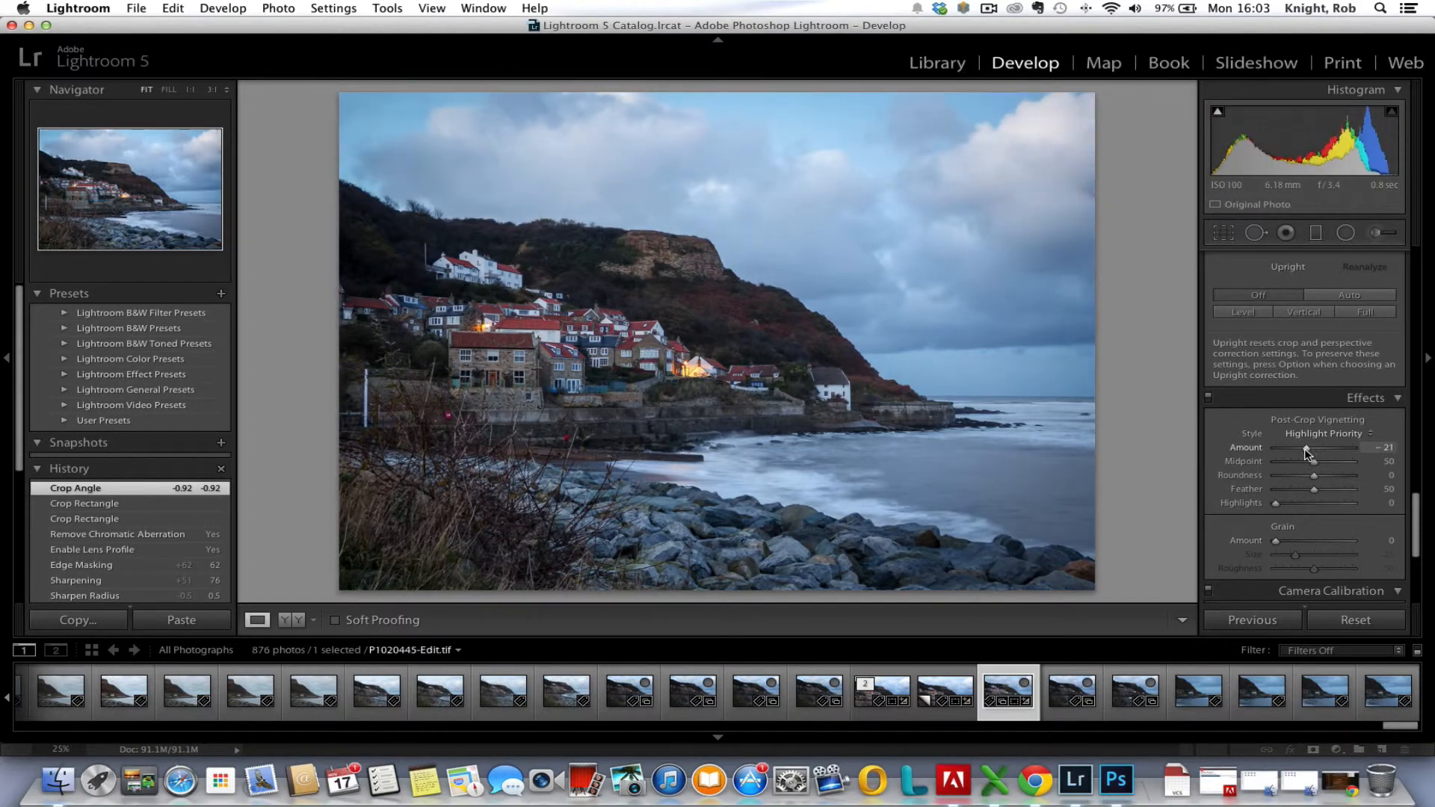
pyautogui.moveTo(1275, 453); pyautogui.dragTo(1281, 453)
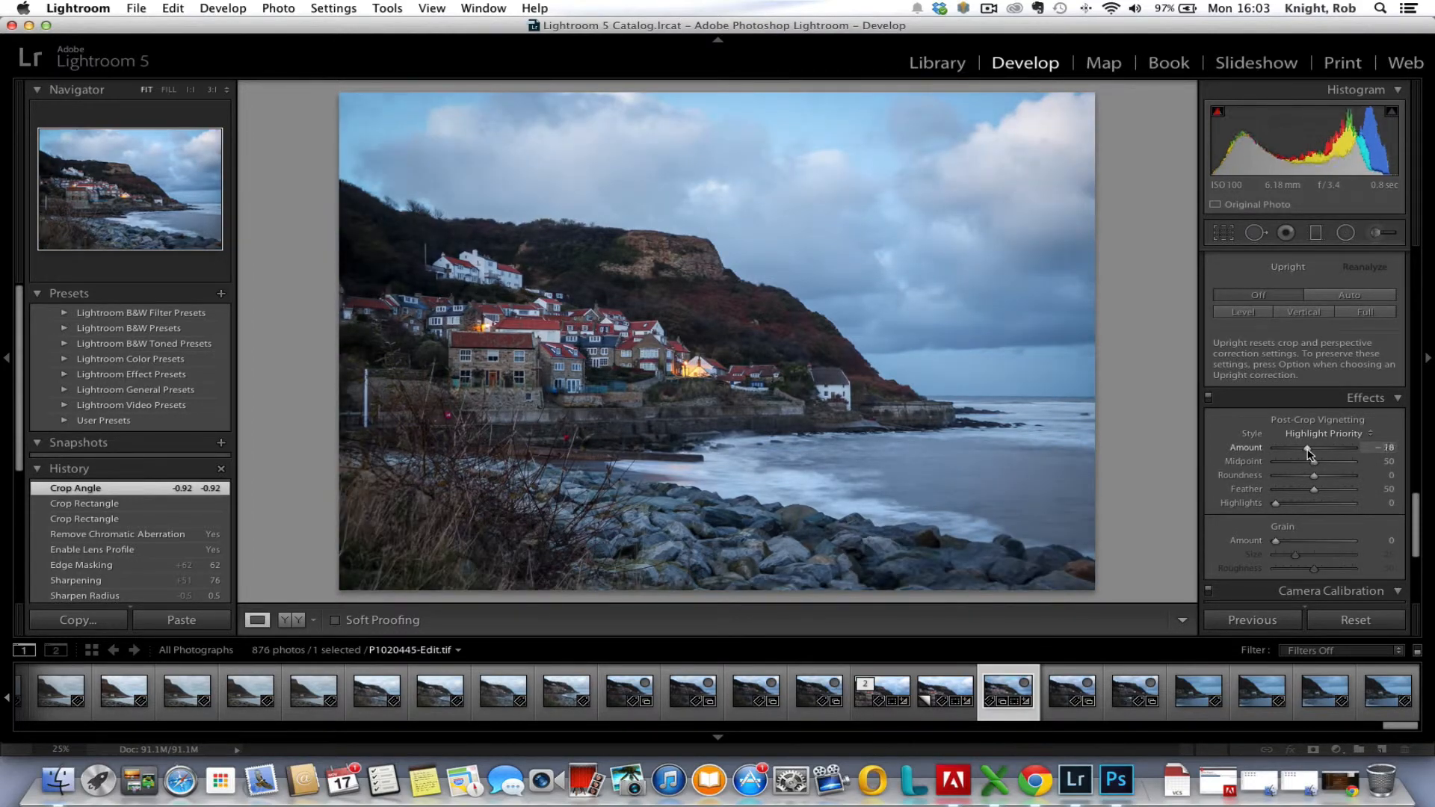
pyautogui.moveTo(1310, 450); pyautogui.dragTo(1307, 451)
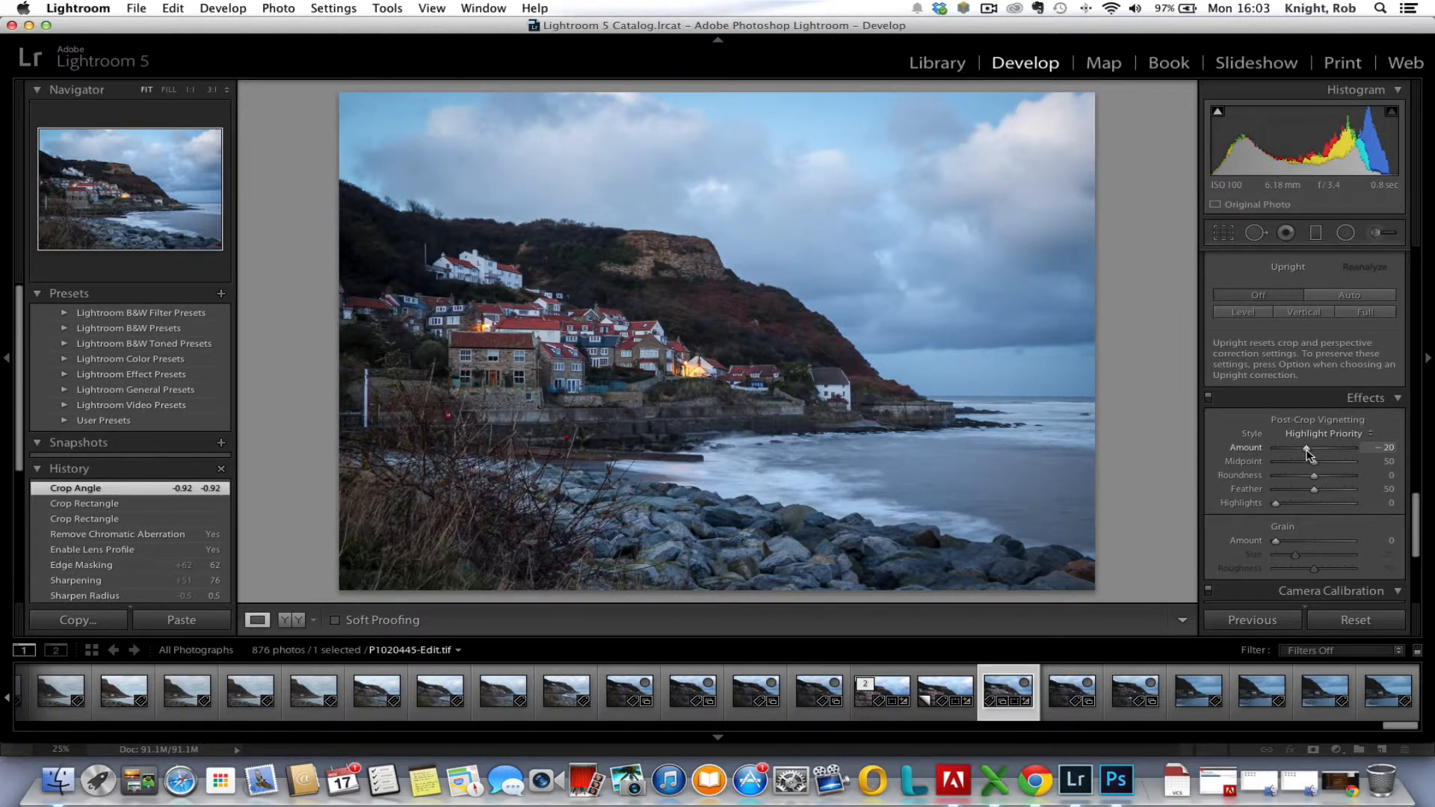
pyautogui.moveTo(1289, 450); pyautogui.dragTo(1312, 451)
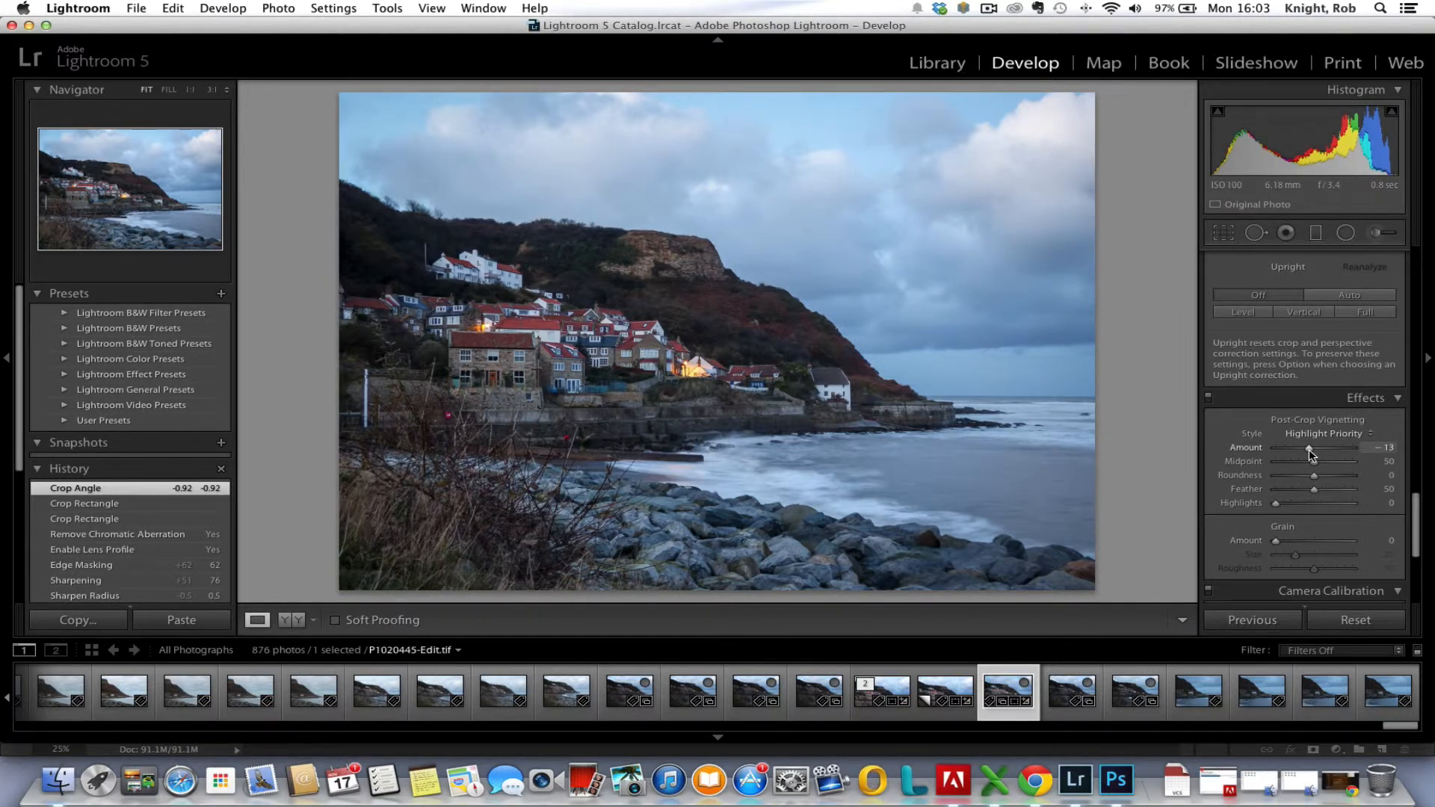
pyautogui.moveTo(1311, 451); pyautogui.dragTo(1307, 451)
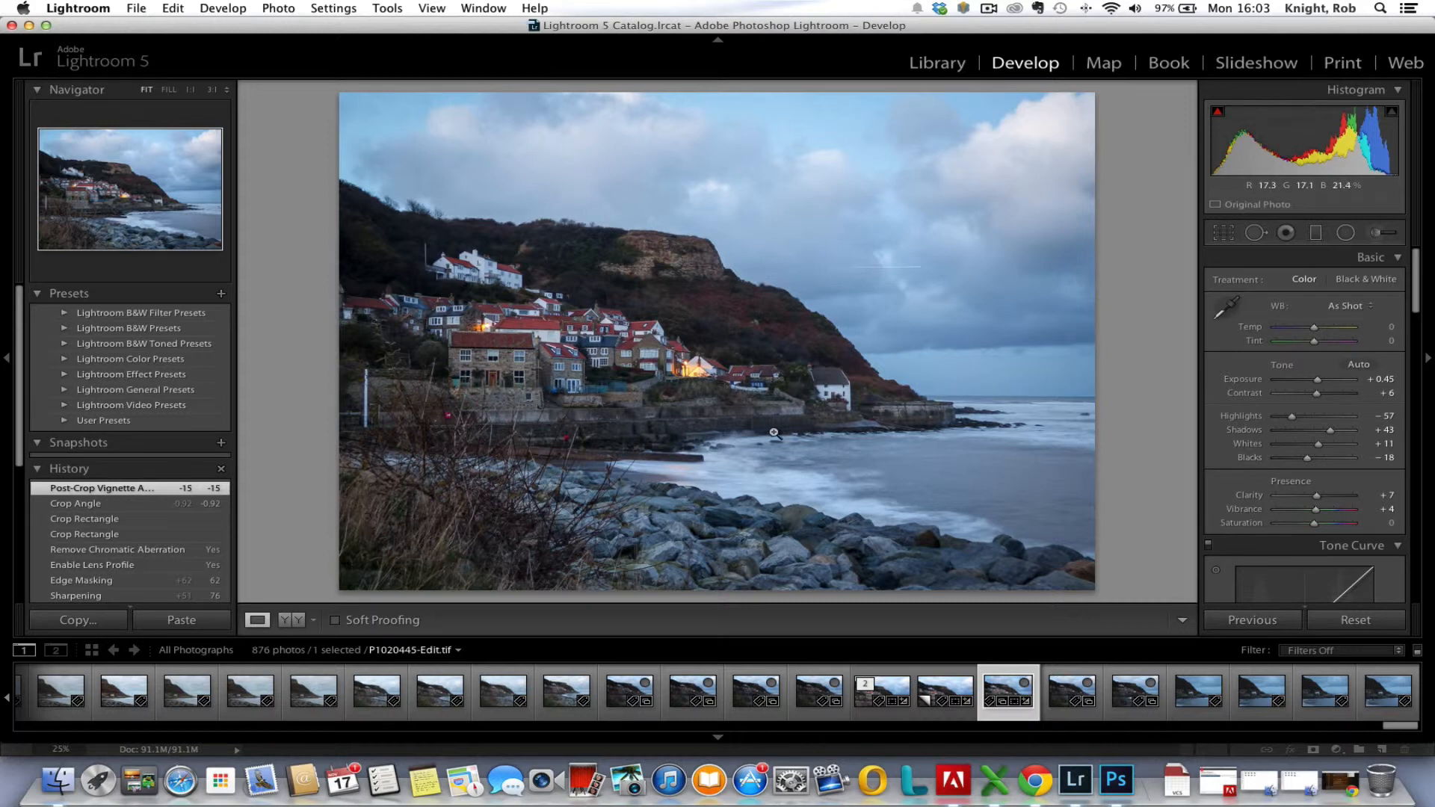
pyautogui.moveTo(579, 264)
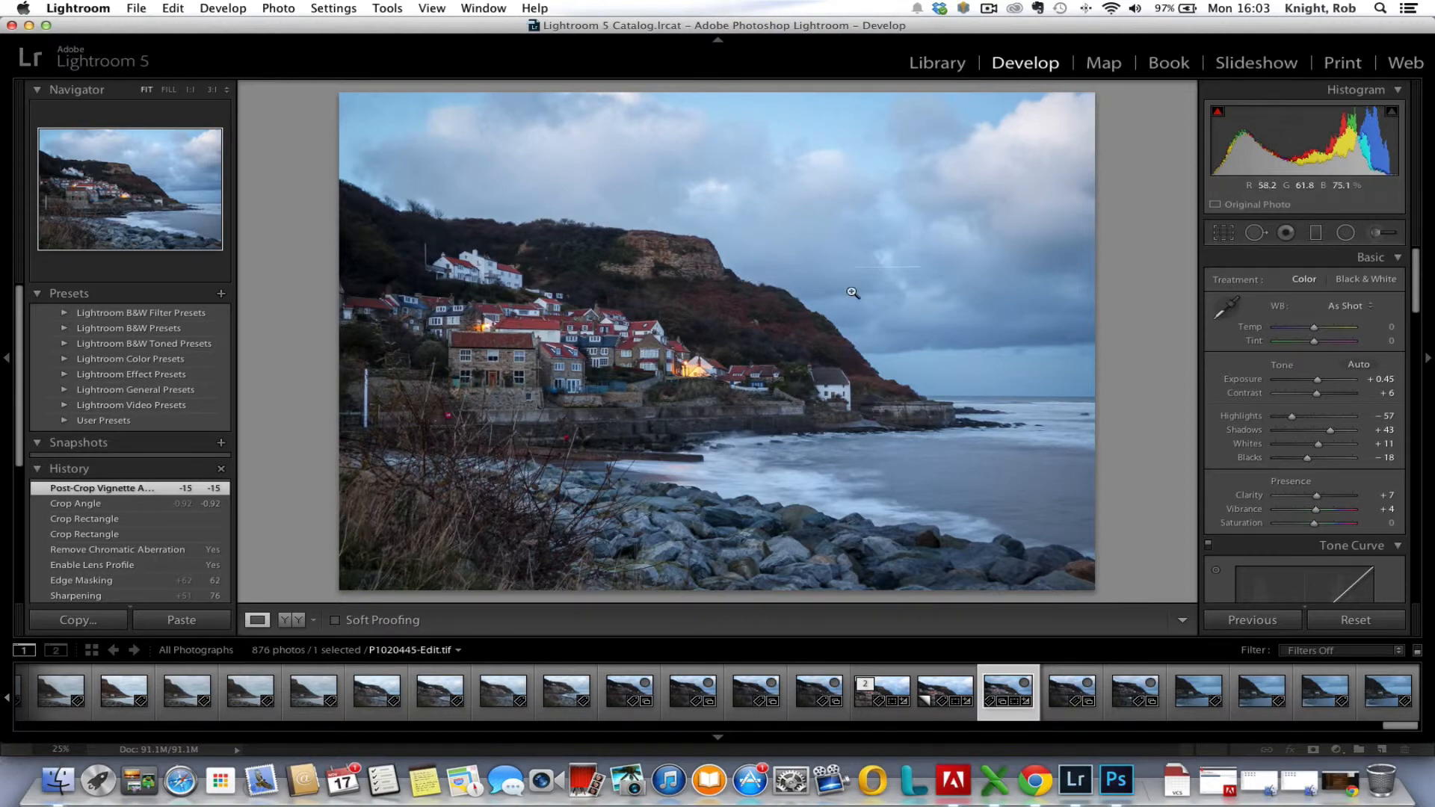
pyautogui.click(851, 292)
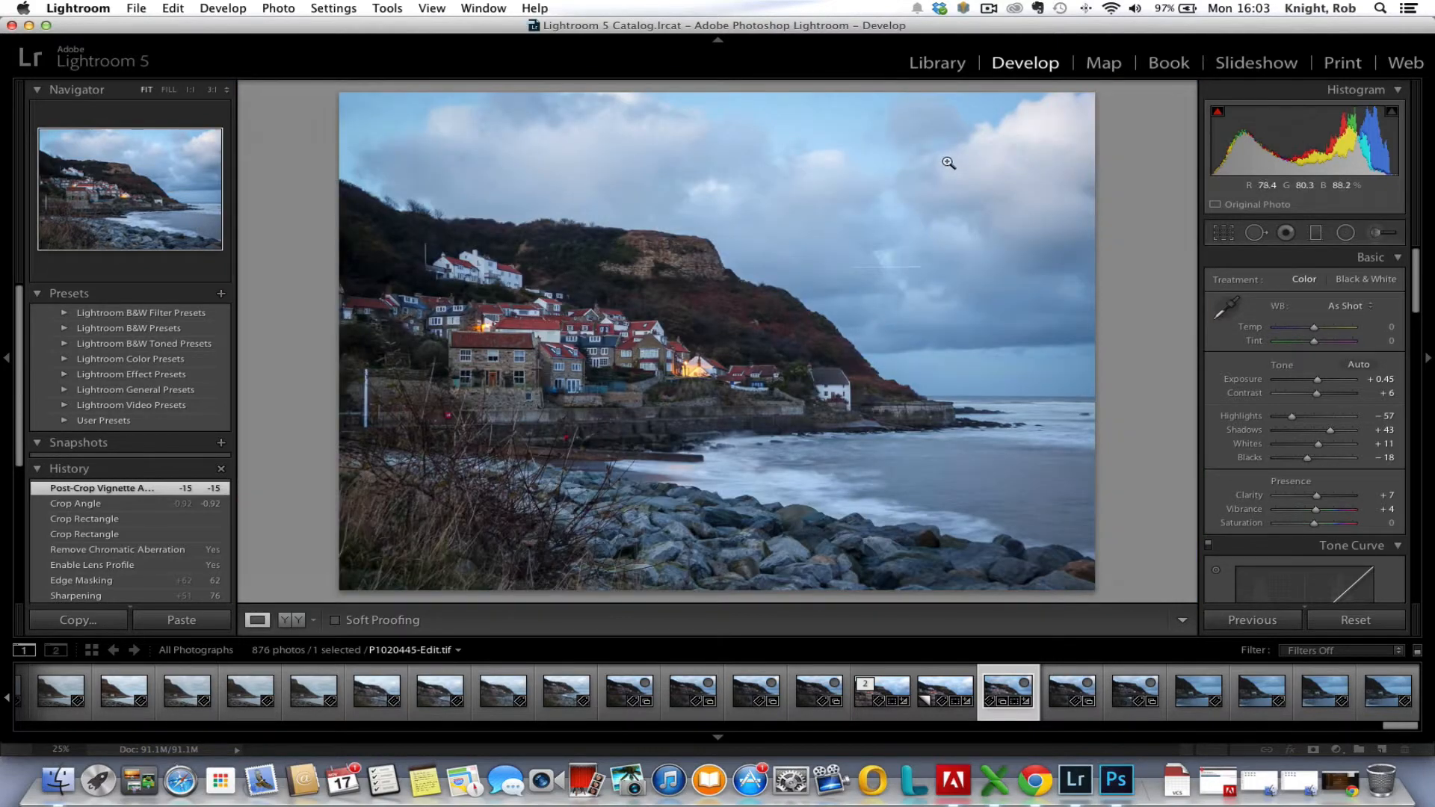
pyautogui.click(948, 162)
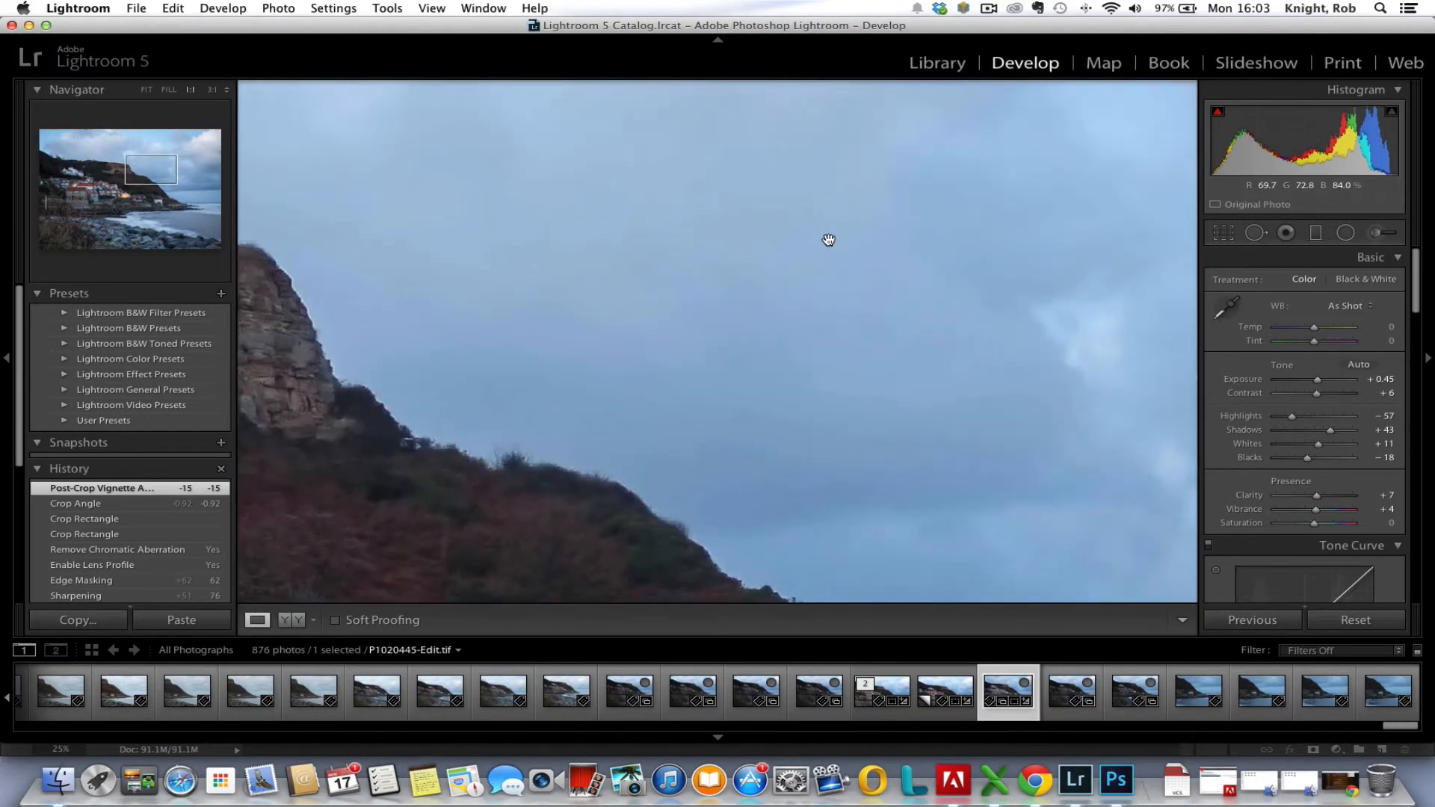
pyautogui.click(145, 89)
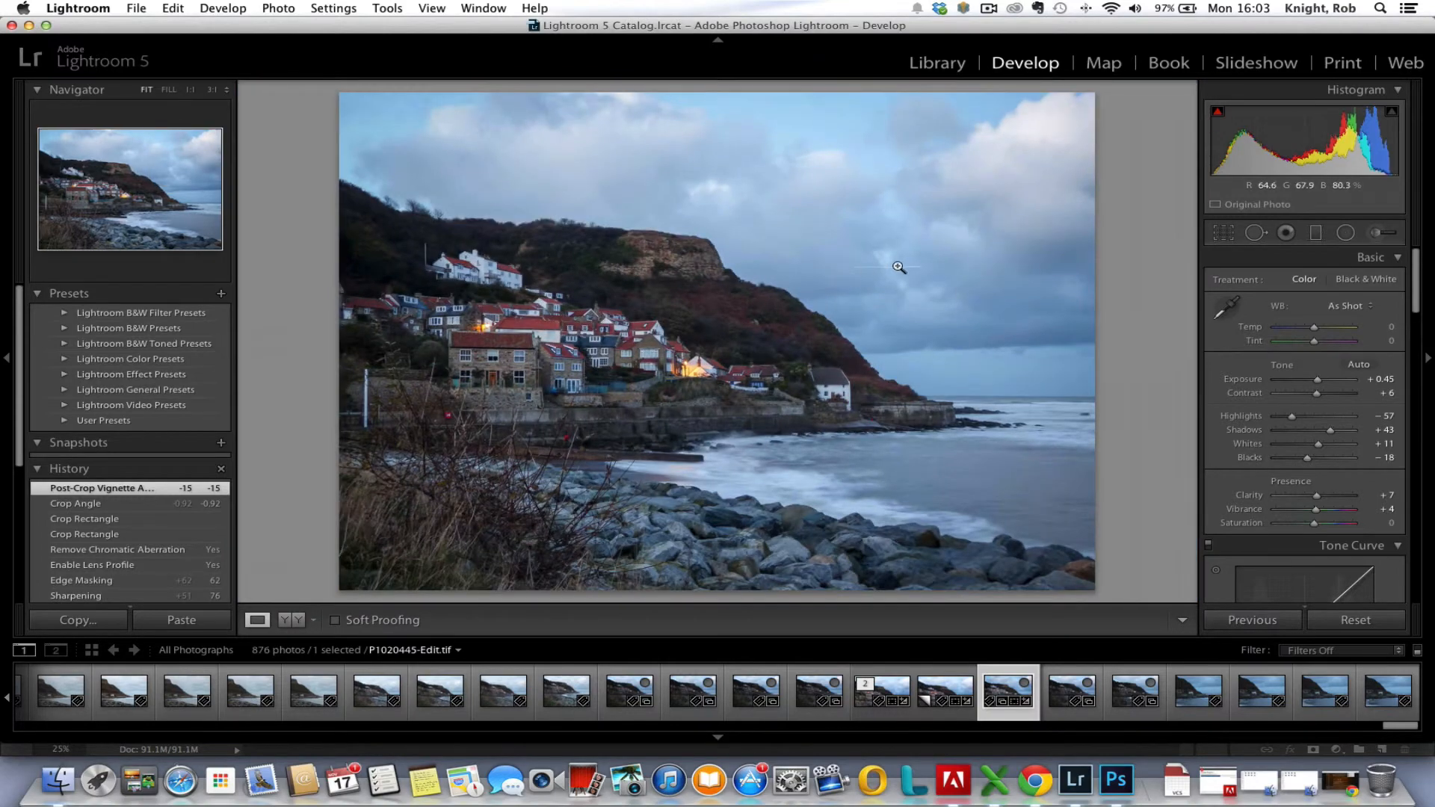
pyautogui.click(898, 266)
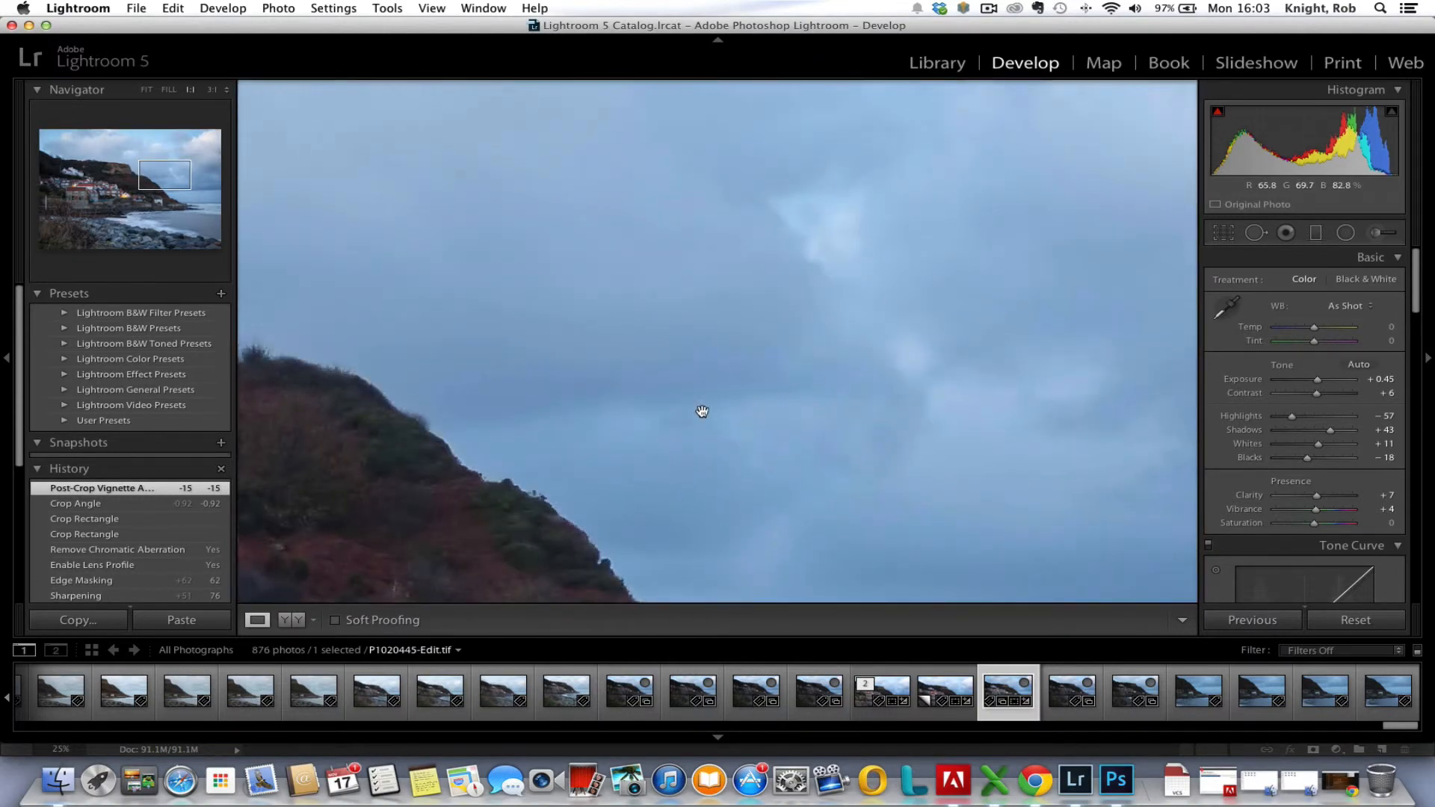
pyautogui.click(145, 90)
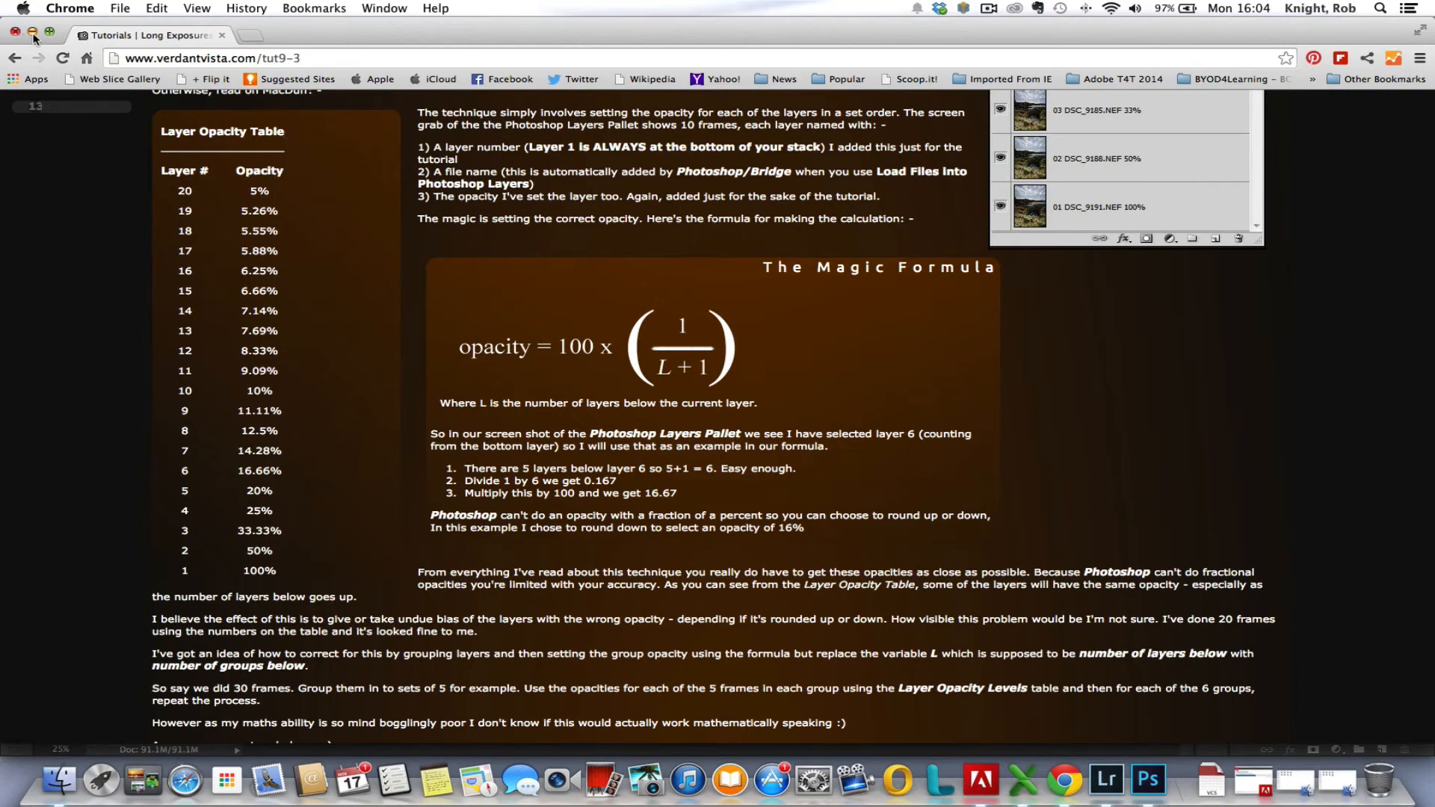
pyautogui.click(1074, 780)
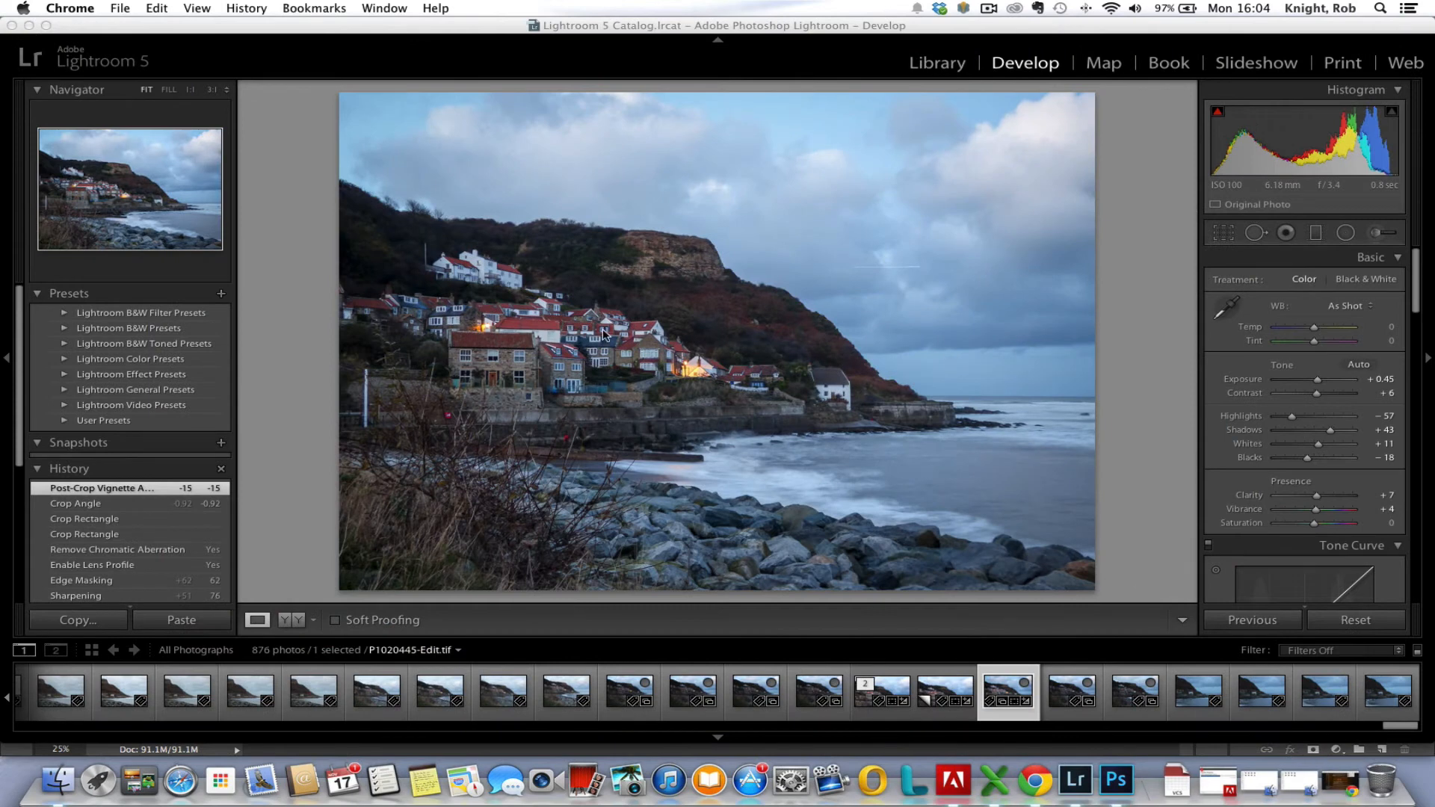
pyautogui.moveTo(626, 357)
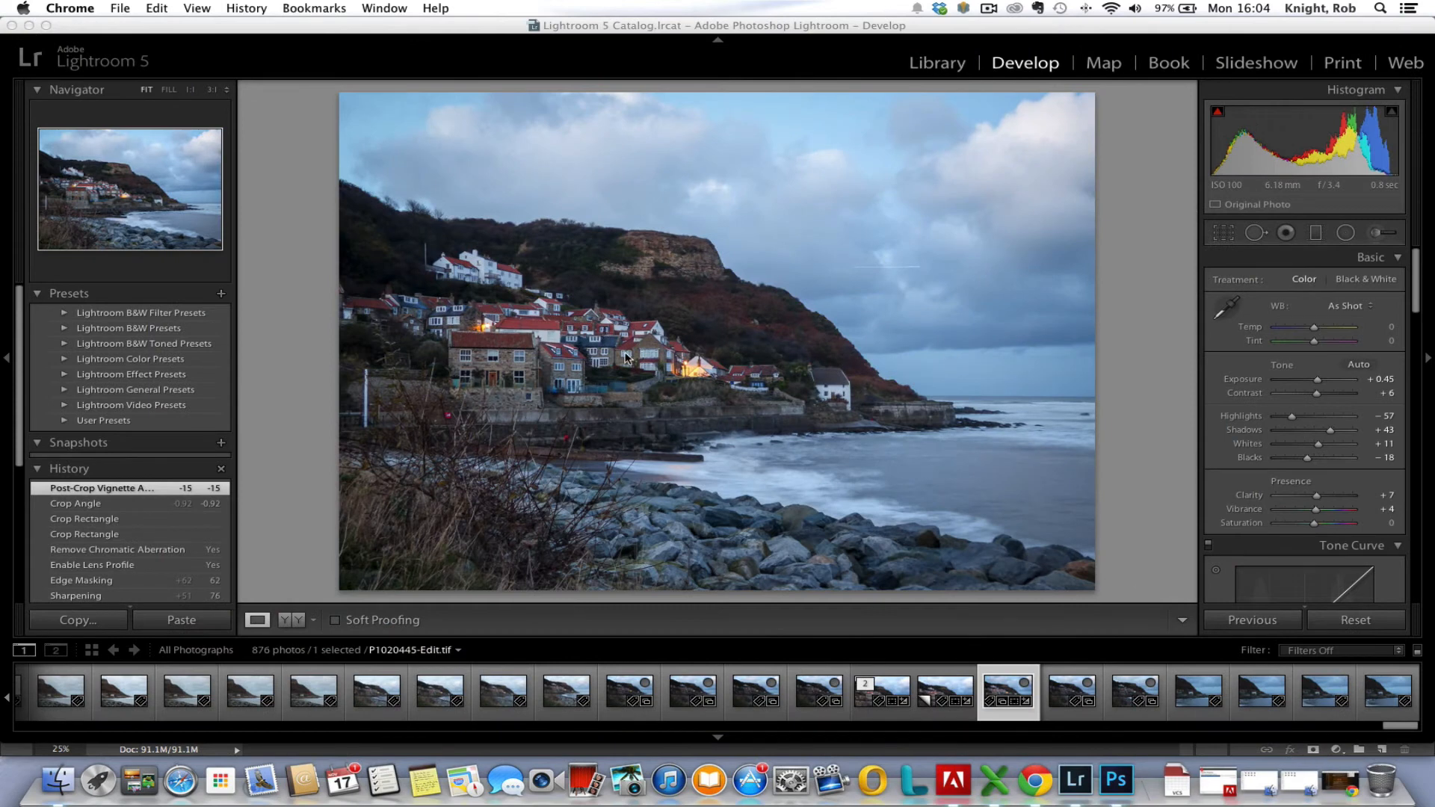